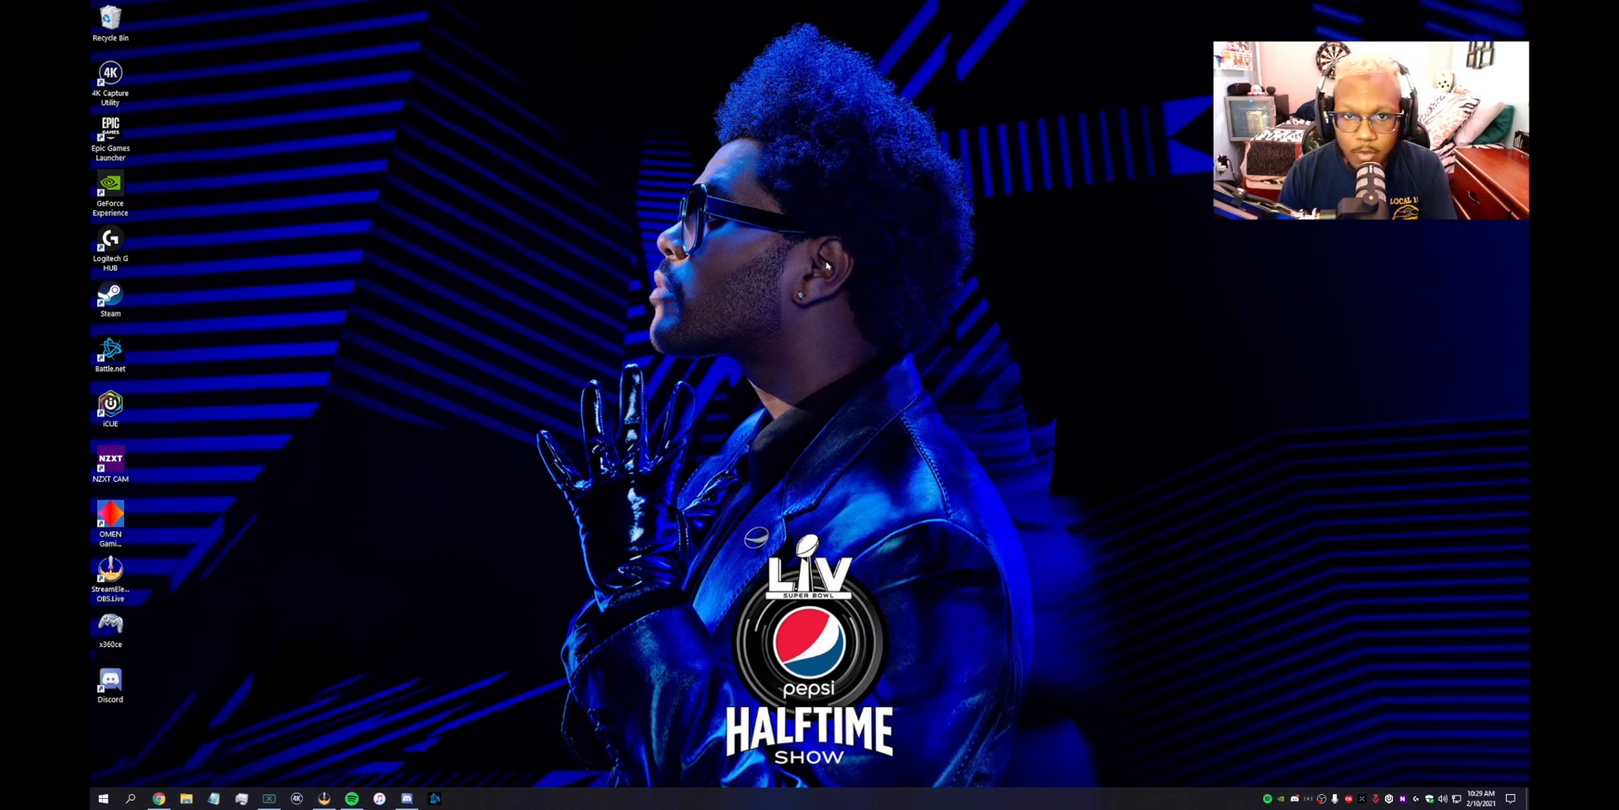
{"action": "mouse_move", "coordinate": [585, 276]}
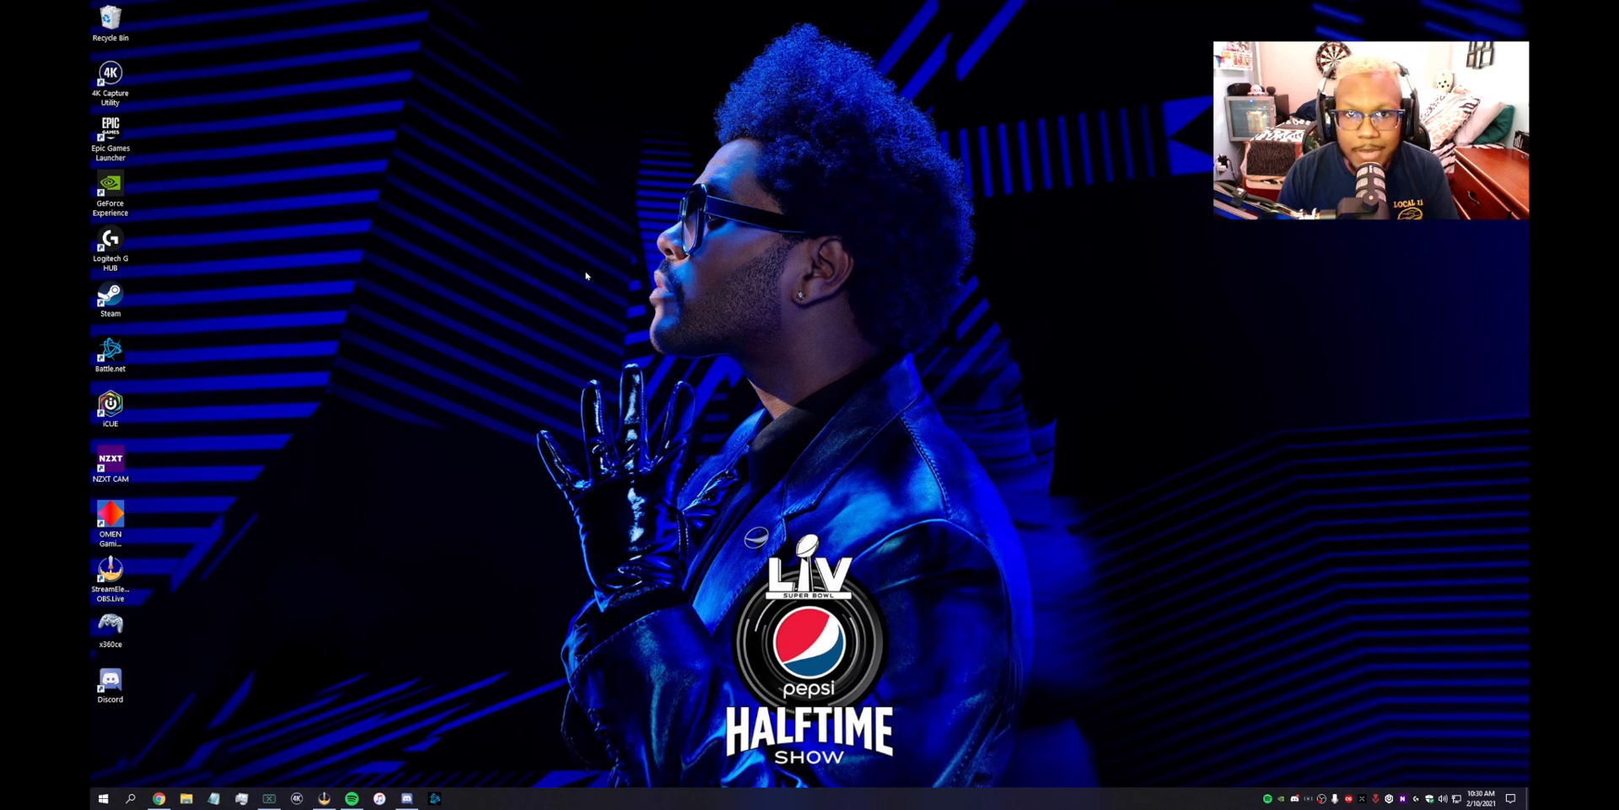
{"action": "mouse_move", "coordinate": [568, 525]}
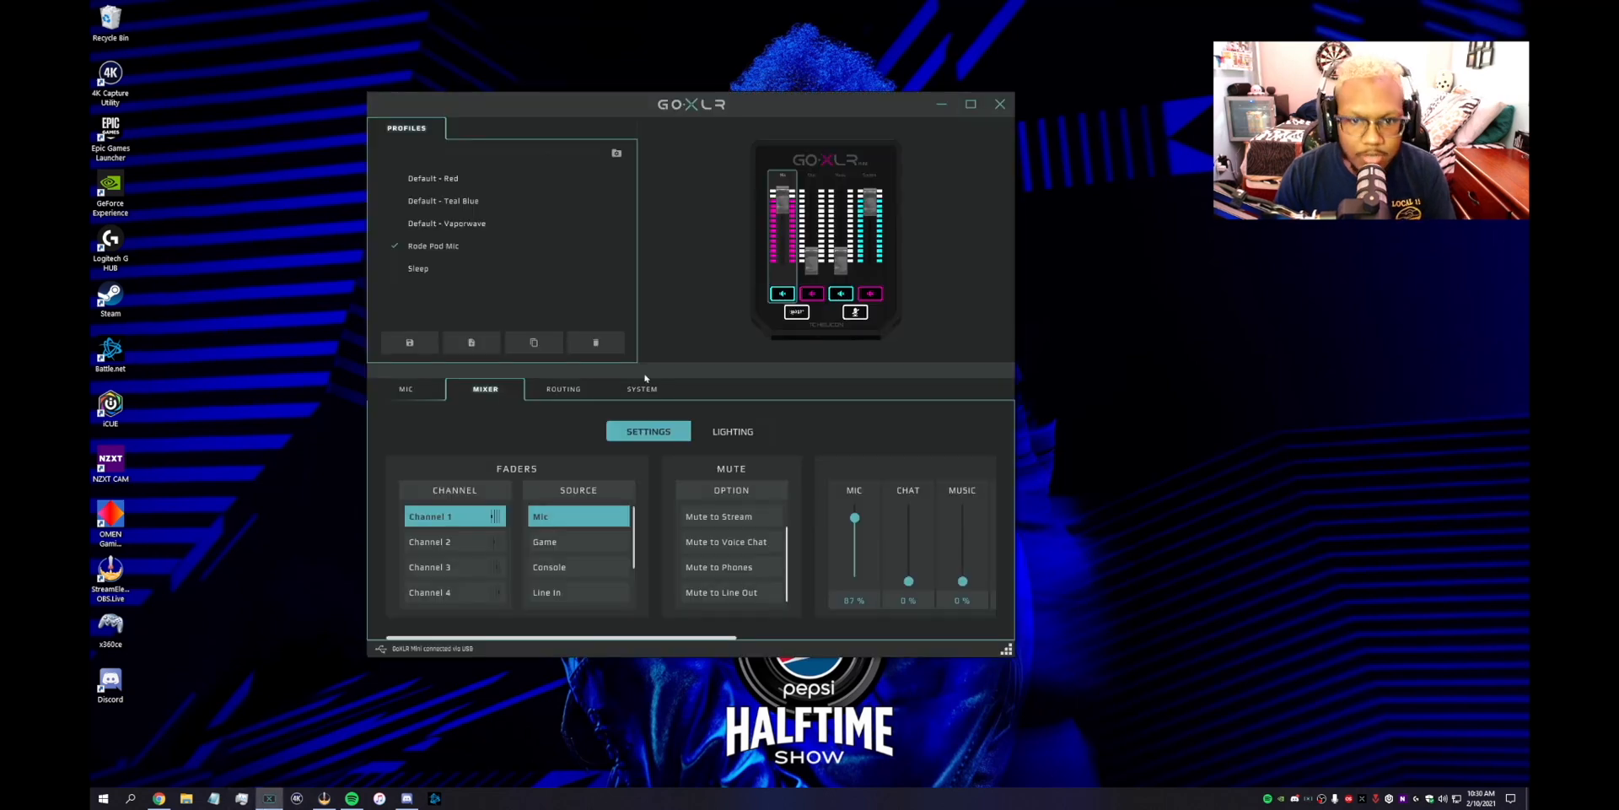
{"action": "left_click_drag", "start_coordinate": [690, 103], "coordinate": [782, 98]}
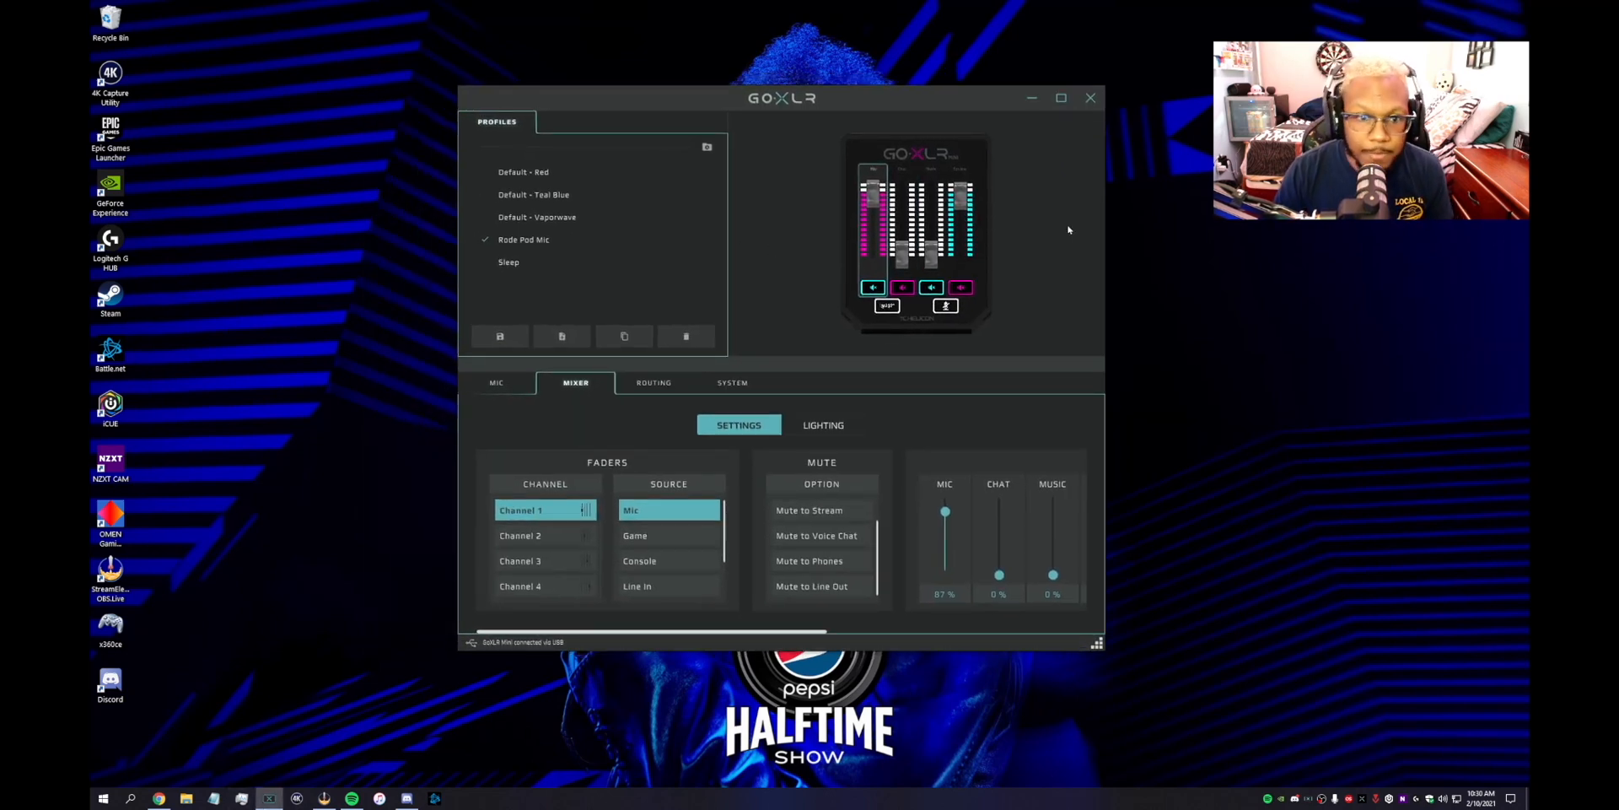
{"action": "left_click_drag", "start_coordinate": [781, 97], "coordinate": [692, 119]}
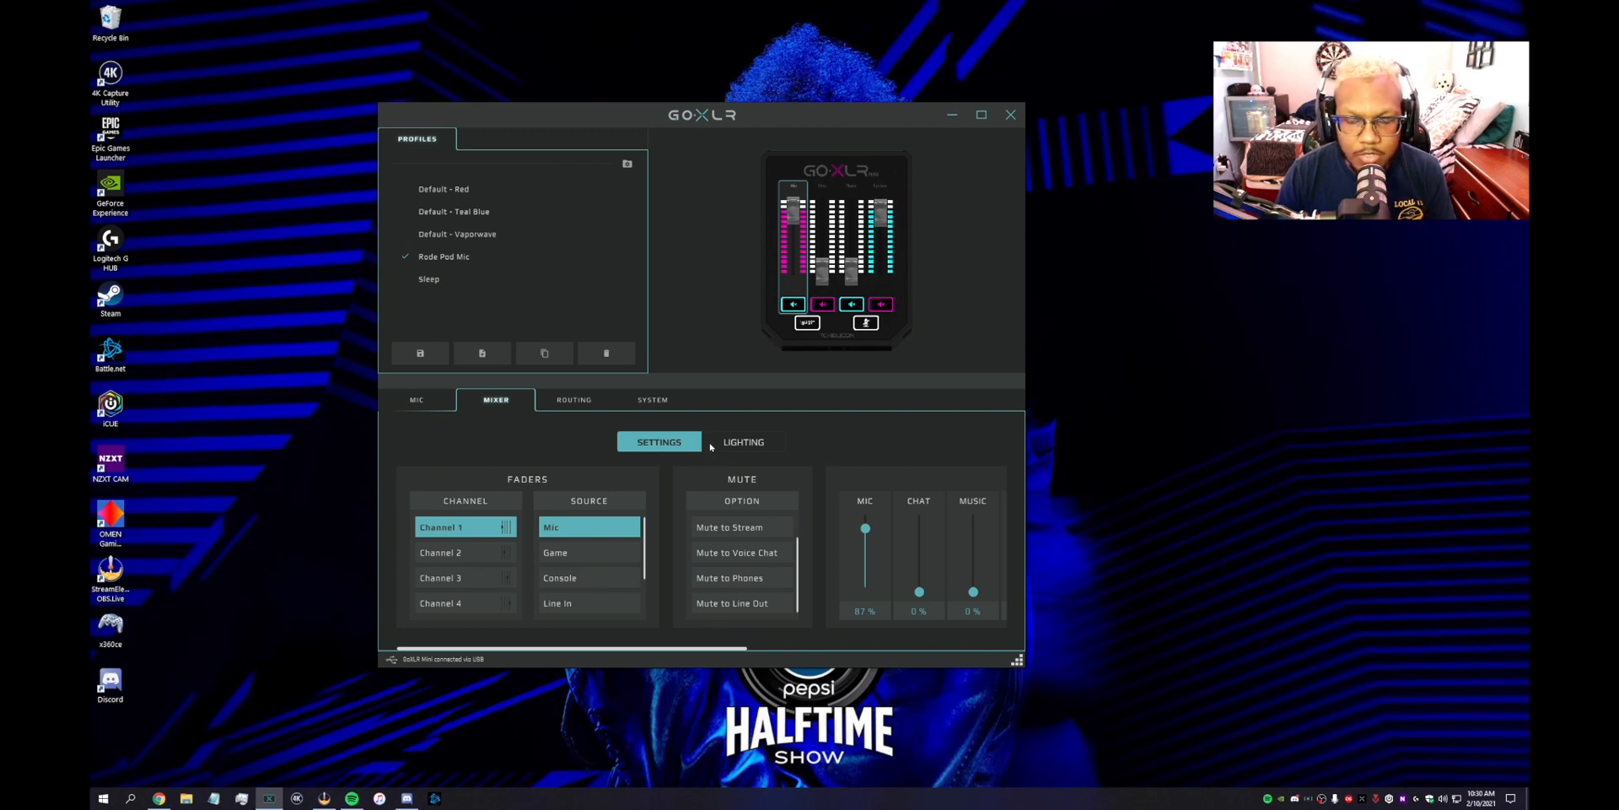
{"action": "mouse_move", "coordinate": [595, 339]}
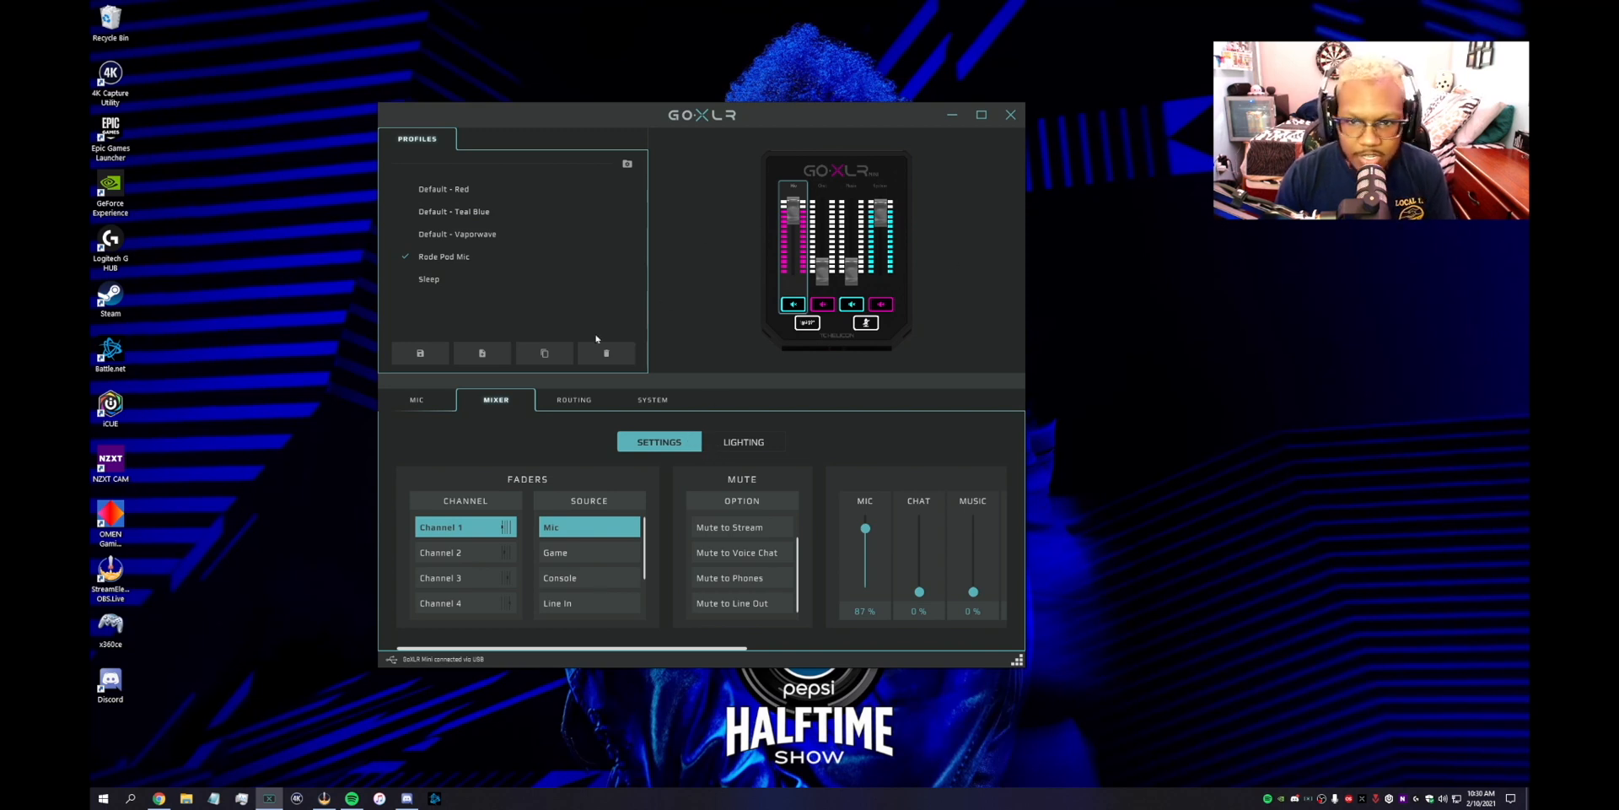
{"action": "mouse_move", "coordinate": [785, 276]}
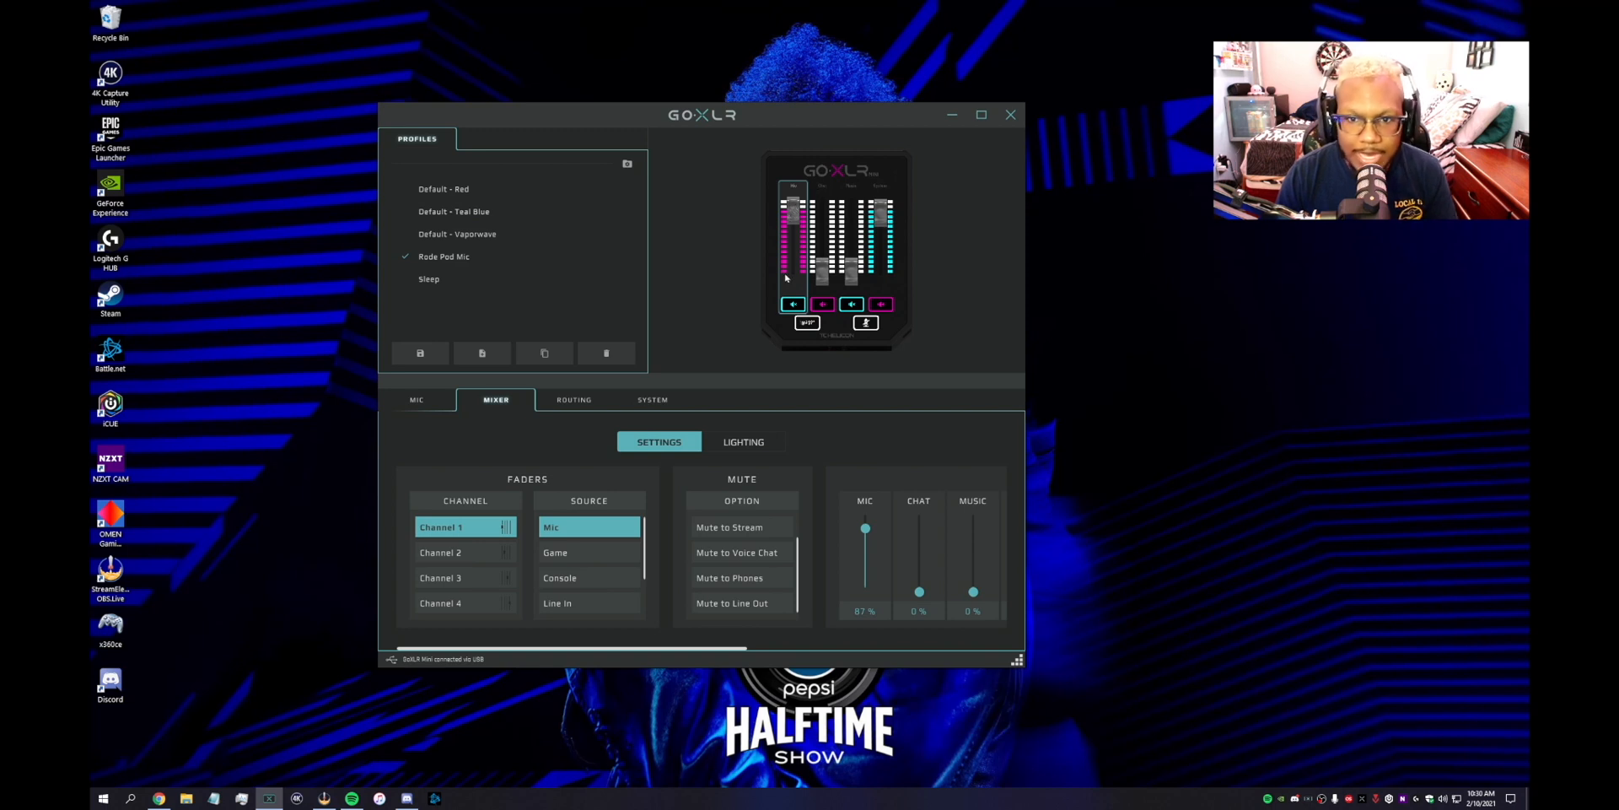
{"action": "mouse_move", "coordinate": [857, 191]}
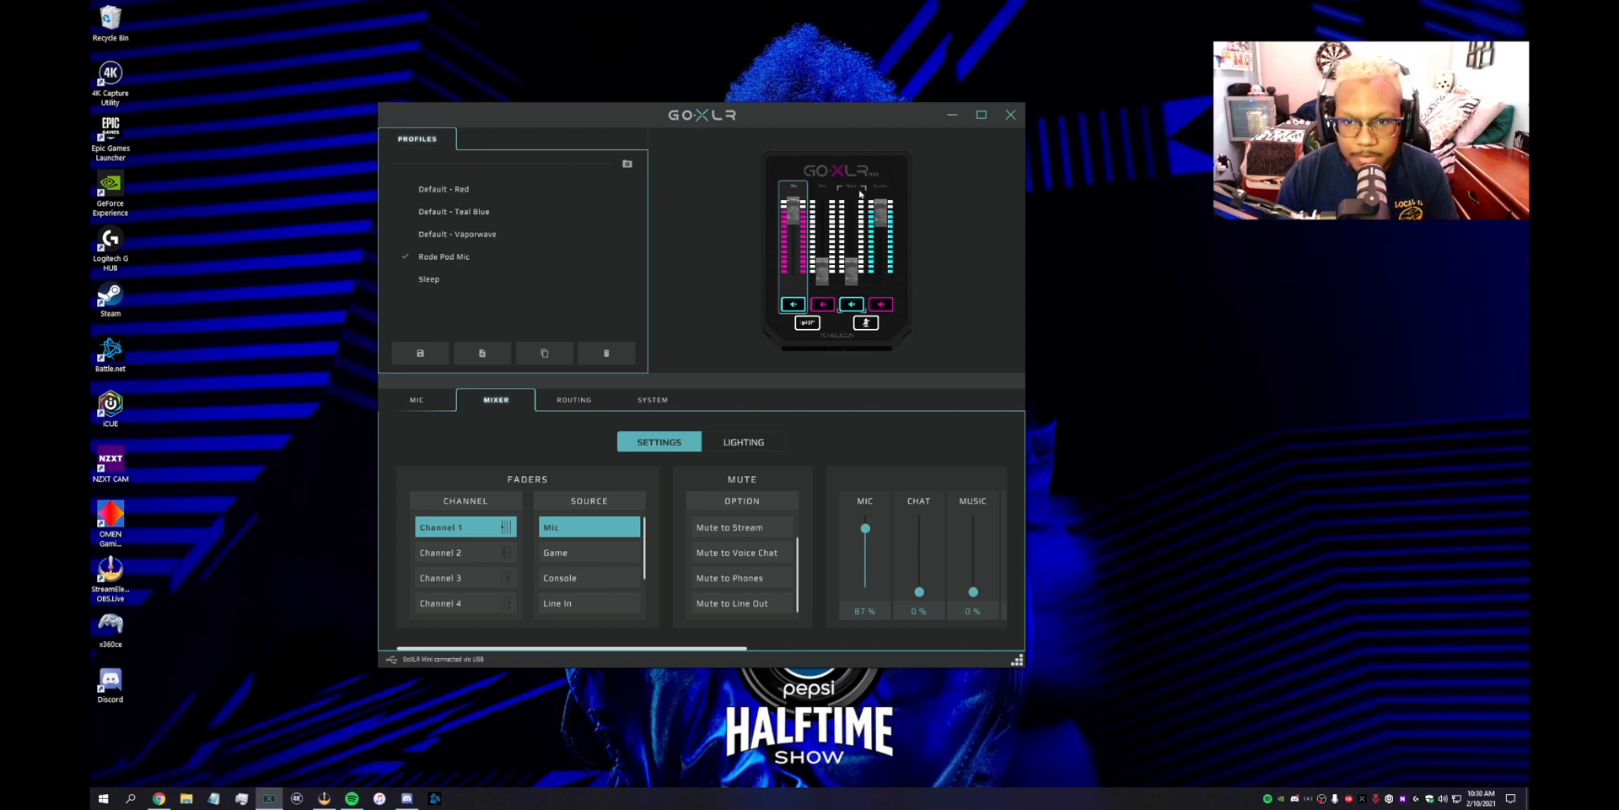
{"action": "mouse_move", "coordinate": [773, 206]}
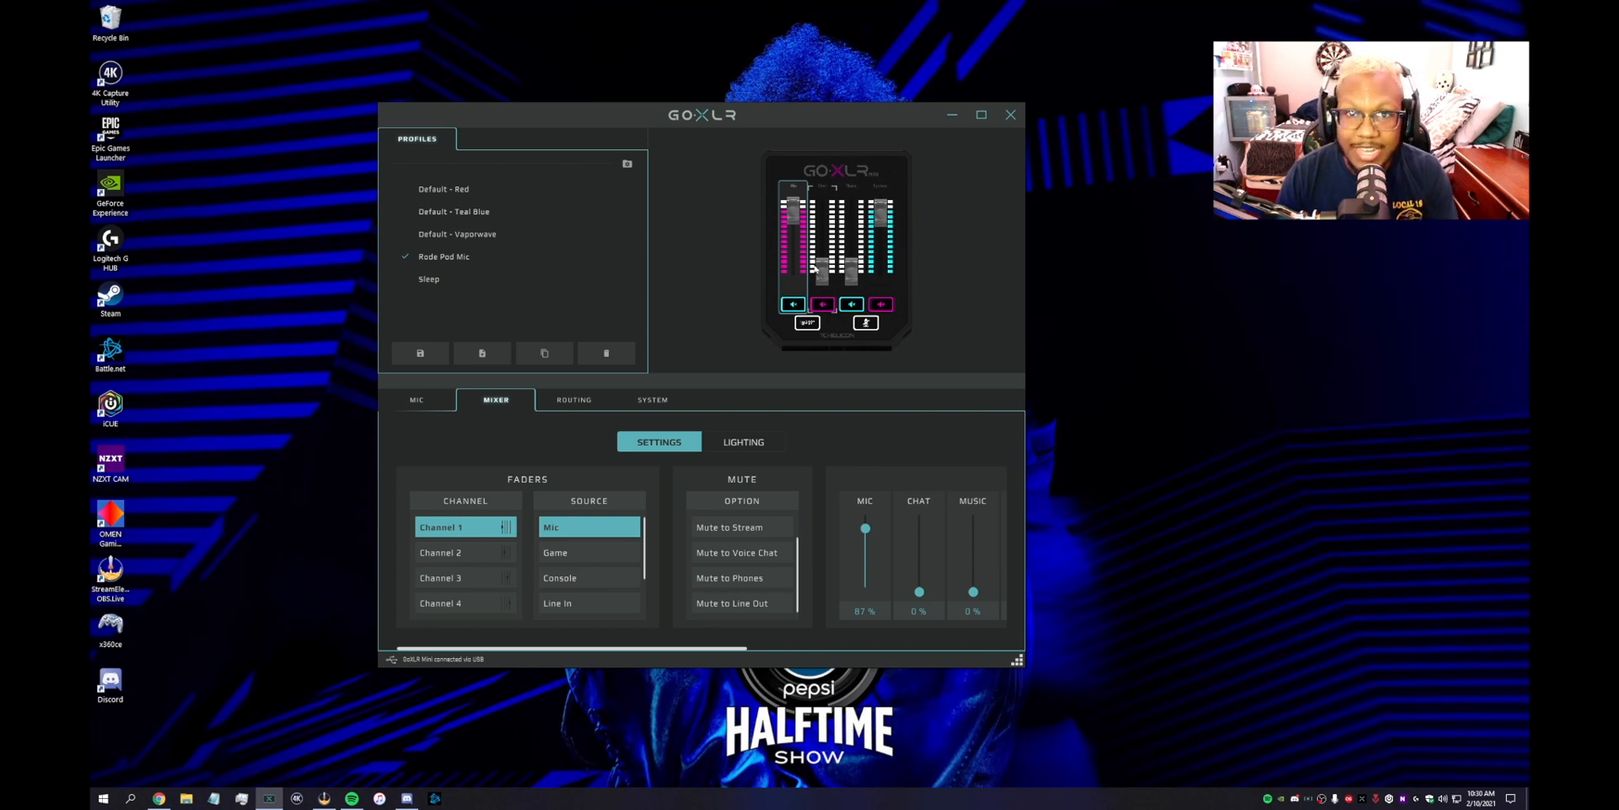
{"action": "mouse_move", "coordinate": [819, 280]}
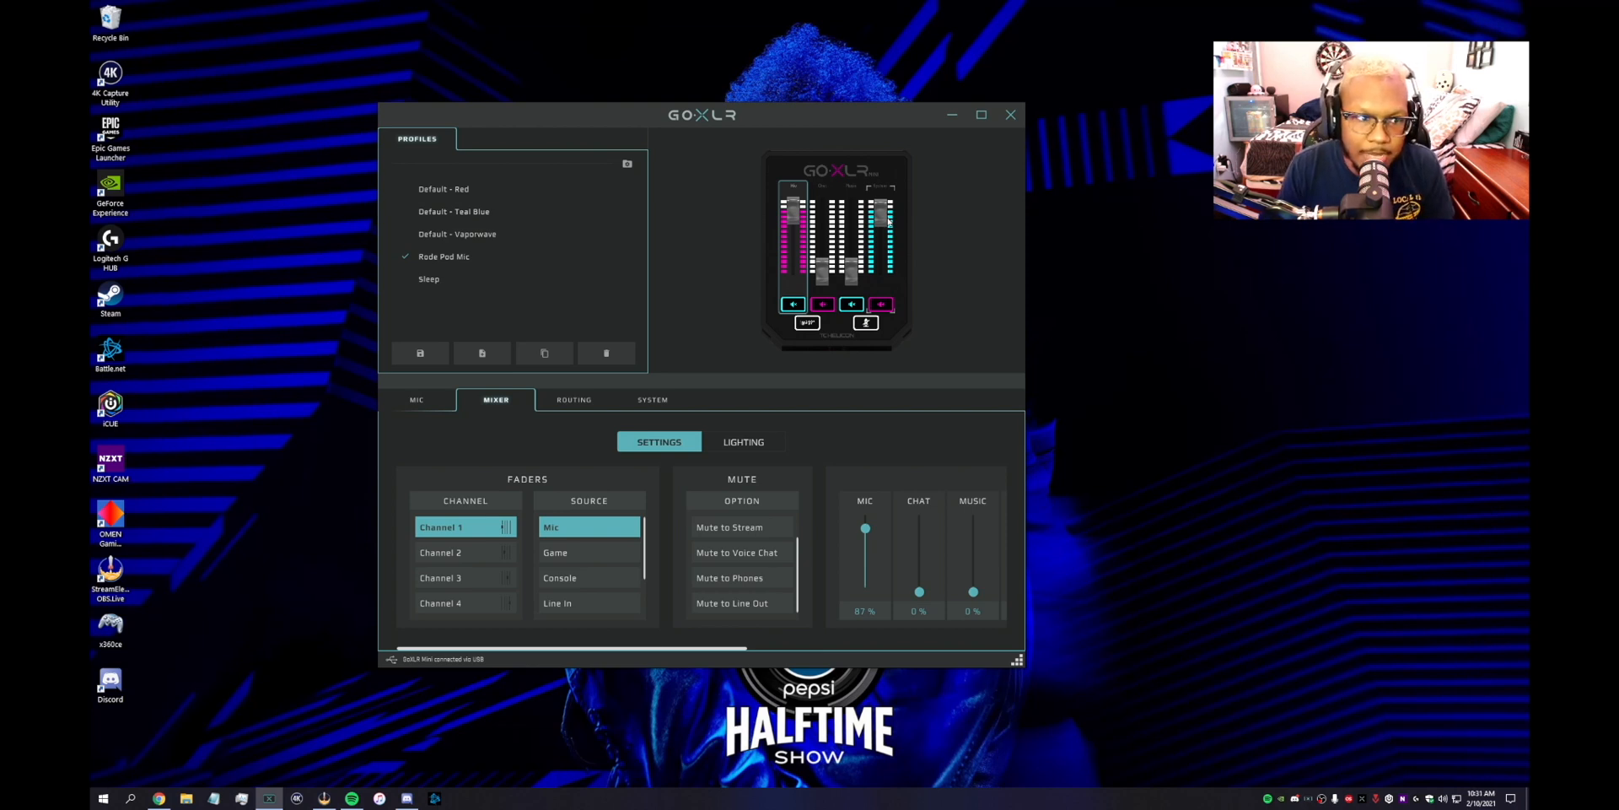
{"action": "mouse_move", "coordinate": [267, 251]}
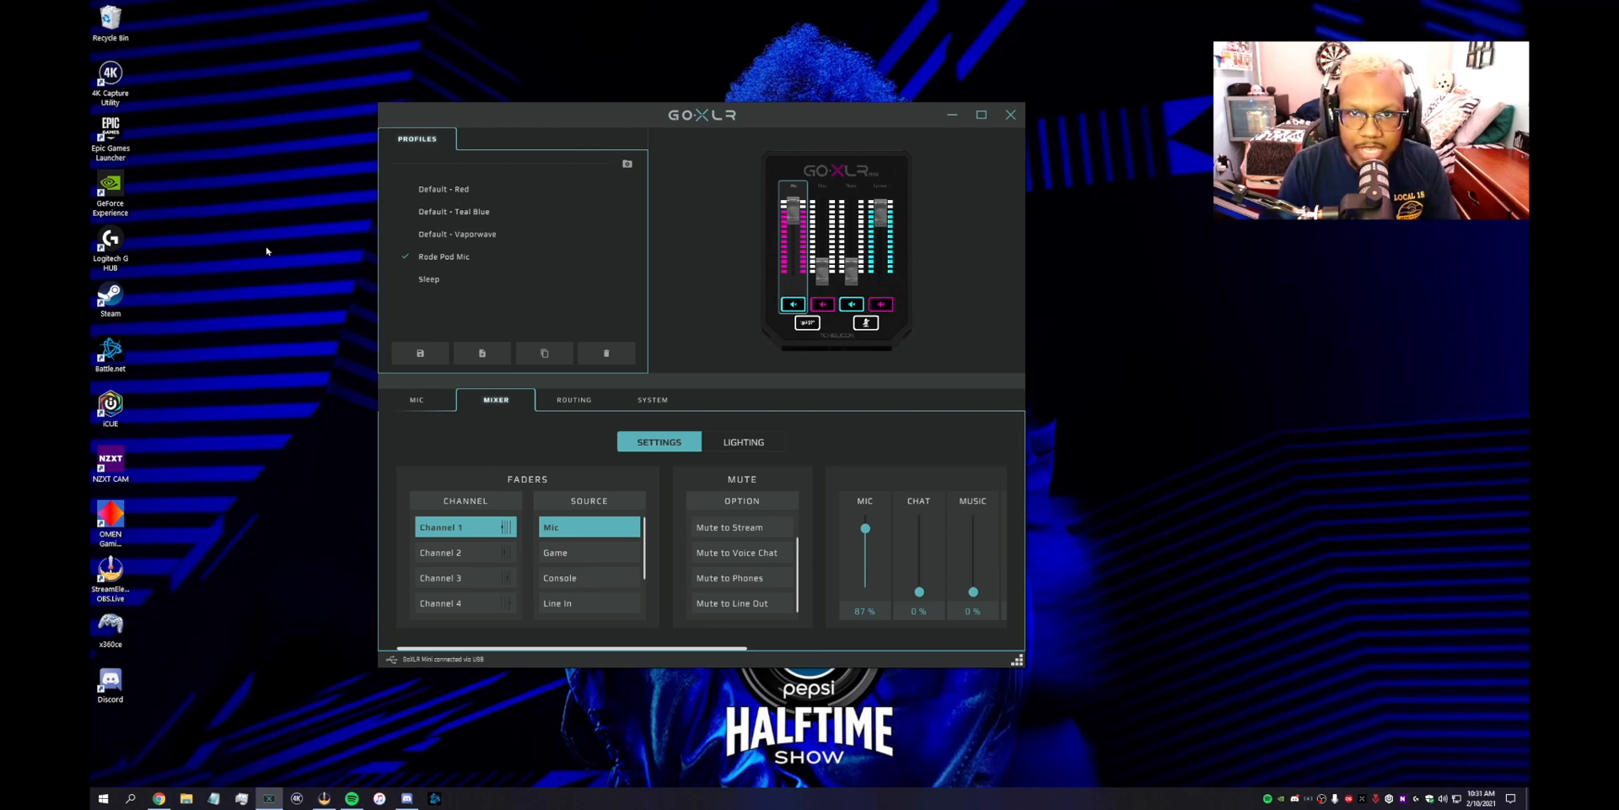
{"action": "mouse_move", "coordinate": [272, 335]}
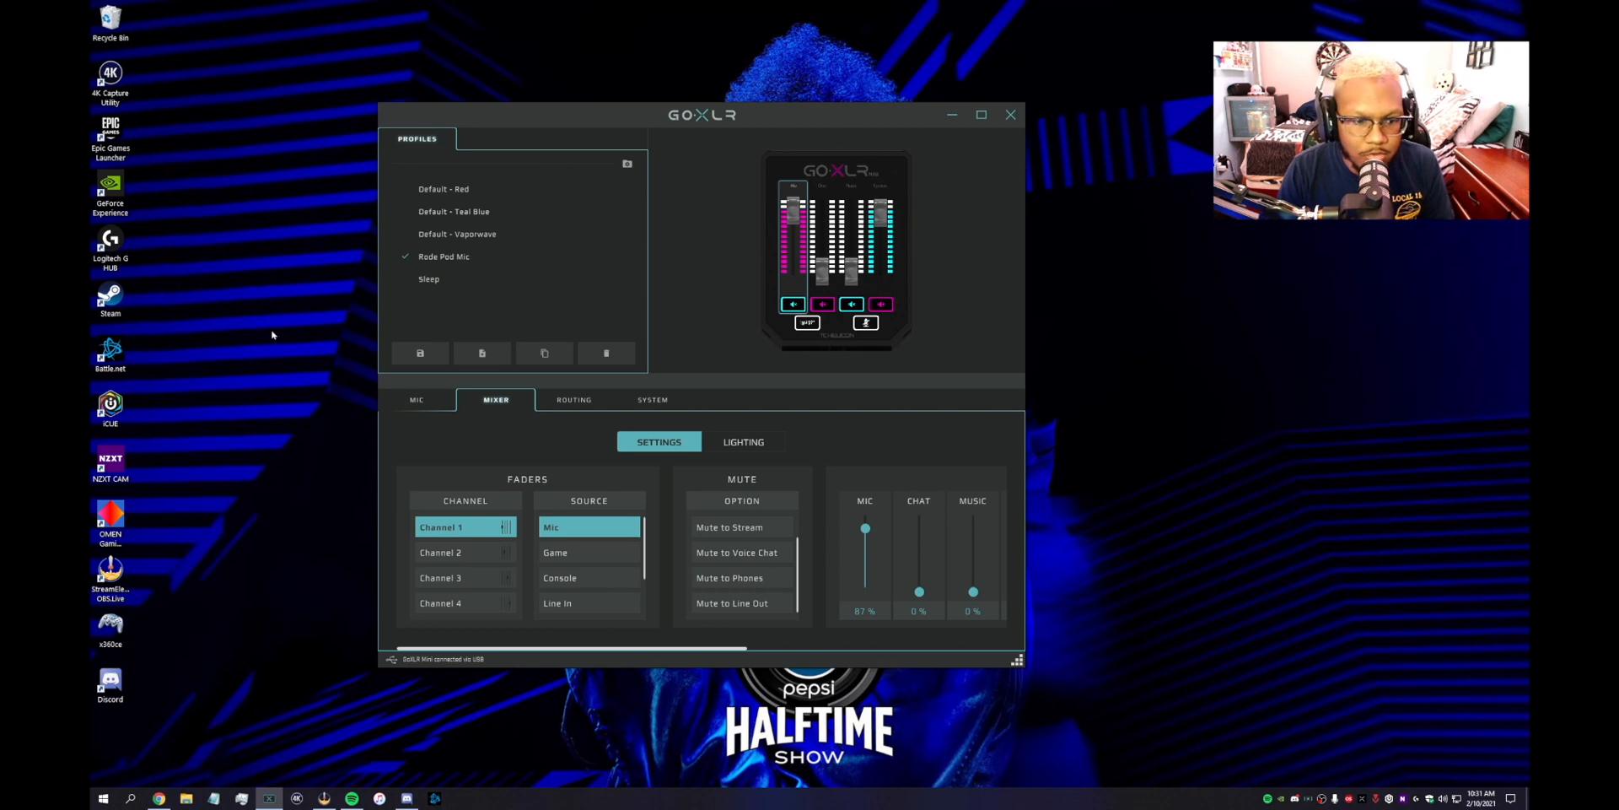
{"action": "mouse_move", "coordinate": [277, 332]}
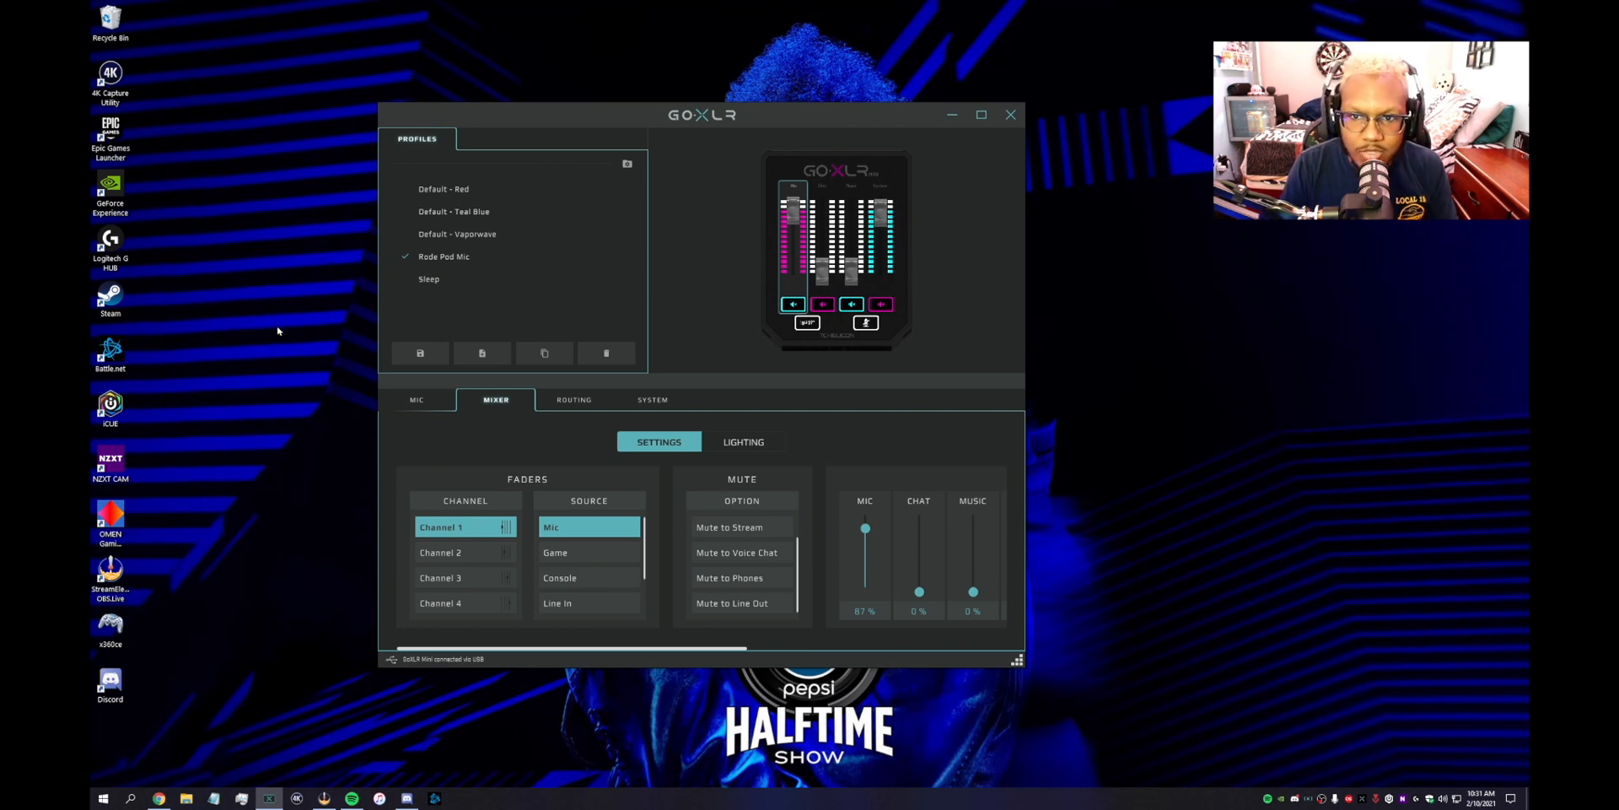
{"action": "mouse_move", "coordinate": [299, 351]}
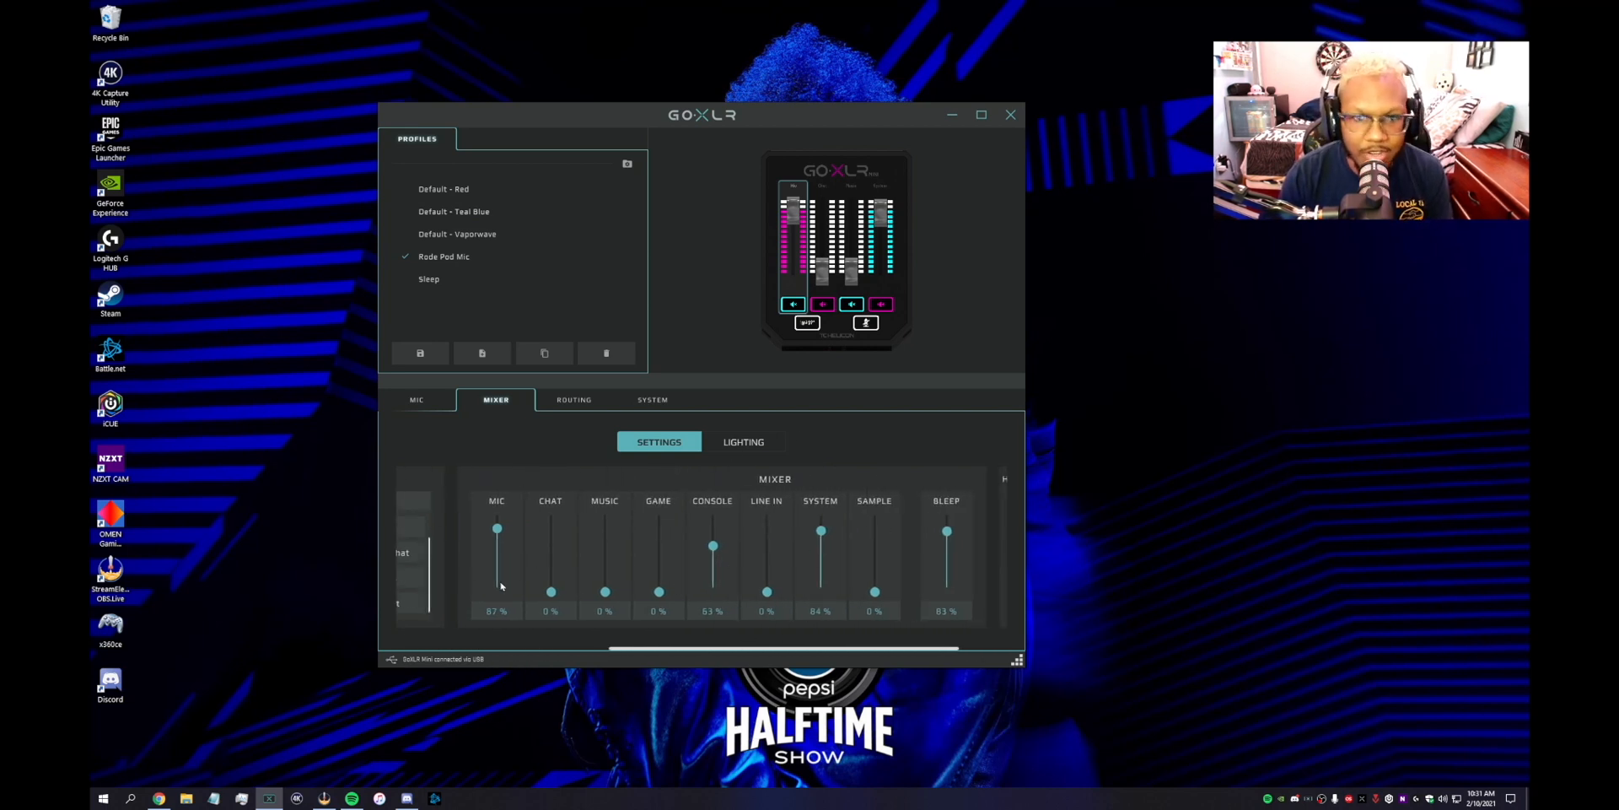
{"action": "mouse_move", "coordinate": [880, 279]}
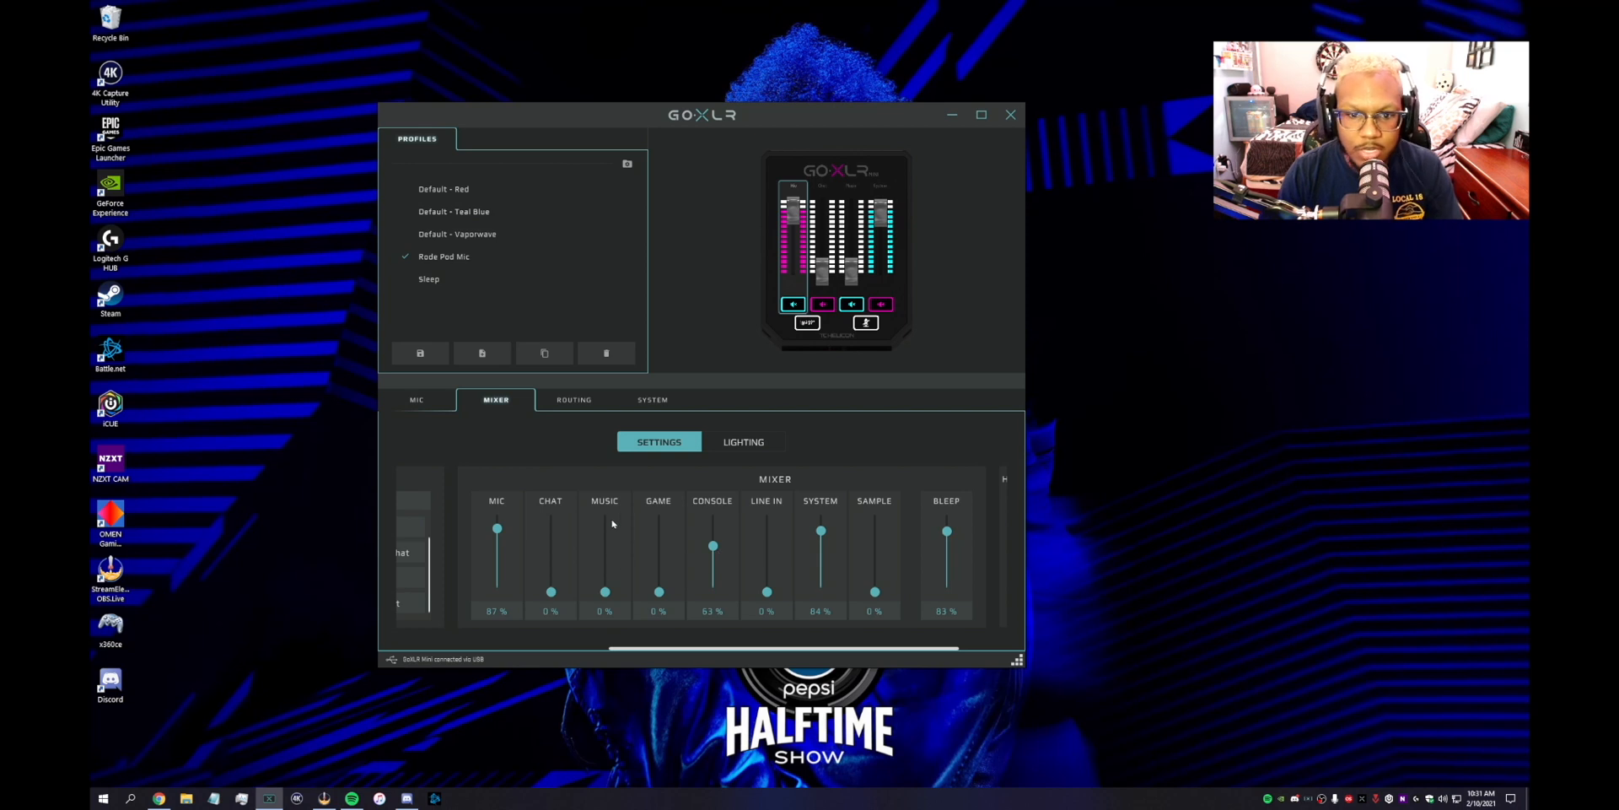
{"action": "mouse_move", "coordinate": [688, 510]}
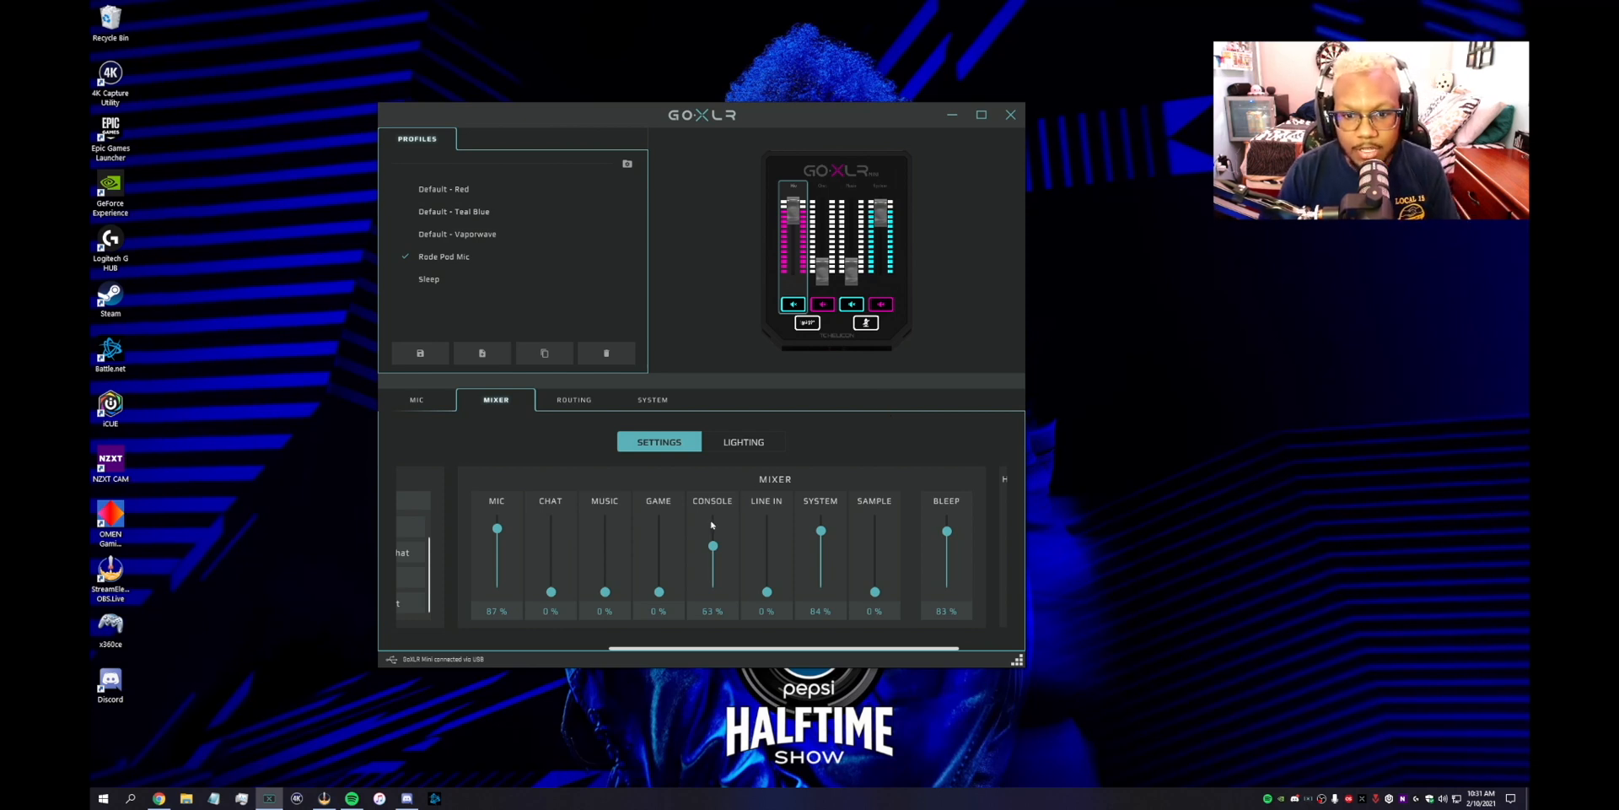
{"action": "mouse_move", "coordinate": [731, 506]}
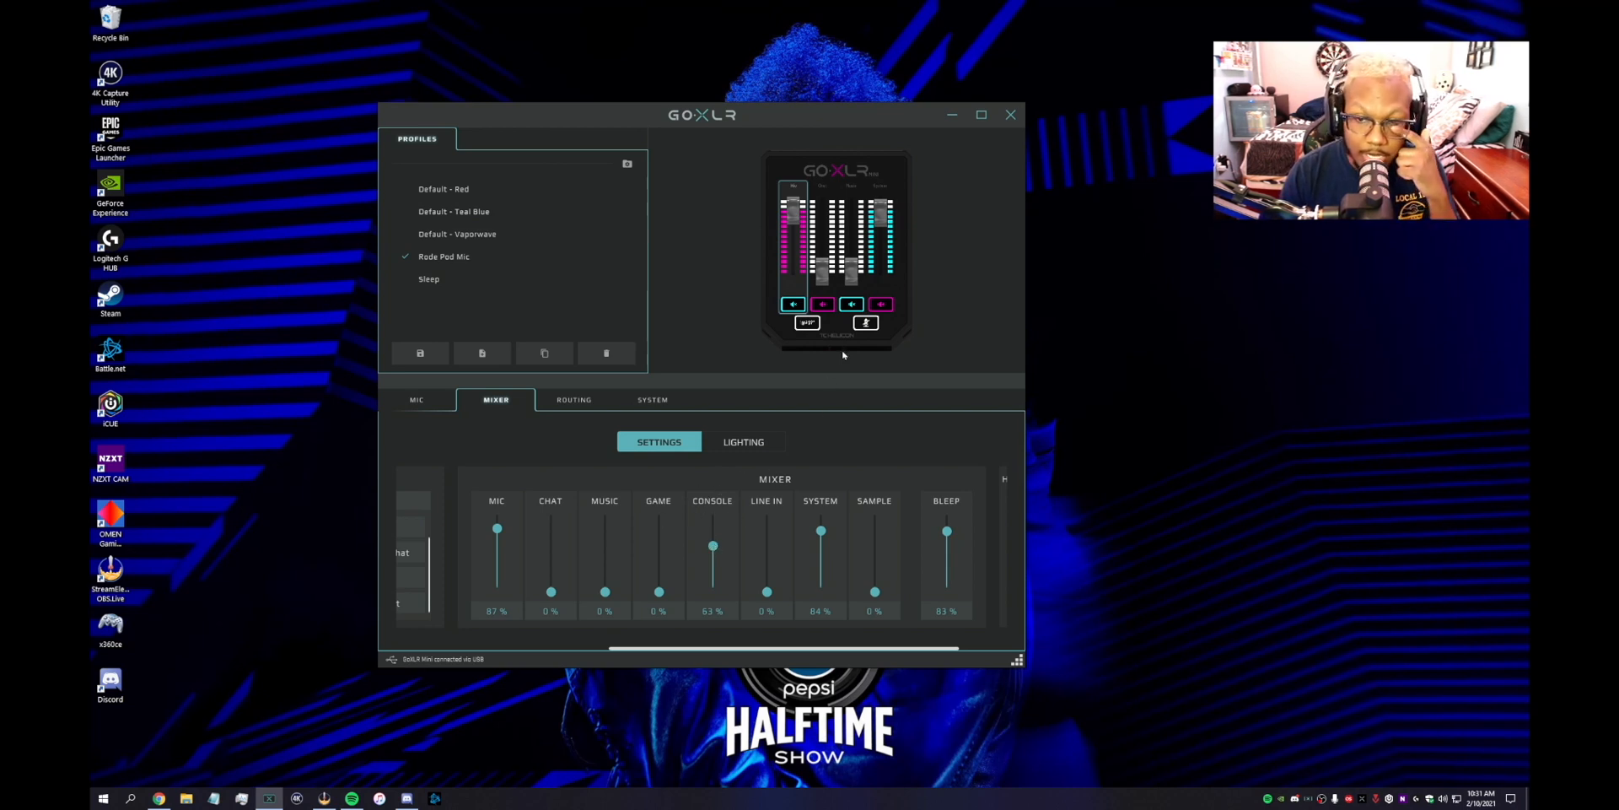
{"action": "mouse_move", "coordinate": [684, 558]}
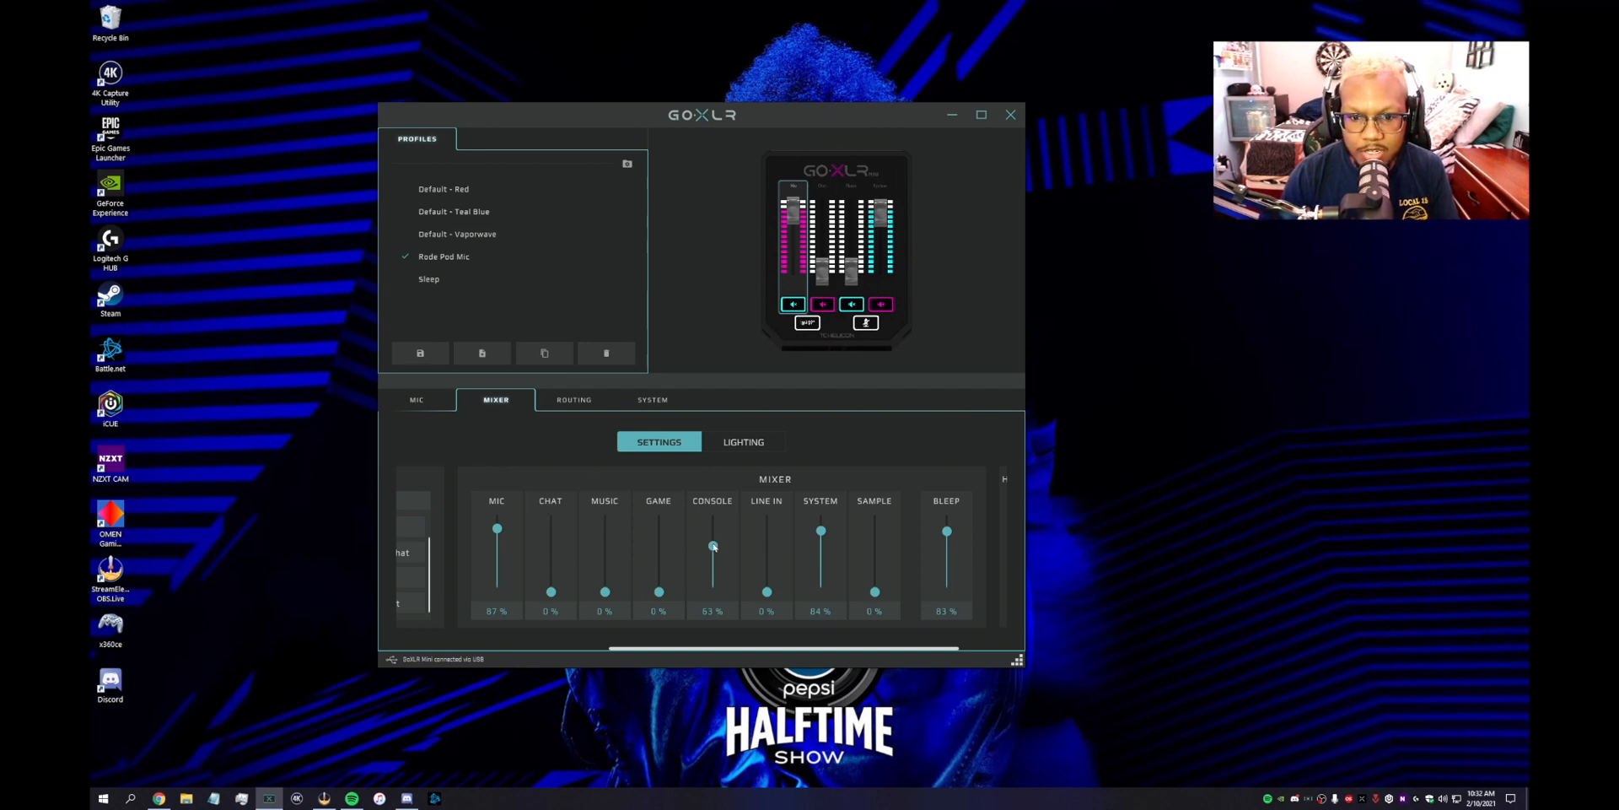
Bring the Console fader down to 0% and back up to about 60%.
{"action": "left_click_drag", "start_coordinate": [713, 546], "coordinate": [713, 534]}
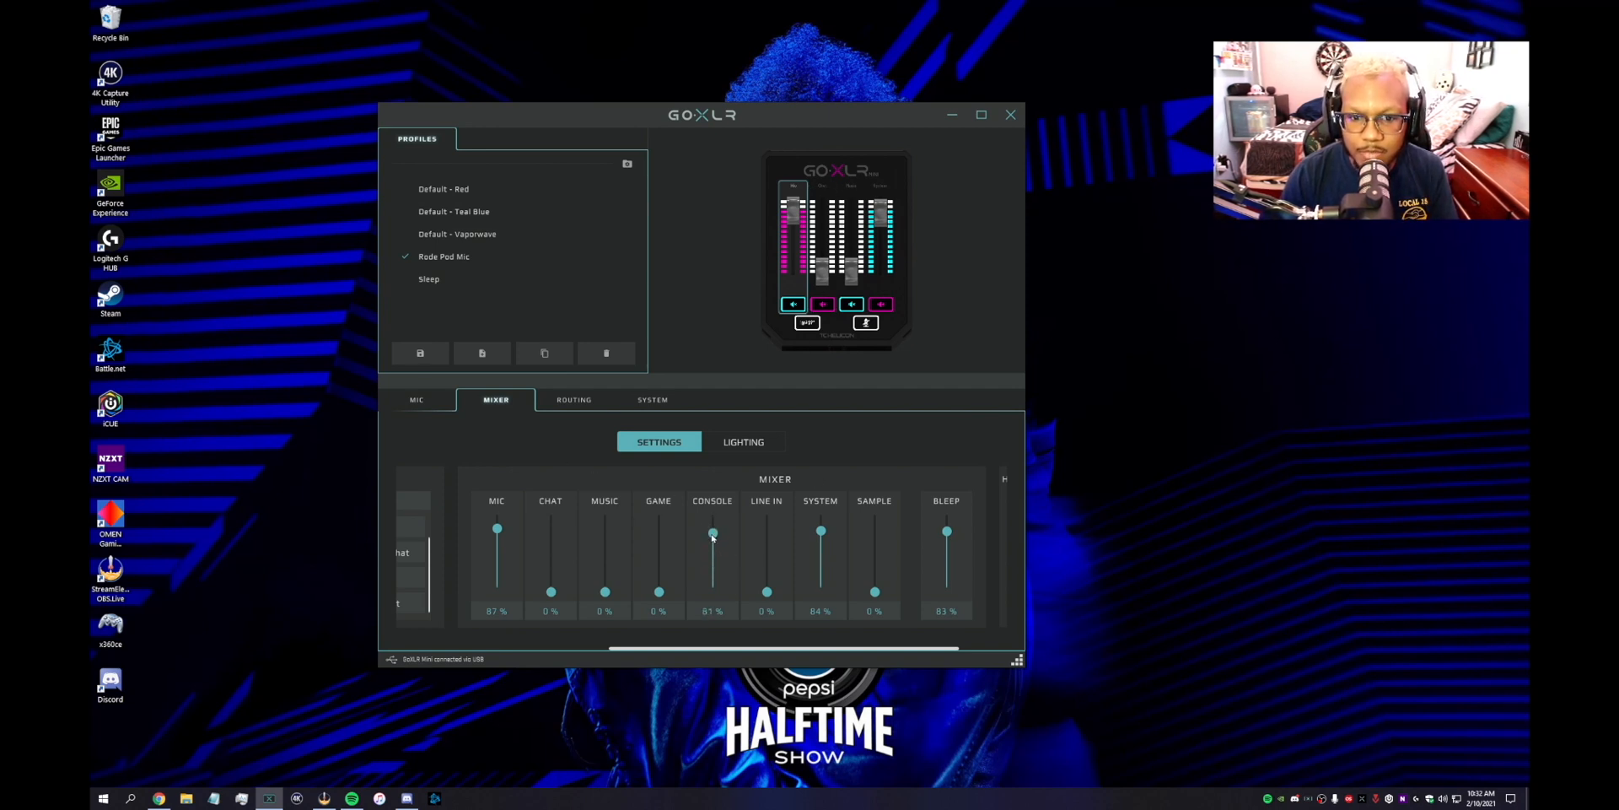
{"action": "left_click_drag", "start_coordinate": [712, 533], "coordinate": [712, 592]}
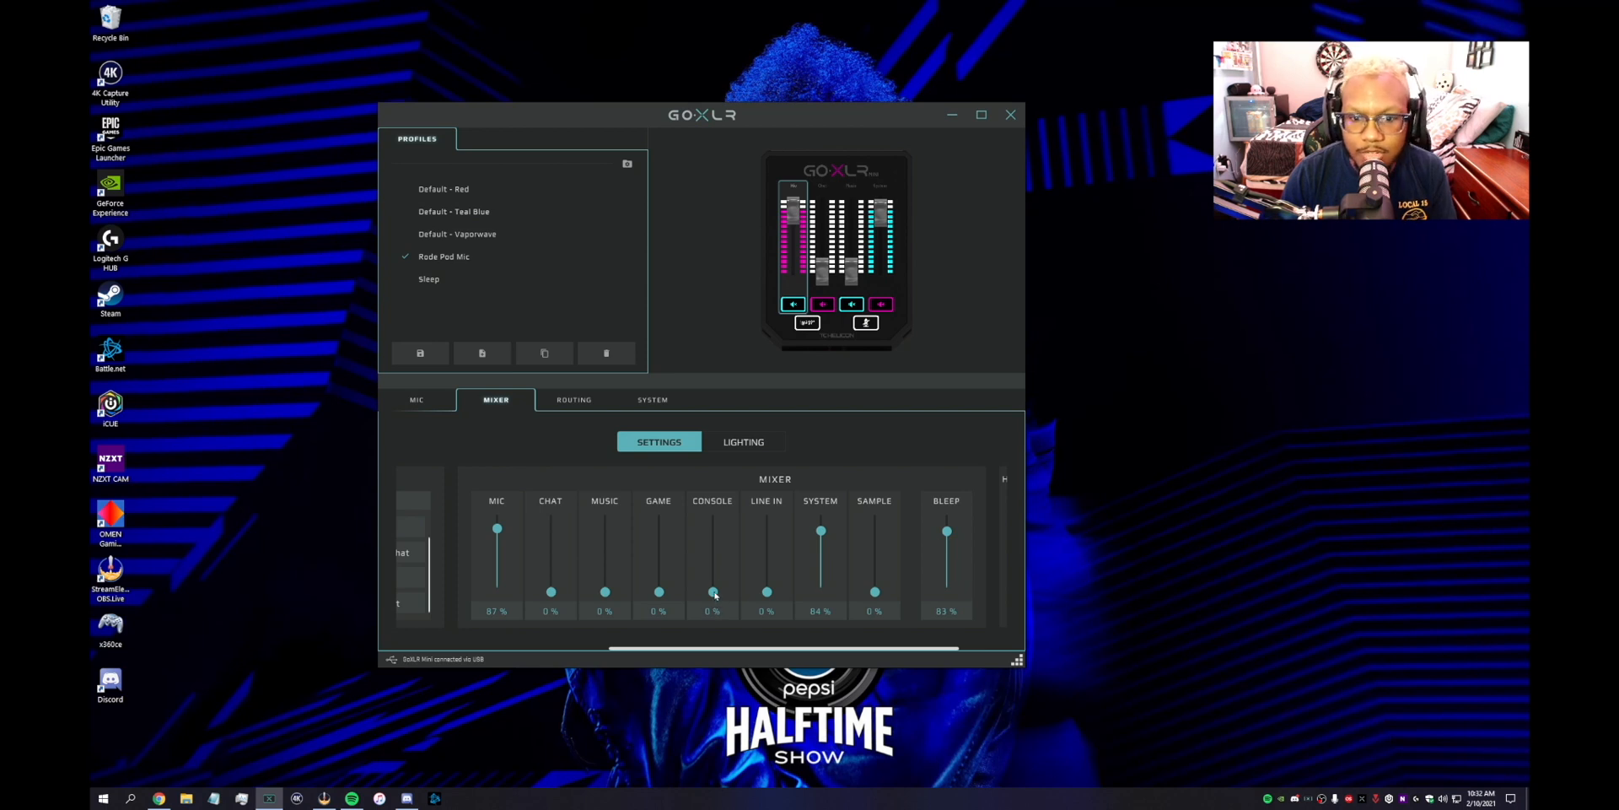
{"action": "left_click_drag", "start_coordinate": [712, 592], "coordinate": [713, 553]}
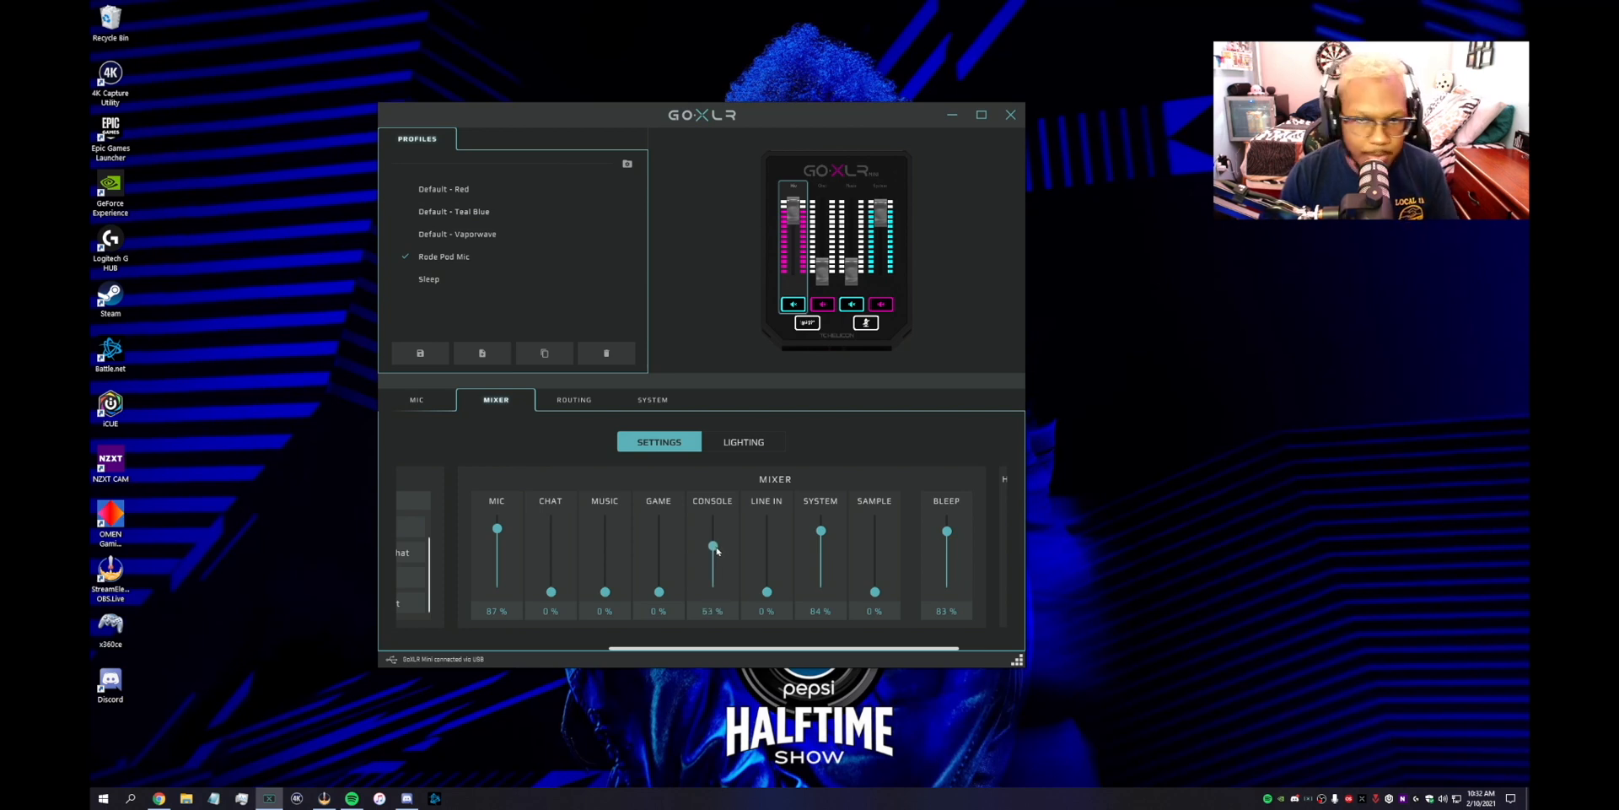
{"action": "left_click_drag", "start_coordinate": [713, 547], "coordinate": [713, 542]}
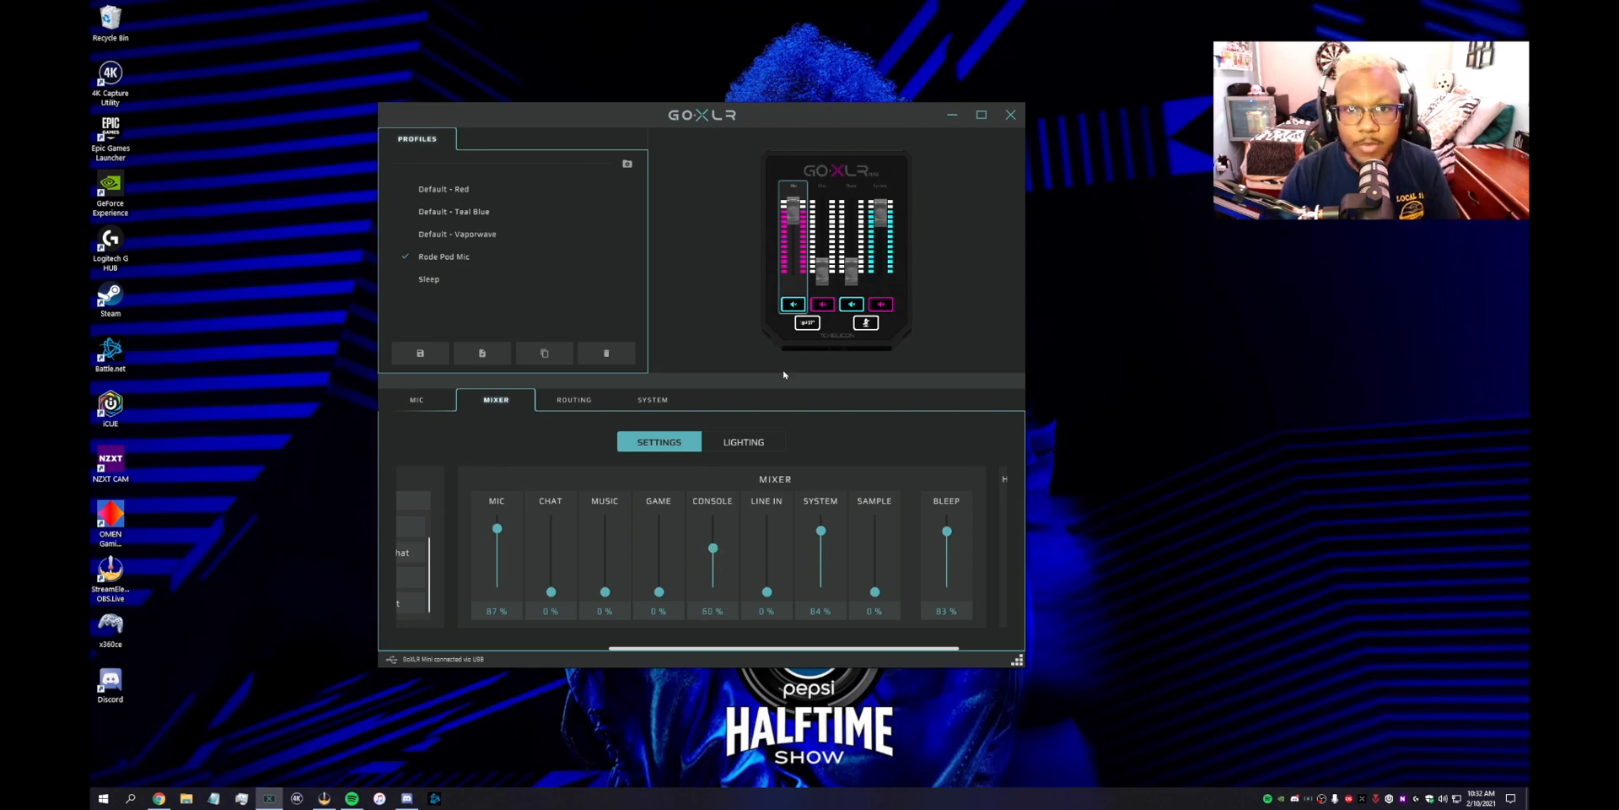
Show the Mic settings and minimize the GoXLR App to the desktop.
{"action": "left_click", "coordinate": [416, 400]}
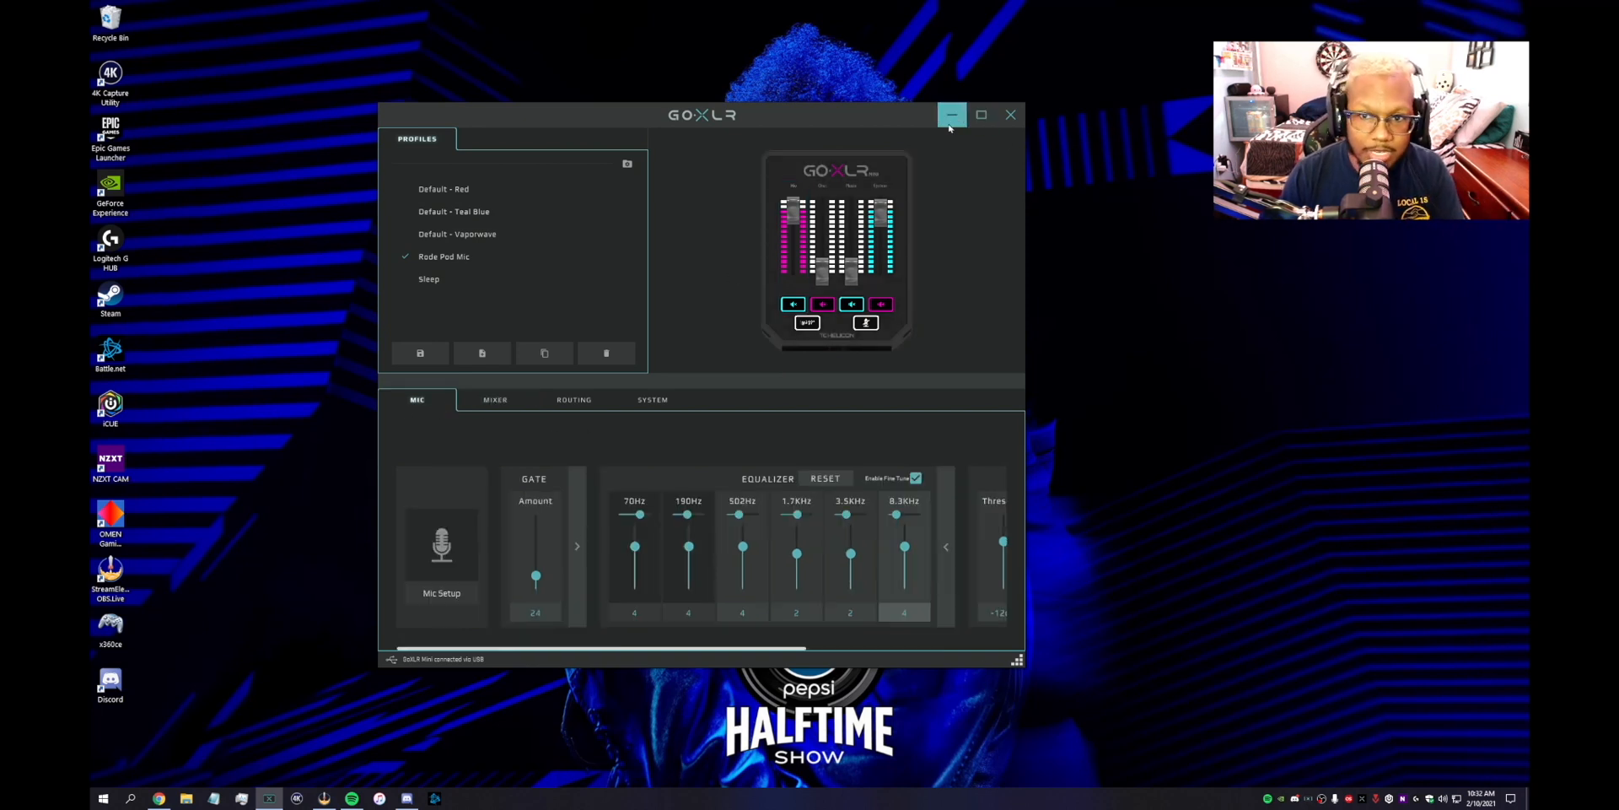
{"action": "left_click", "coordinate": [951, 115]}
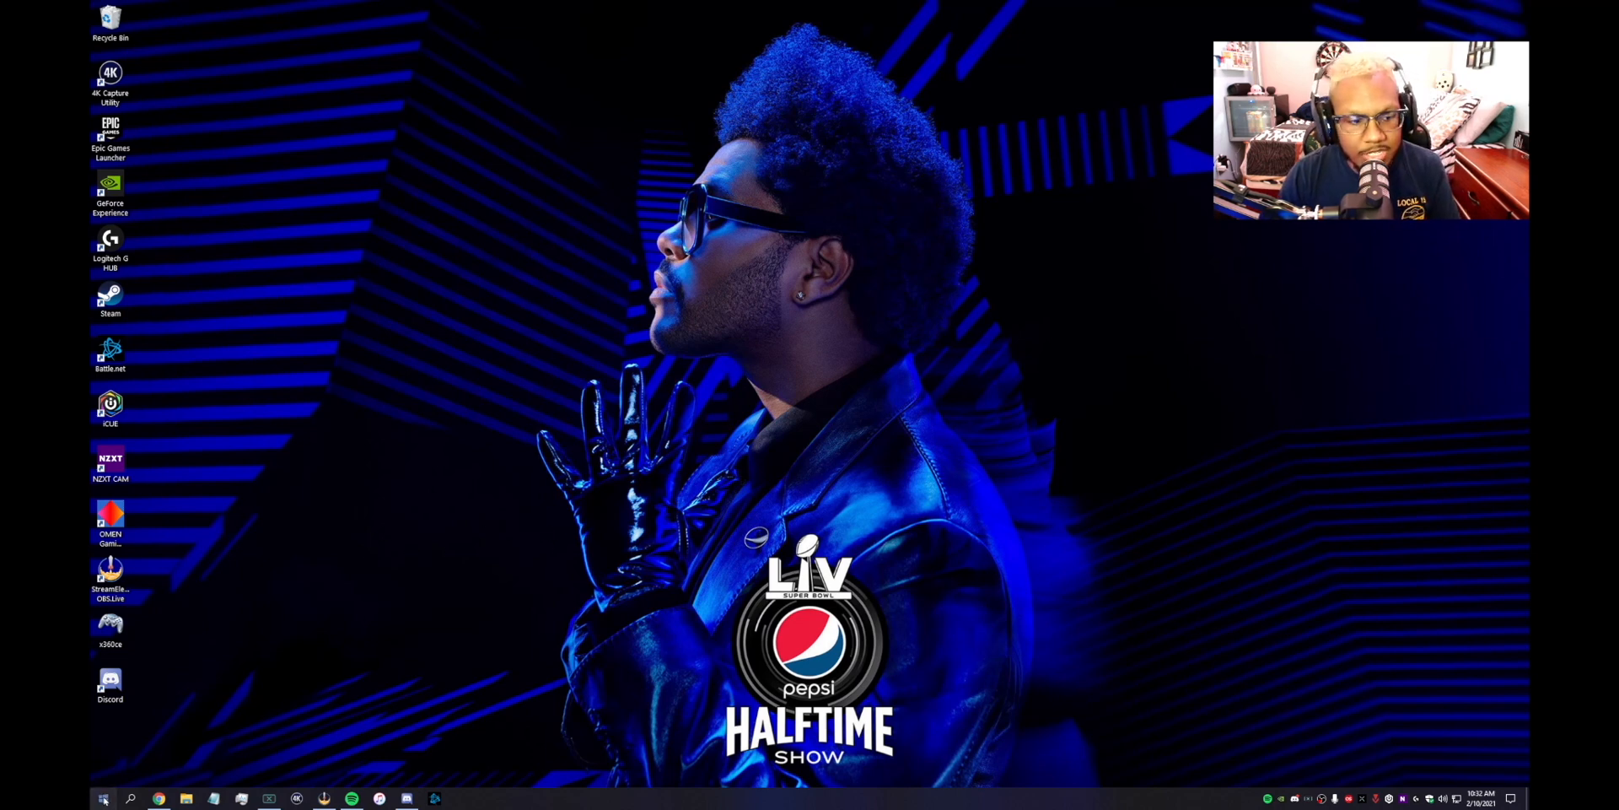
Reach the Windows Settings System Sound page showing GoXLR Mini output and Broadcast Stream Mix input.
{"action": "left_click", "coordinate": [461, 797]}
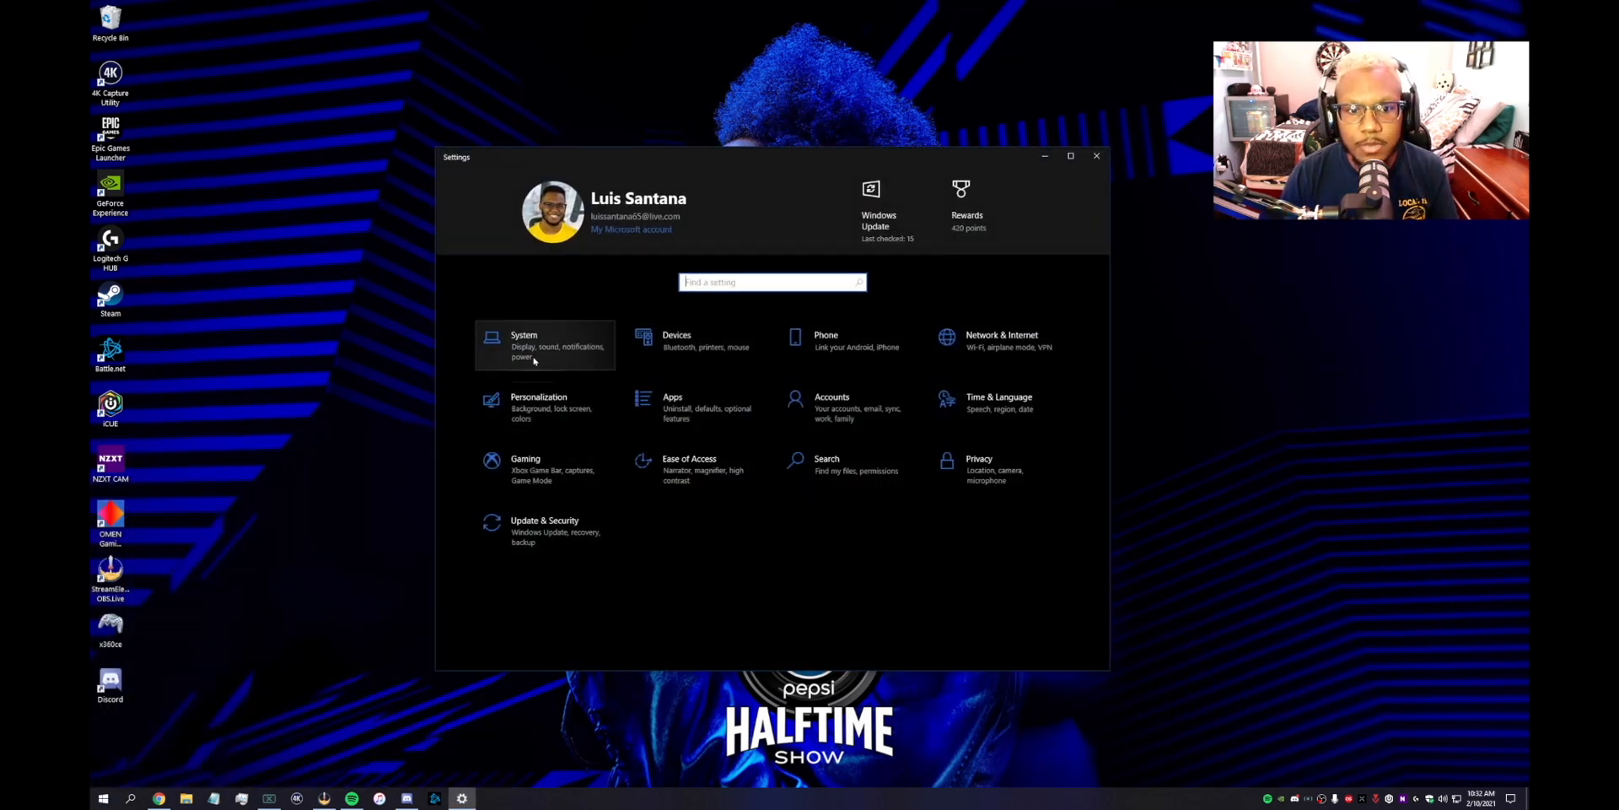
{"action": "left_click", "coordinate": [524, 345]}
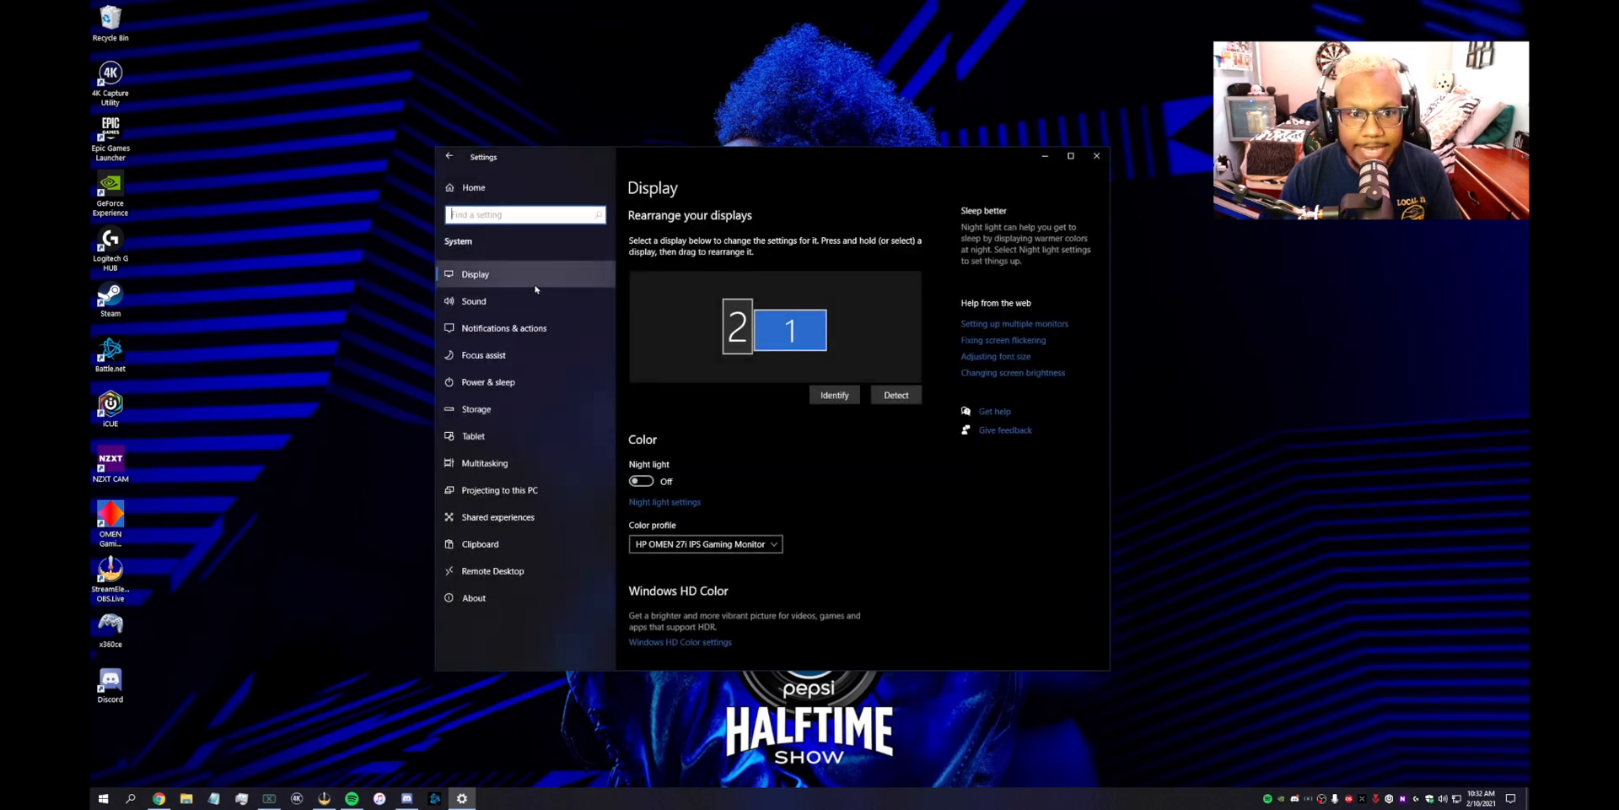
{"action": "mouse_move", "coordinate": [505, 327]}
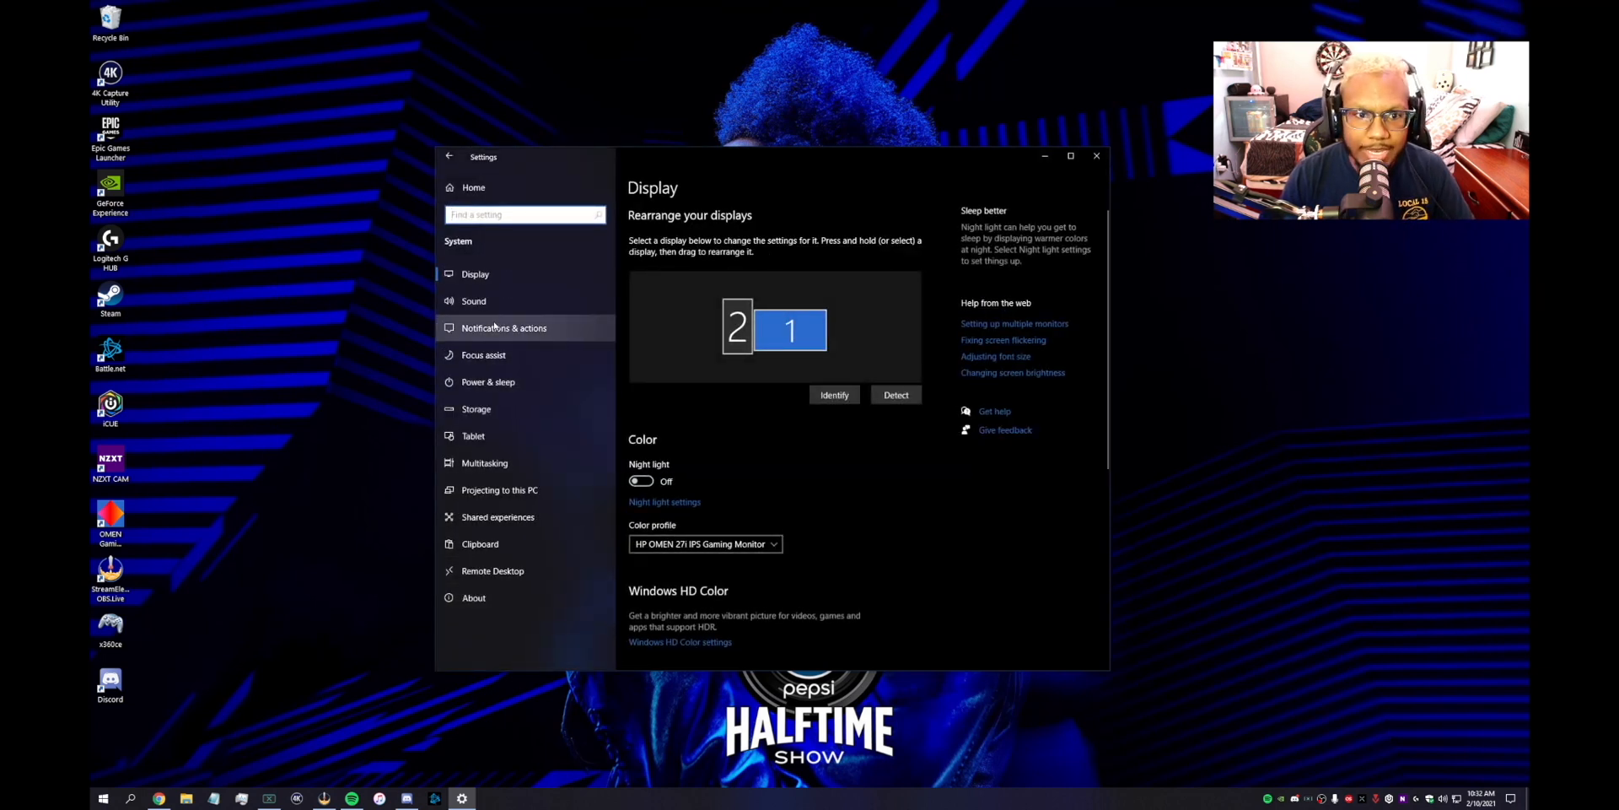
{"action": "left_click", "coordinate": [474, 300]}
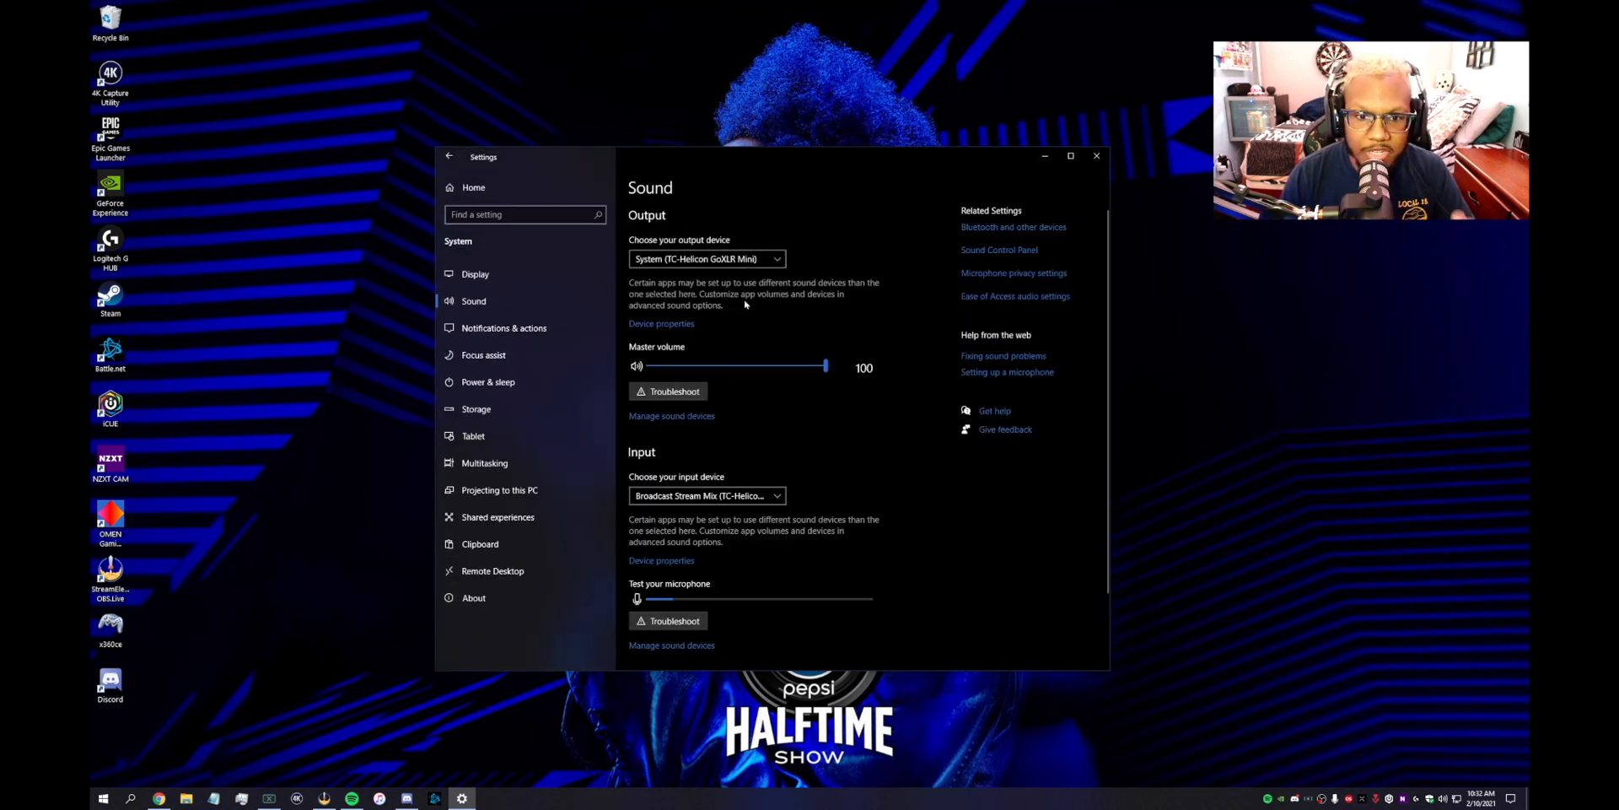
{"action": "mouse_move", "coordinate": [999, 250]}
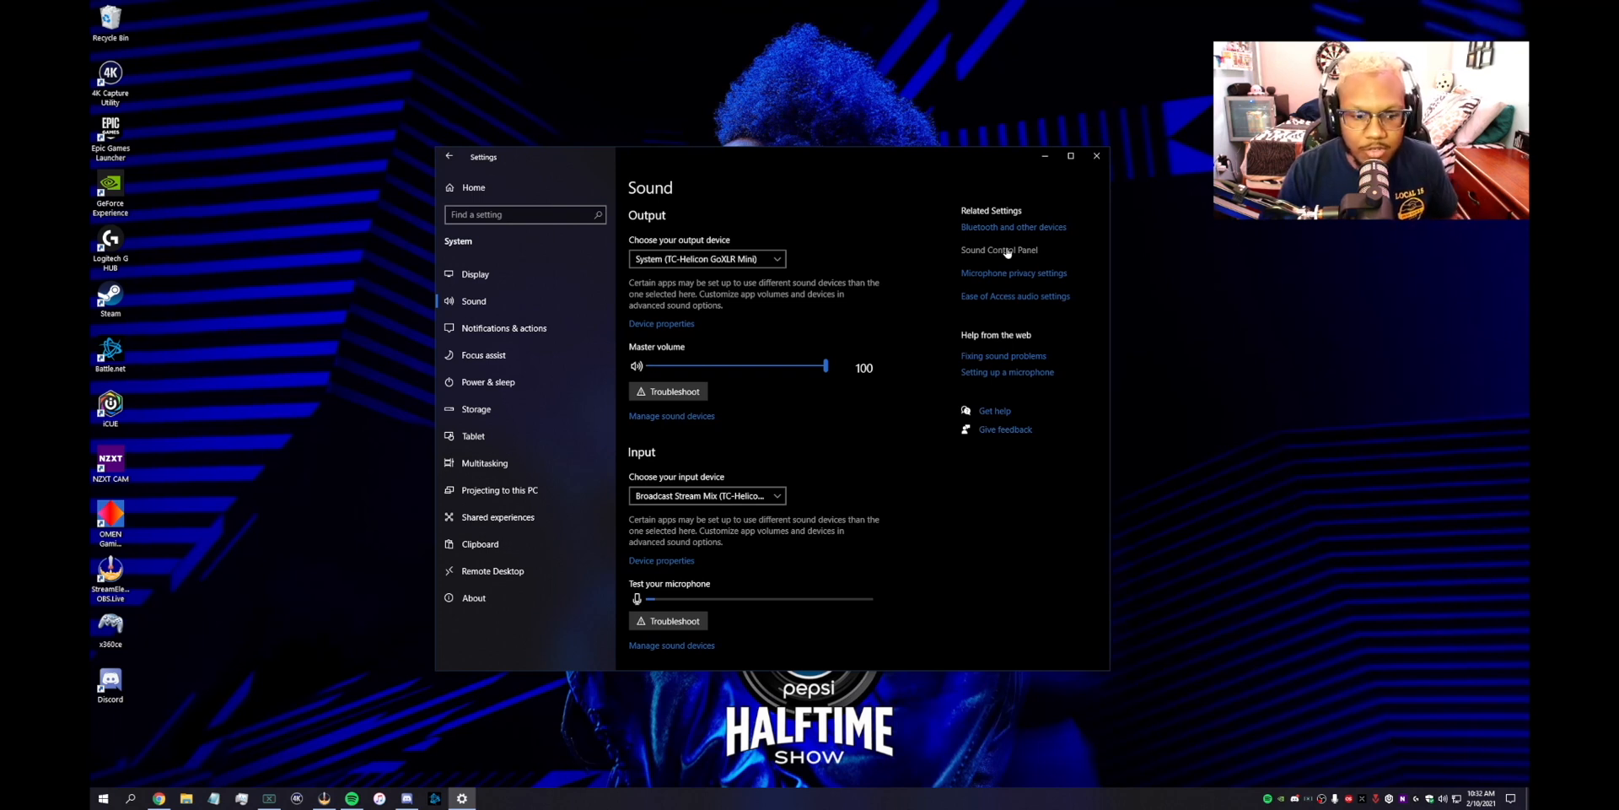
Review the GoXLR playback devices in the classic Sound control panel.
{"action": "left_click", "coordinate": [998, 249]}
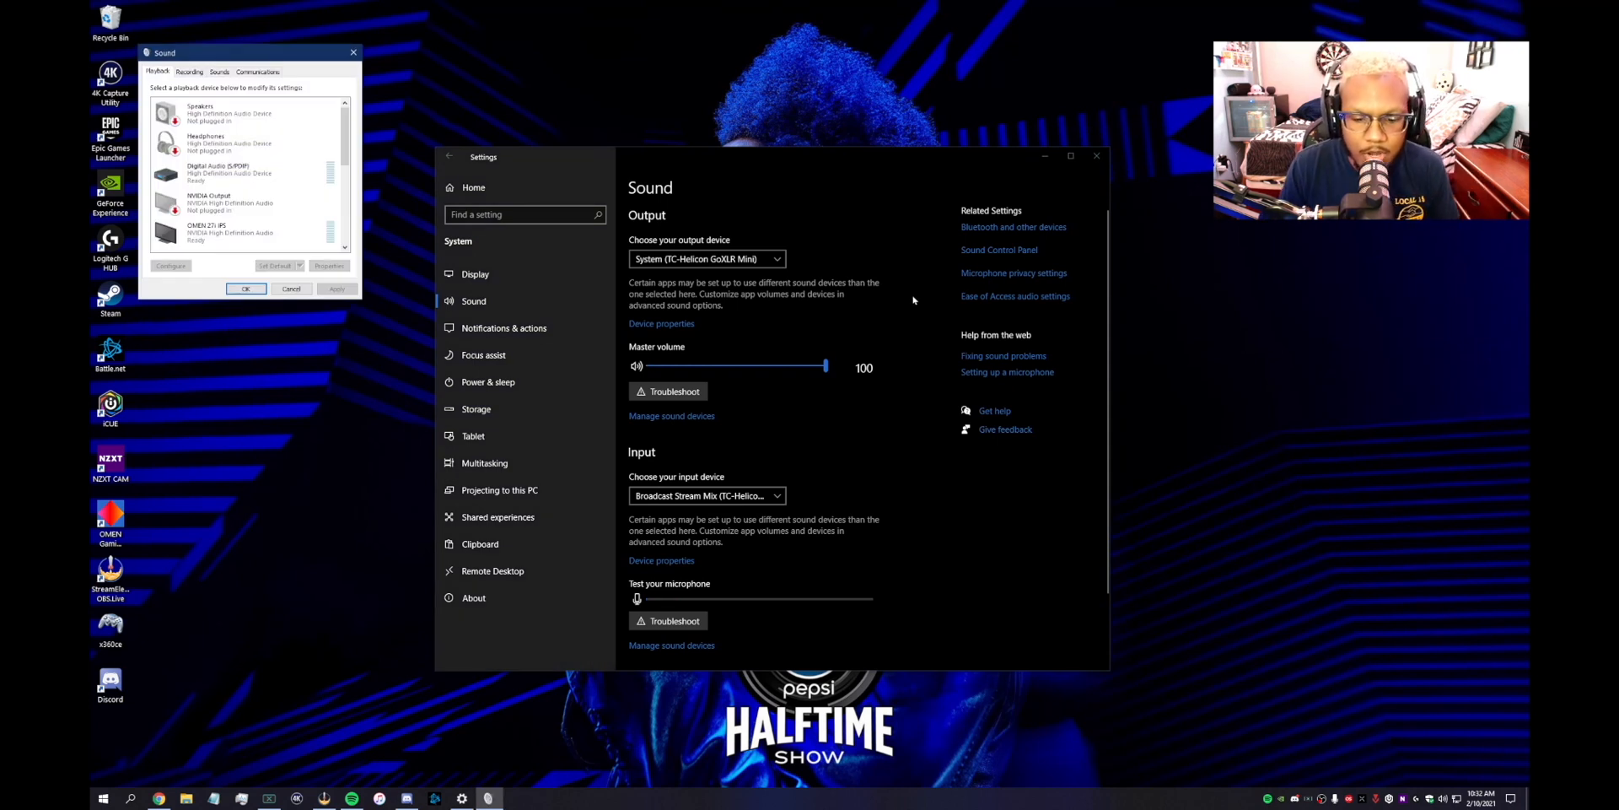
{"action": "mouse_move", "coordinate": [893, 293]}
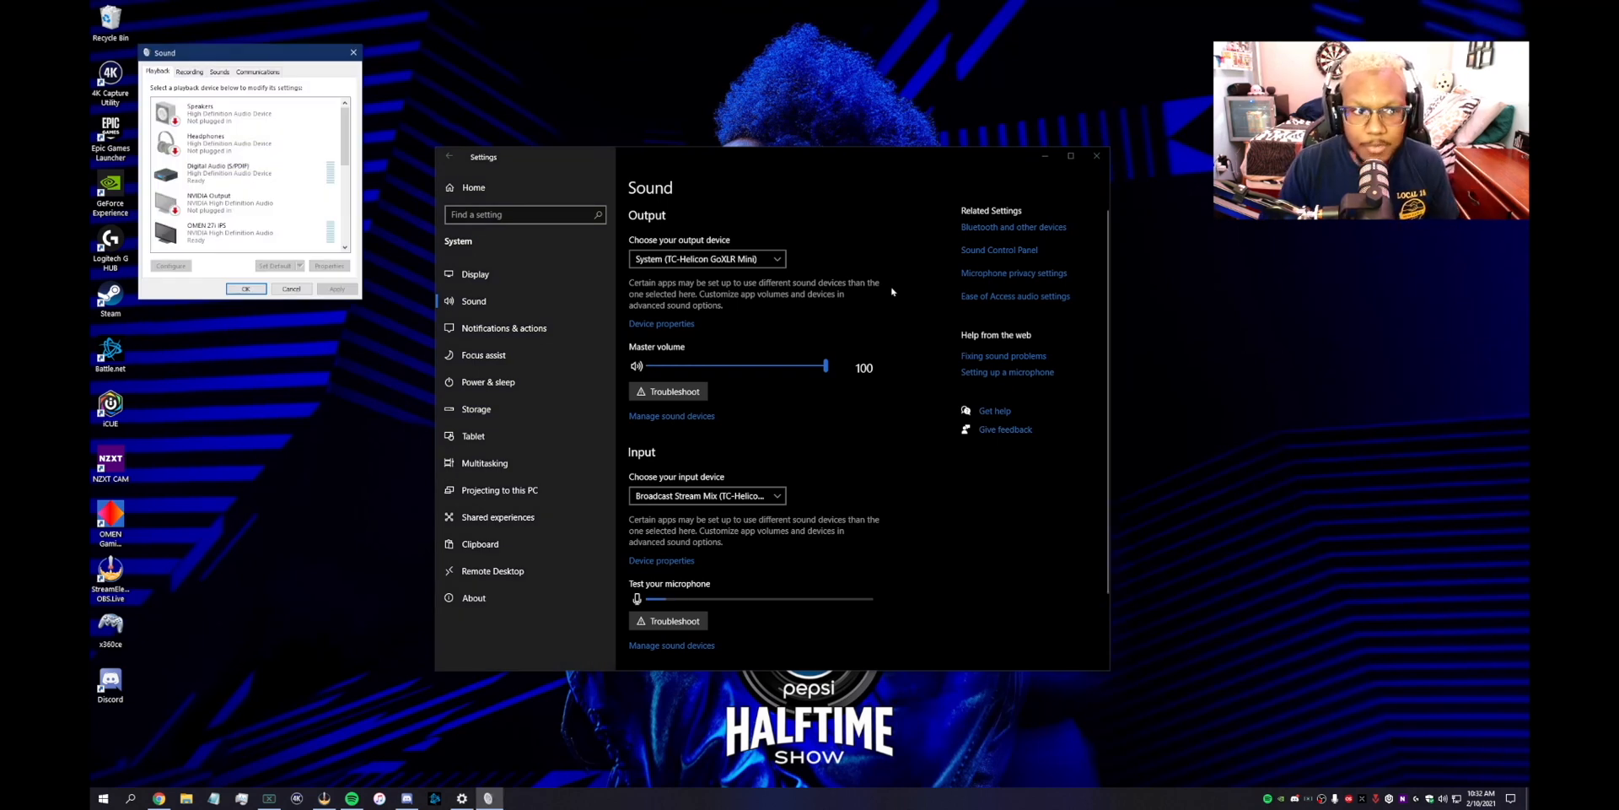
{"action": "mouse_move", "coordinate": [368, 153]}
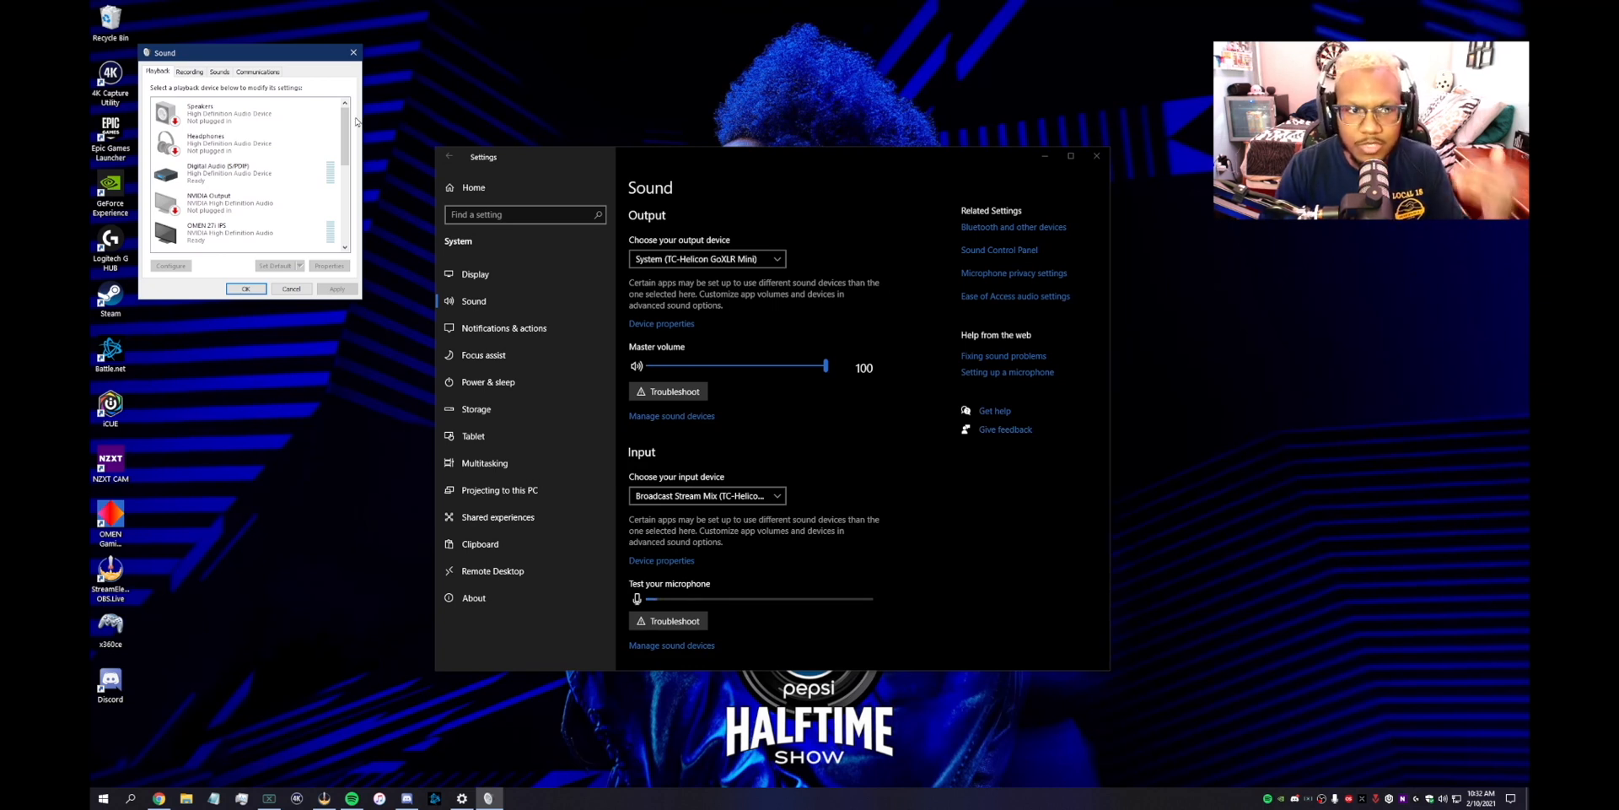
{"action": "scroll", "scroll_direction": "down", "scroll_amount": 3}
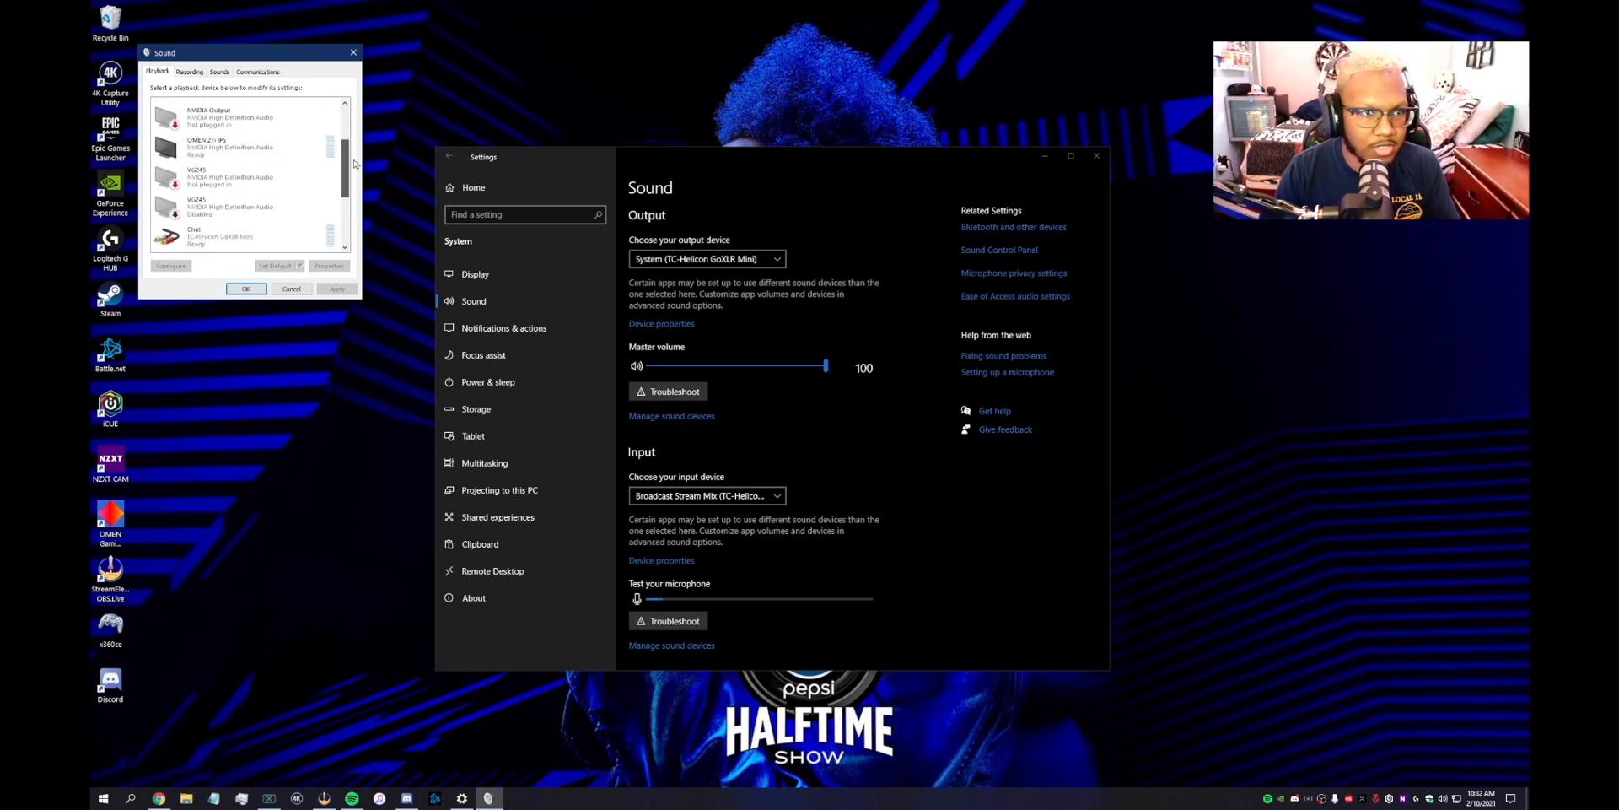
{"action": "scroll", "scroll_direction": "down", "scroll_amount": 3}
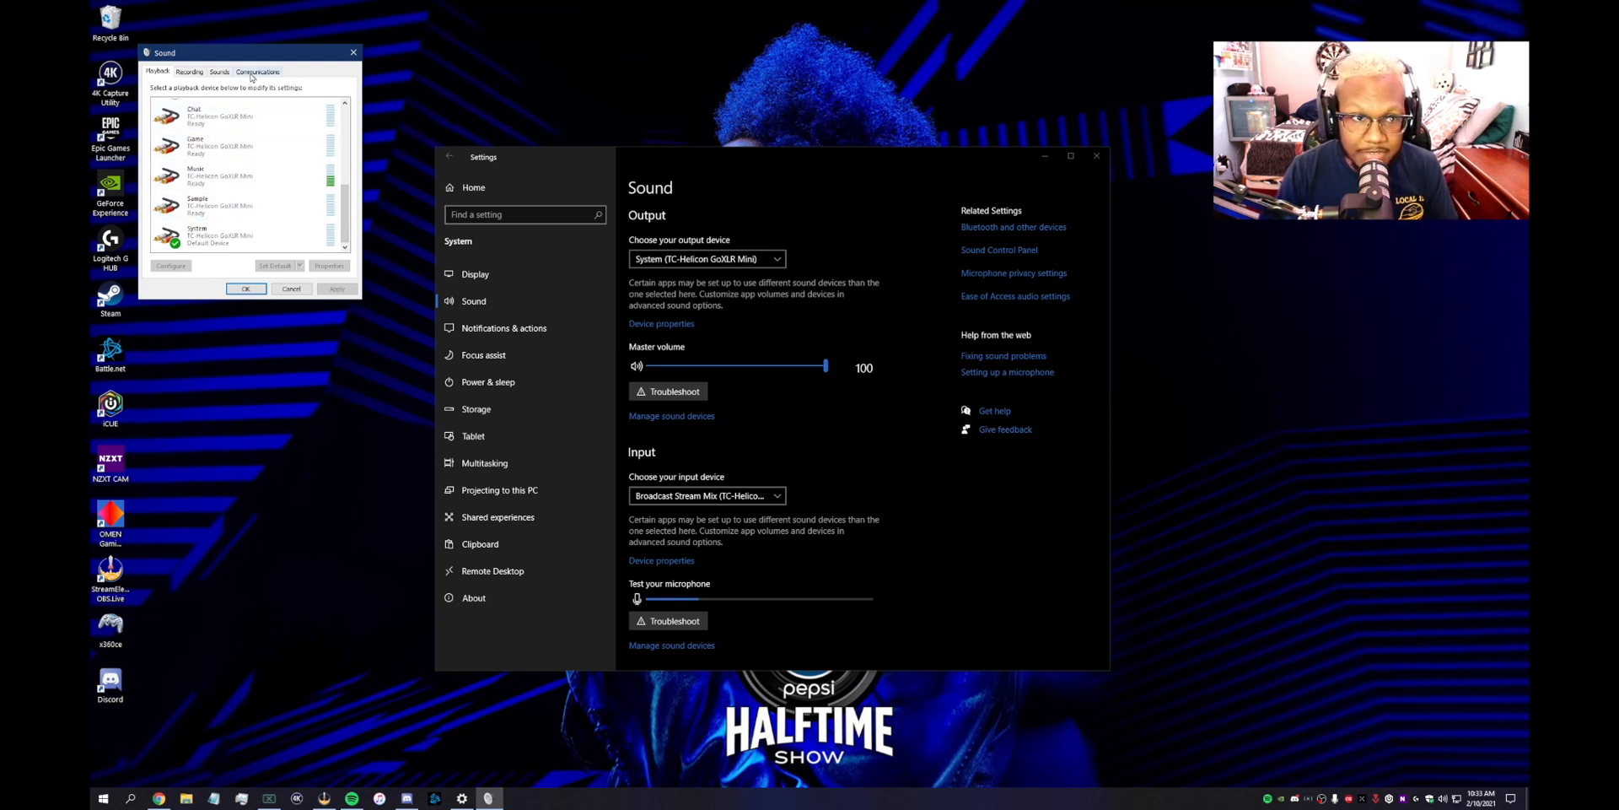
{"action": "left_click_drag", "start_coordinate": [207, 52], "coordinate": [239, 63]}
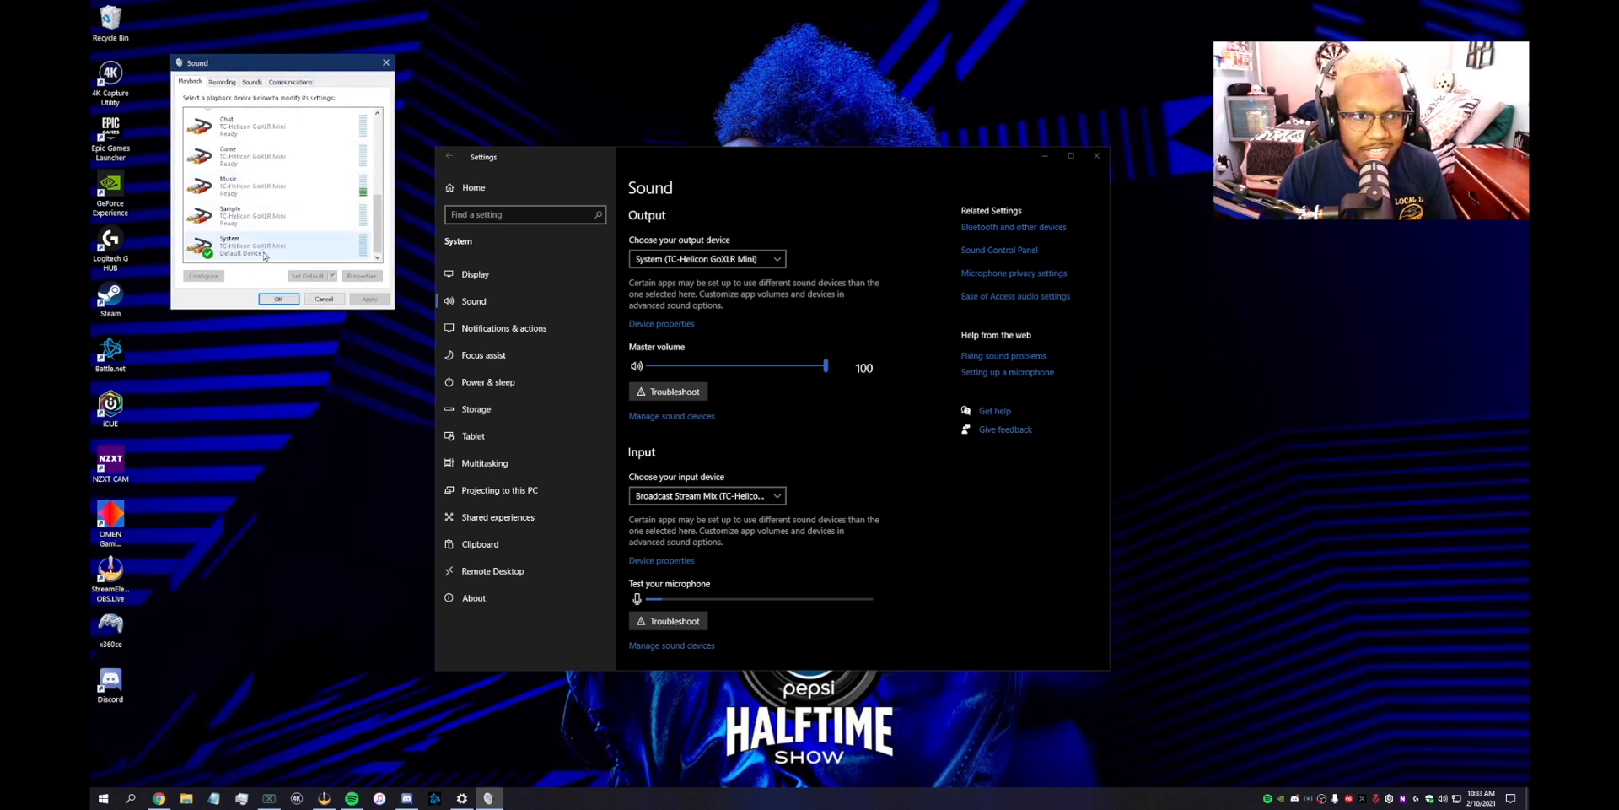
Review the Recording devices, select GoXLR Sample, and close the Sound dialog.
{"action": "left_click", "coordinate": [221, 82]}
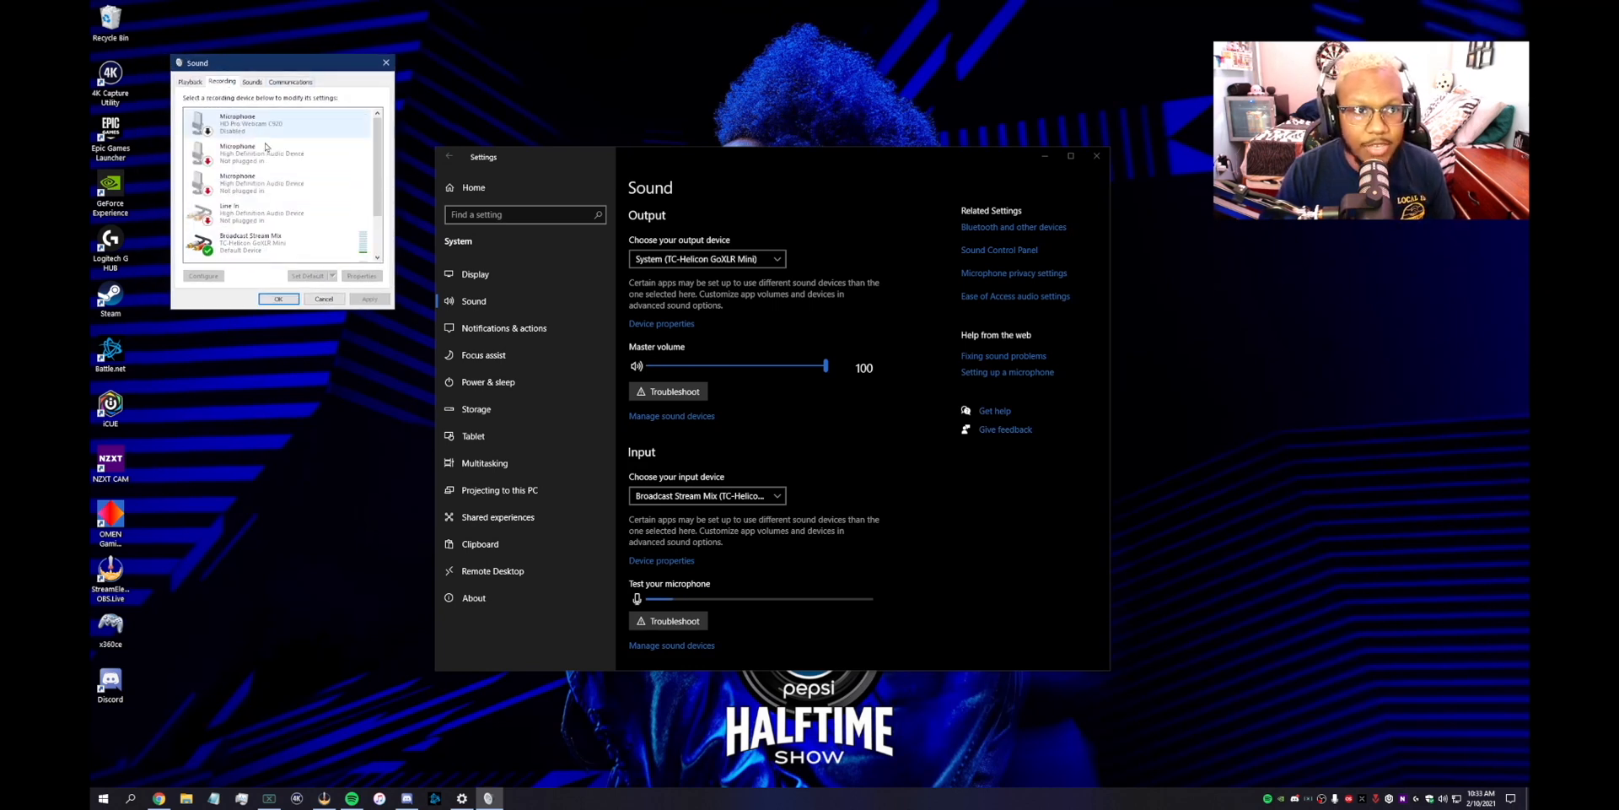
{"action": "scroll", "scroll_direction": "down", "scroll_amount": 3}
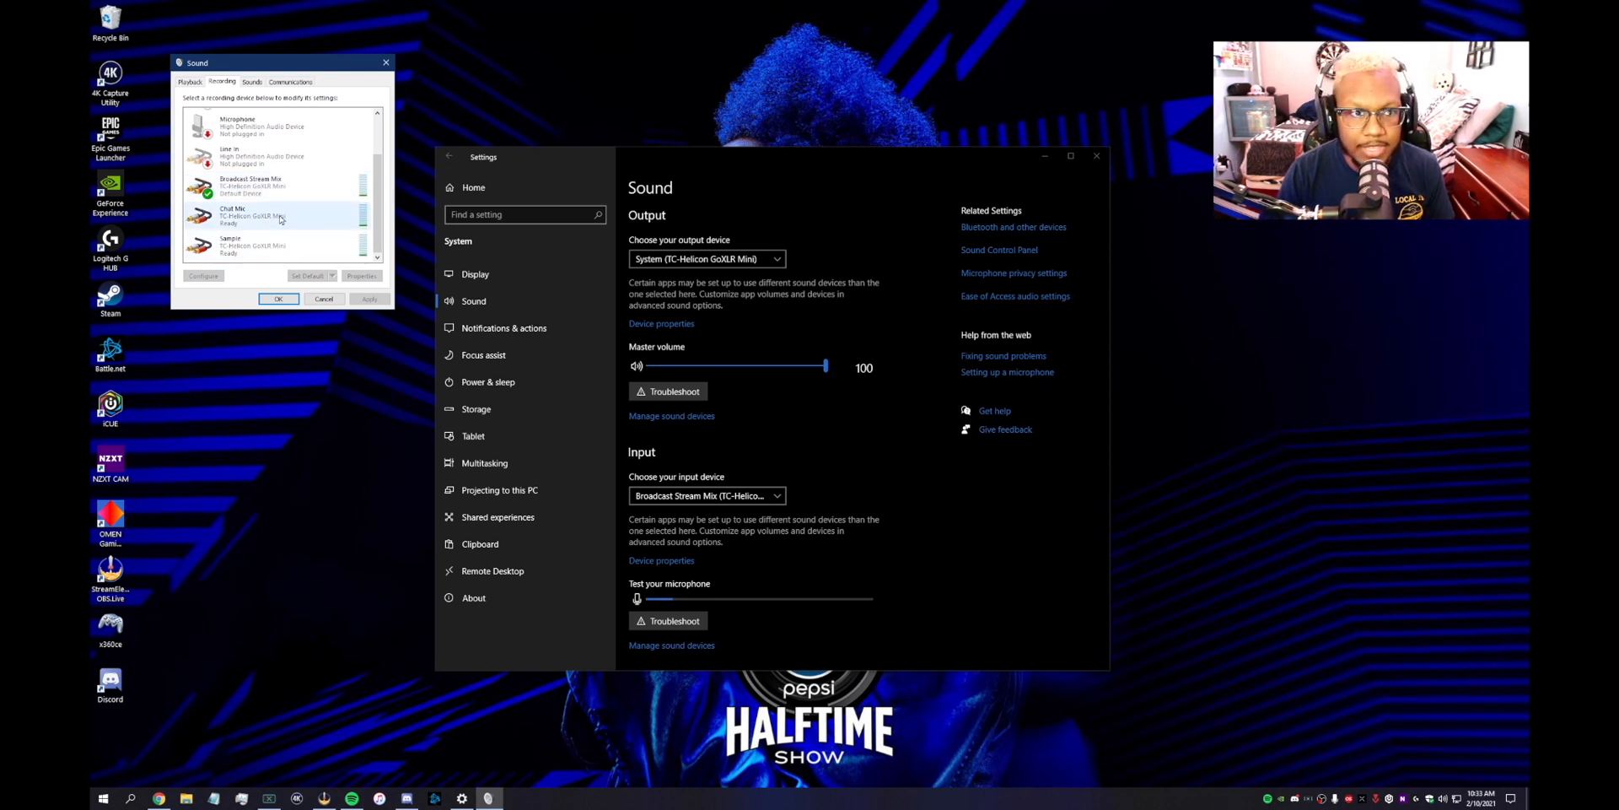
{"action": "left_click", "coordinate": [258, 248]}
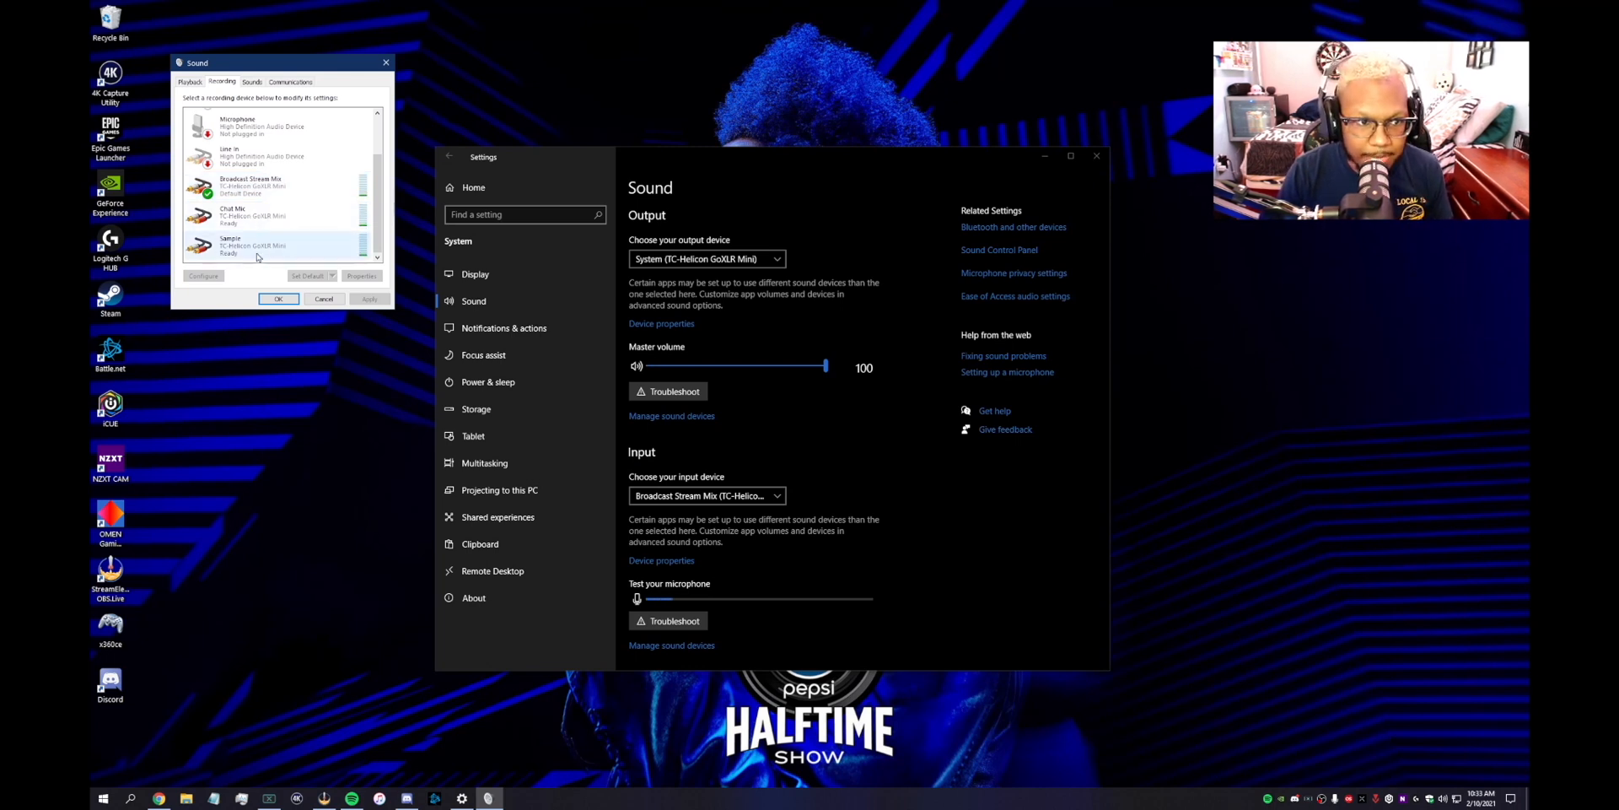
{"action": "left_click", "coordinate": [253, 213]}
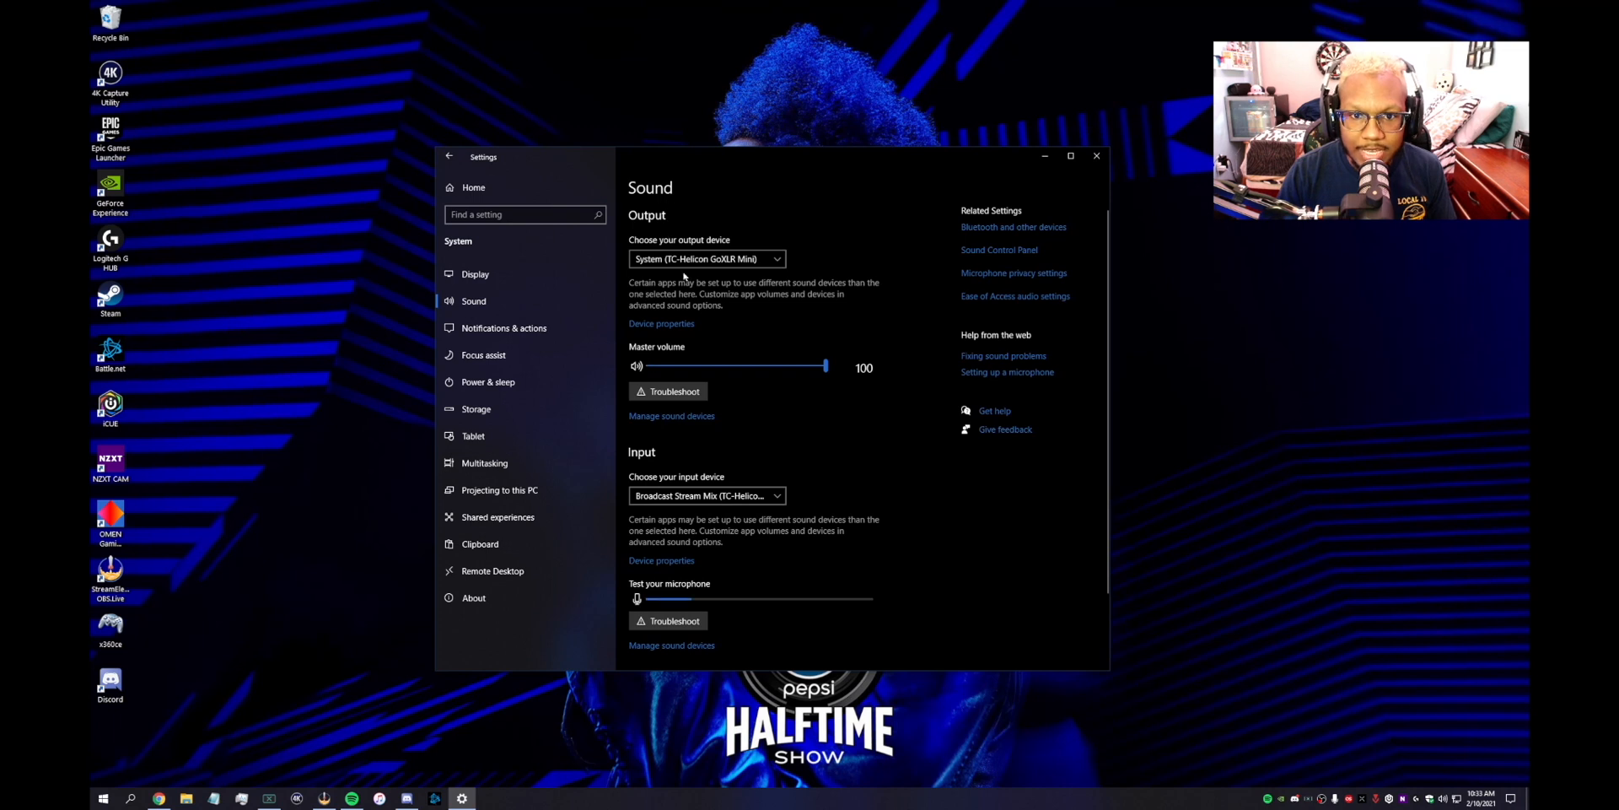
{"action": "left_click", "coordinate": [707, 258]}
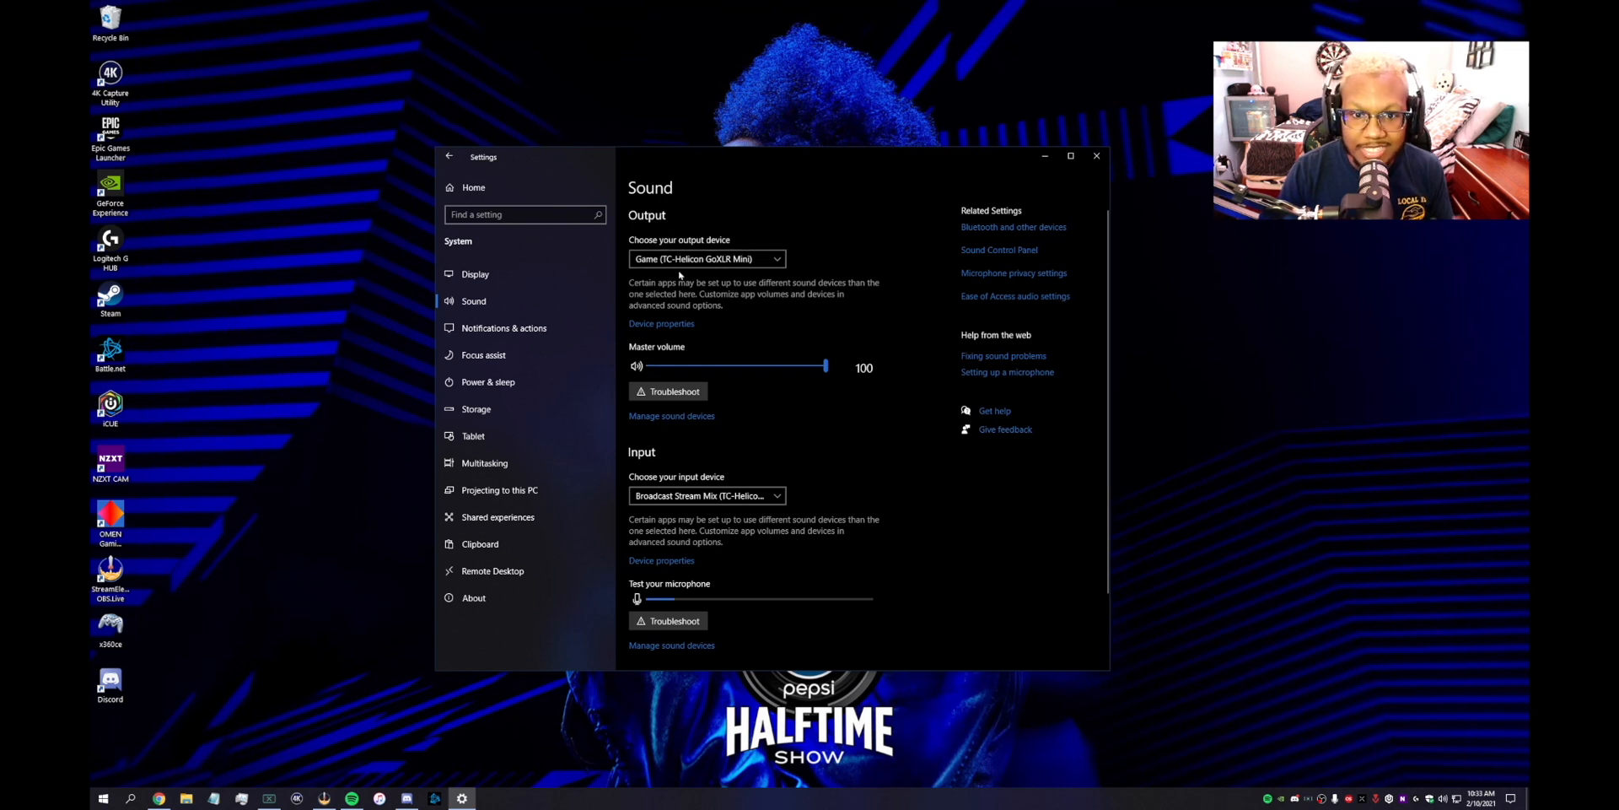
{"action": "left_click", "coordinate": [707, 258]}
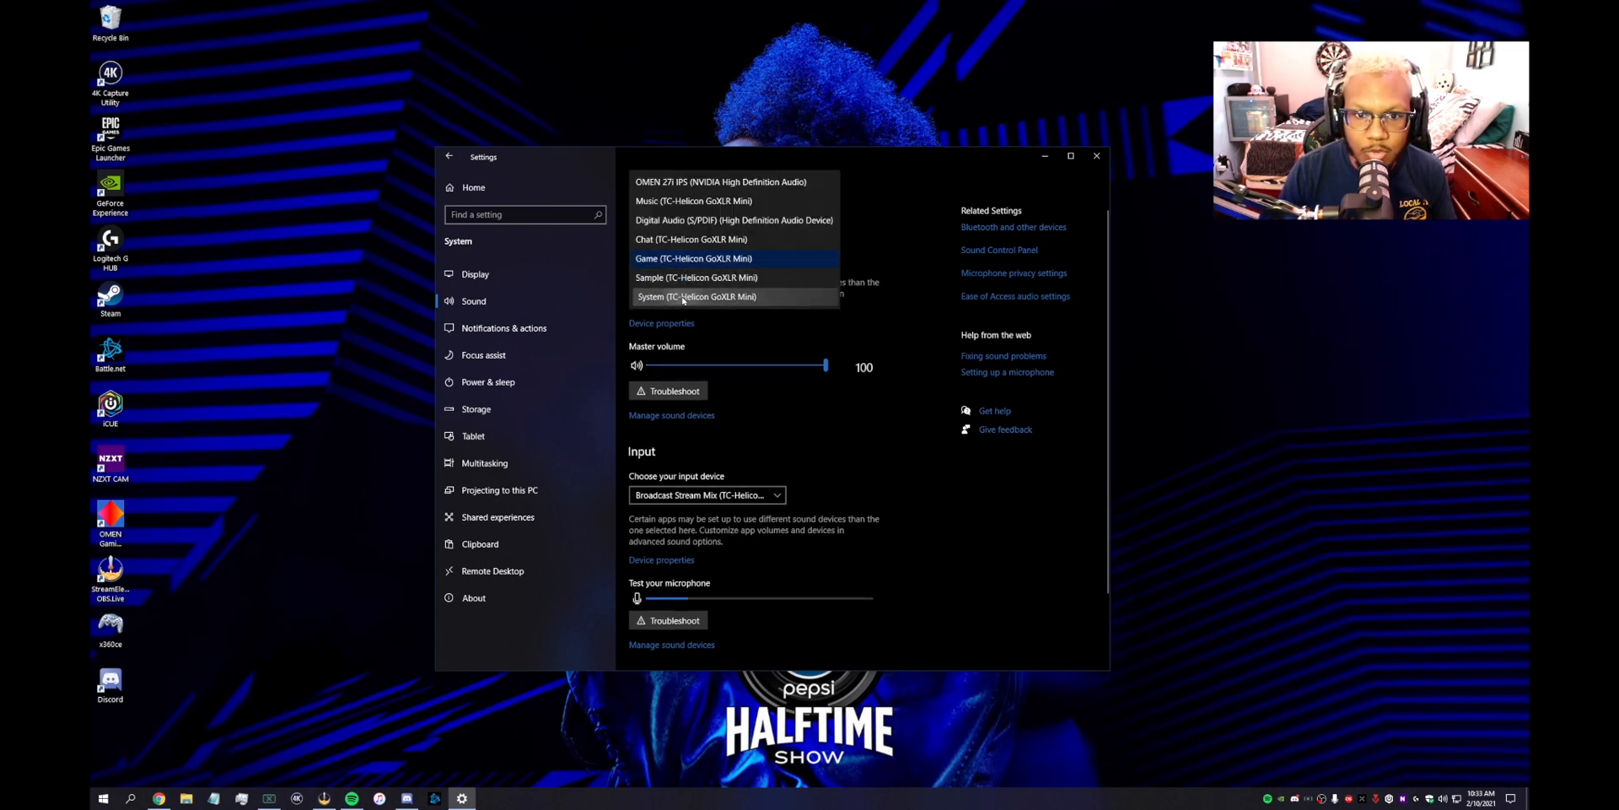
{"action": "left_click", "coordinate": [696, 296]}
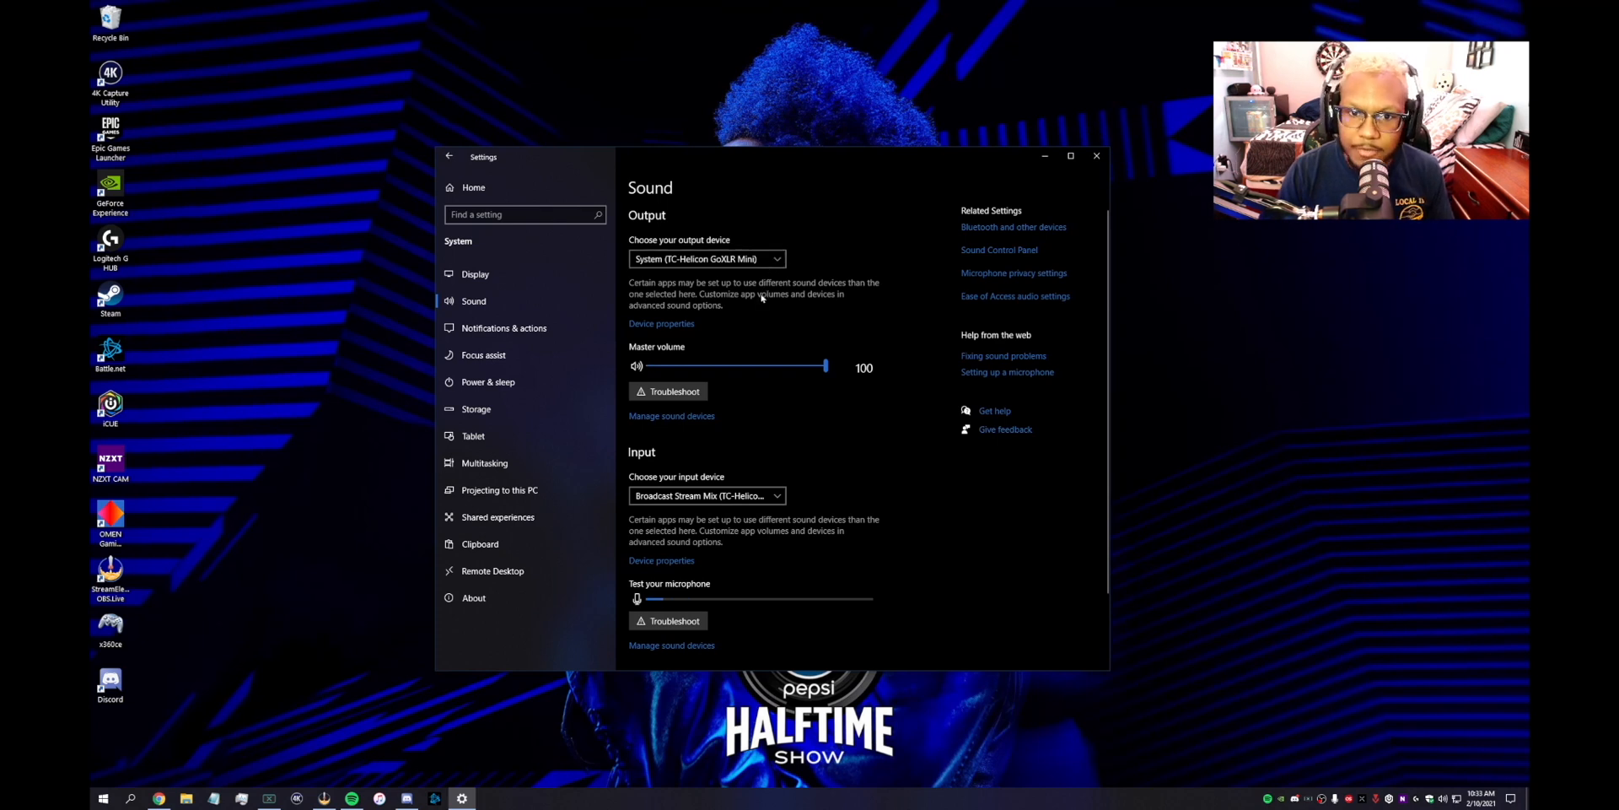
{"action": "mouse_move", "coordinate": [813, 256]}
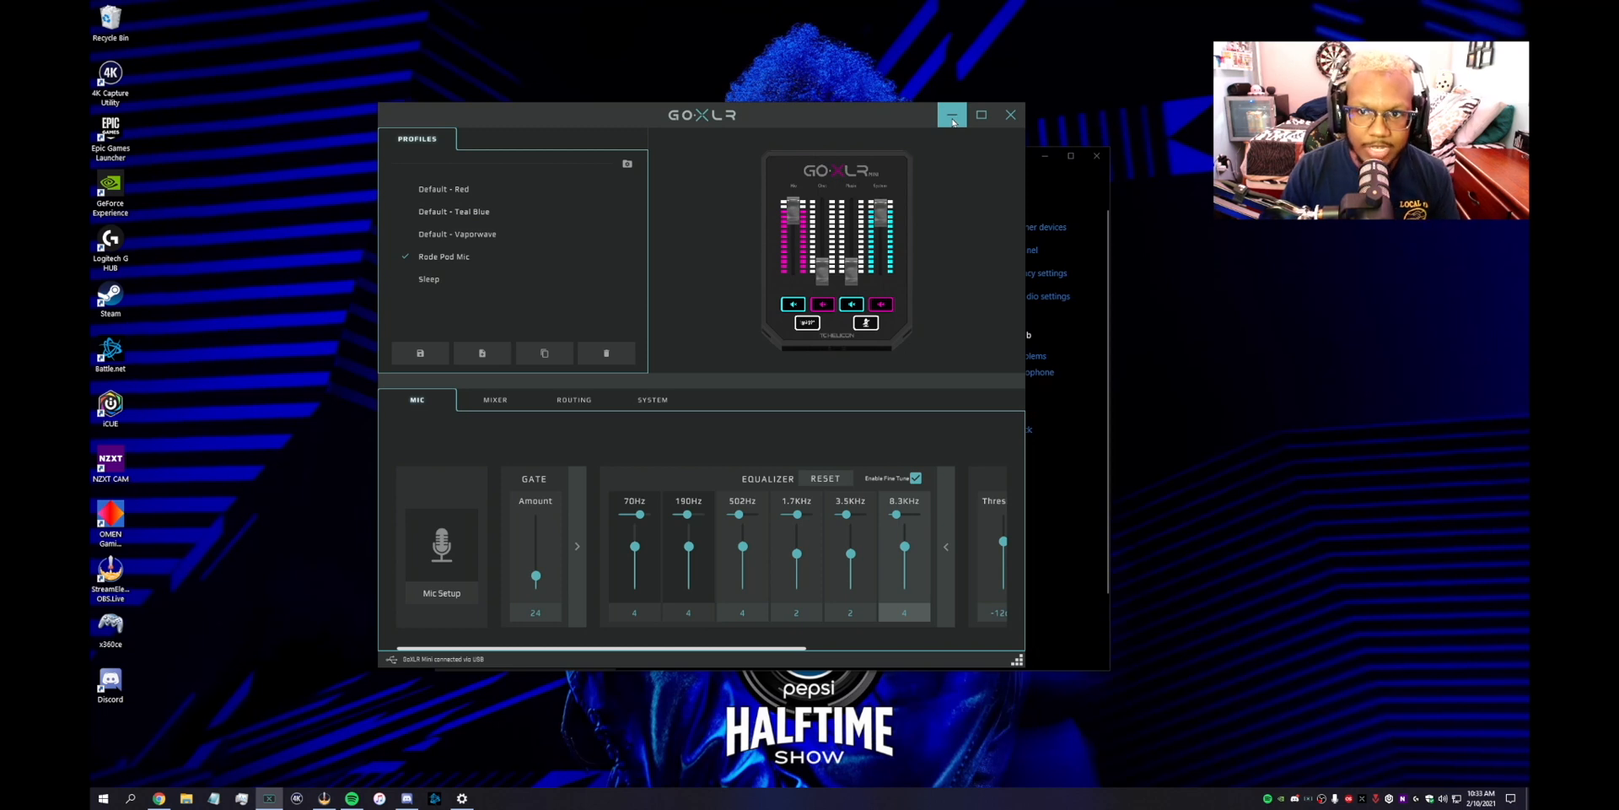
{"action": "left_click", "coordinate": [950, 114]}
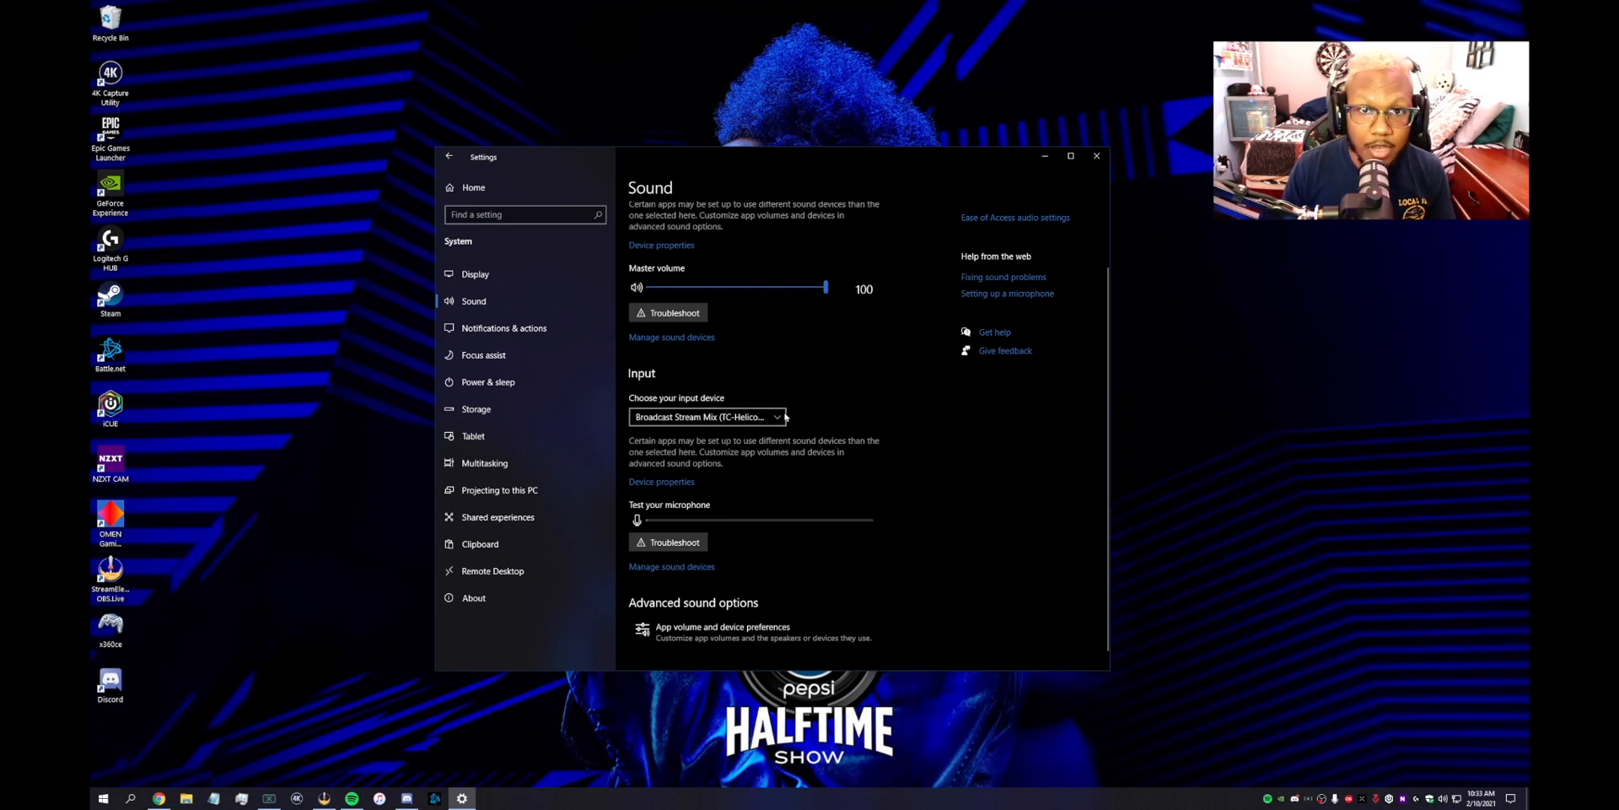
{"action": "scroll", "scroll_direction": "up", "scroll_amount": 3}
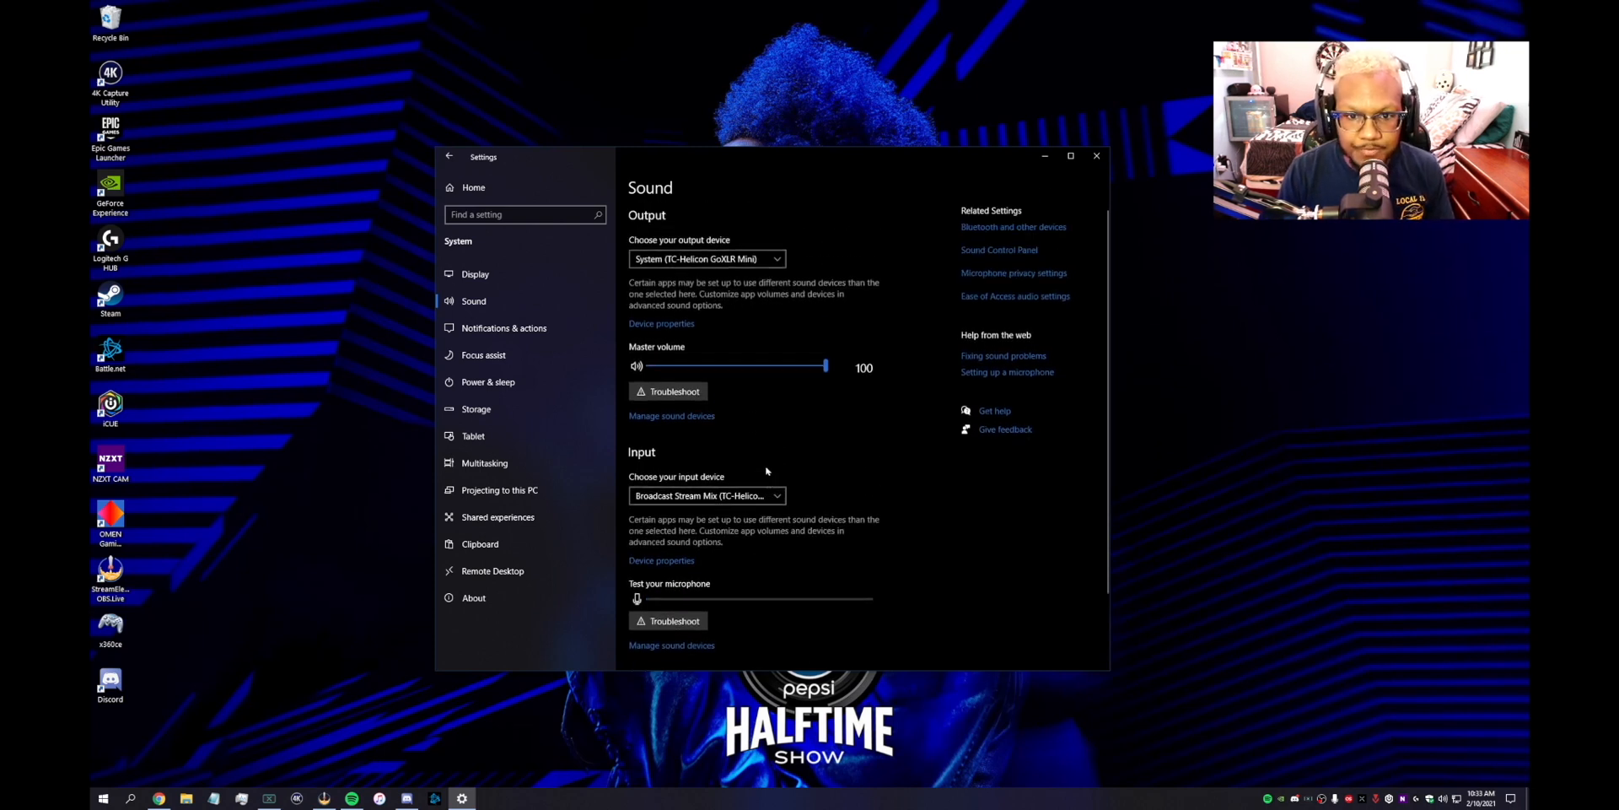
{"action": "scroll", "scroll_direction": "down", "scroll_amount": 3}
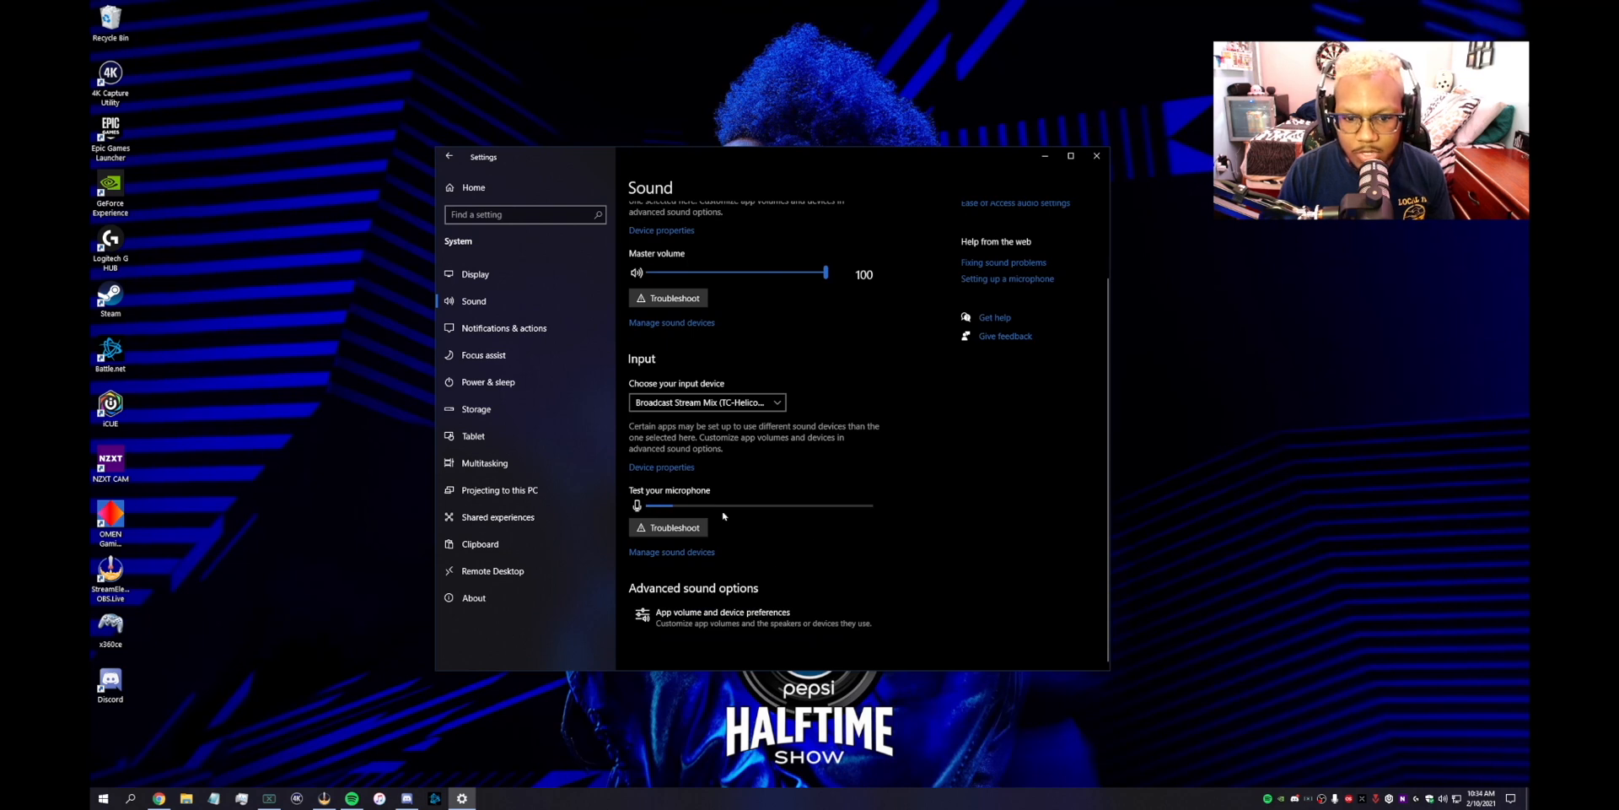
Review App volume and device preferences, with Spotify routed to the Music output.
{"action": "left_click", "coordinate": [722, 611]}
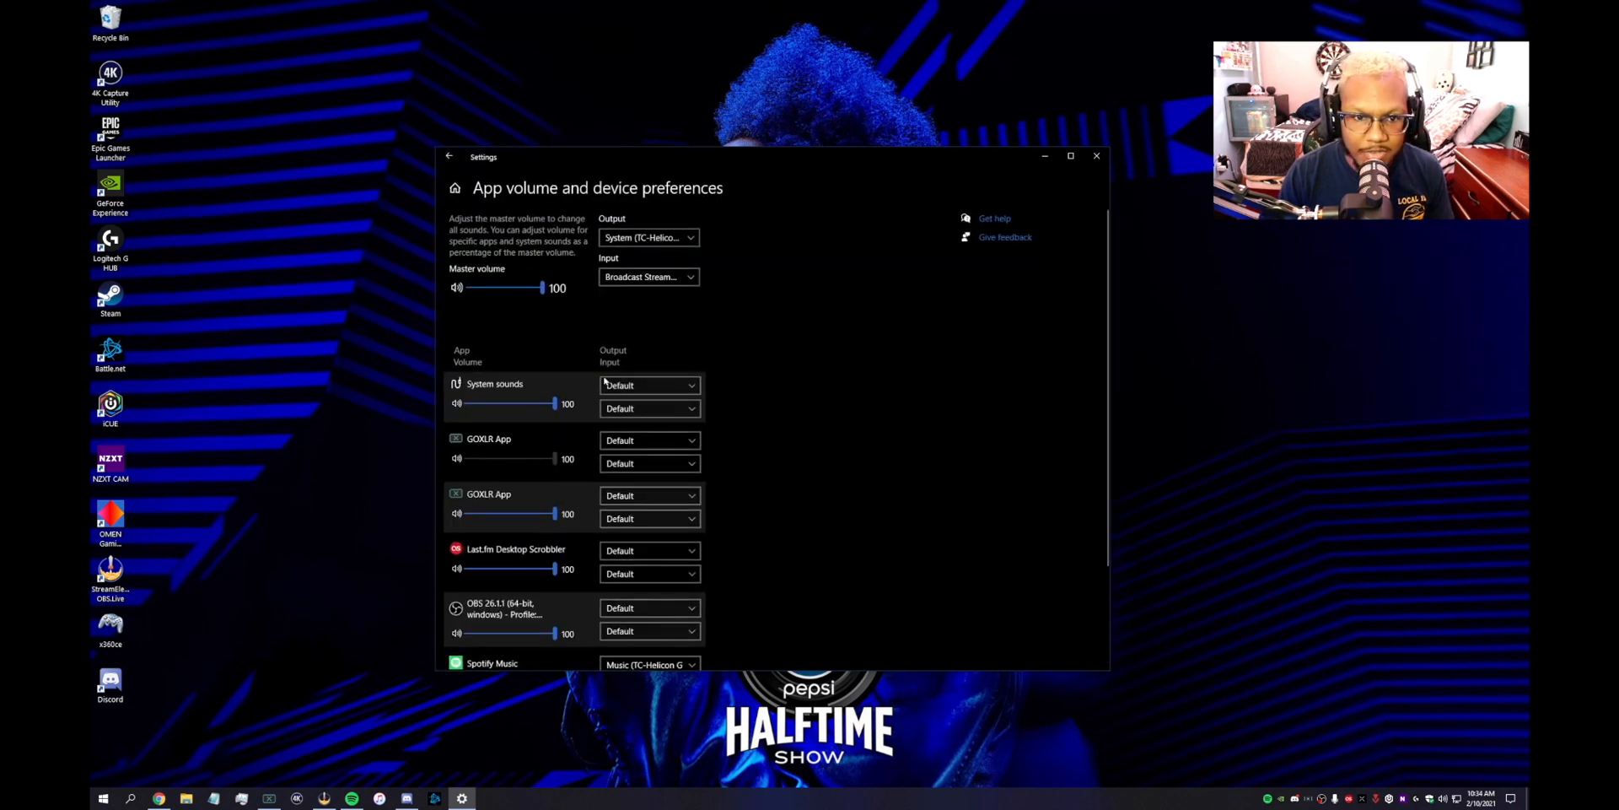
{"action": "scroll", "scroll_direction": "up", "scroll_amount": 3}
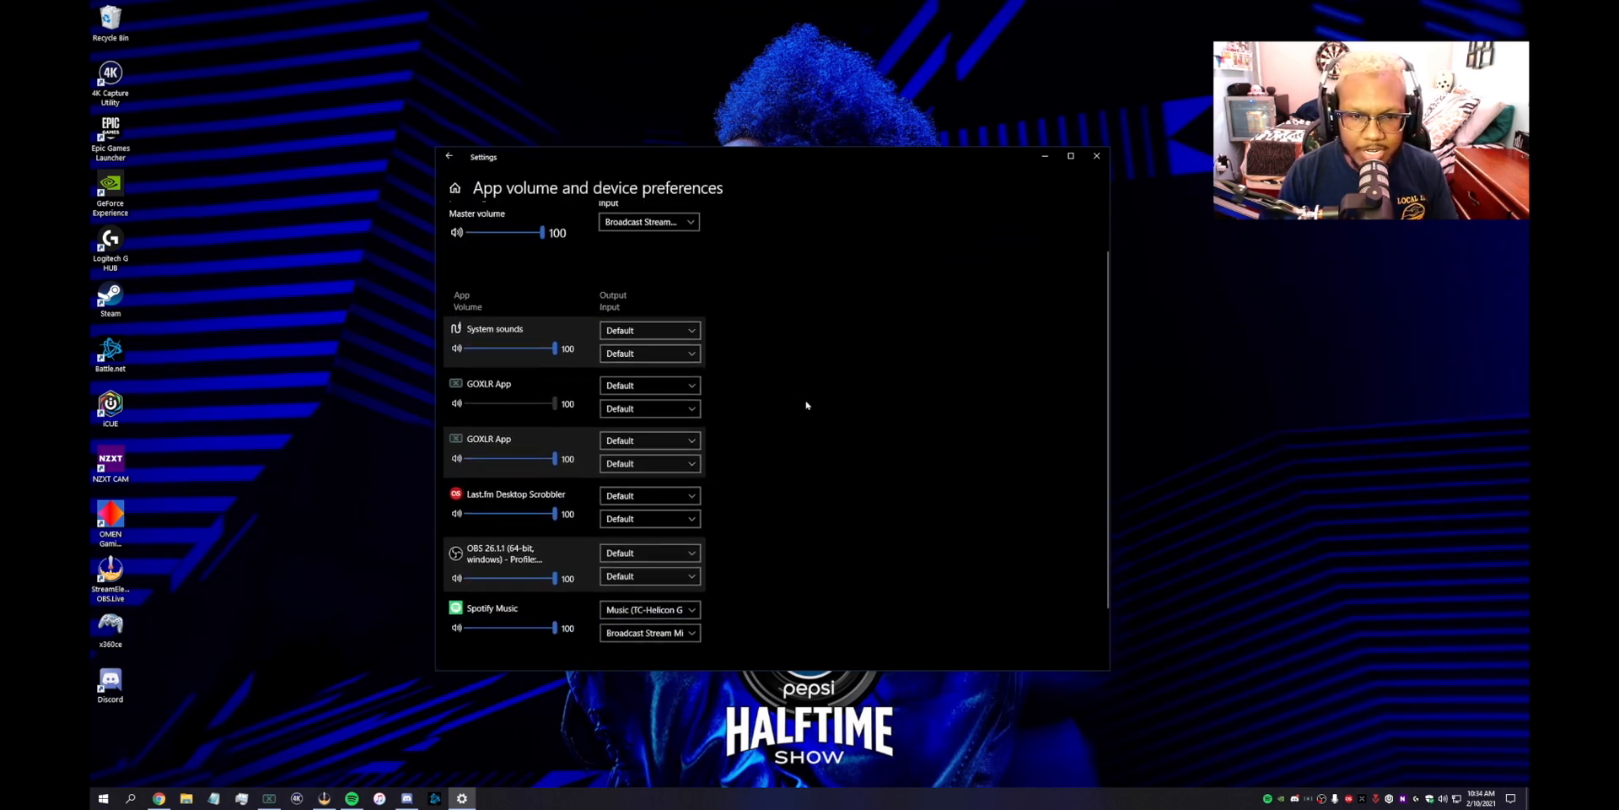
{"action": "mouse_move", "coordinate": [806, 394]}
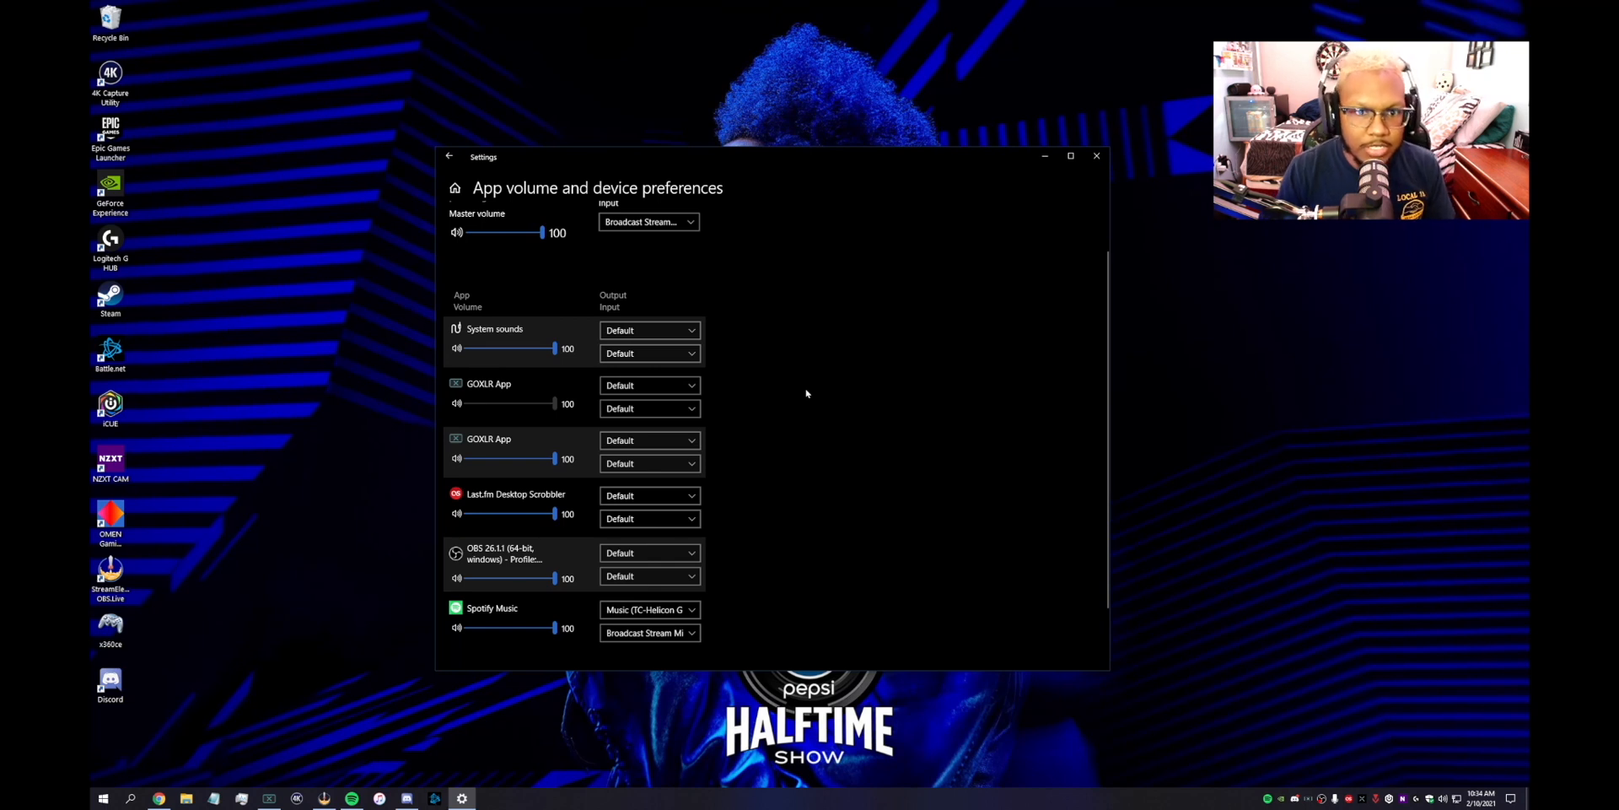
{"action": "scroll", "scroll_direction": "down", "scroll_amount": 3}
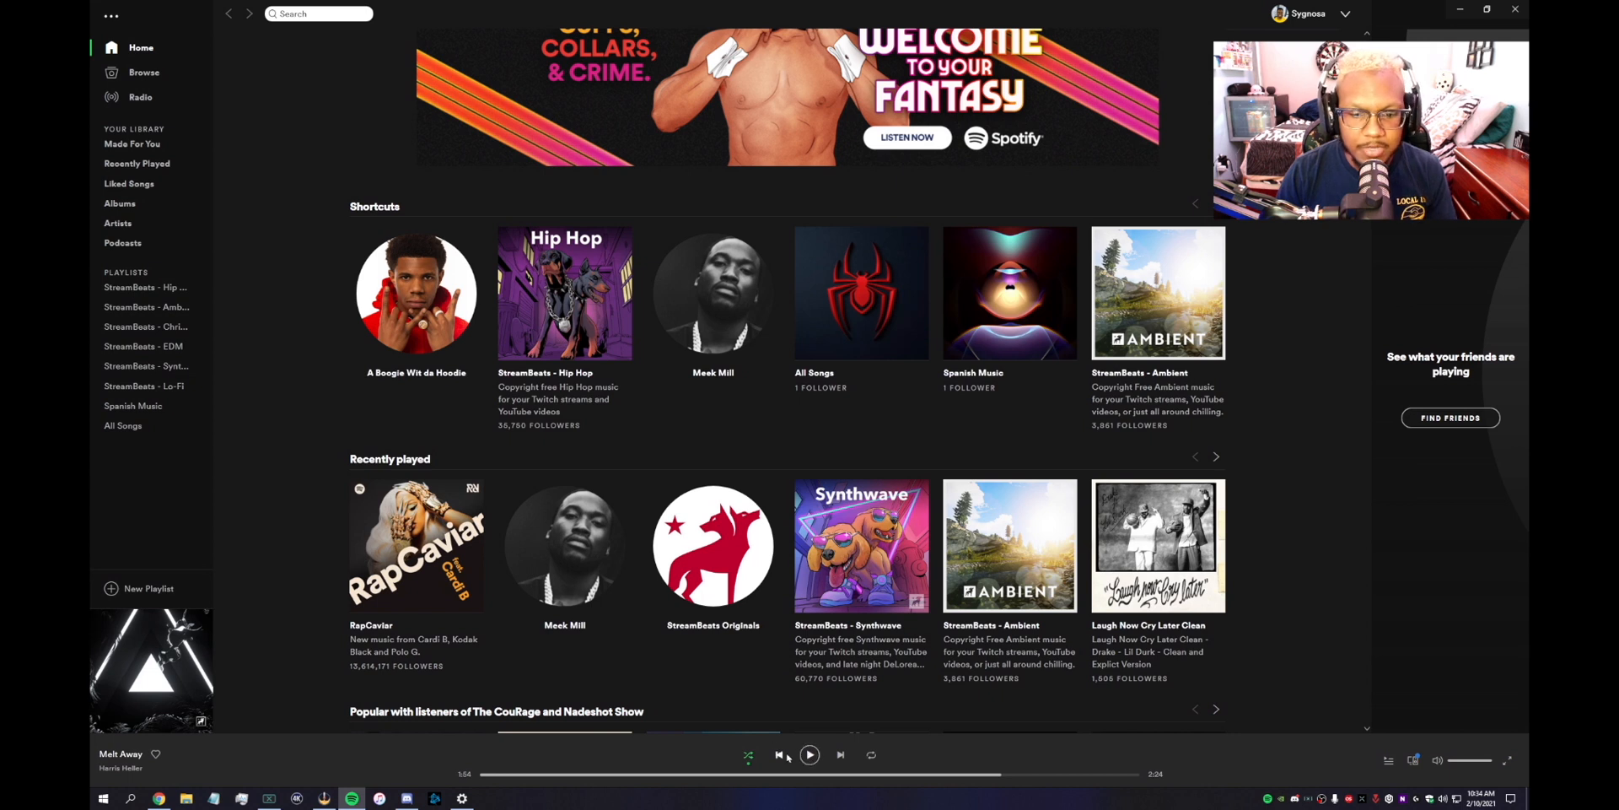
{"action": "mouse_move", "coordinate": [533, 768]}
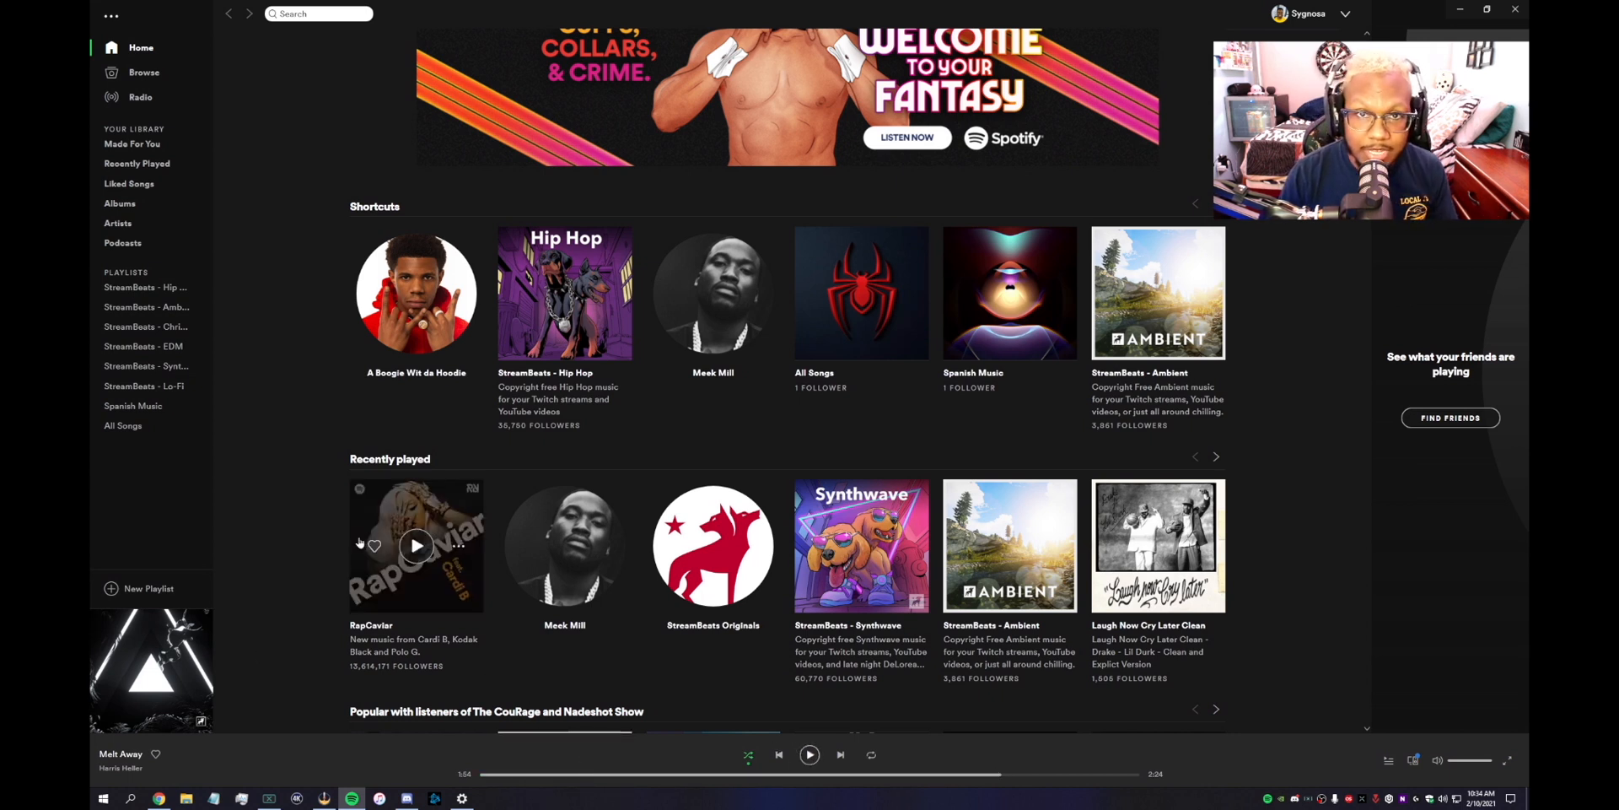
{"action": "mouse_move", "coordinate": [259, 408]}
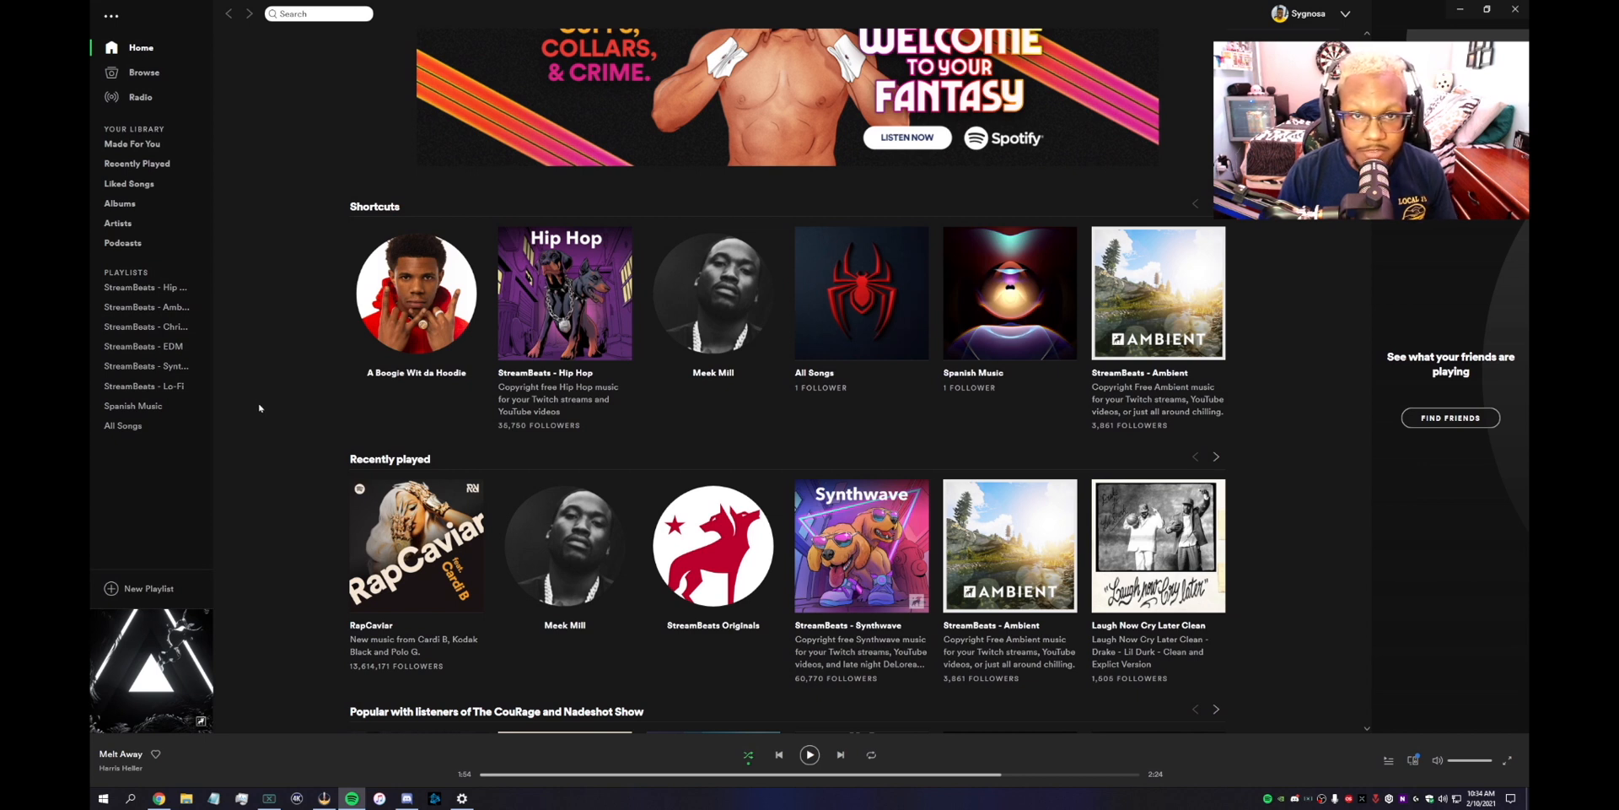
{"action": "mouse_move", "coordinate": [253, 401]}
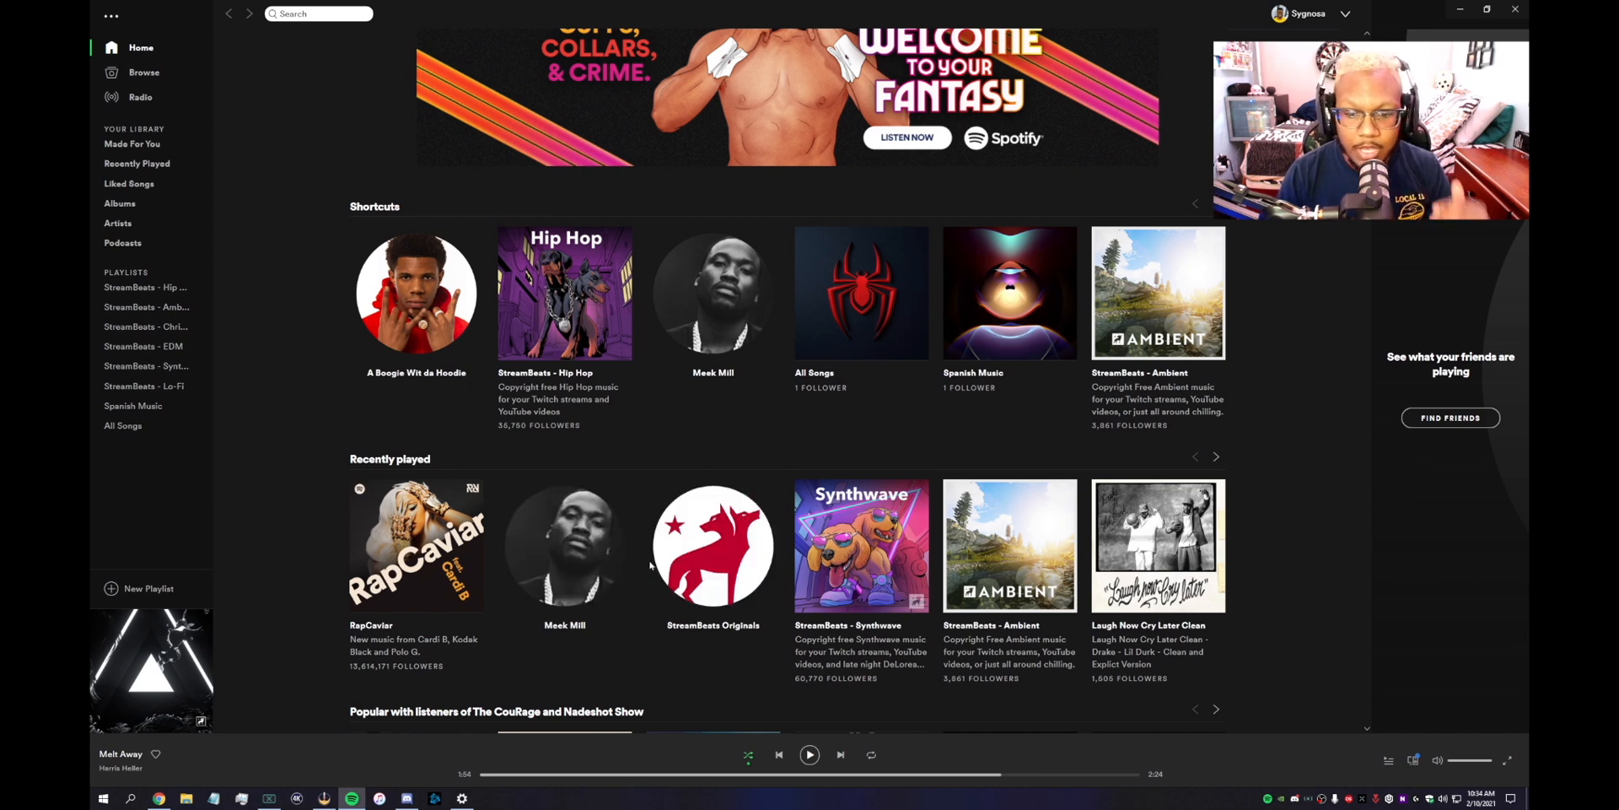
{"action": "mouse_move", "coordinate": [712, 545]}
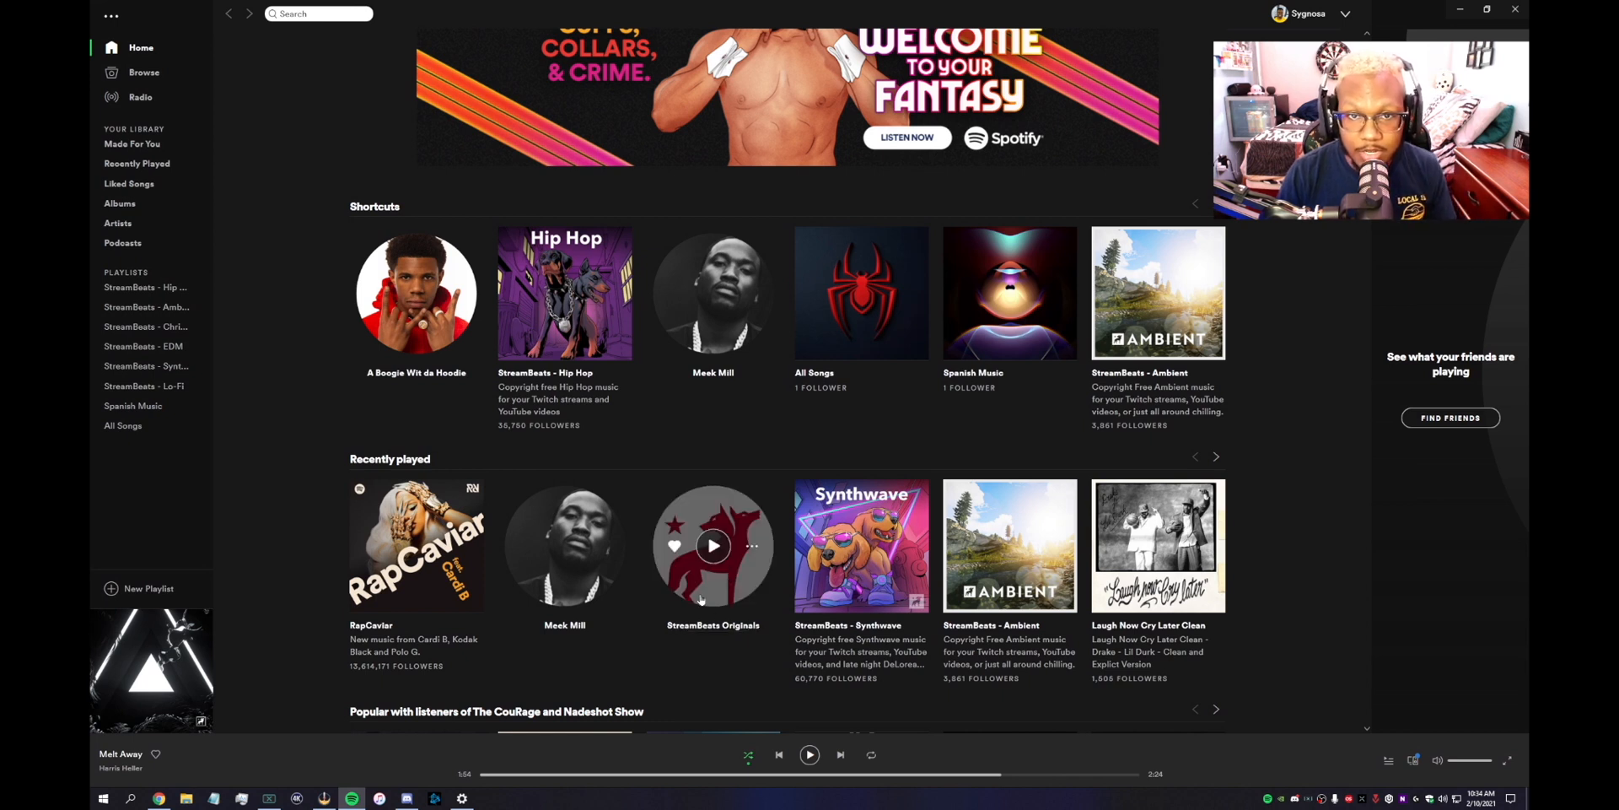
{"action": "mouse_move", "coordinate": [335, 597]}
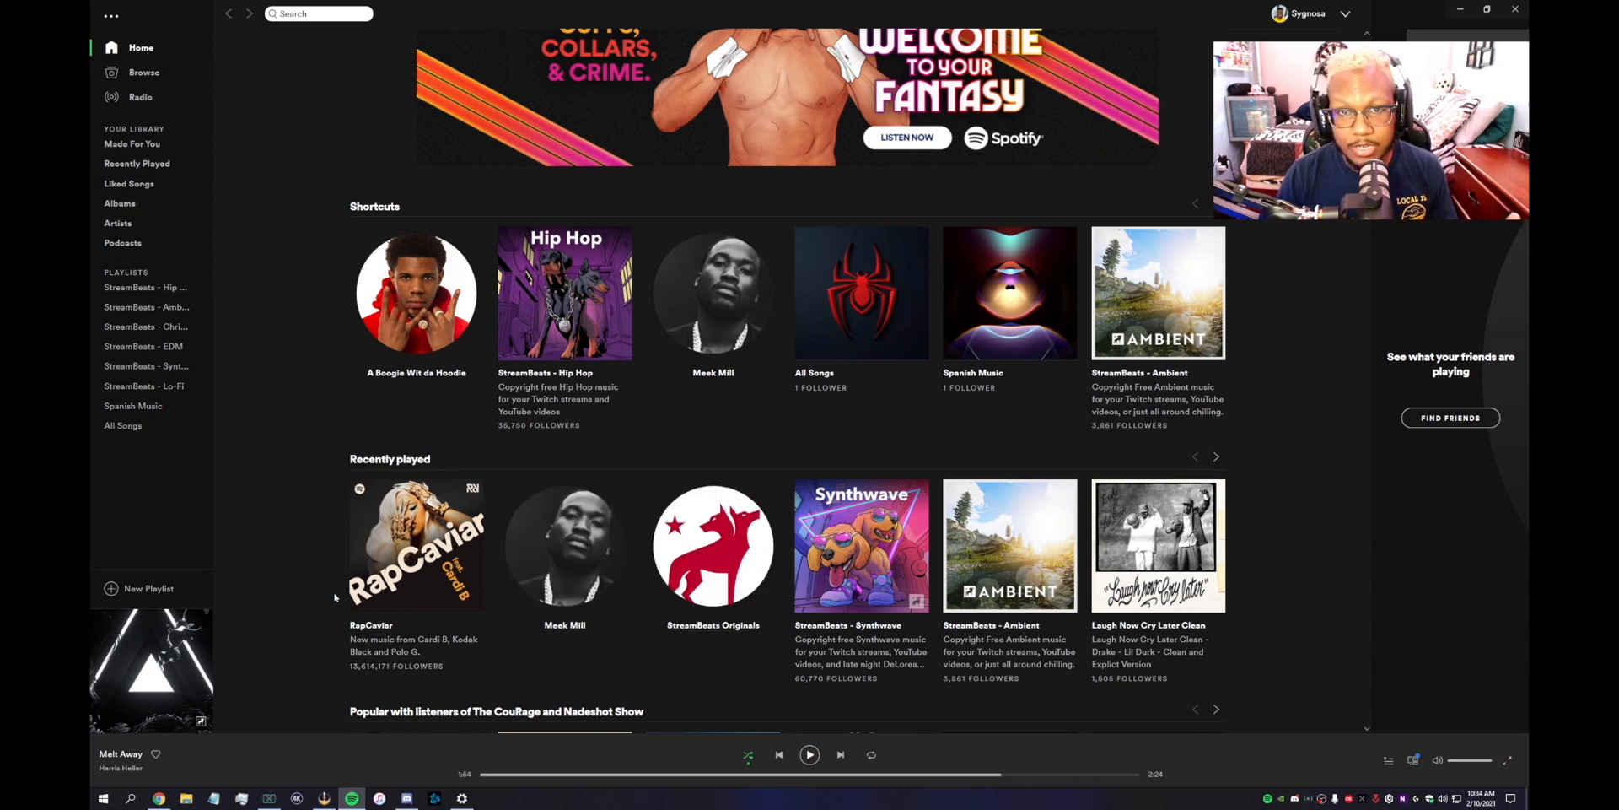
{"action": "mouse_move", "coordinate": [712, 625]}
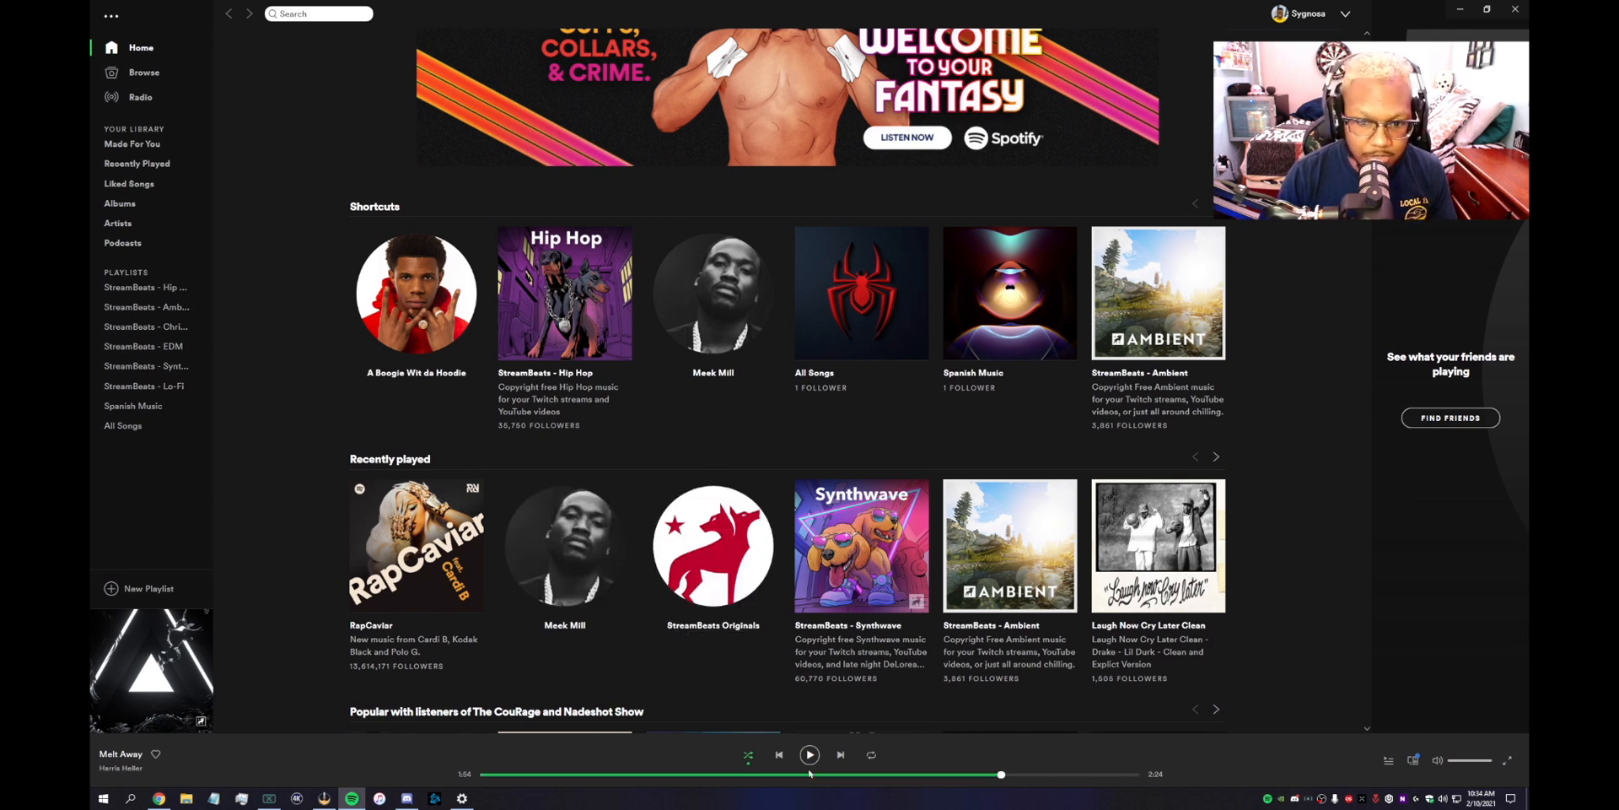
Start playing Melt Away from Spotify's player bar.
{"action": "left_click", "coordinate": [810, 755]}
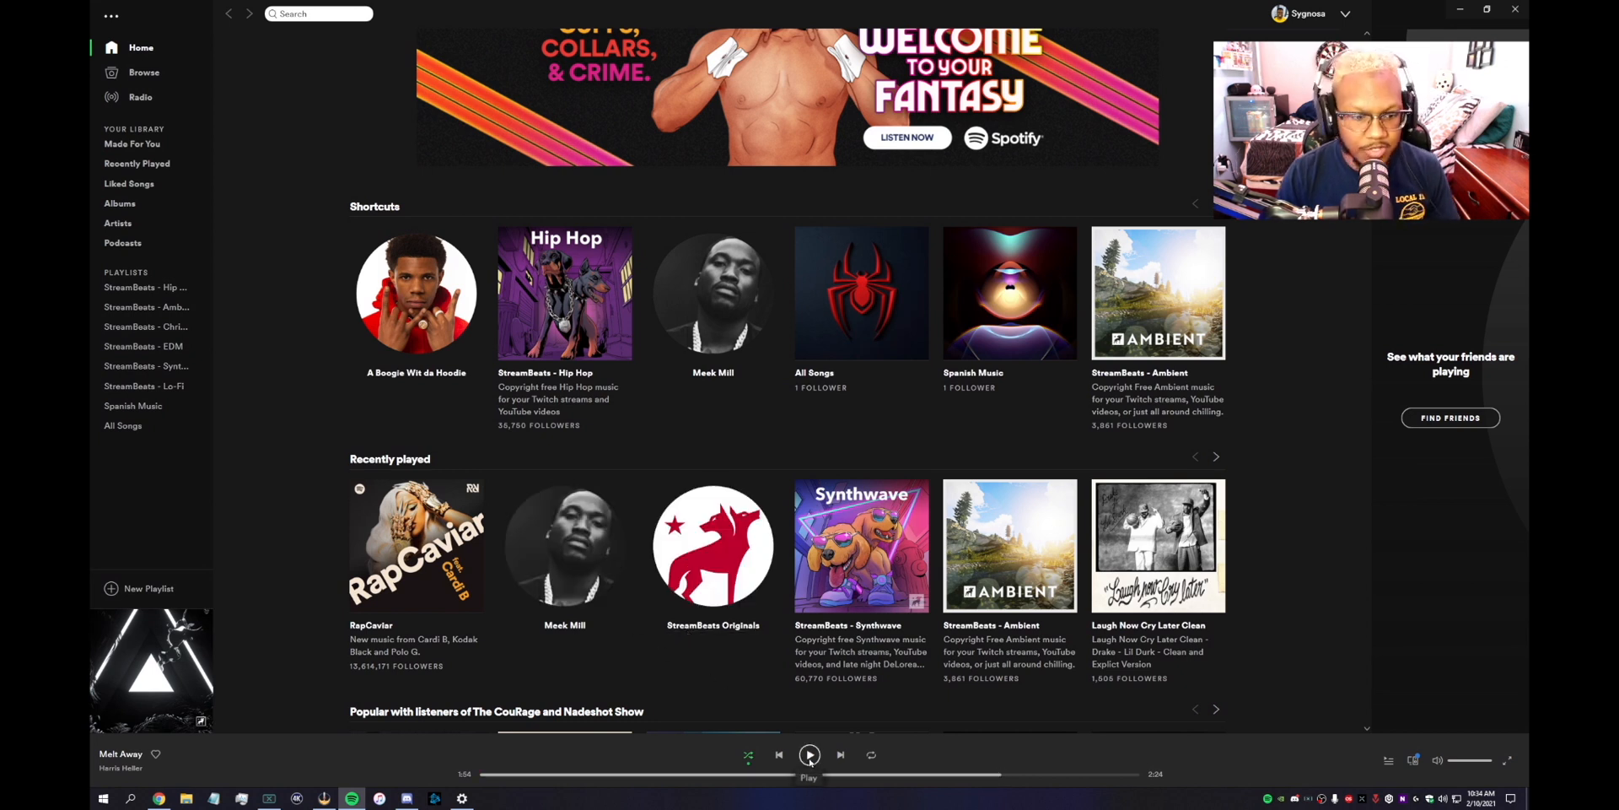
{"action": "left_click", "coordinate": [810, 754]}
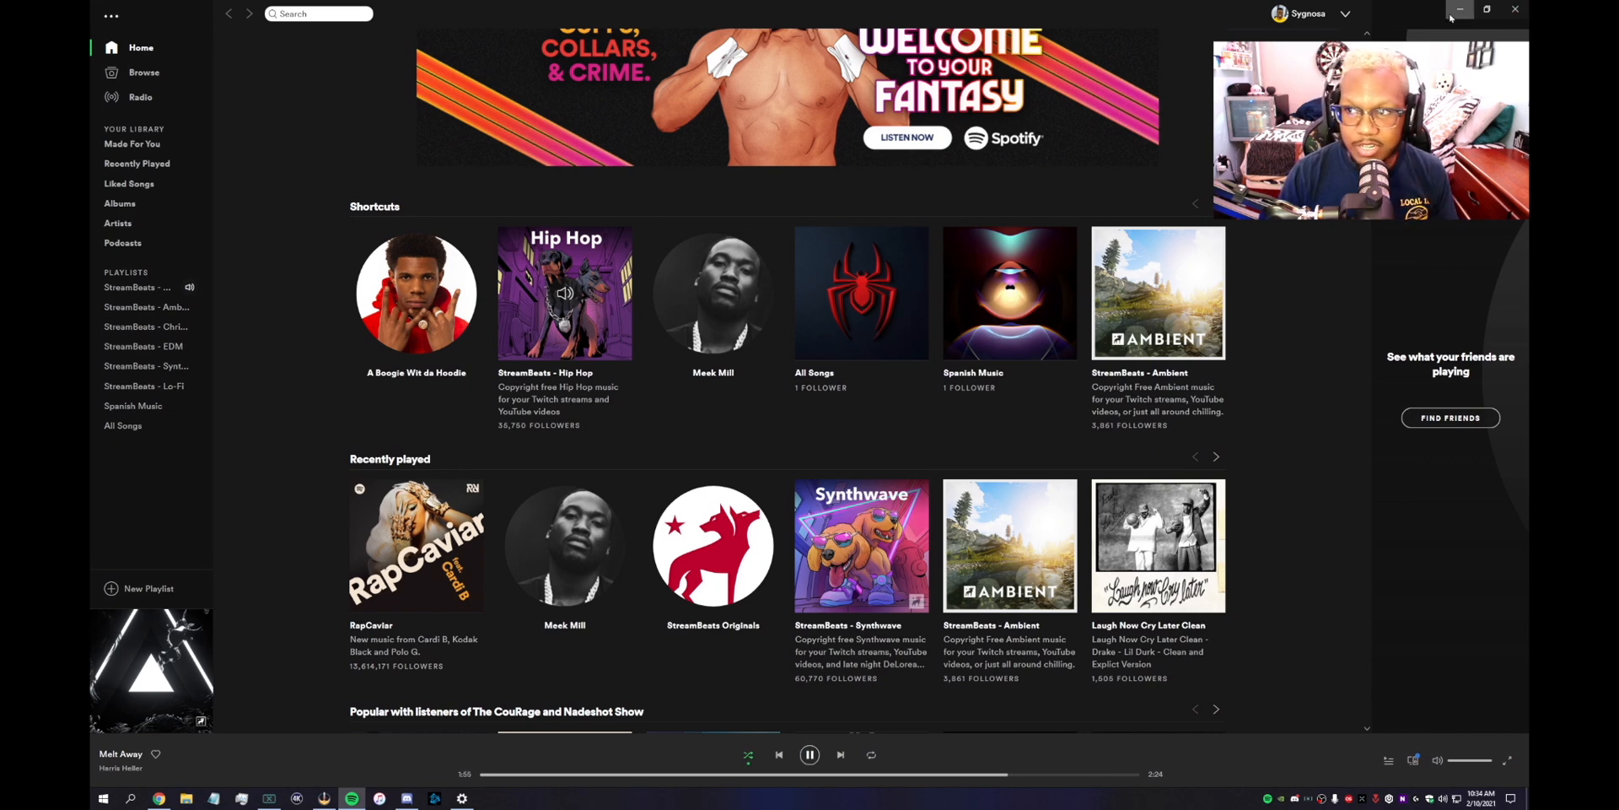
Minimize Spotify to return to the app volume preferences page.
{"action": "left_click", "coordinate": [1459, 10]}
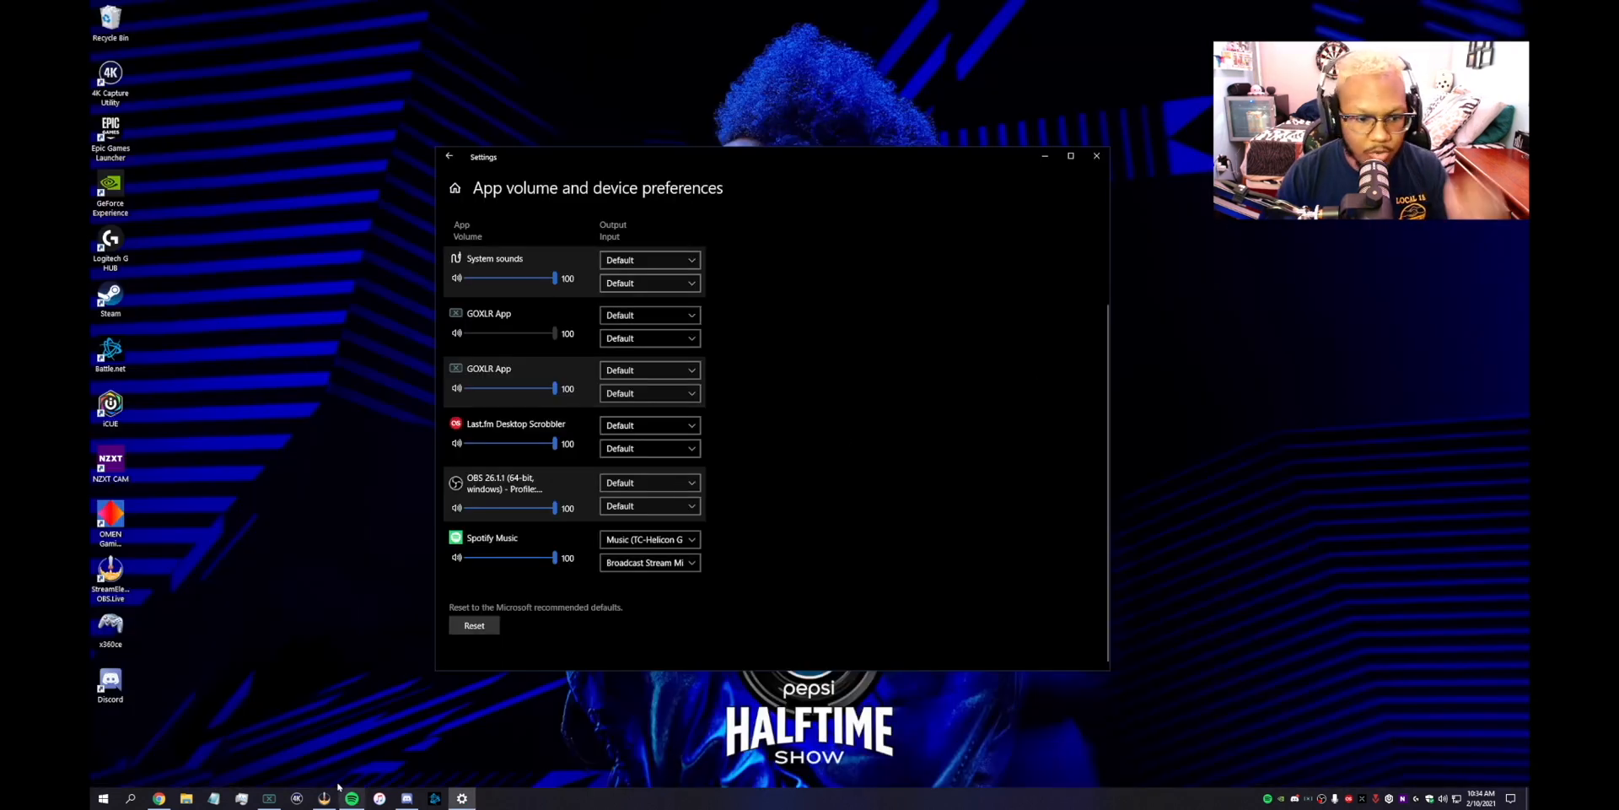
{"action": "mouse_move", "coordinate": [530, 589]}
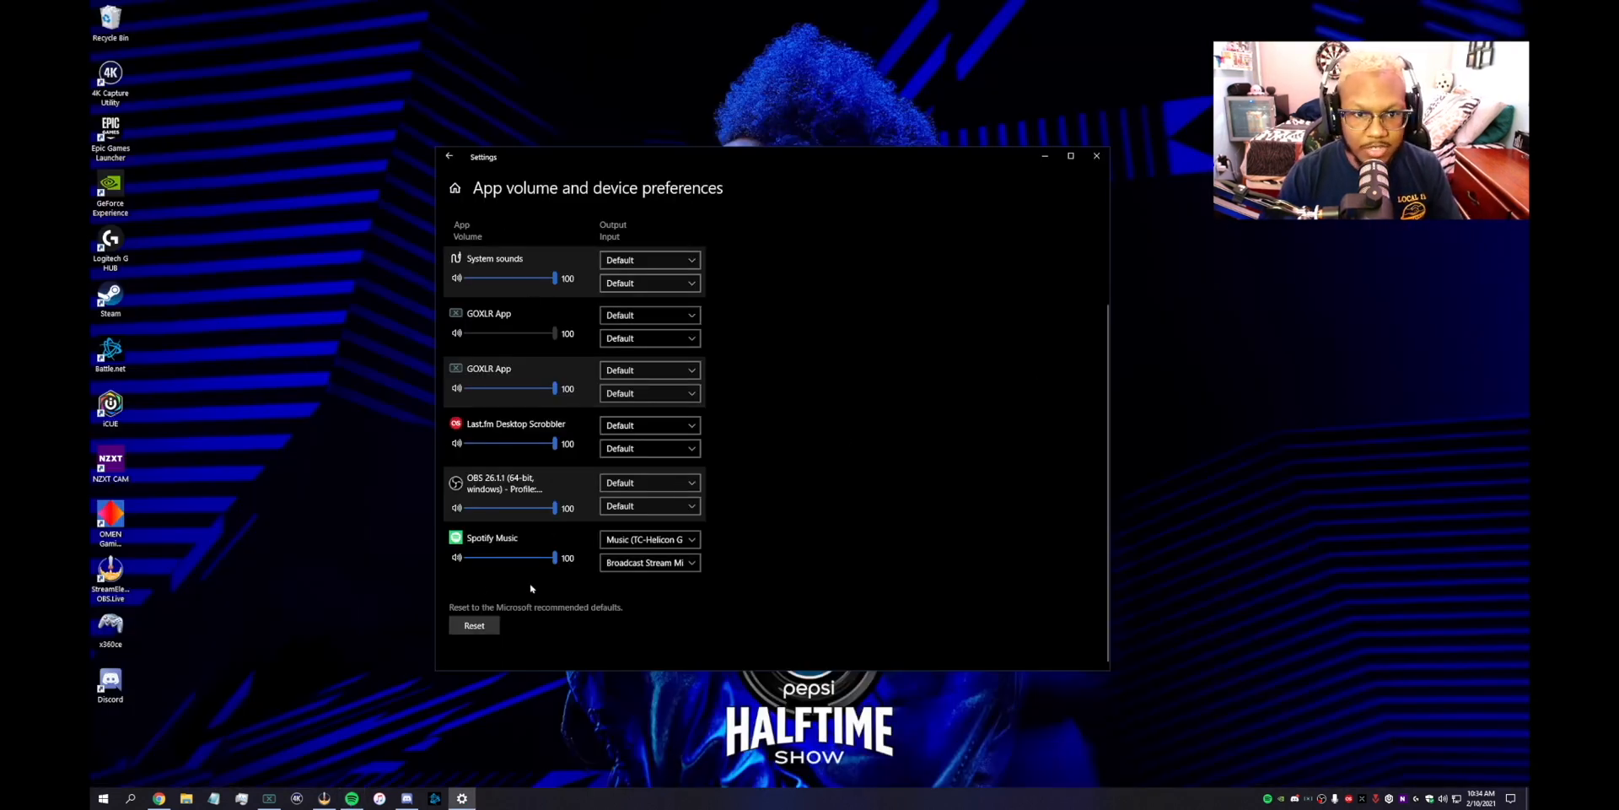
{"action": "mouse_move", "coordinate": [562, 300]}
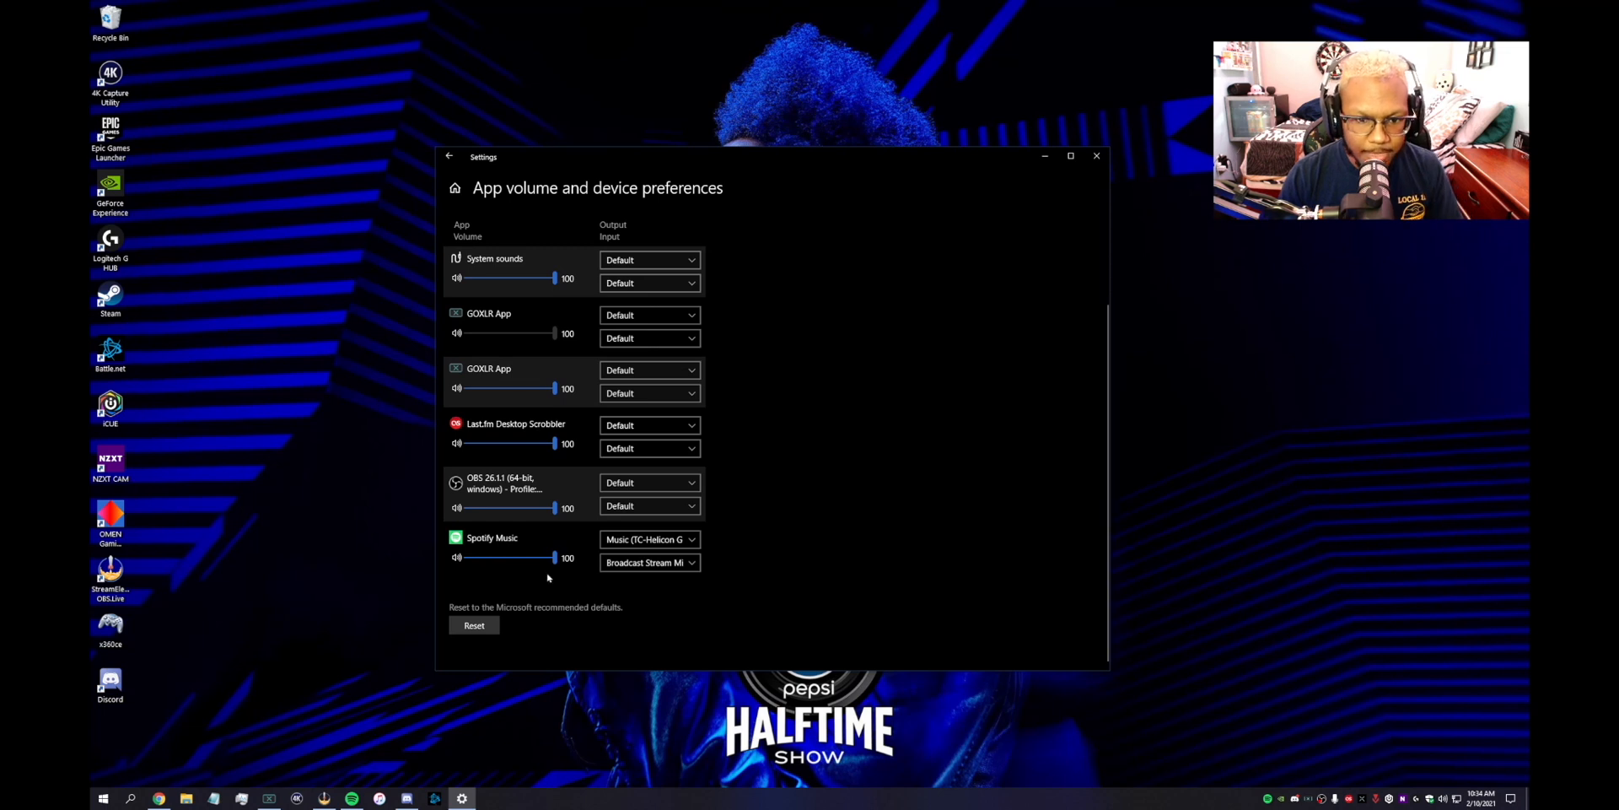
{"action": "mouse_move", "coordinate": [603, 555]}
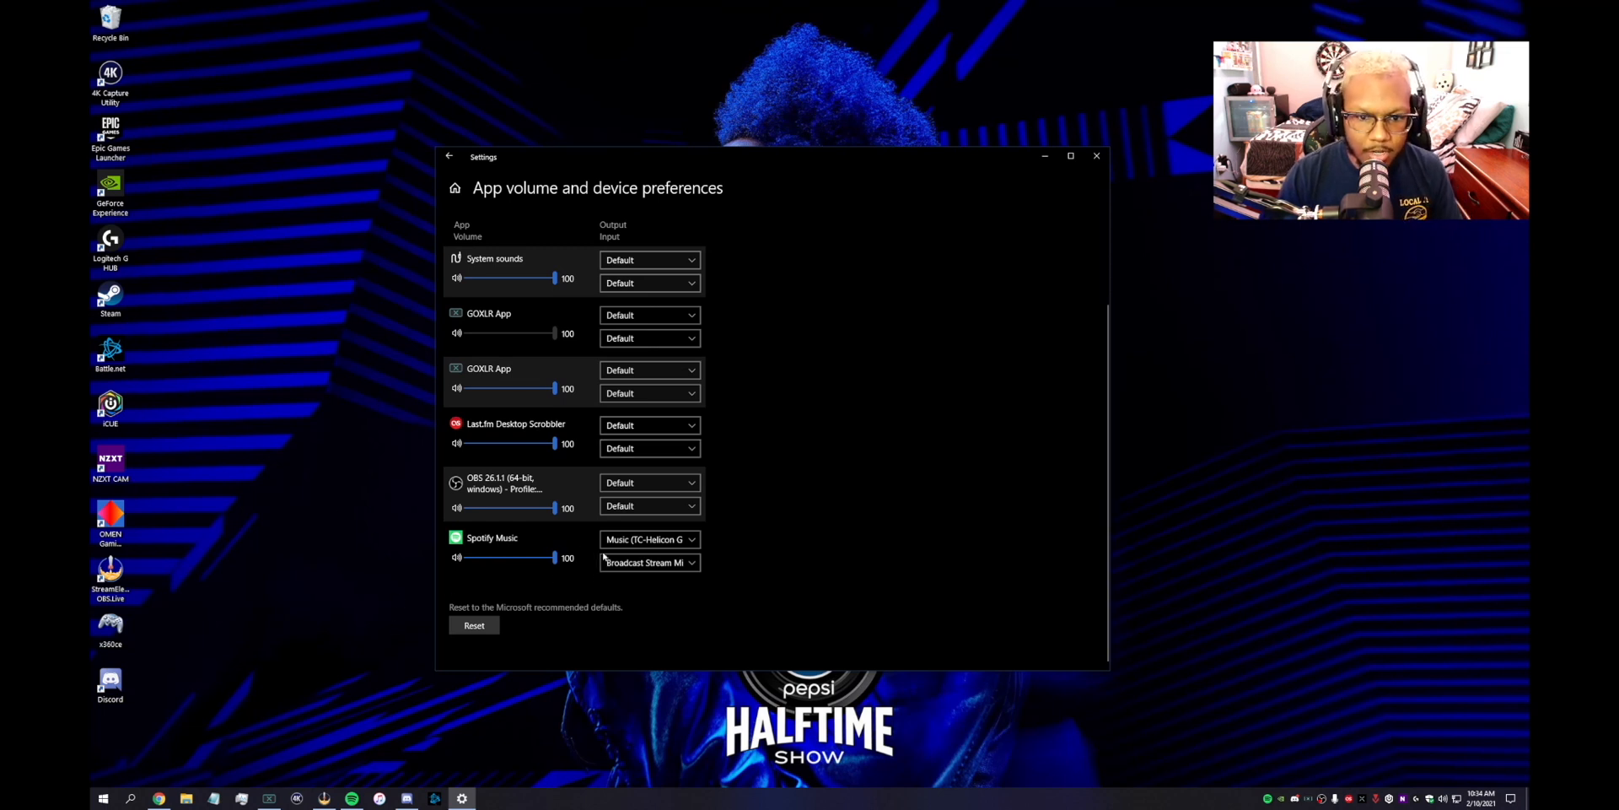
{"action": "mouse_move", "coordinate": [561, 350]}
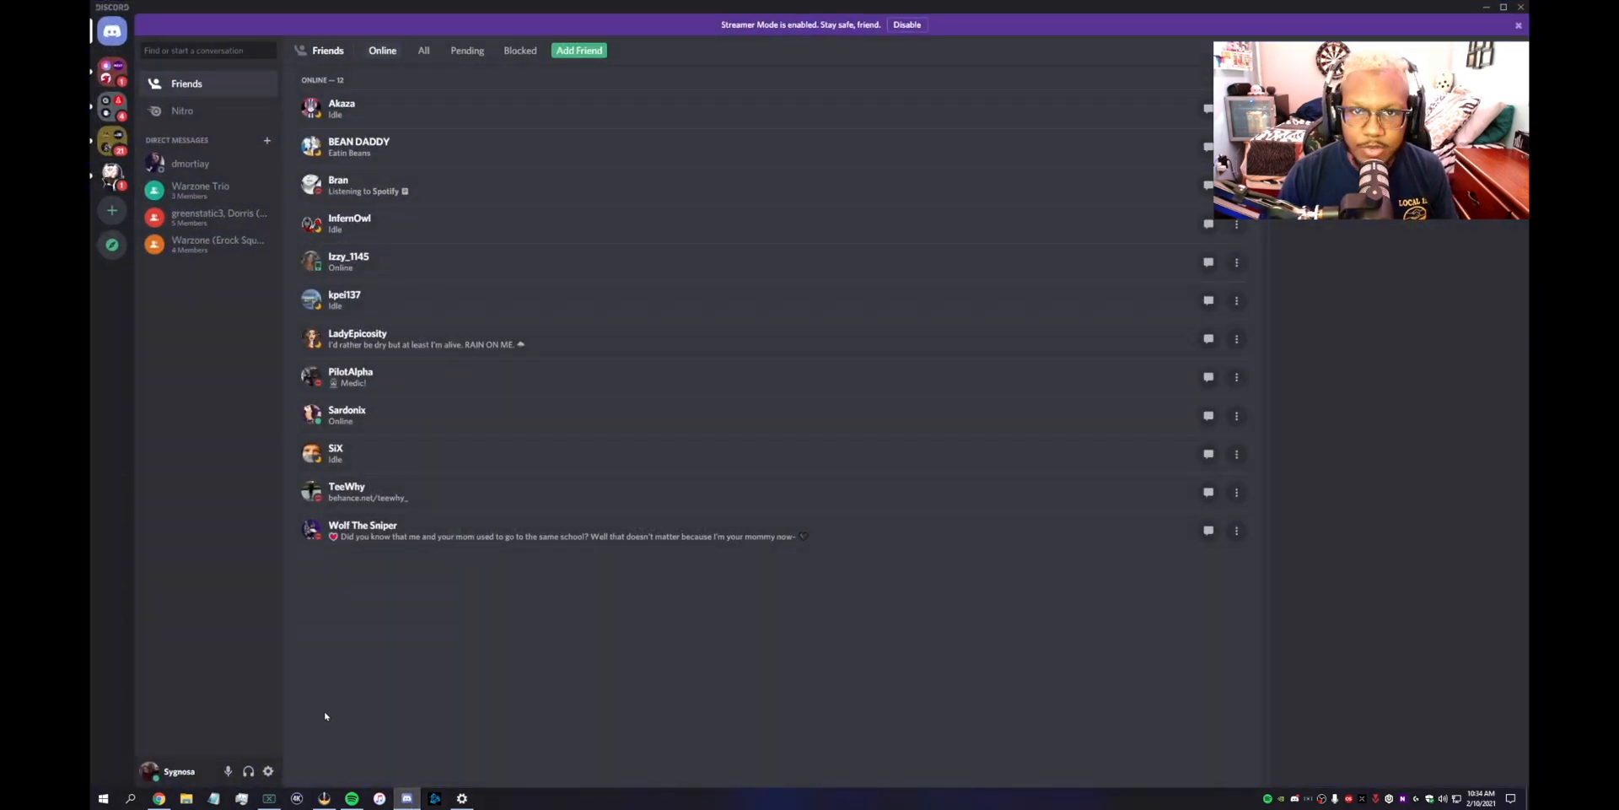
{"action": "mouse_move", "coordinate": [268, 772]}
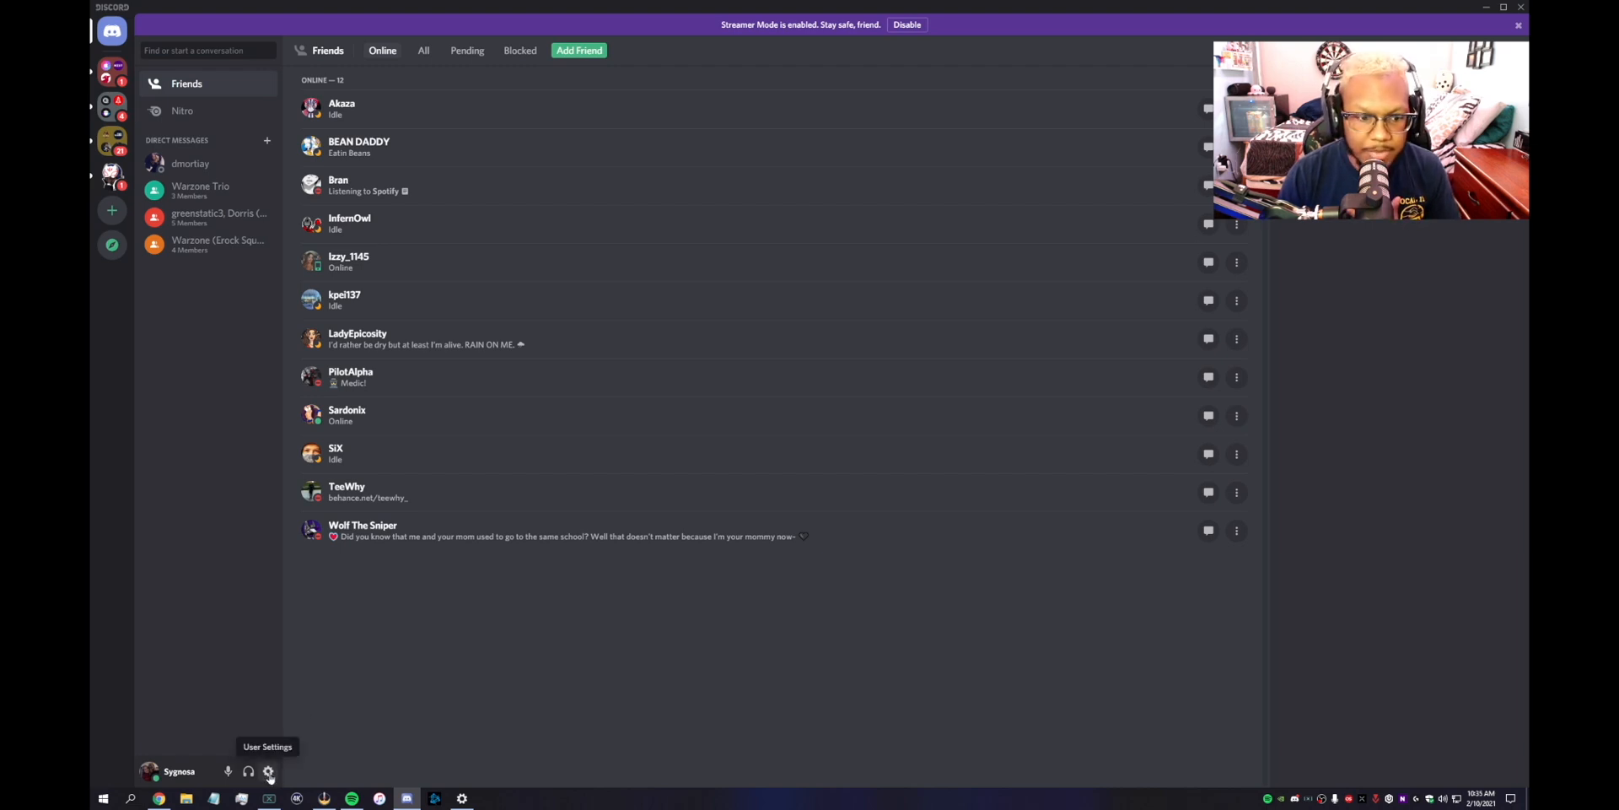
Check Discord's Voice & Video settings and keep Chat Mic as the input device.
{"action": "left_click", "coordinate": [268, 771]}
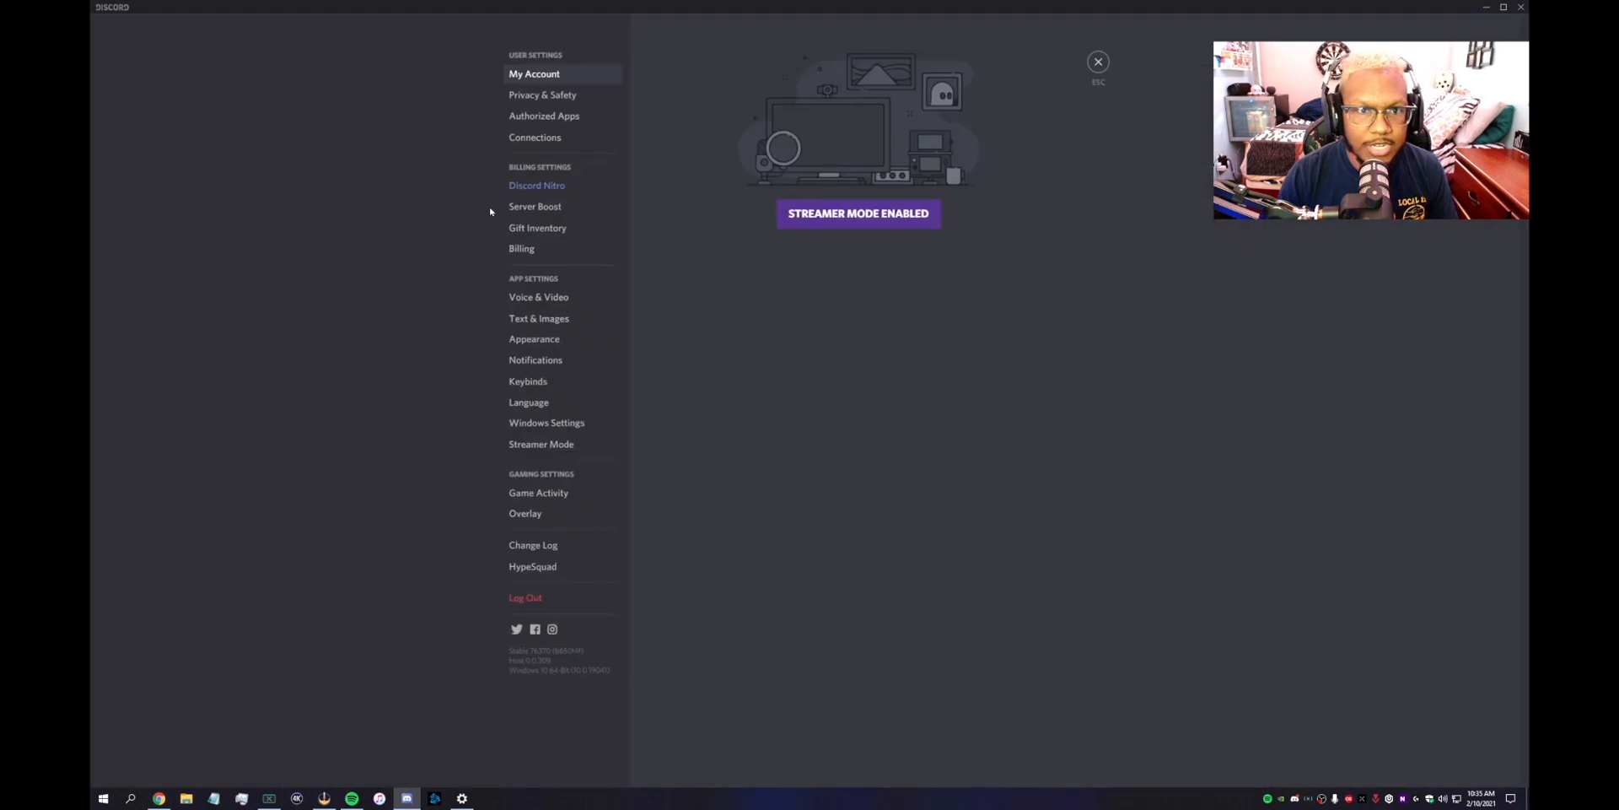
{"action": "left_click", "coordinate": [538, 296]}
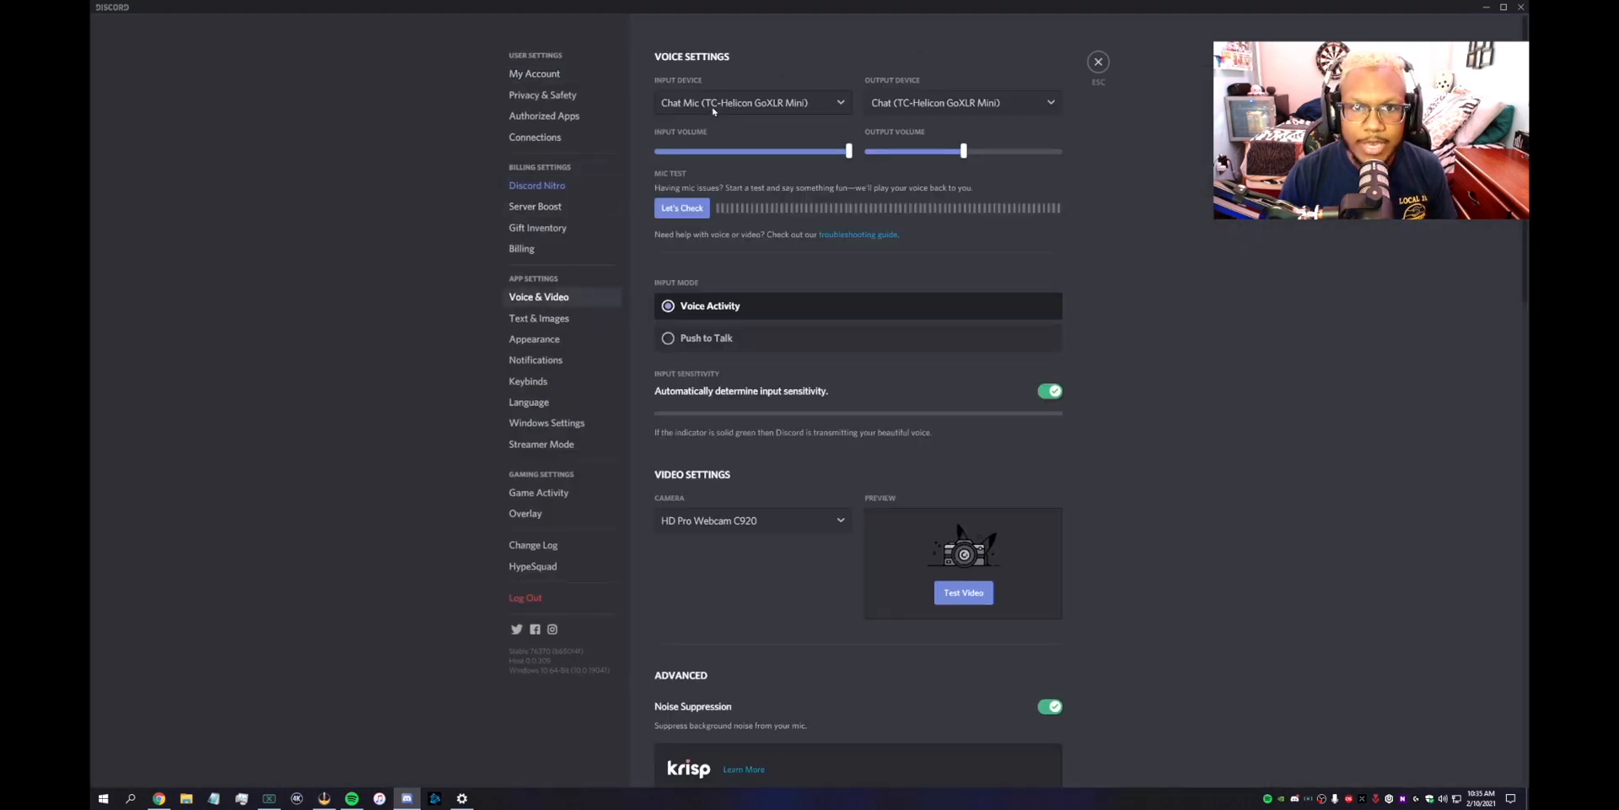
{"action": "left_click", "coordinate": [750, 102]}
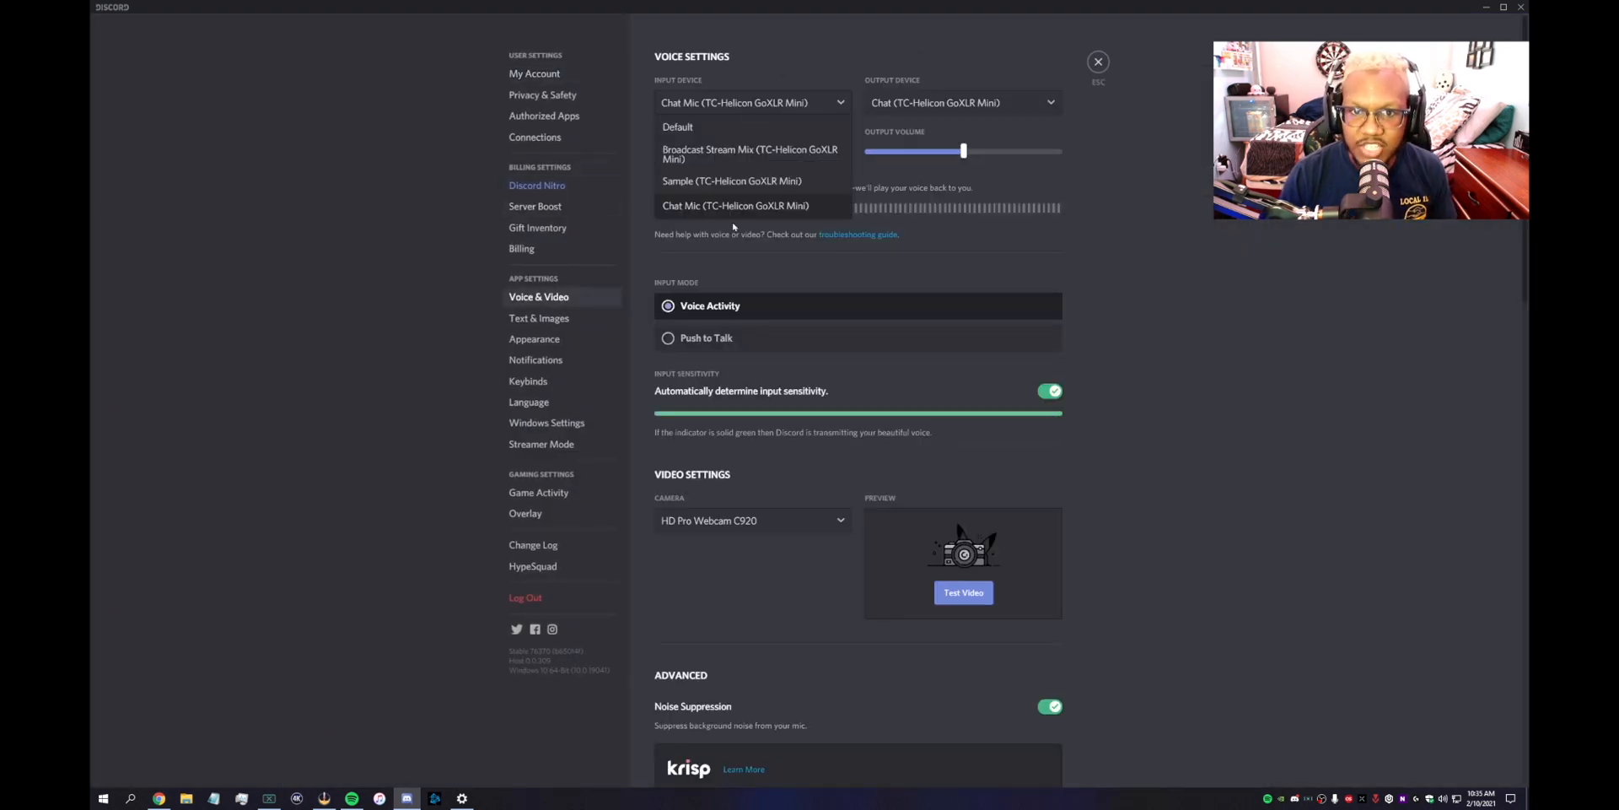
{"action": "left_click", "coordinate": [735, 206]}
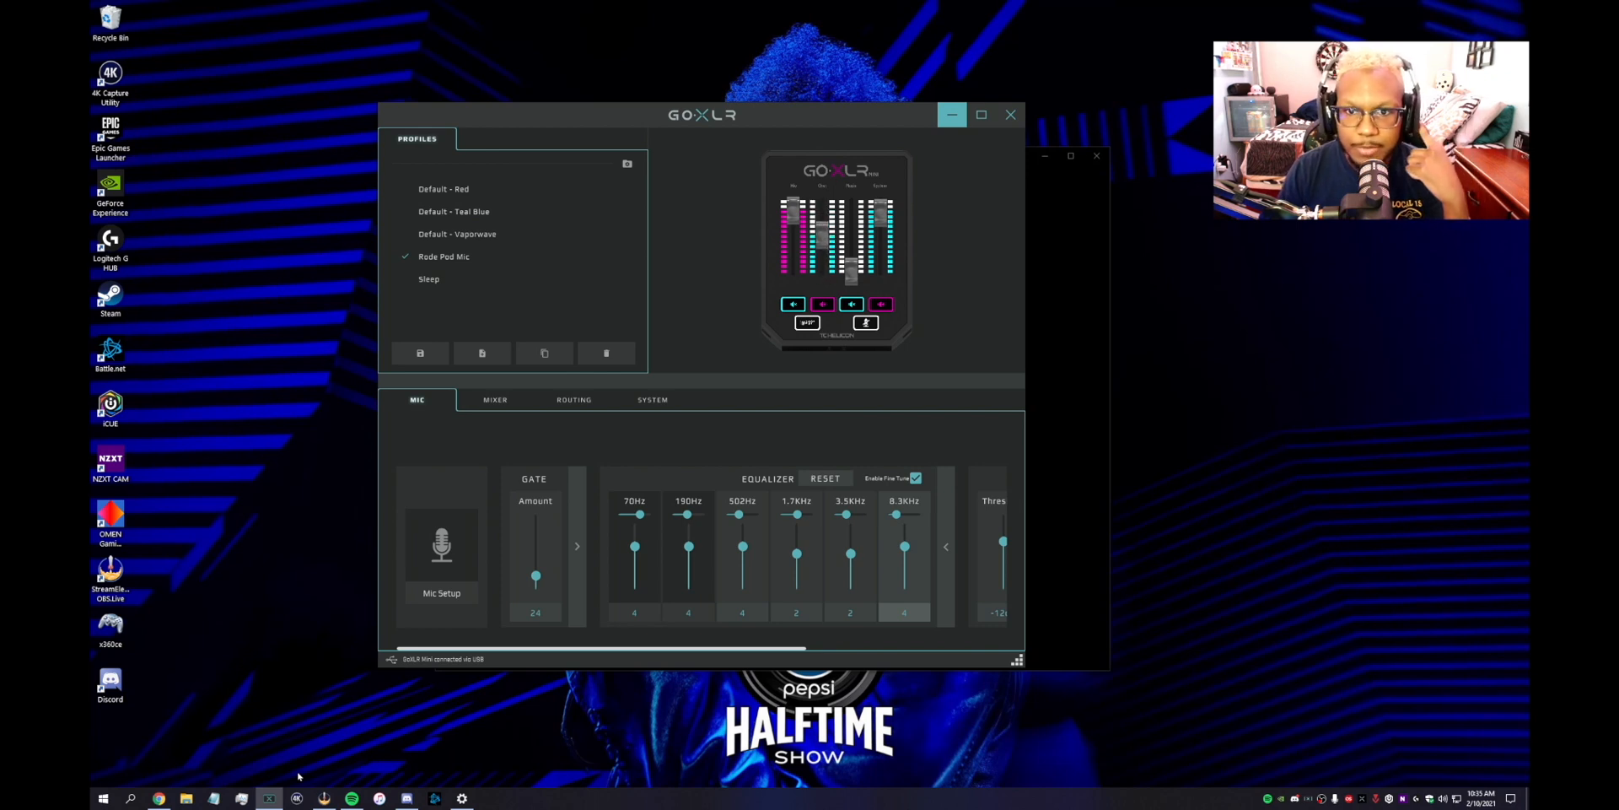
{"action": "mouse_move", "coordinate": [362, 629]}
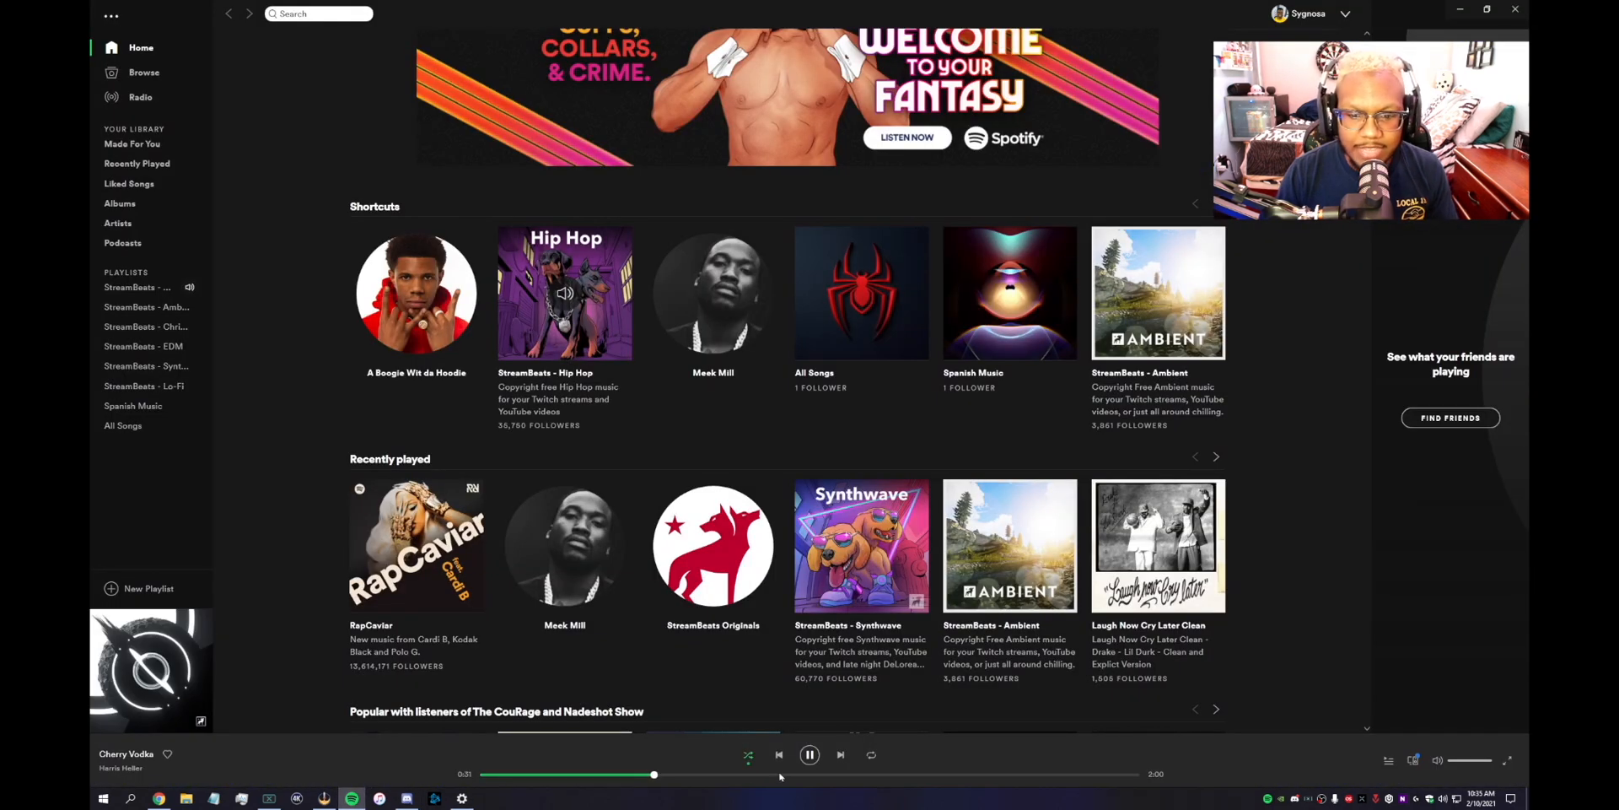
Pause Cherry Vodka in Spotify.
{"action": "left_click", "coordinate": [809, 754]}
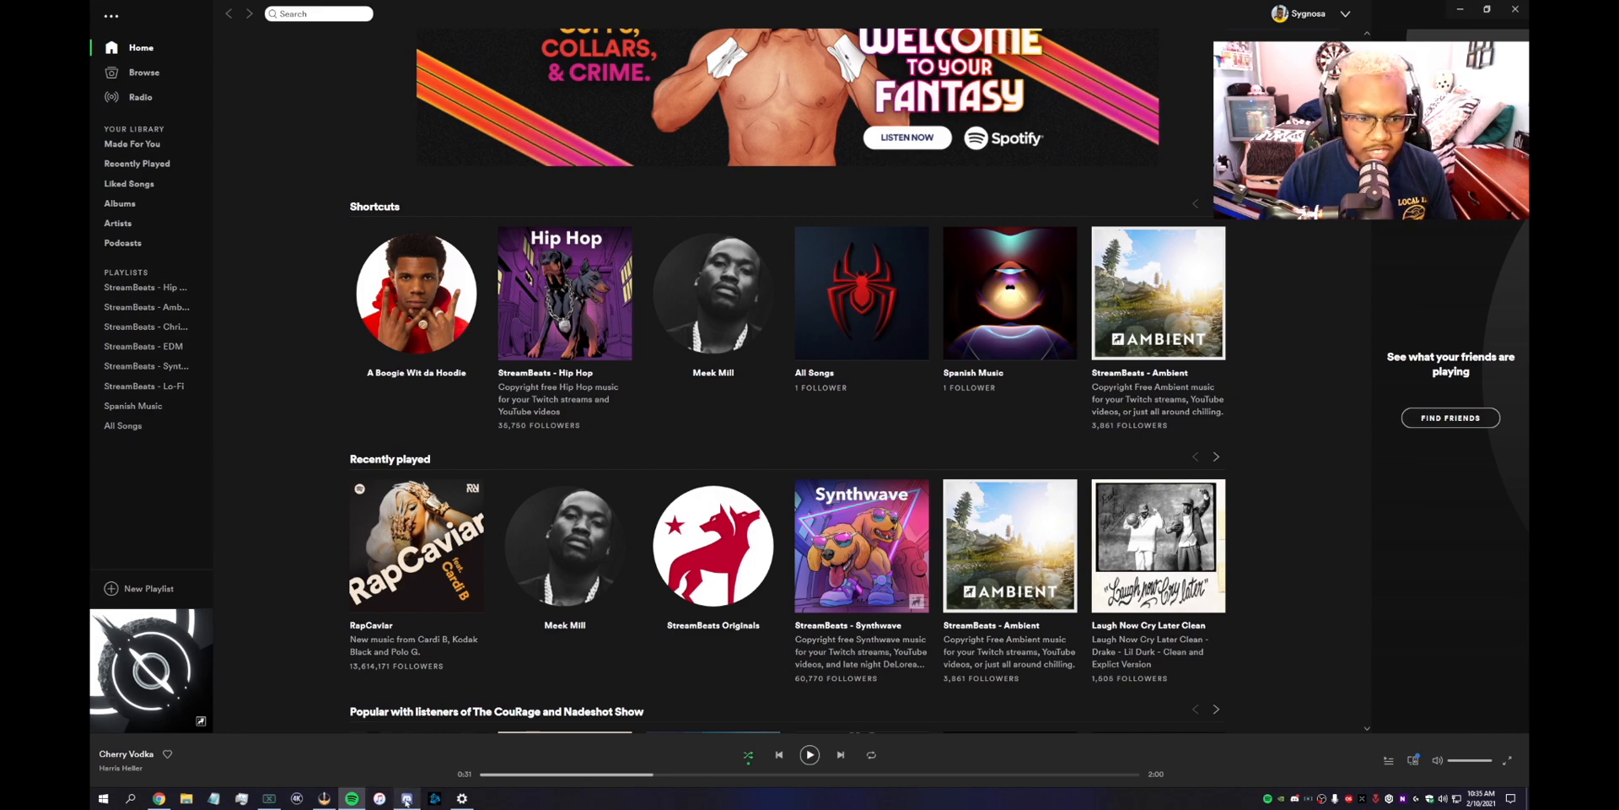
{"action": "left_click", "coordinate": [405, 799]}
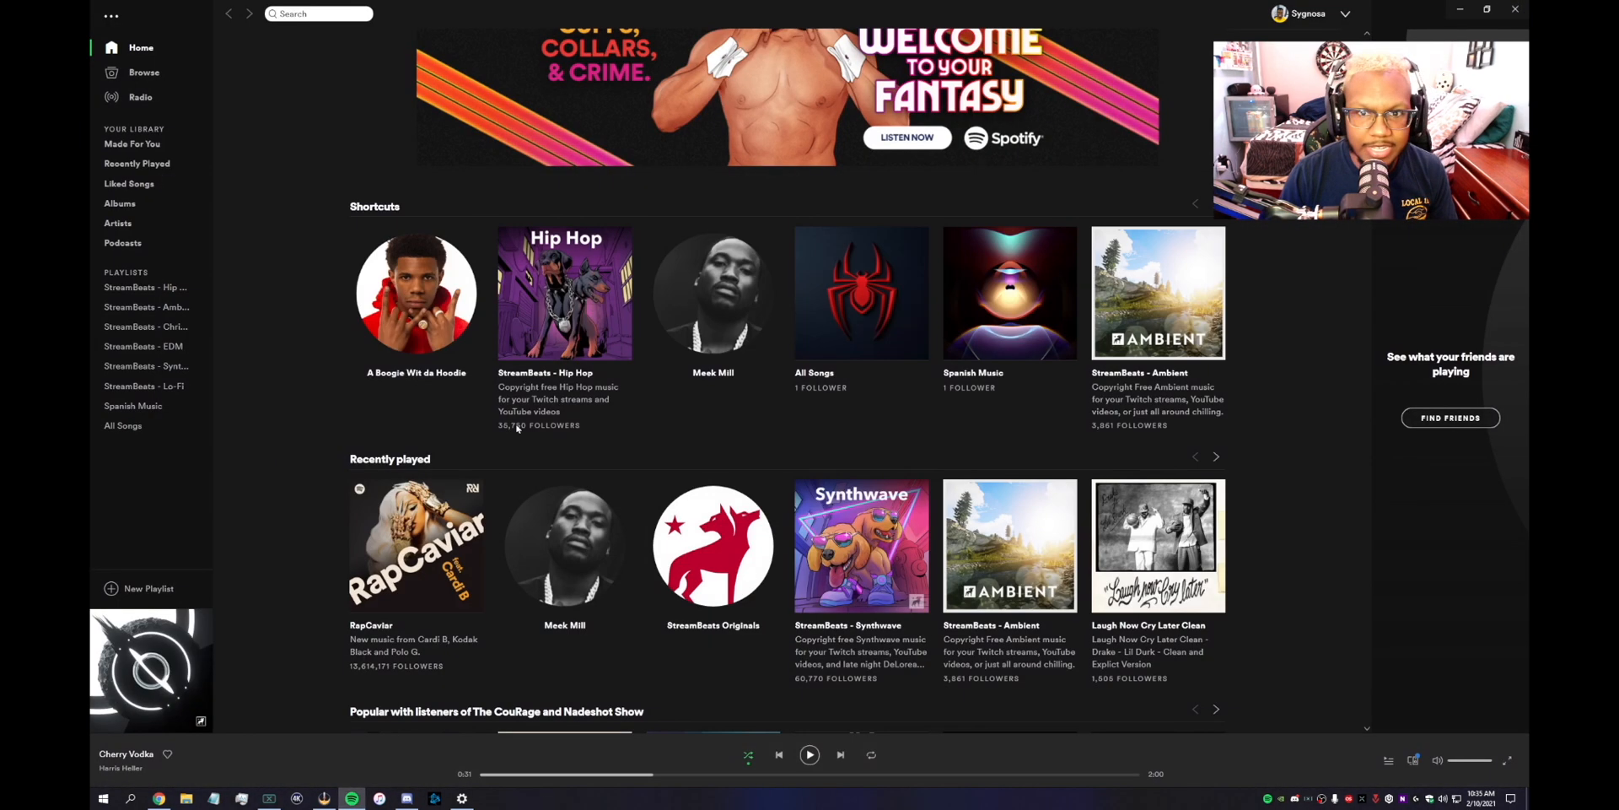
{"action": "mouse_move", "coordinate": [711, 545]}
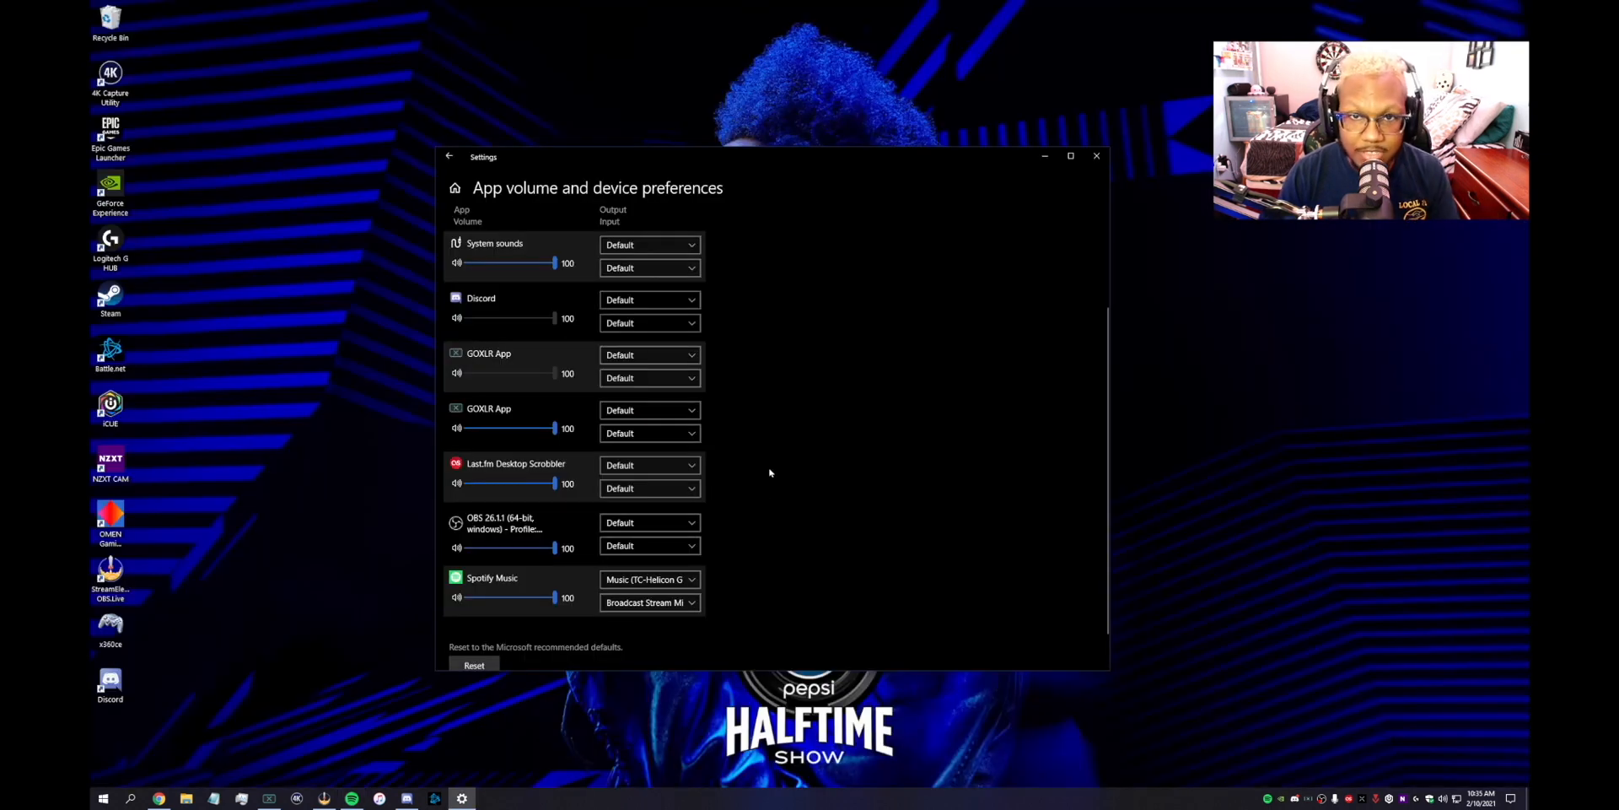
{"action": "scroll", "scroll_direction": "up", "scroll_amount": 3}
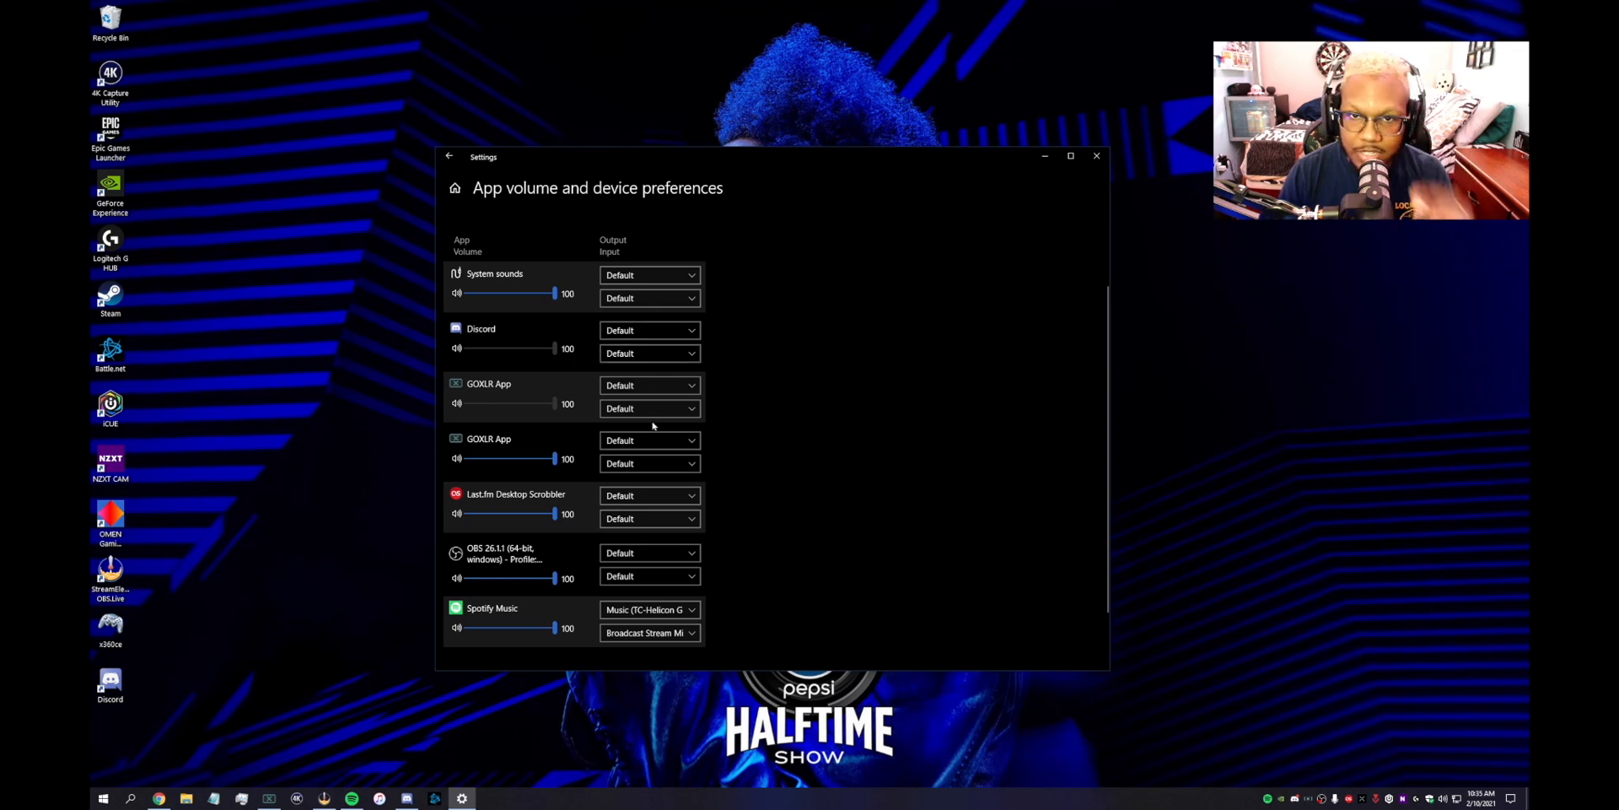
{"action": "scroll", "scroll_direction": "down", "scroll_amount": 3}
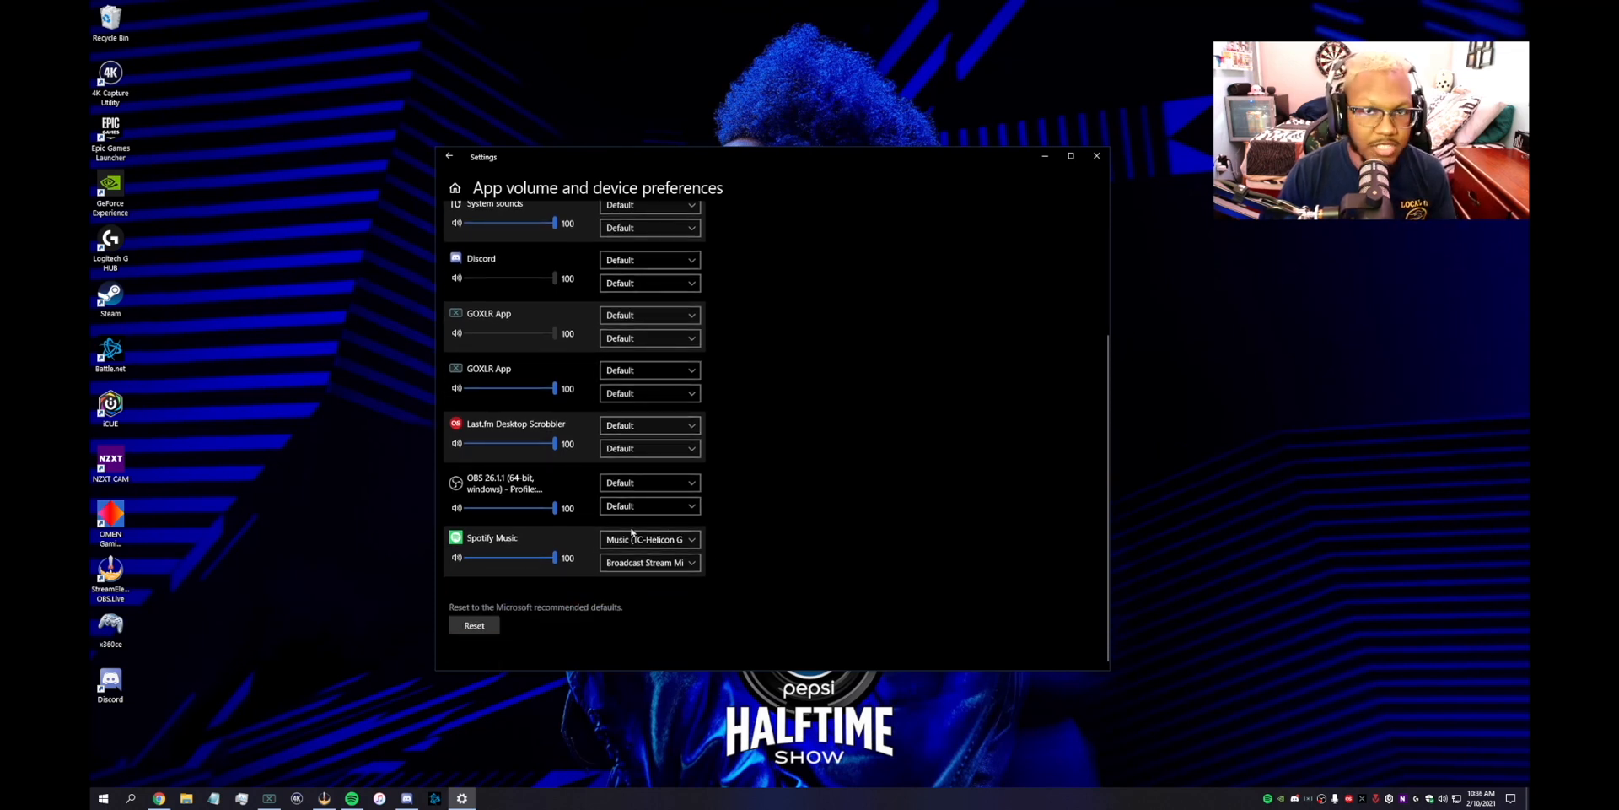
{"action": "mouse_move", "coordinate": [896, 448]}
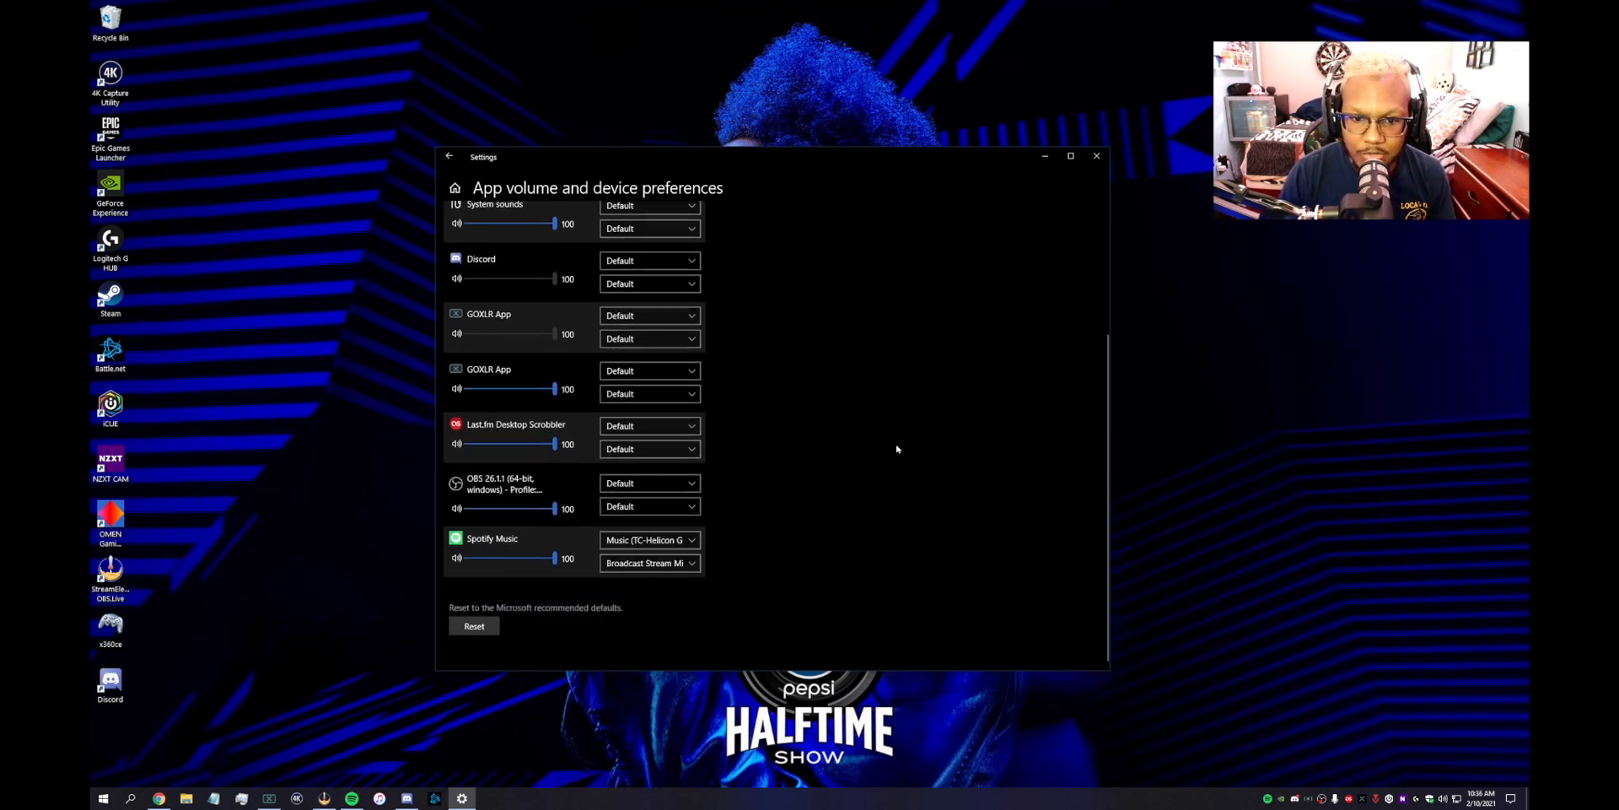
{"action": "mouse_move", "coordinate": [842, 493]}
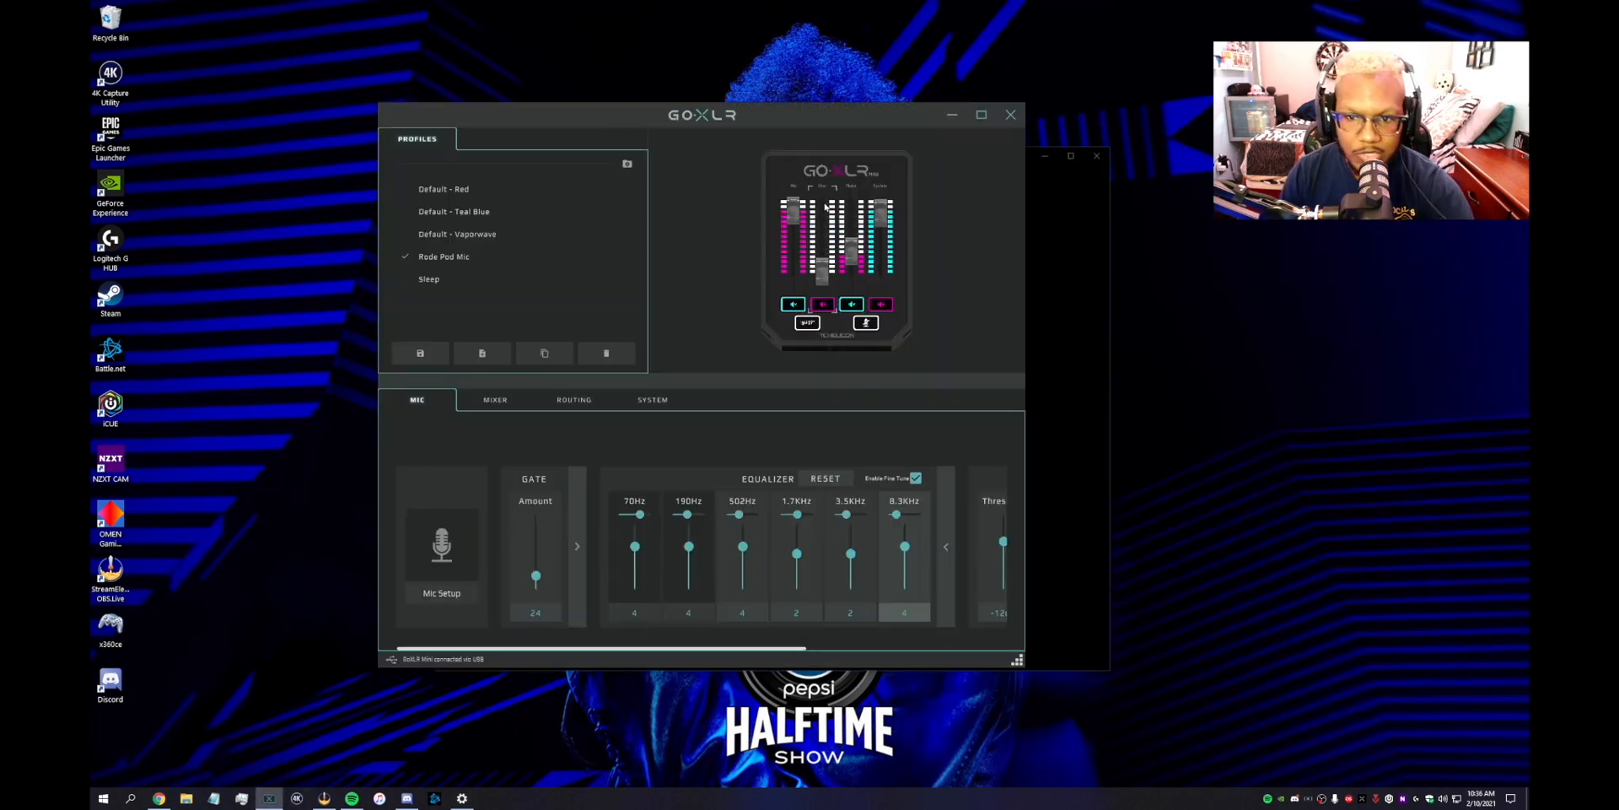
{"action": "mouse_move", "coordinate": [445, 737]}
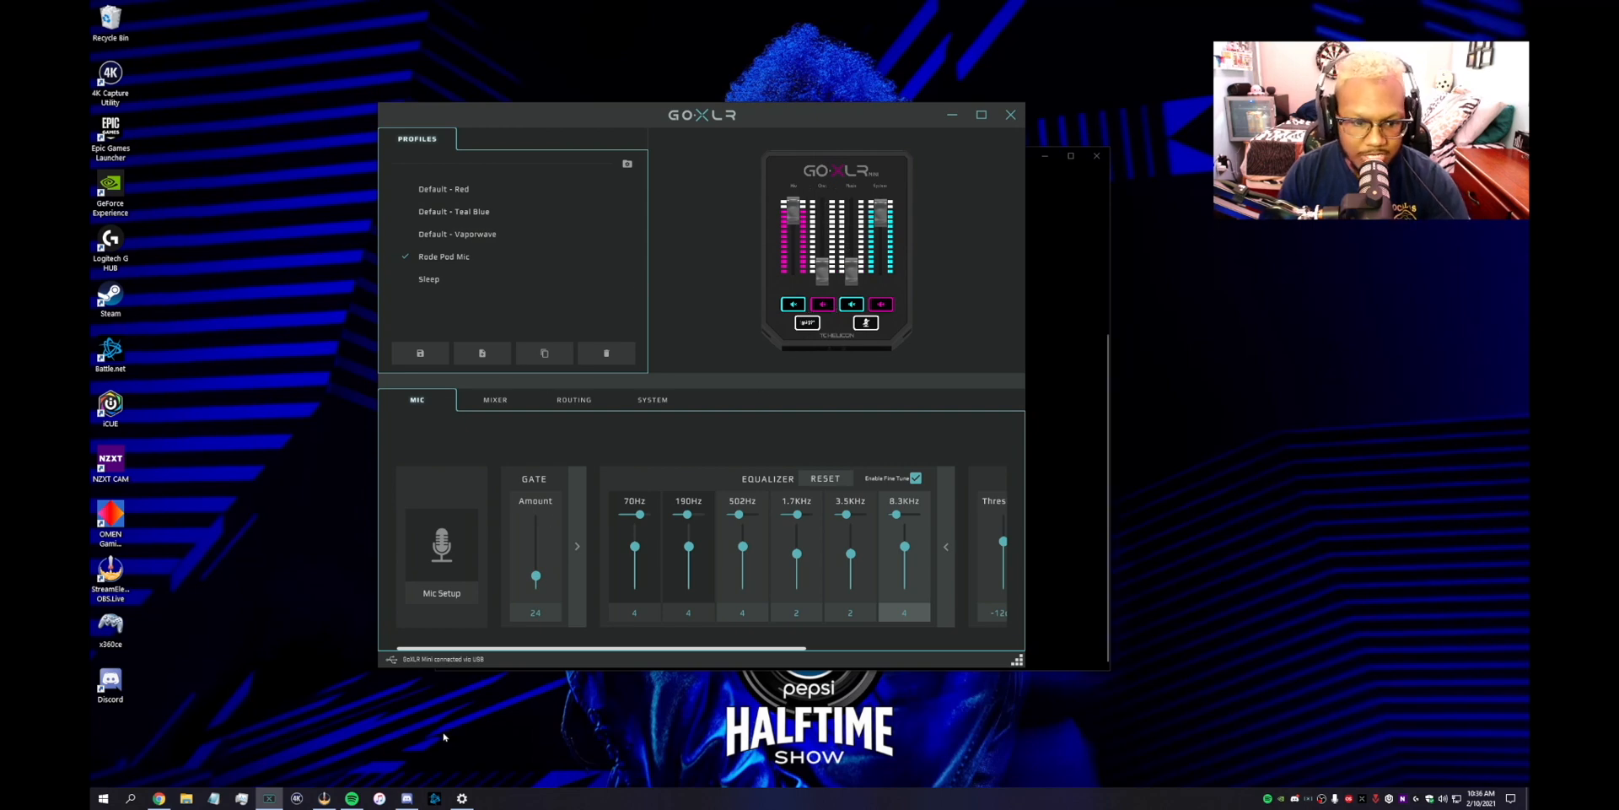
{"action": "left_click", "coordinate": [351, 797]}
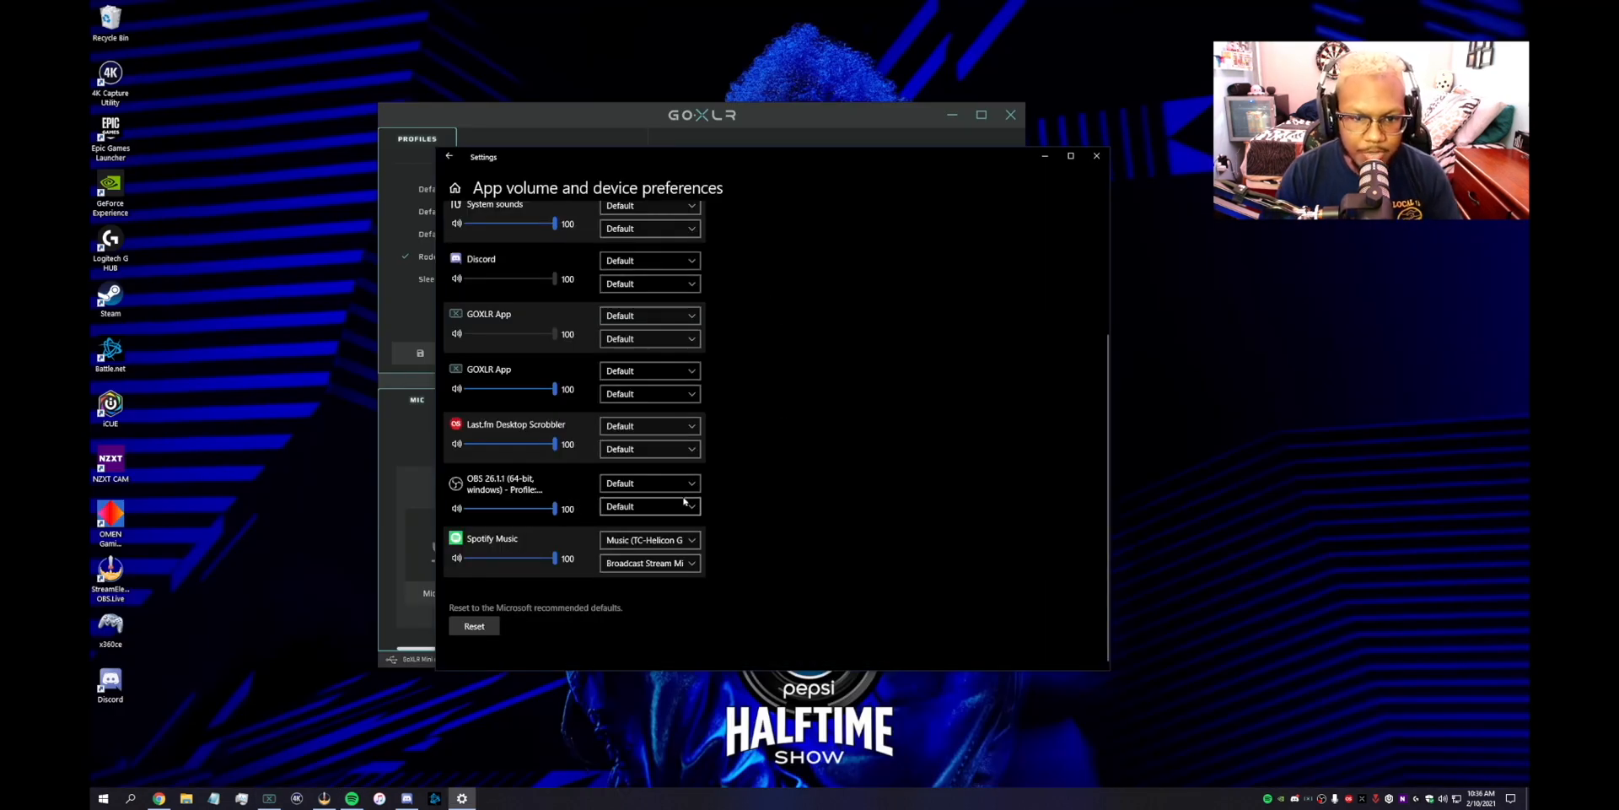
{"action": "mouse_move", "coordinate": [788, 497]}
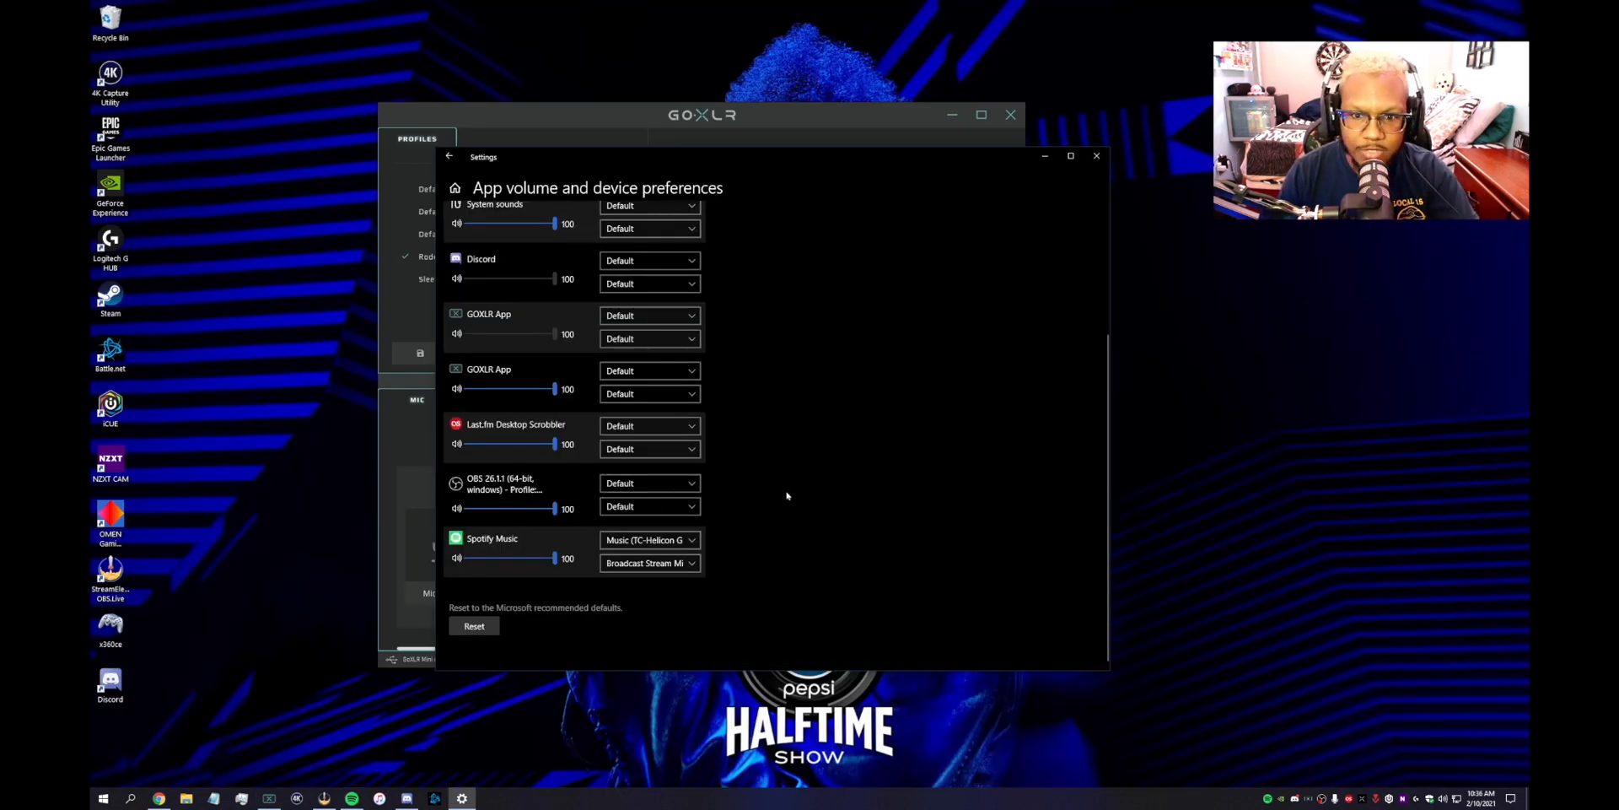
Review the per-app sound list now including Google Chrome and the master Output and Input devices.
{"action": "left_click", "coordinate": [1096, 156]}
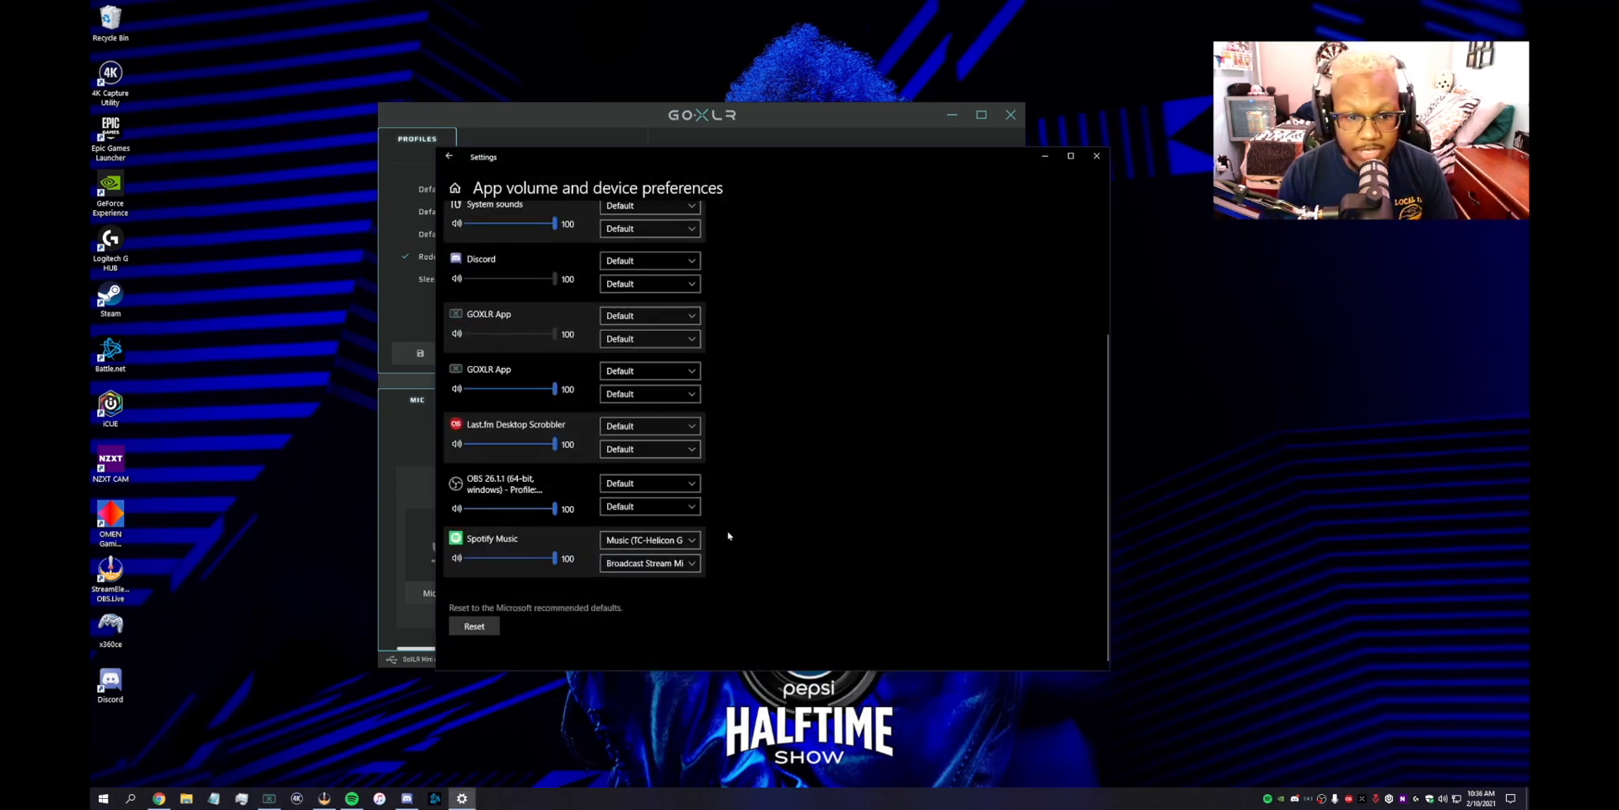
{"action": "mouse_move", "coordinate": [201, 719]}
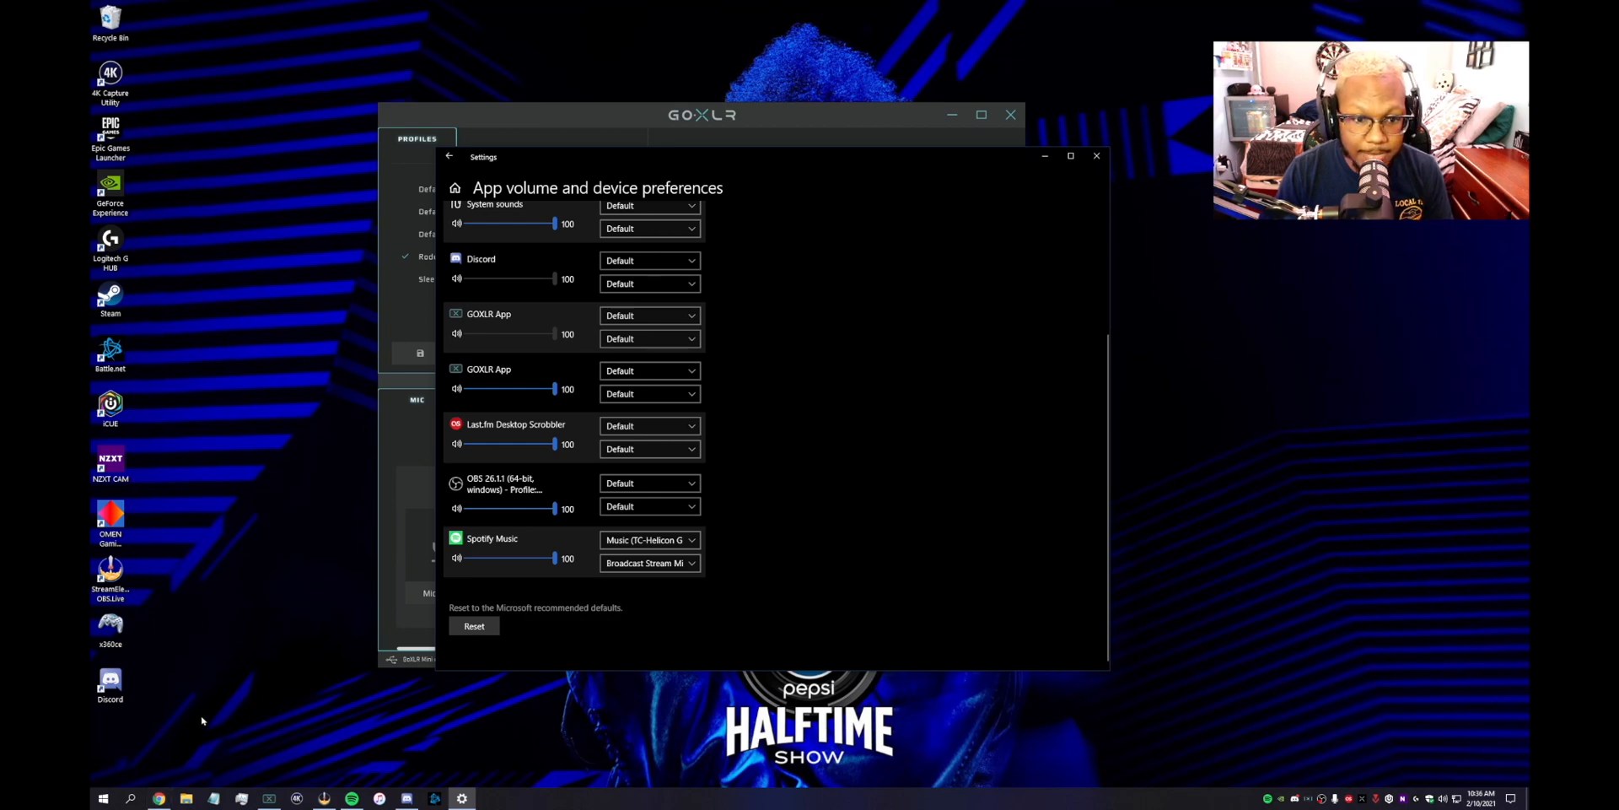
{"action": "scroll", "scroll_direction": "up", "scroll_amount": 3}
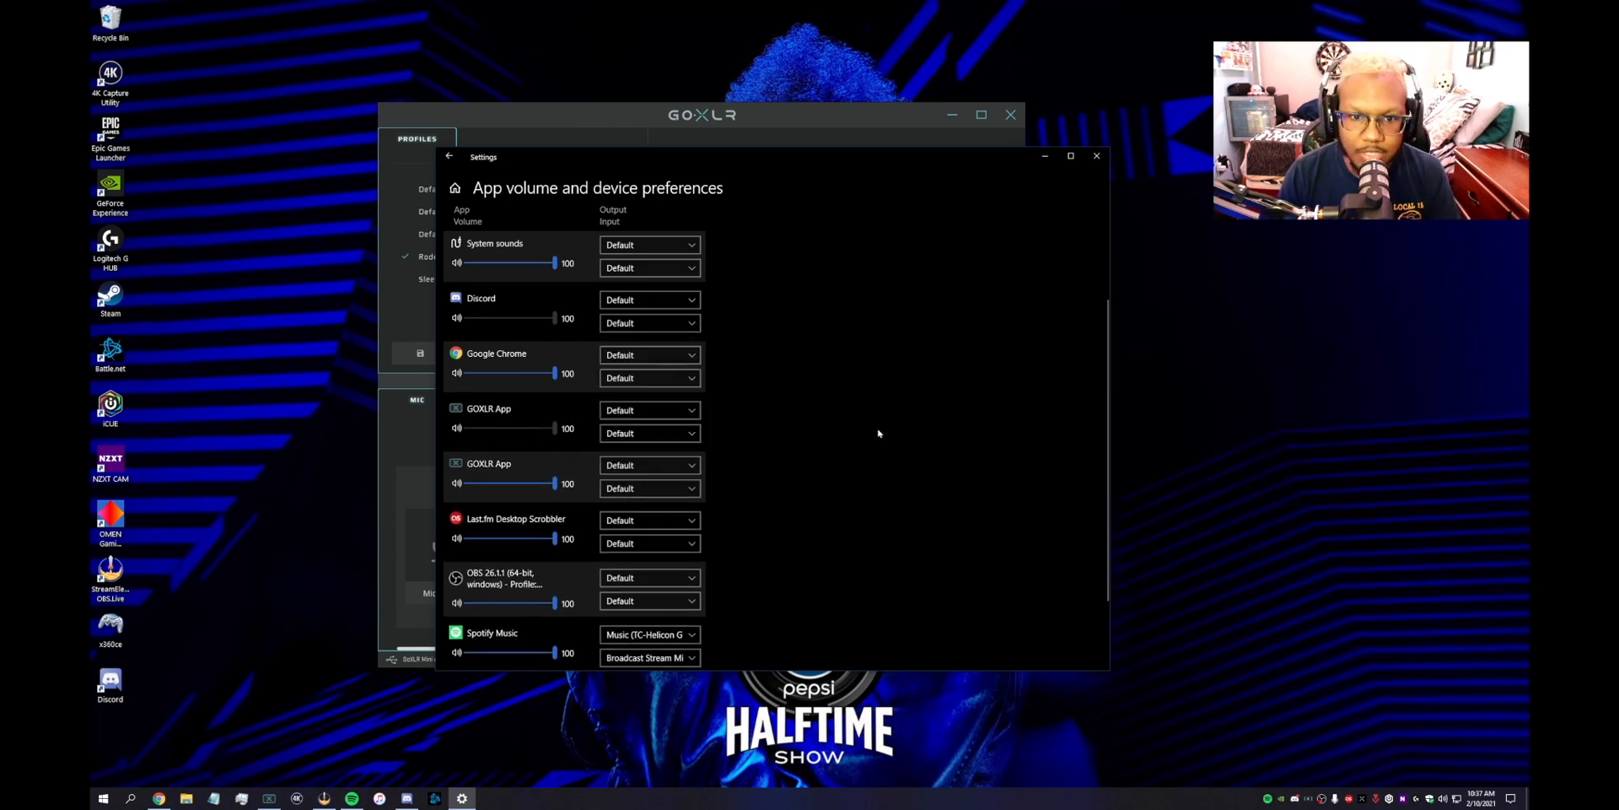
{"action": "mouse_move", "coordinate": [1052, 185]}
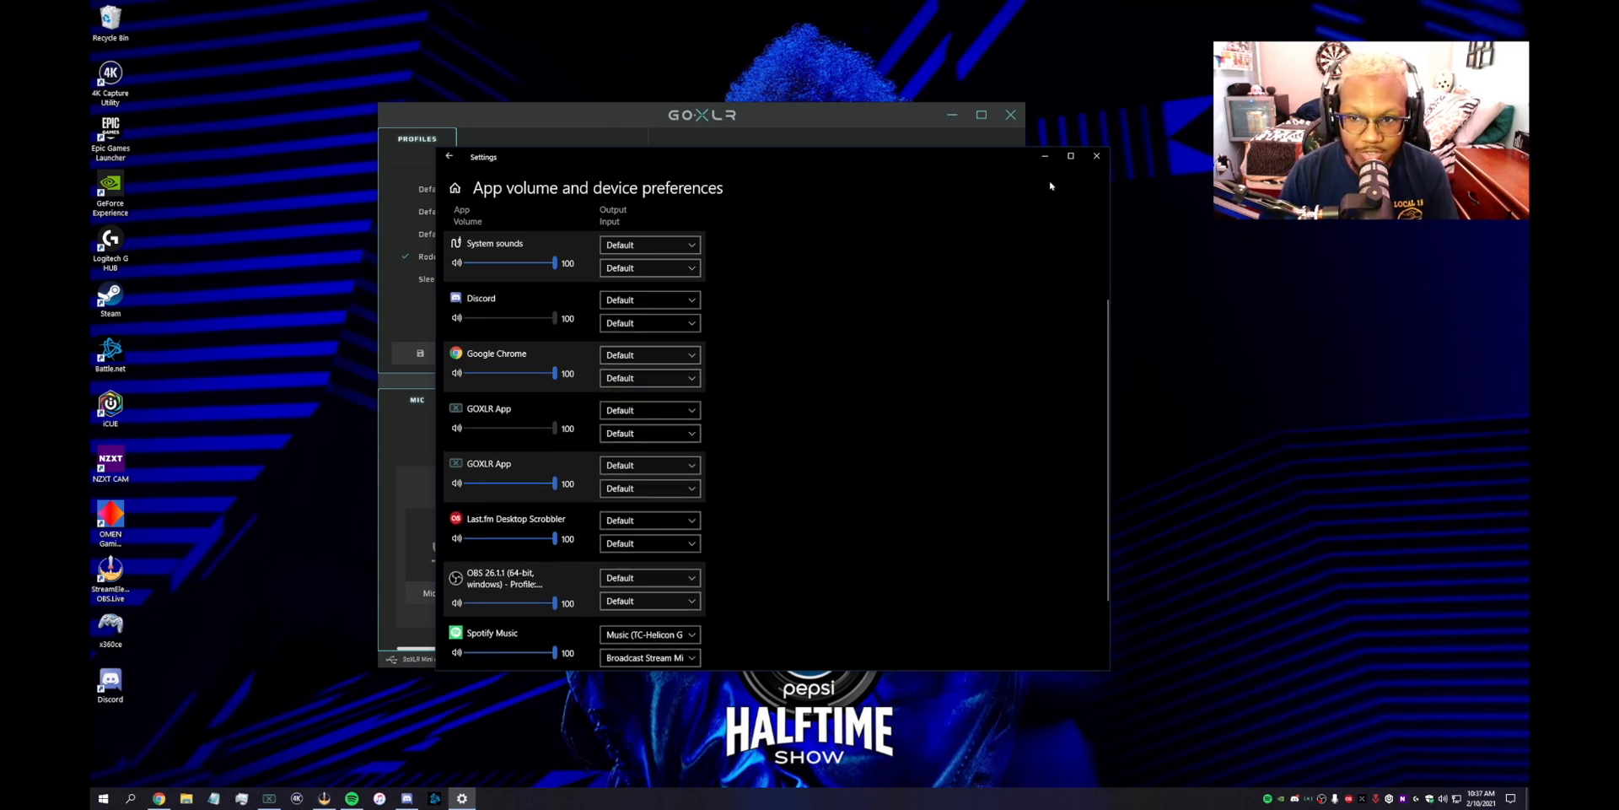
{"action": "left_click", "coordinate": [448, 156]}
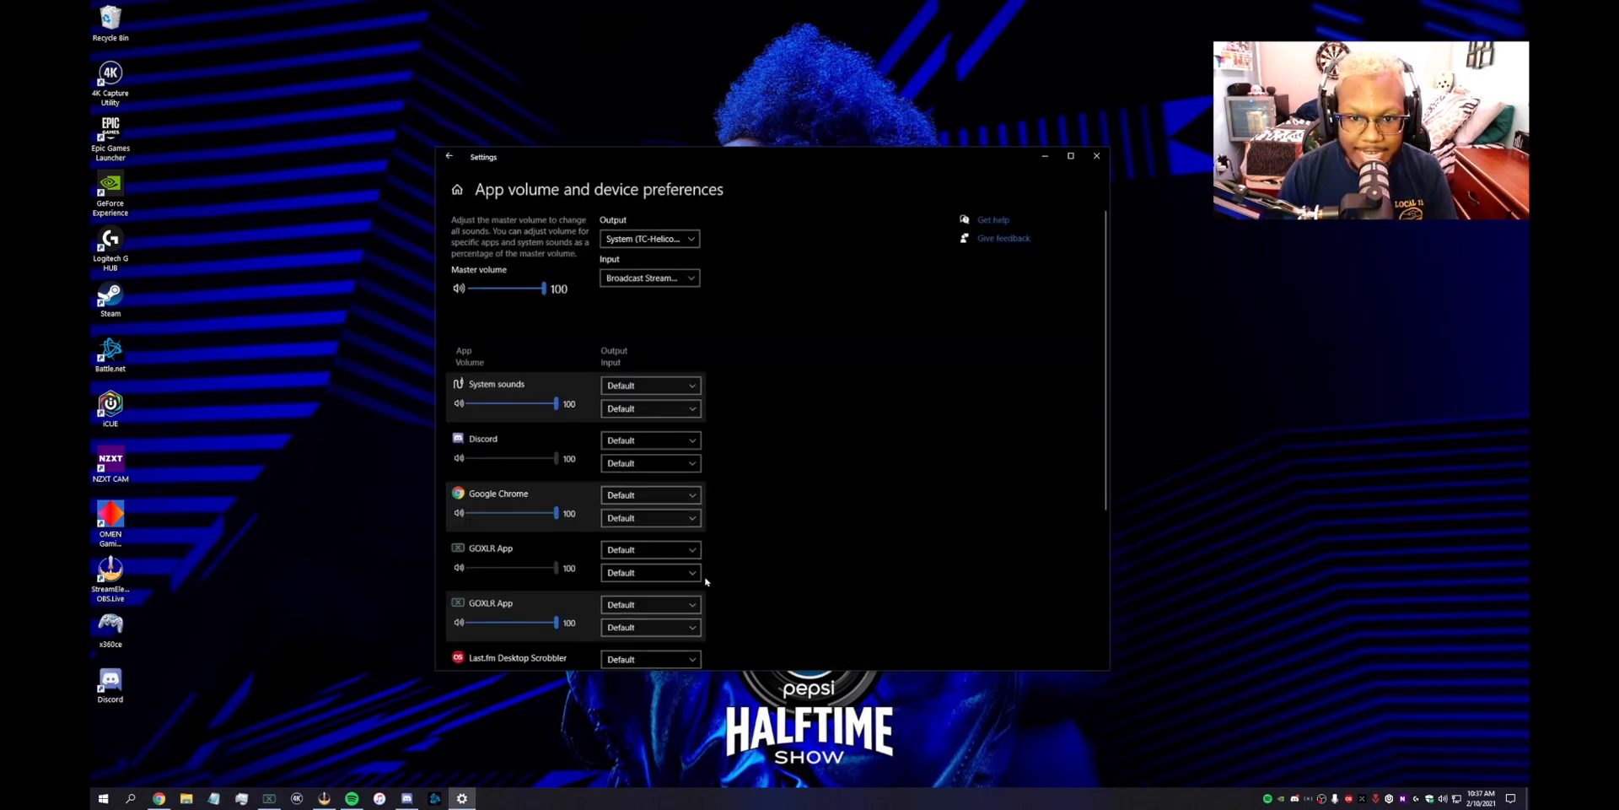
{"action": "scroll", "scroll_direction": "down", "scroll_amount": 3}
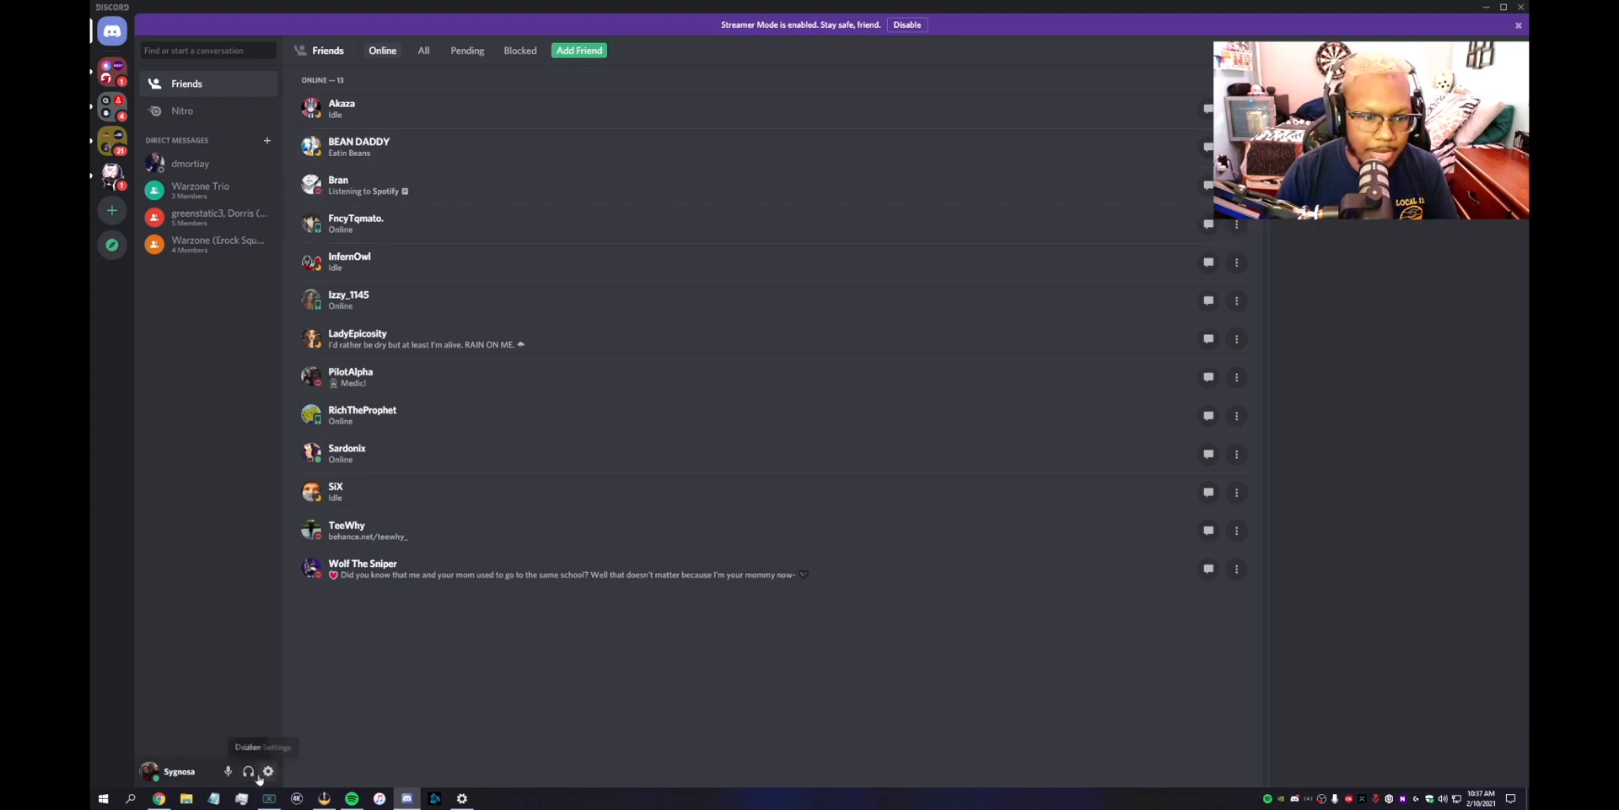
Check Discord's Voice & Video settings, then return Settings to the main Sound page.
{"action": "left_click", "coordinate": [267, 772]}
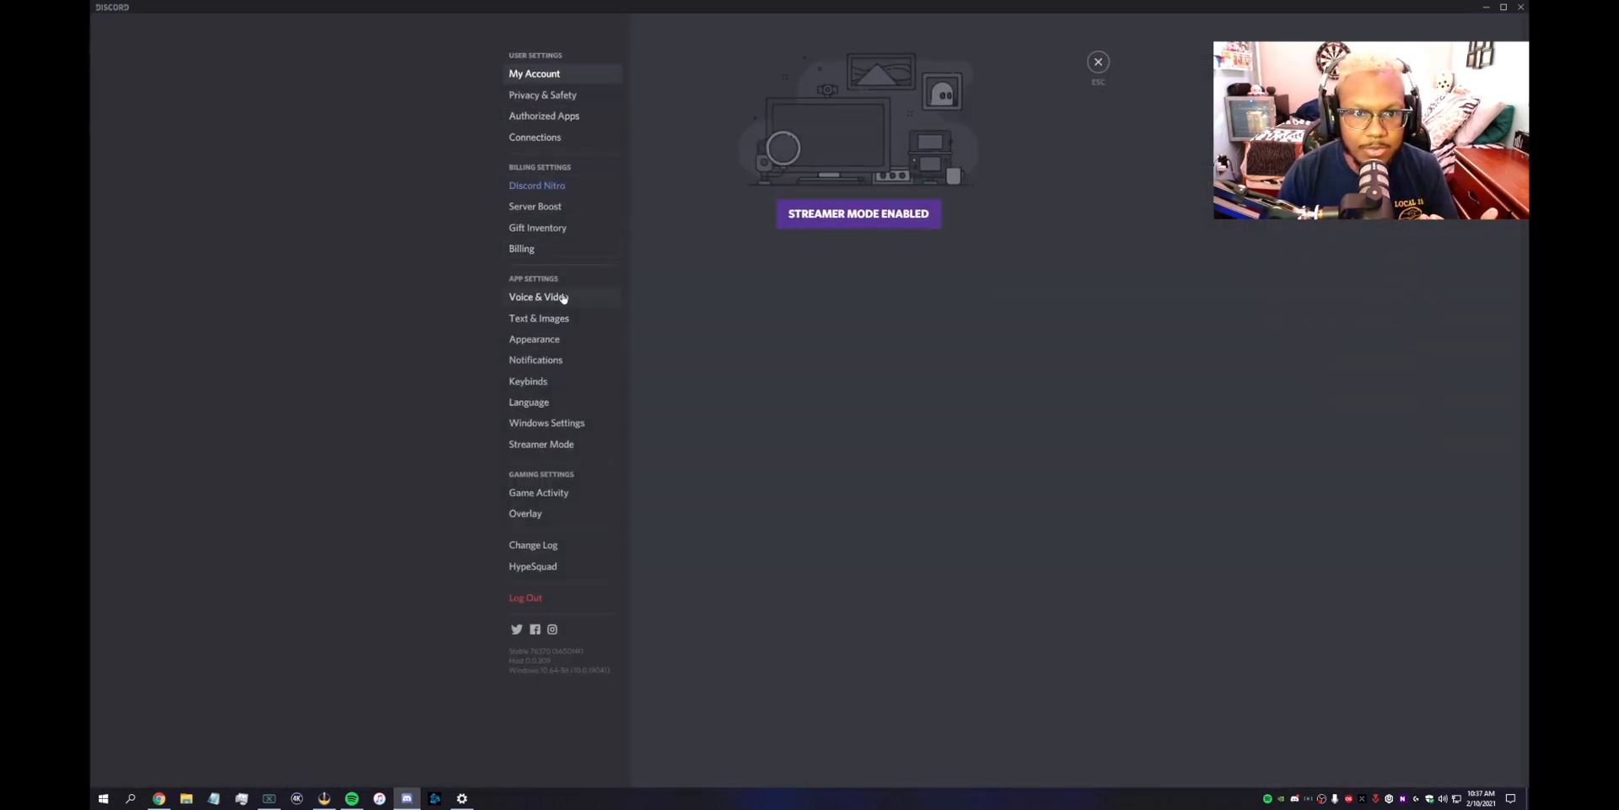
{"action": "left_click", "coordinate": [1099, 62]}
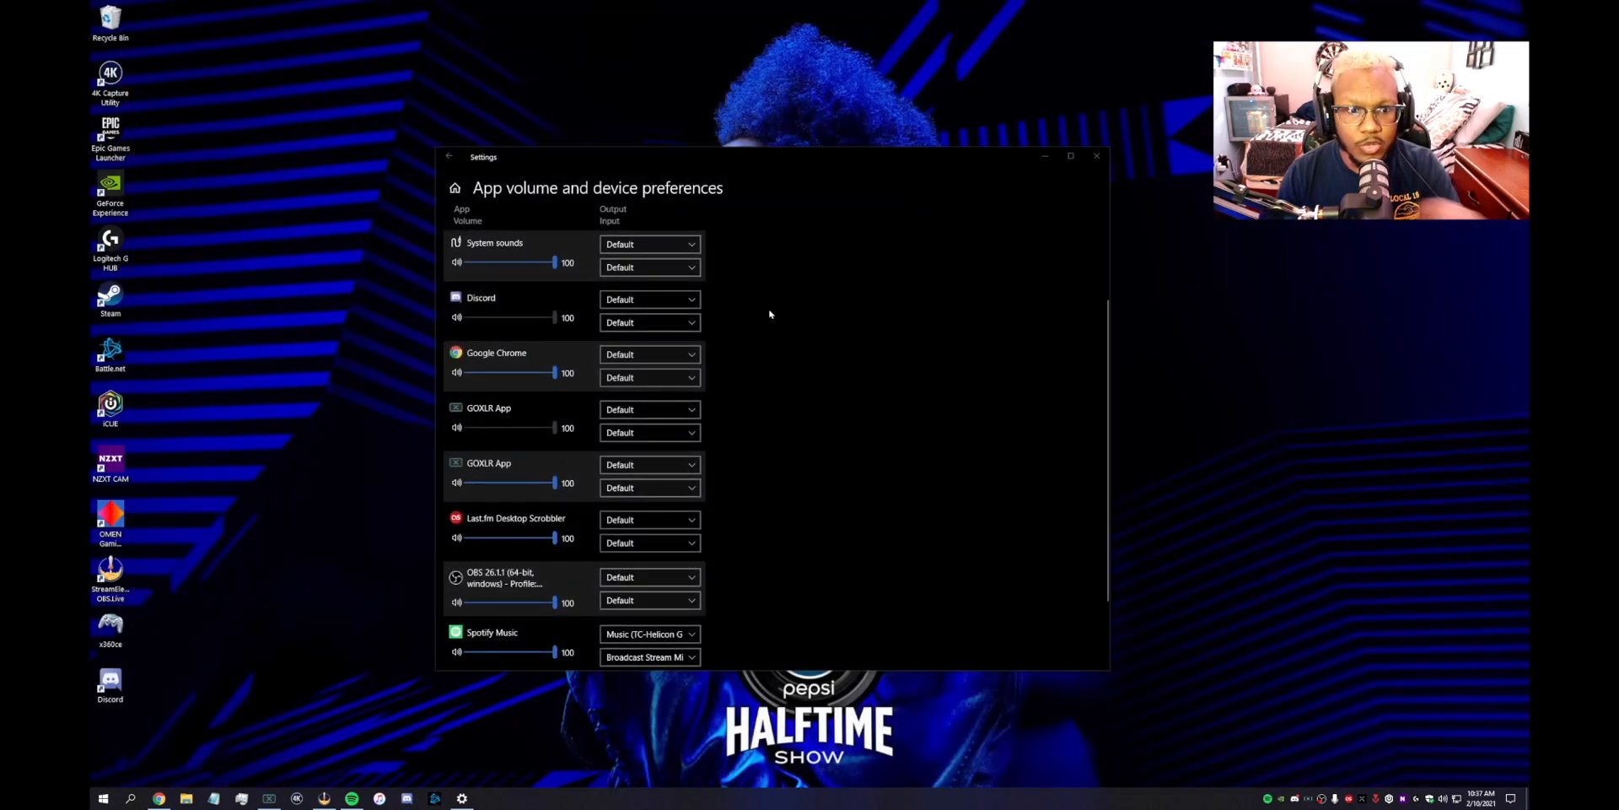
{"action": "mouse_move", "coordinate": [412, 382]}
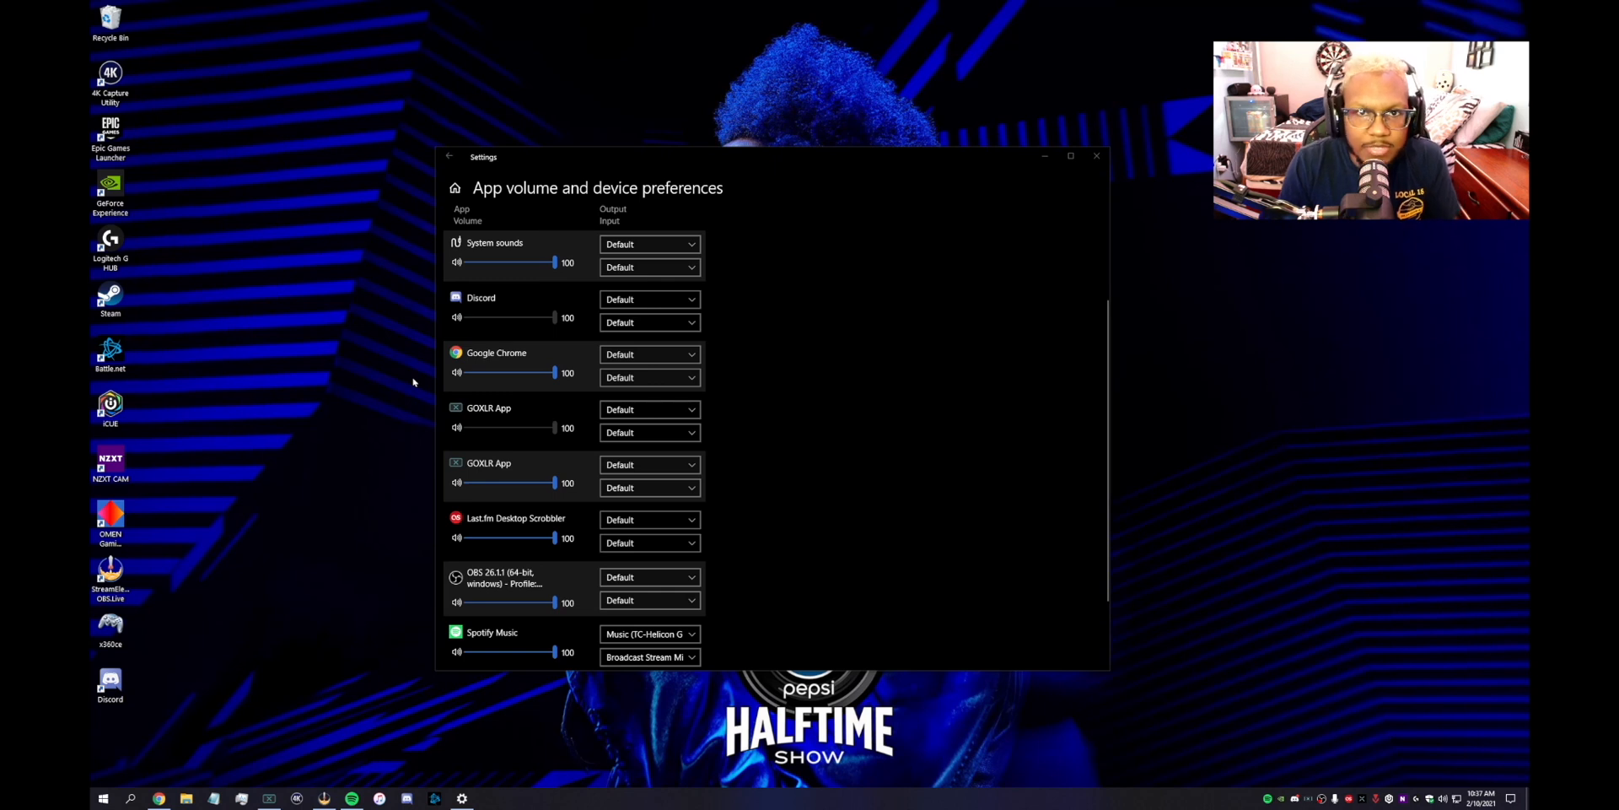
{"action": "mouse_move", "coordinate": [373, 377]}
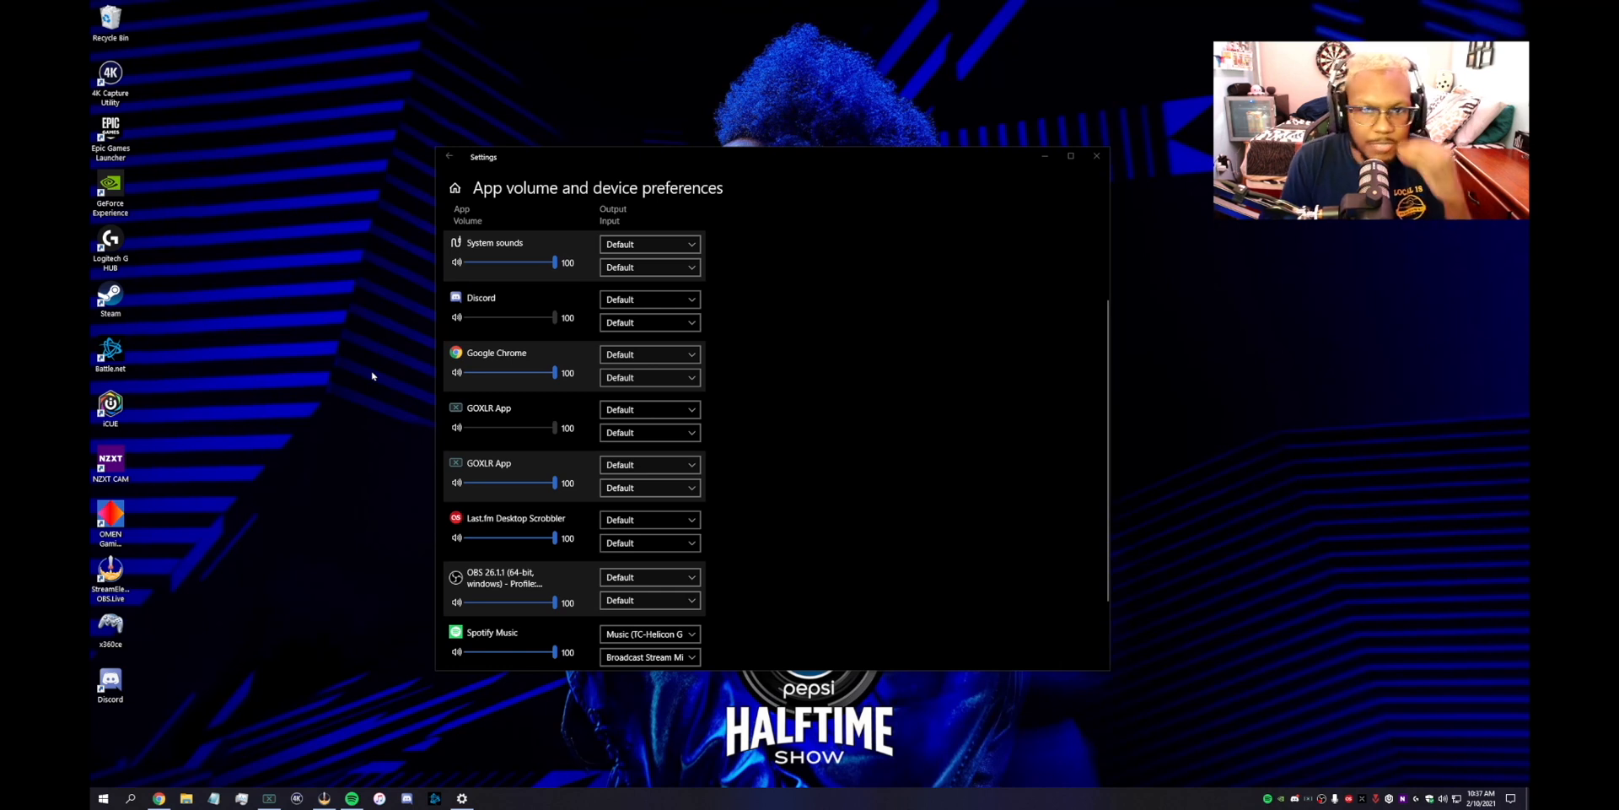
{"action": "mouse_move", "coordinate": [421, 257]}
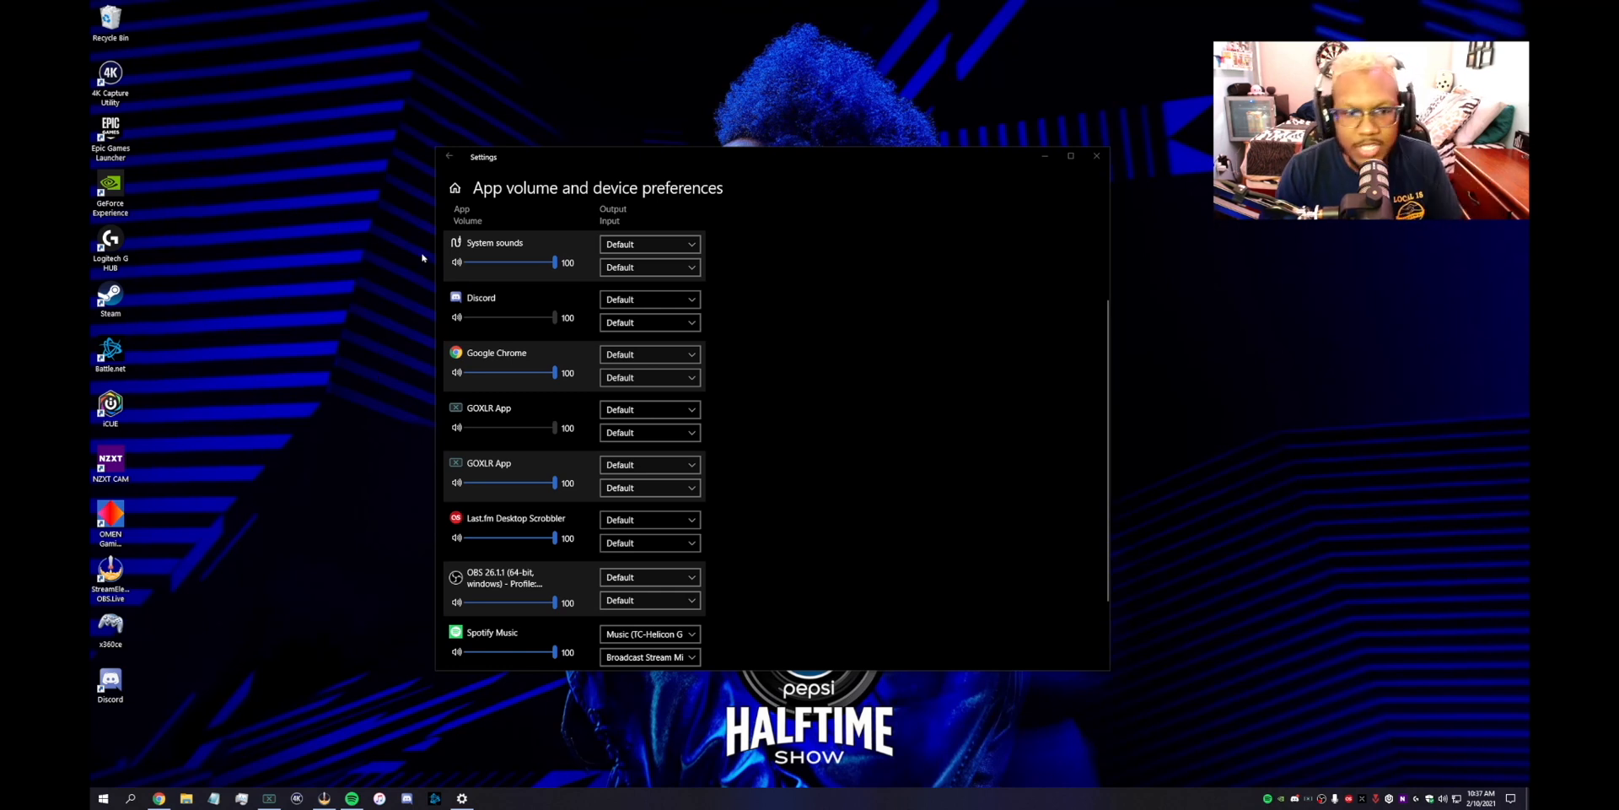
{"action": "scroll", "scroll_direction": "down", "scroll_amount": 3}
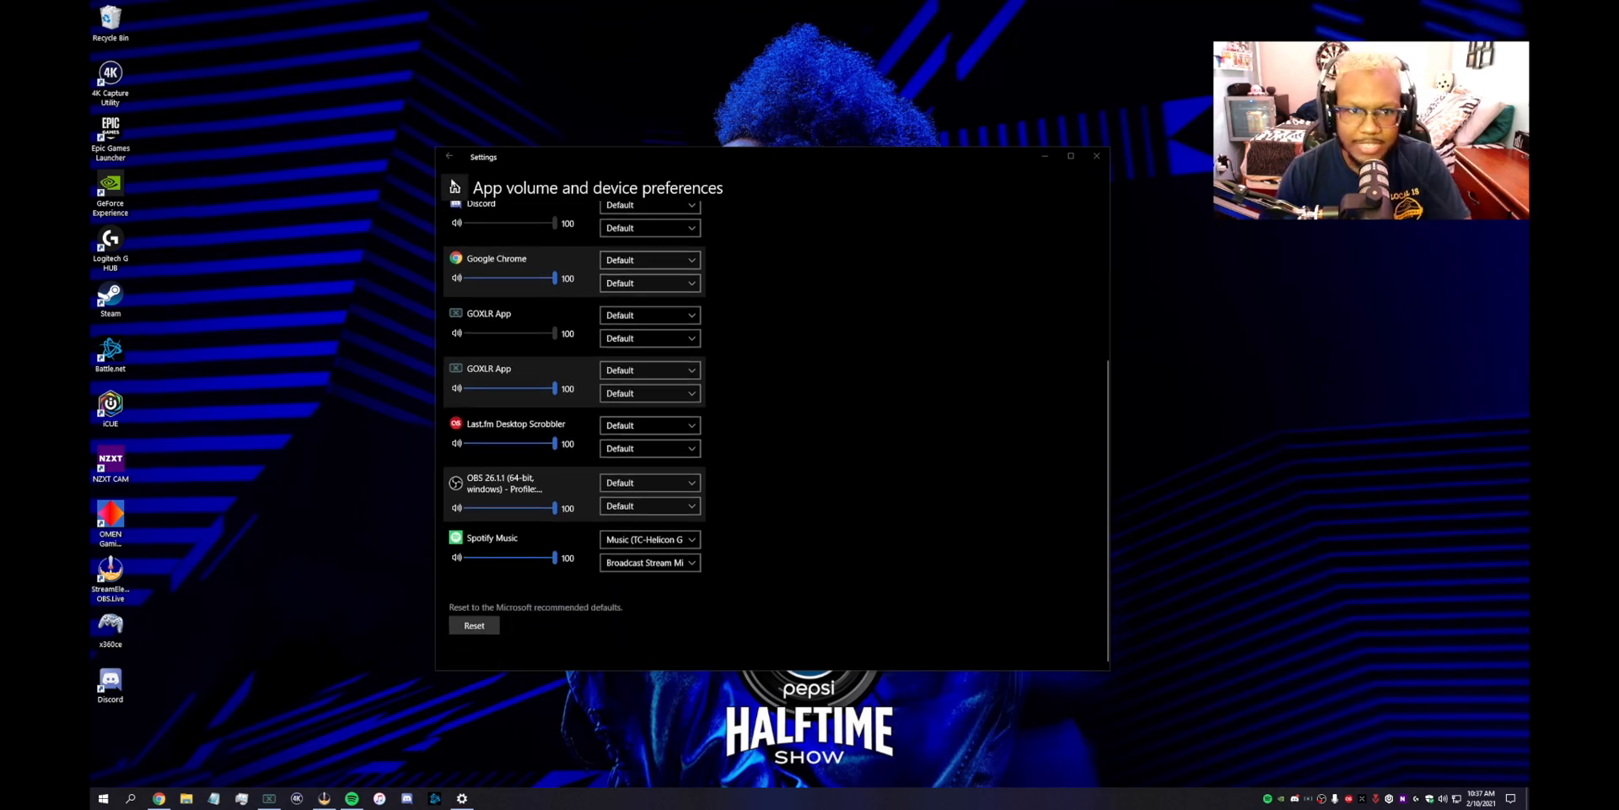
{"action": "left_click", "coordinate": [451, 156]}
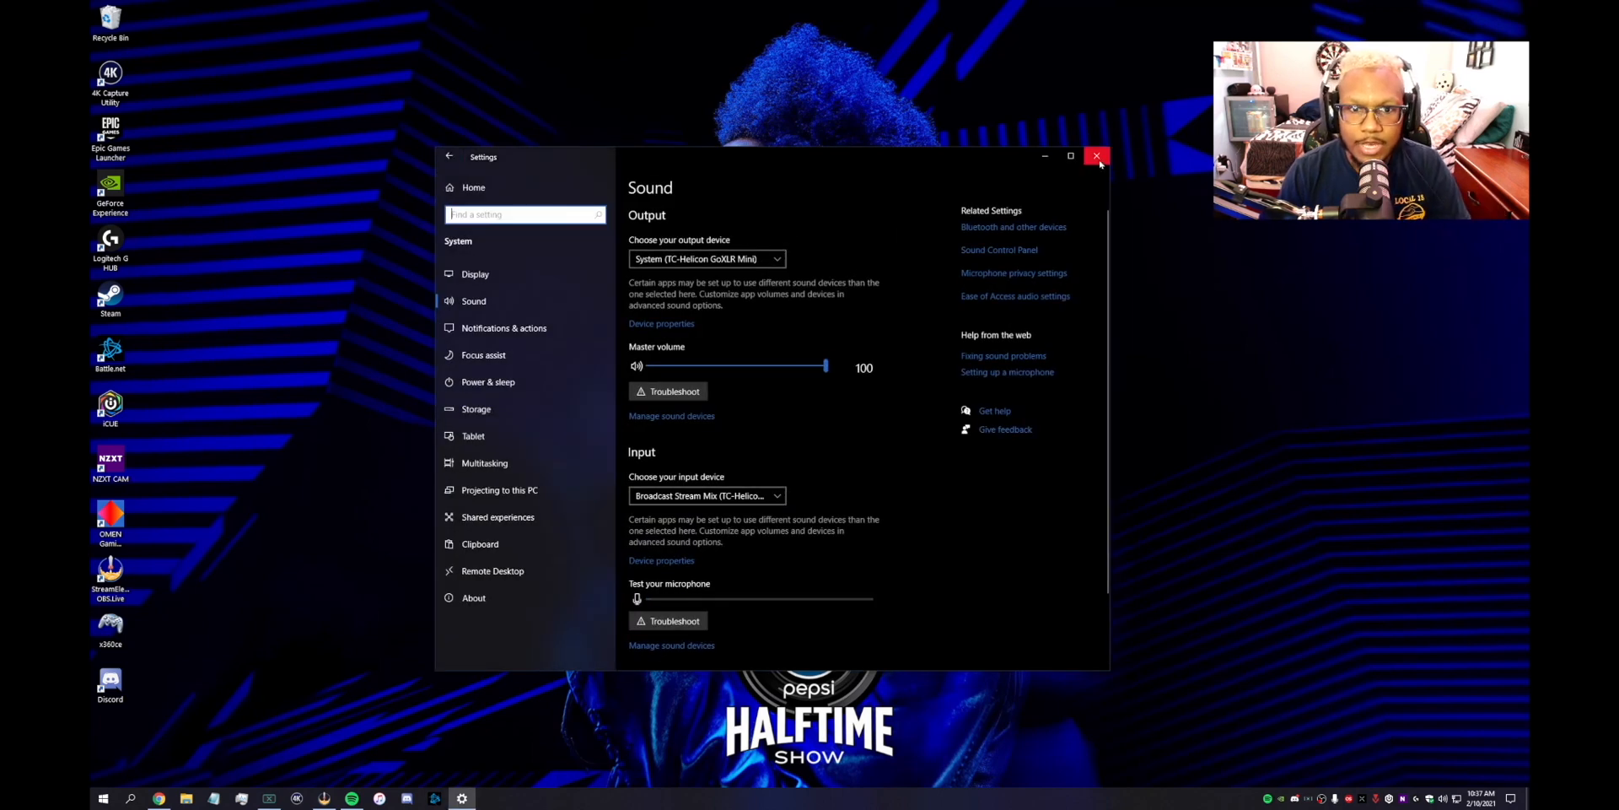
{"action": "mouse_move", "coordinate": [1096, 156]}
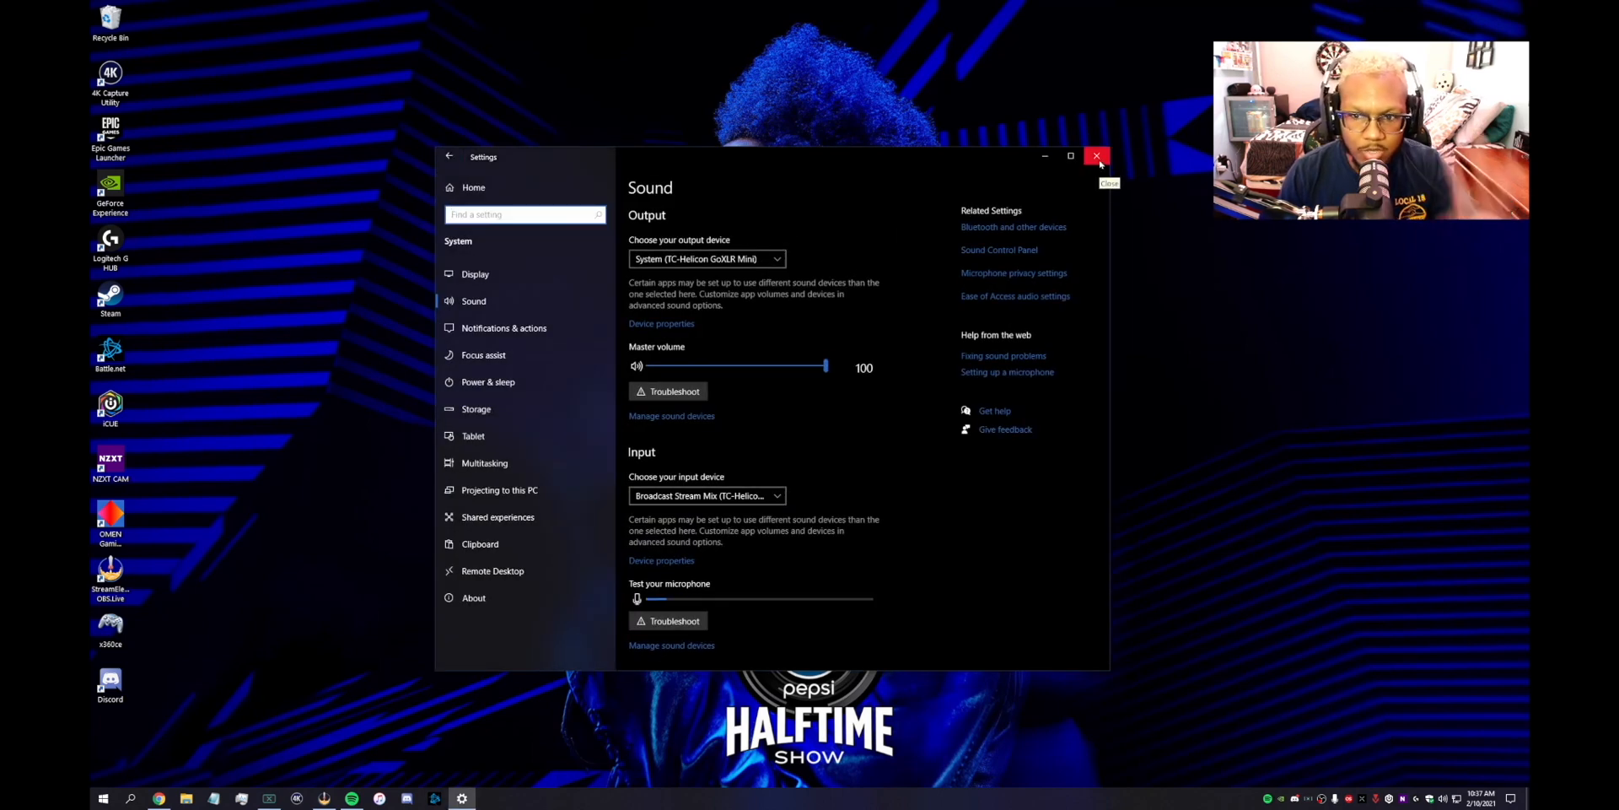
{"action": "left_click", "coordinate": [1097, 156]}
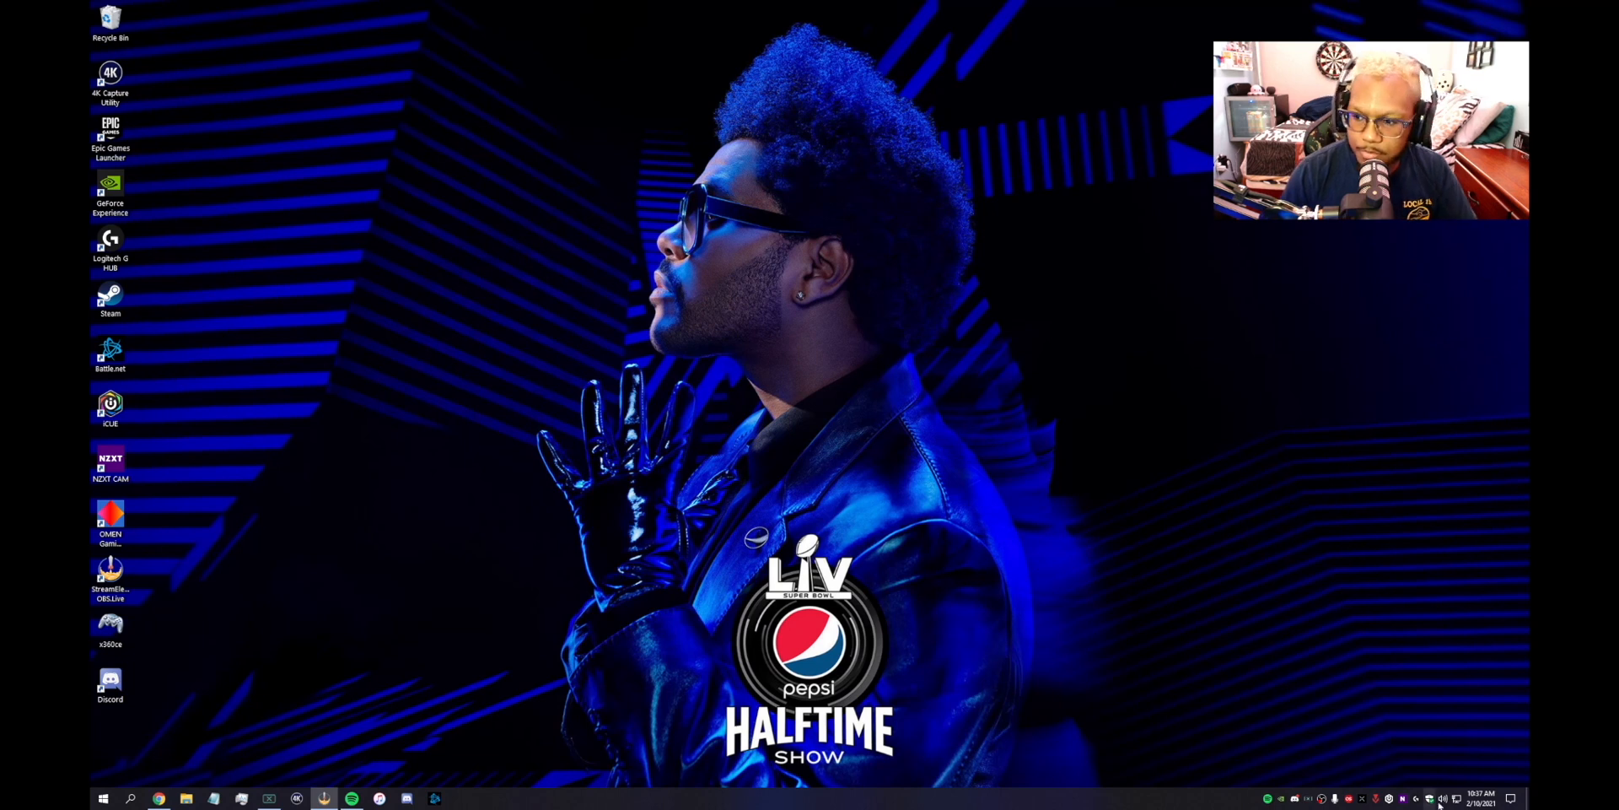
Bring OBS Studio to the front, showing the YouTube Videos scene with only Broadcast Stream Mix in the mixer.
{"action": "left_click", "coordinate": [1445, 797]}
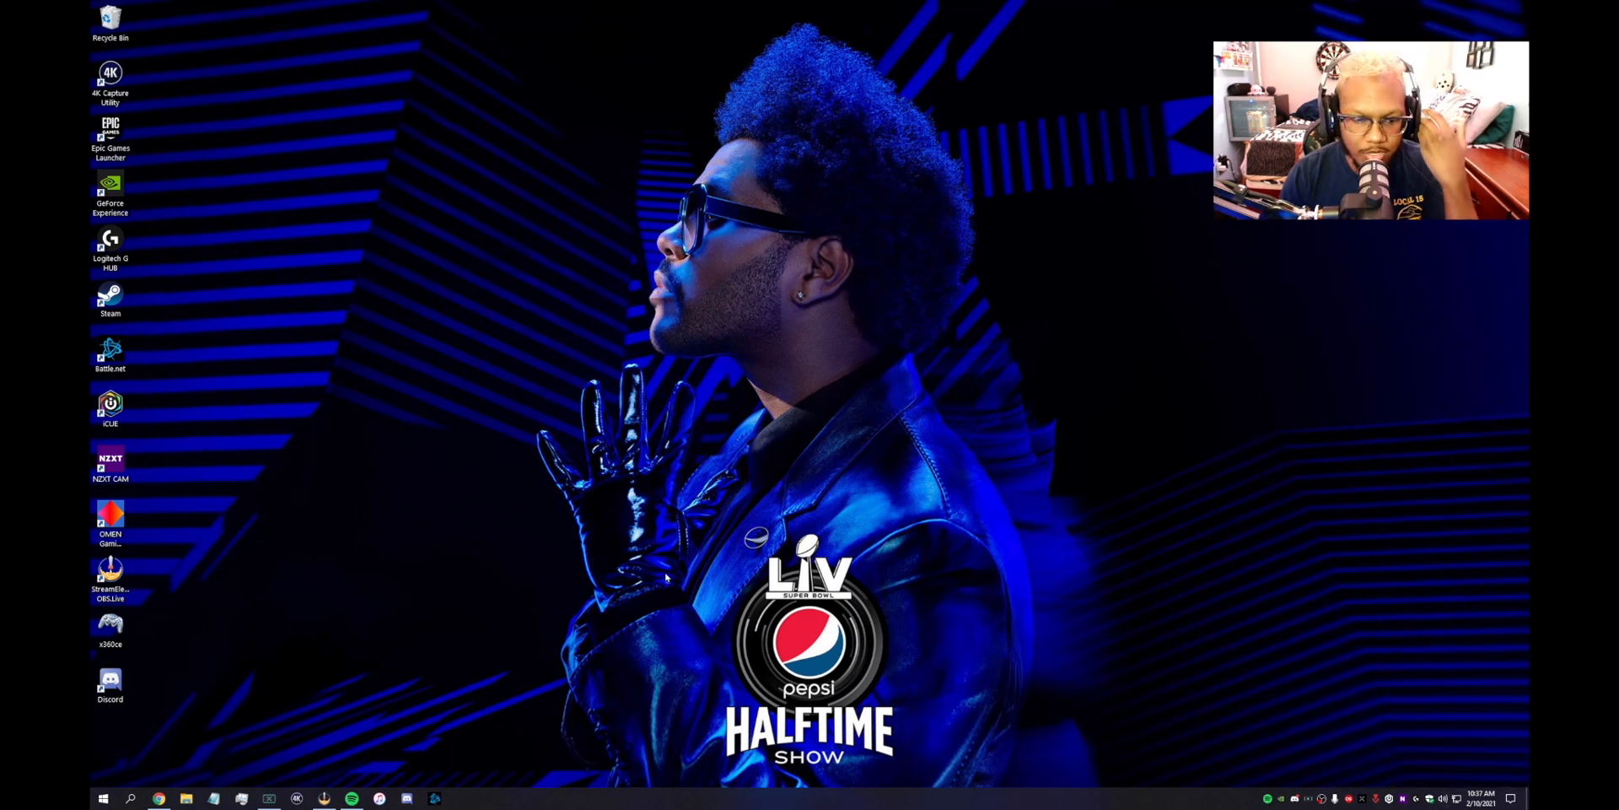
{"action": "mouse_move", "coordinate": [284, 754]}
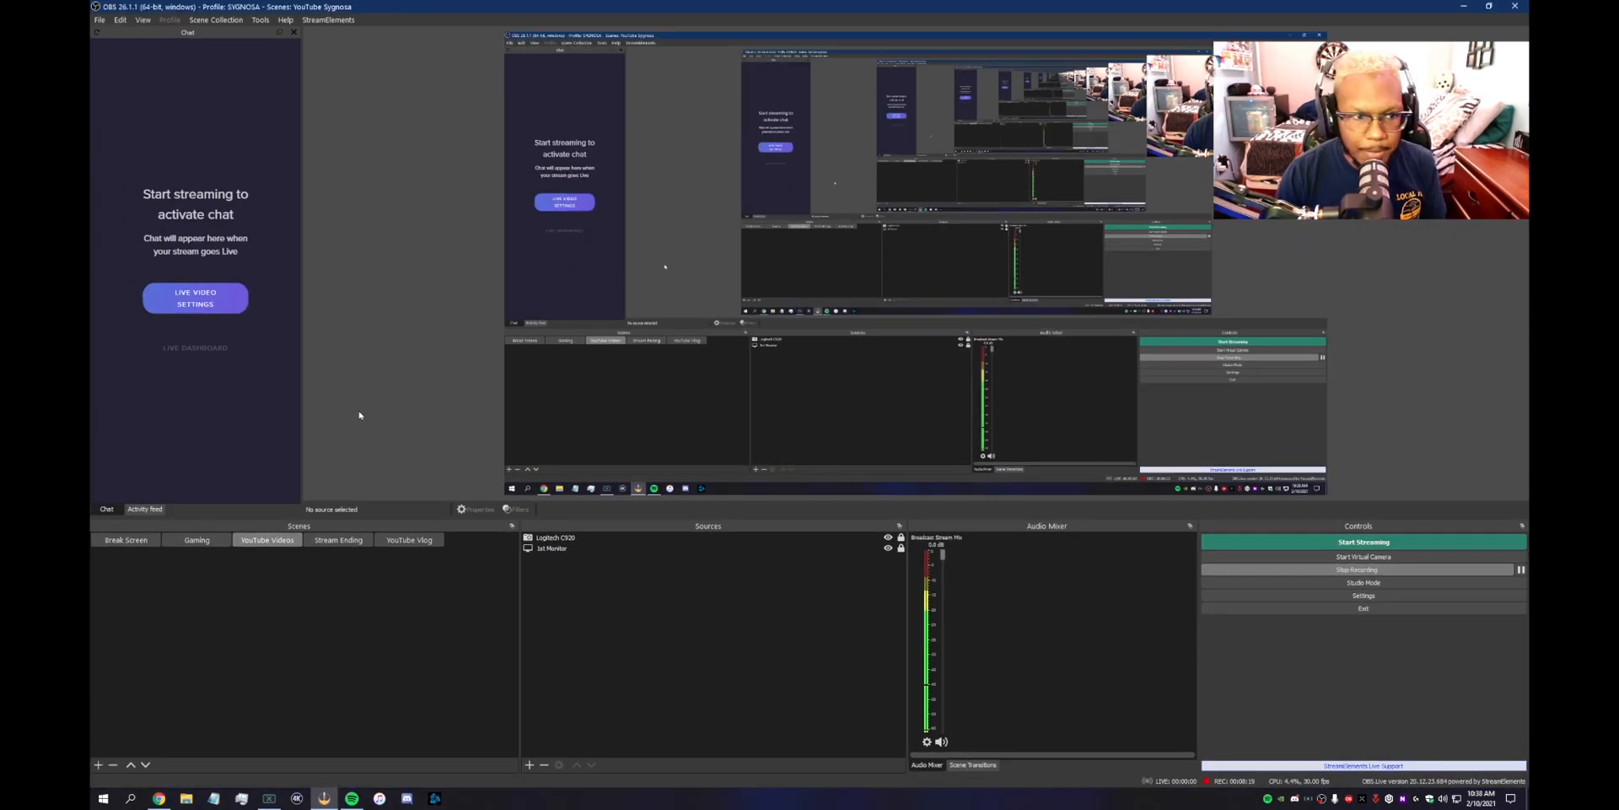
{"action": "mouse_move", "coordinate": [414, 448]}
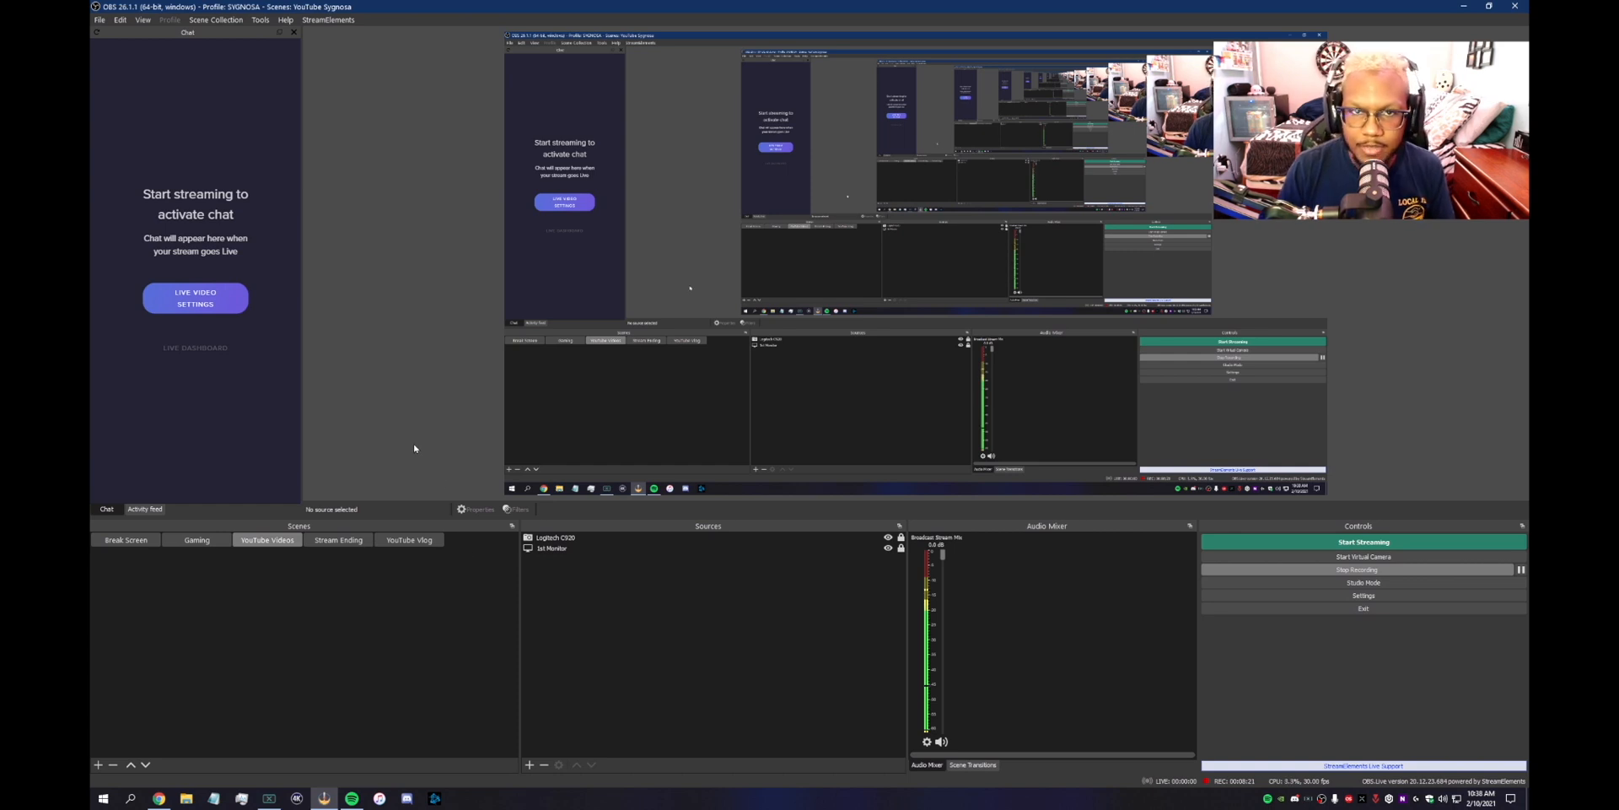
{"action": "mouse_move", "coordinate": [446, 440]}
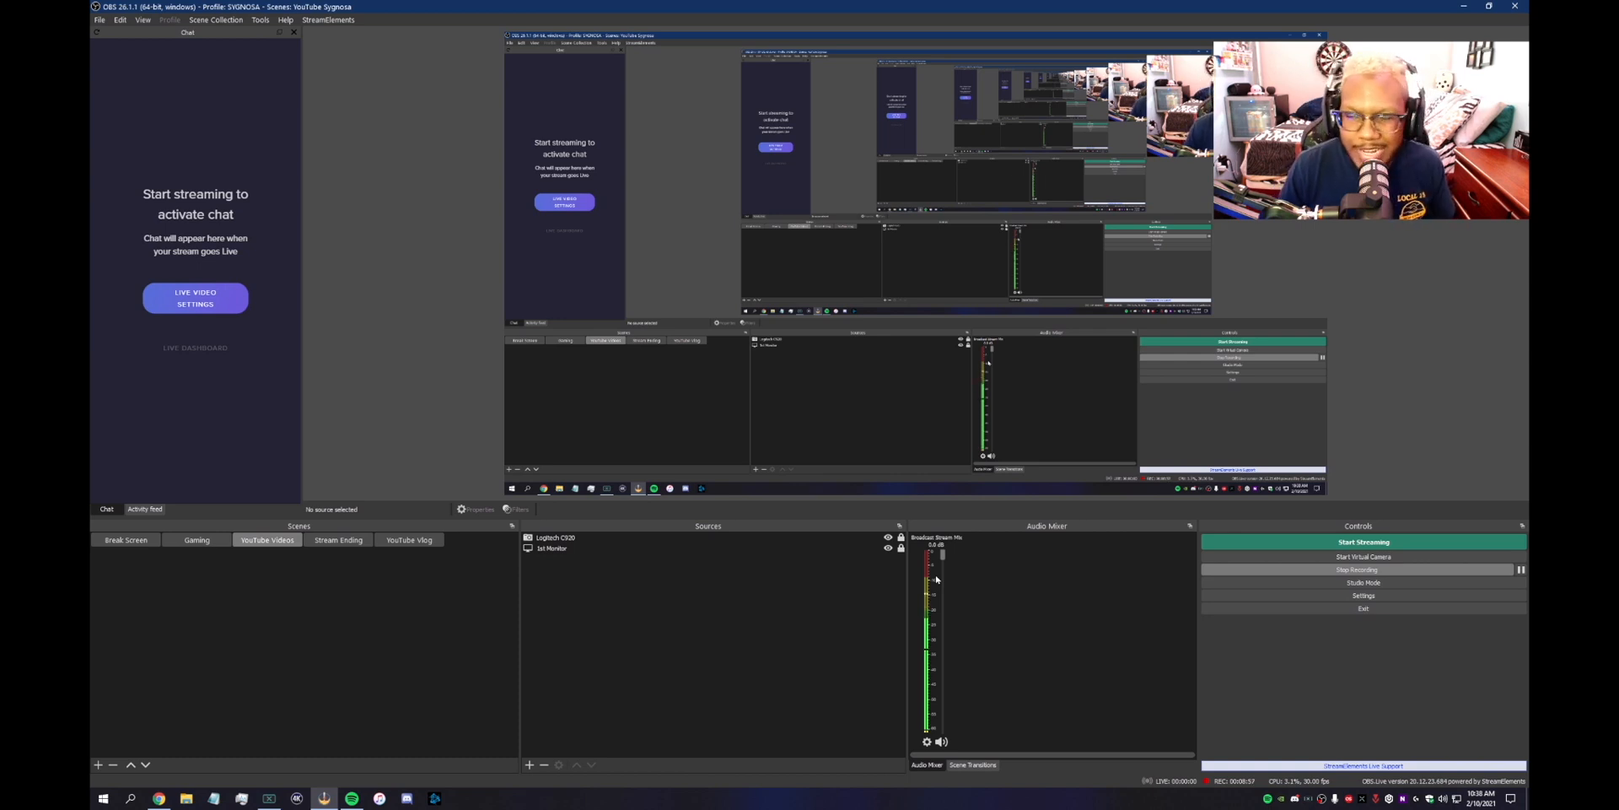
{"action": "mouse_move", "coordinate": [809, 630]}
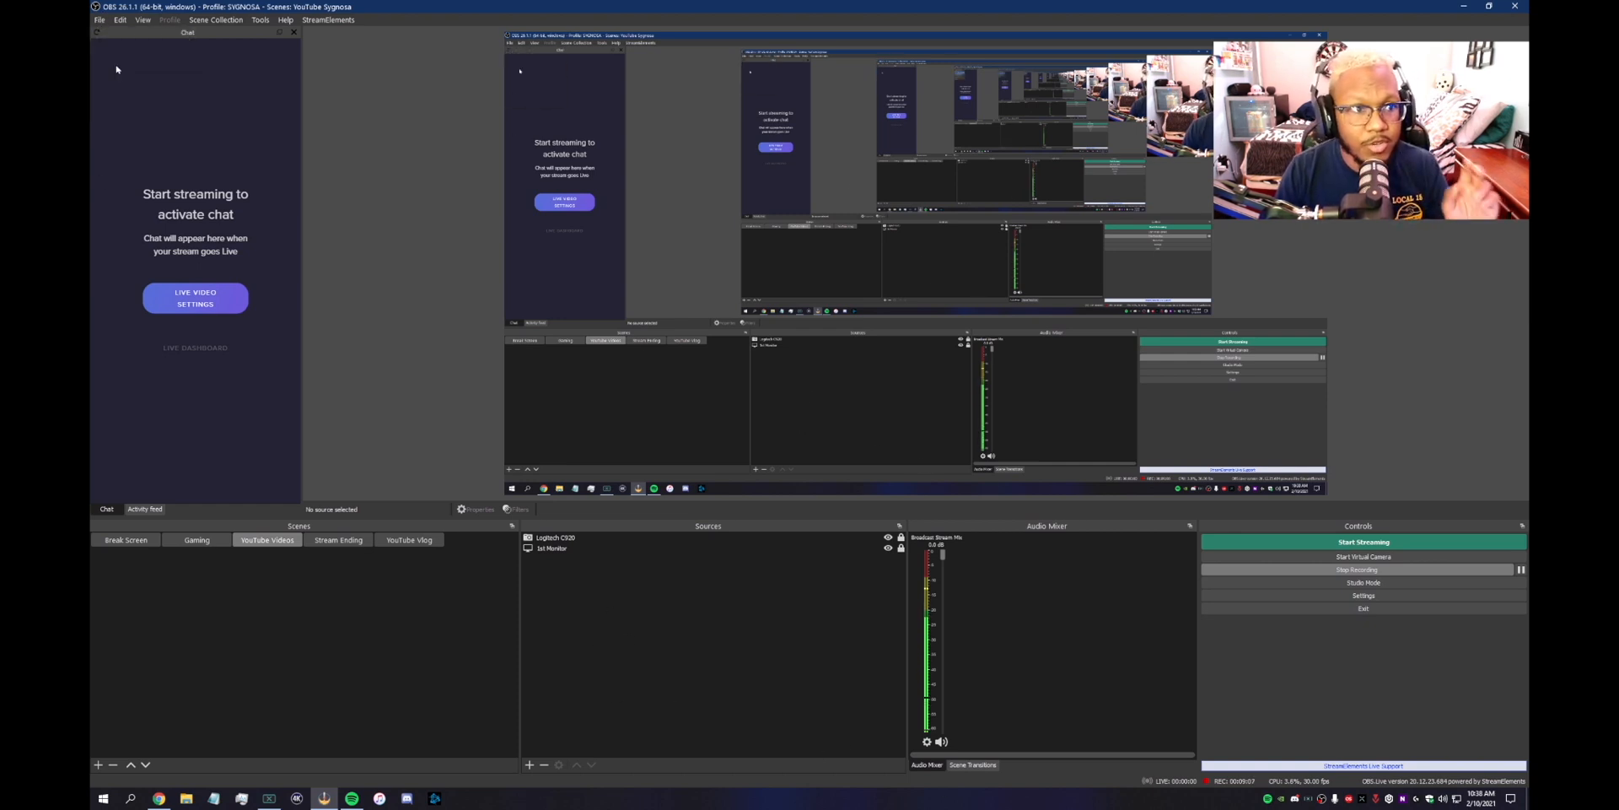
Set OBS global Mic/Auxiliary Audio to Broadcast Stream Mix (TC-Helicon GoXLR Mini), others Disabled, and confirm.
{"action": "left_click", "coordinate": [1363, 595]}
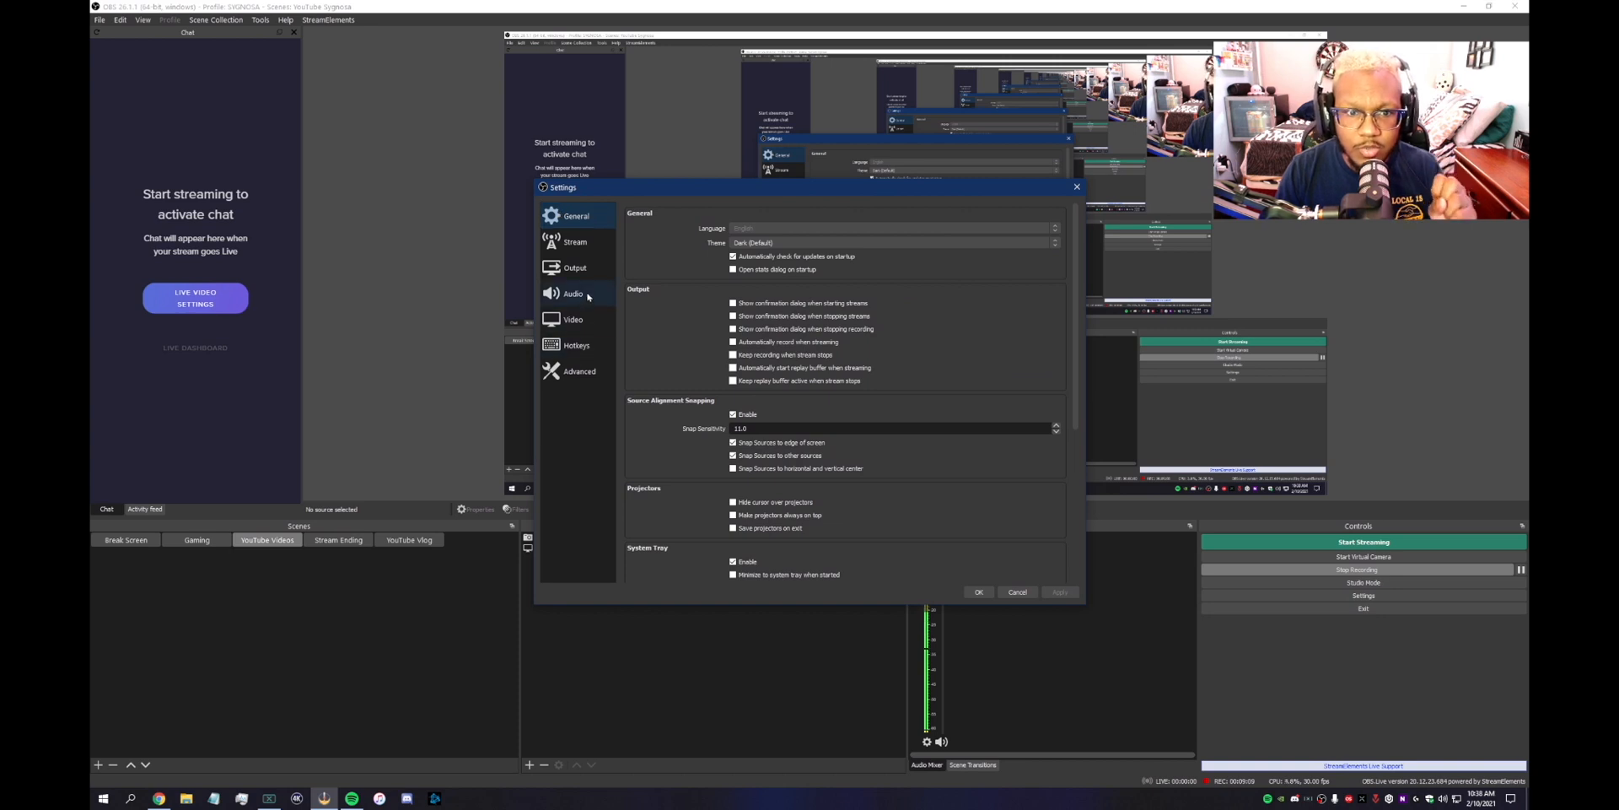
{"action": "left_click", "coordinate": [573, 294]}
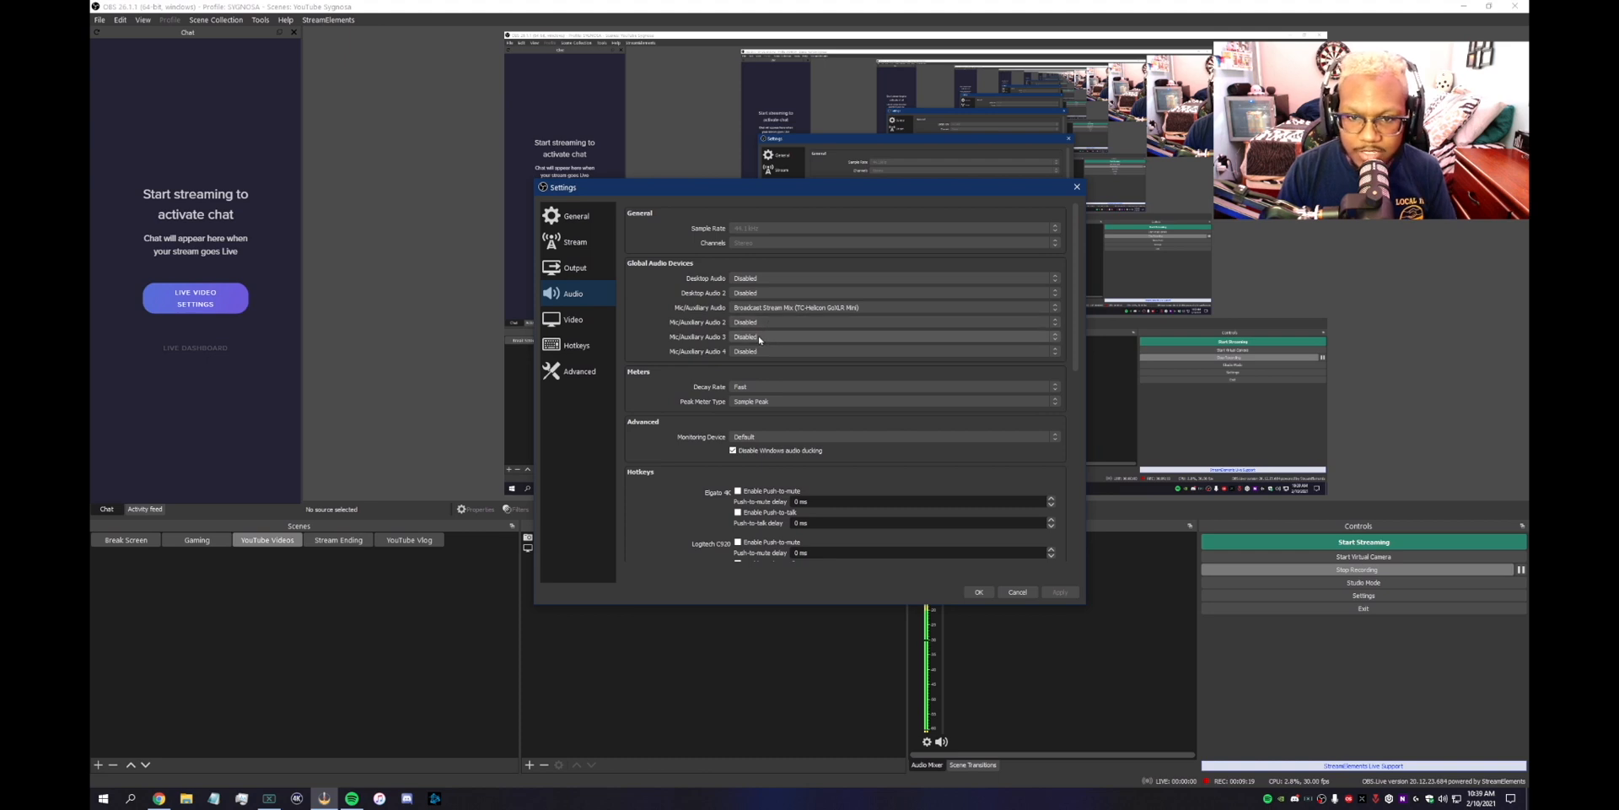
{"action": "left_click_drag", "start_coordinate": [806, 187], "coordinate": [494, 204]}
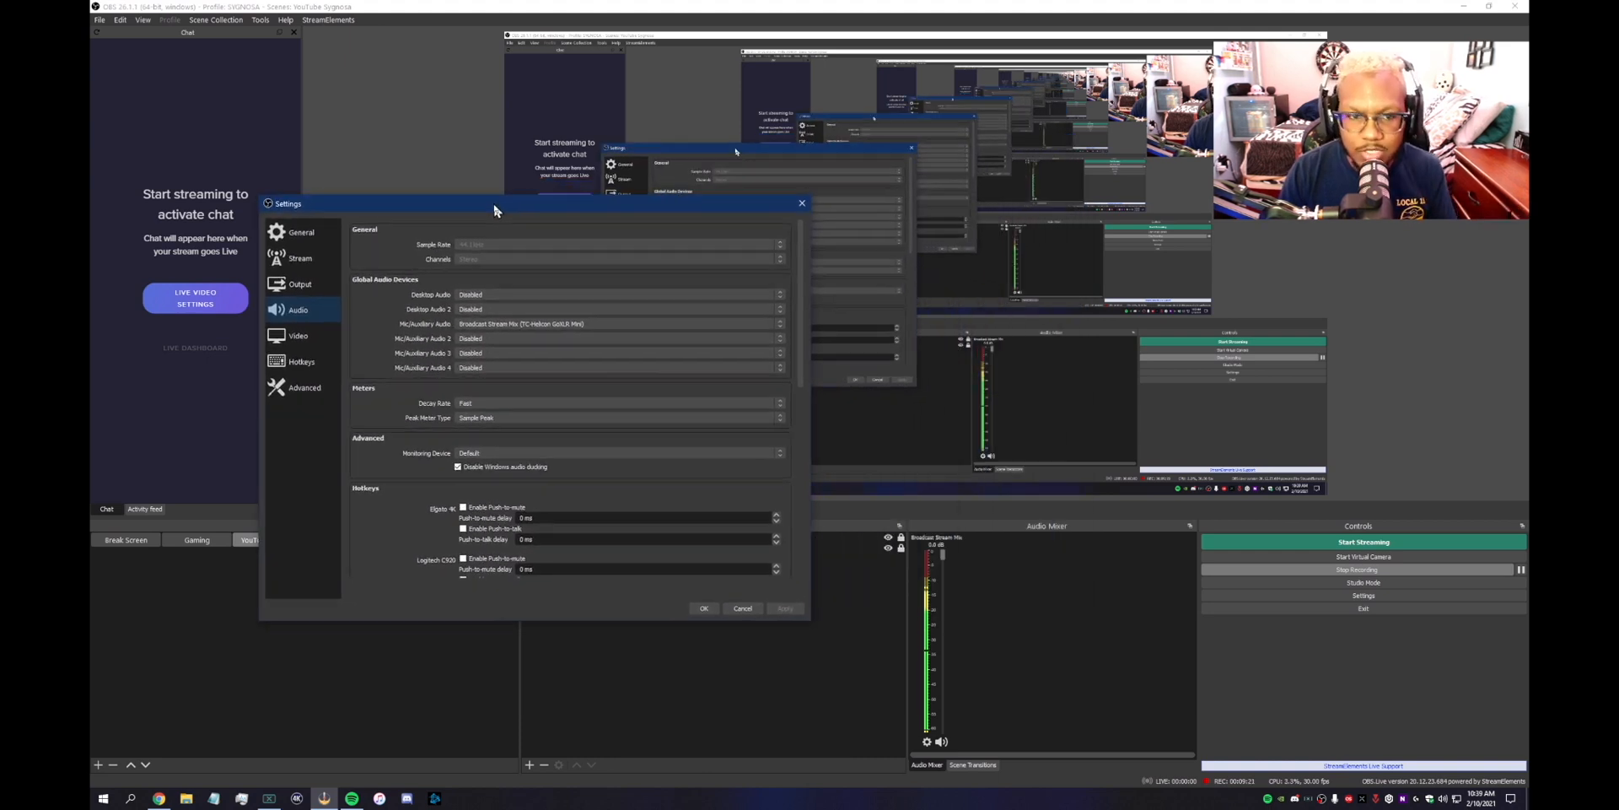
{"action": "left_click_drag", "start_coordinate": [495, 203], "coordinate": [694, 161]}
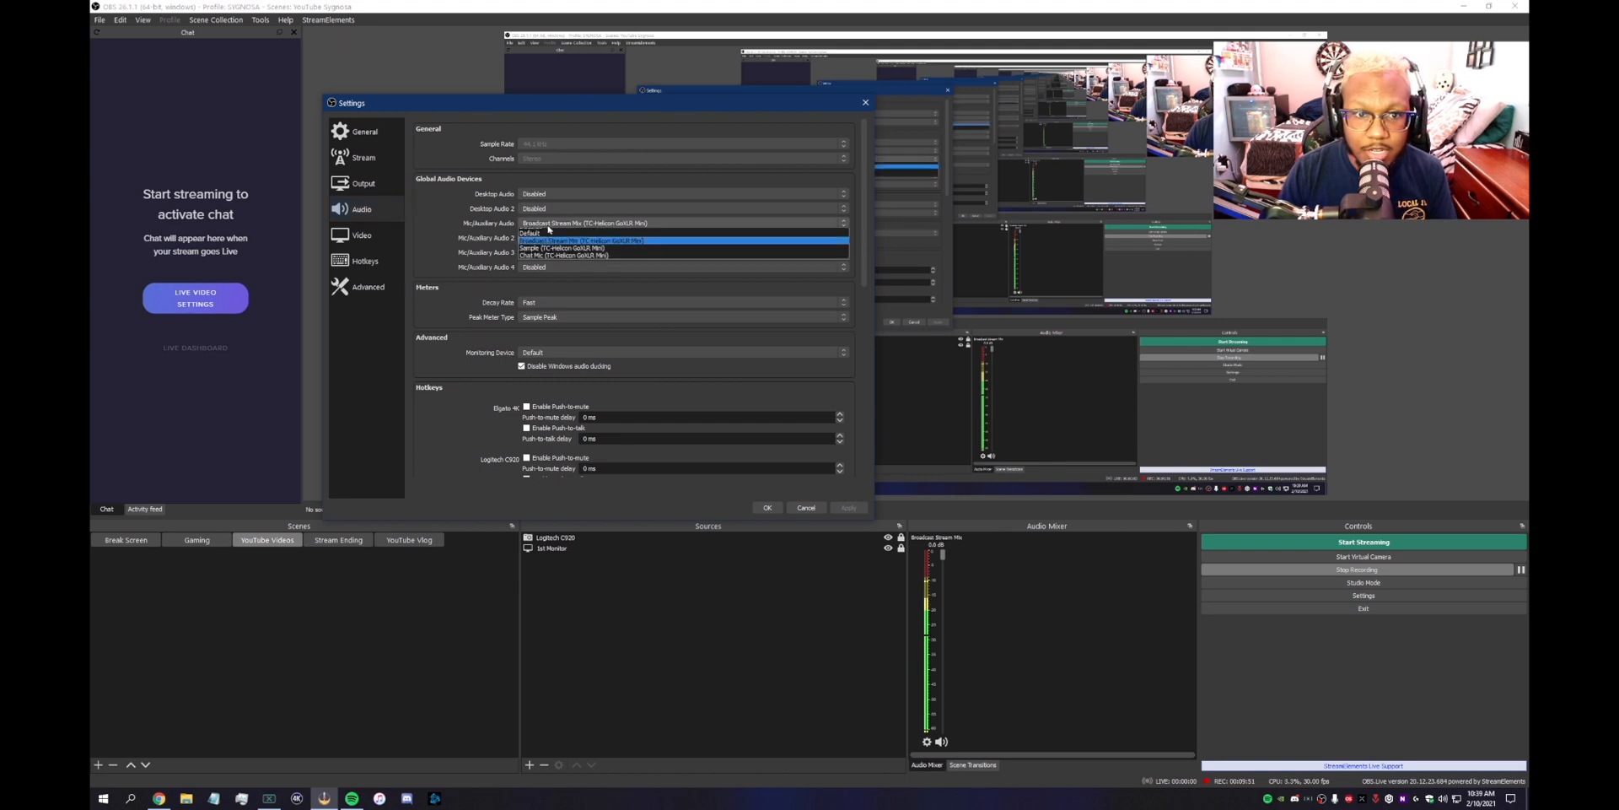
{"action": "left_click", "coordinate": [534, 238]}
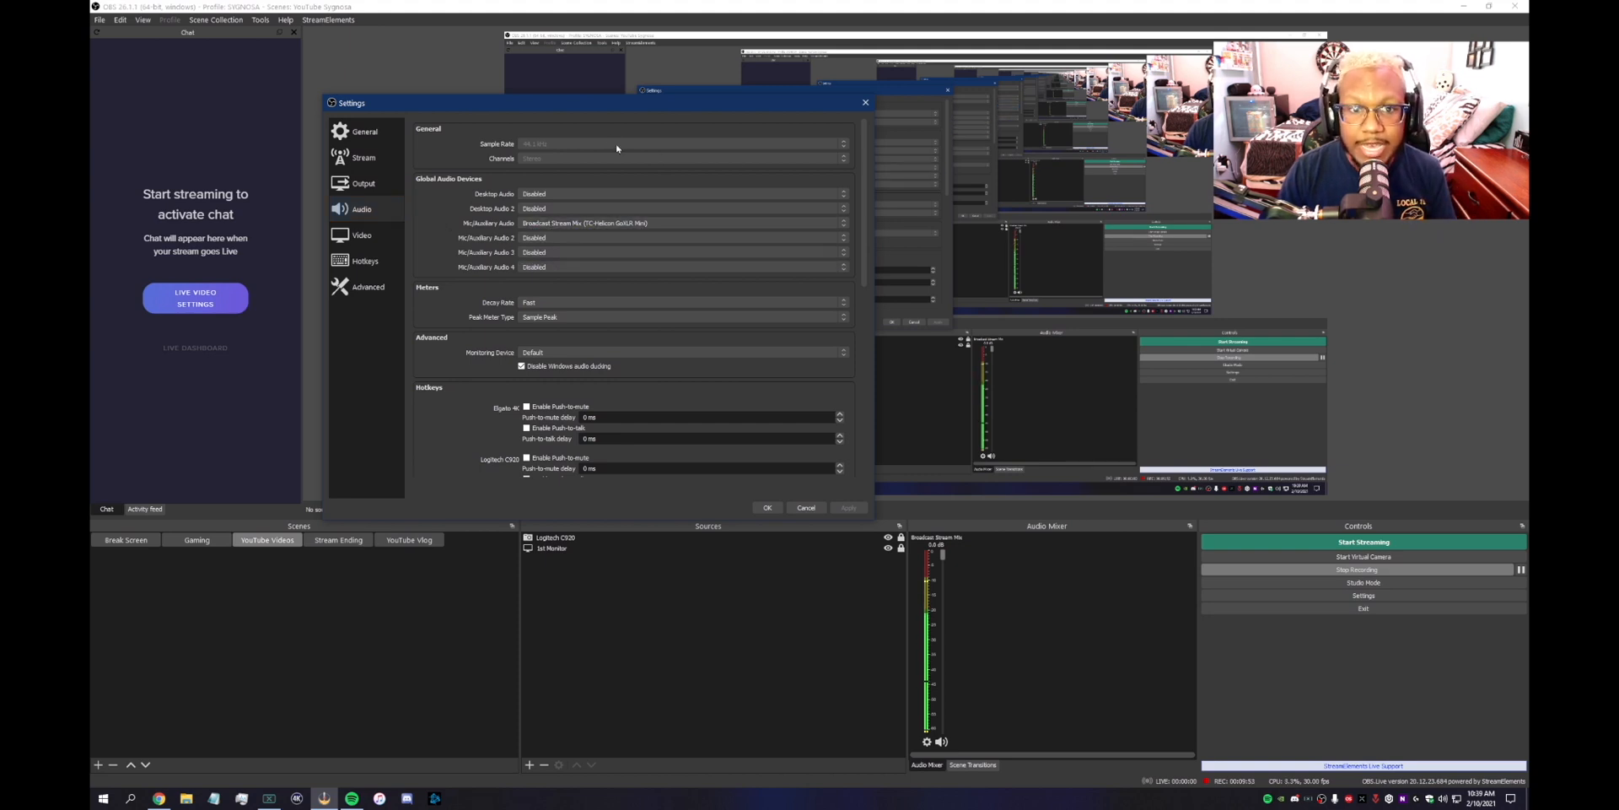
{"action": "left_click", "coordinate": [804, 507]}
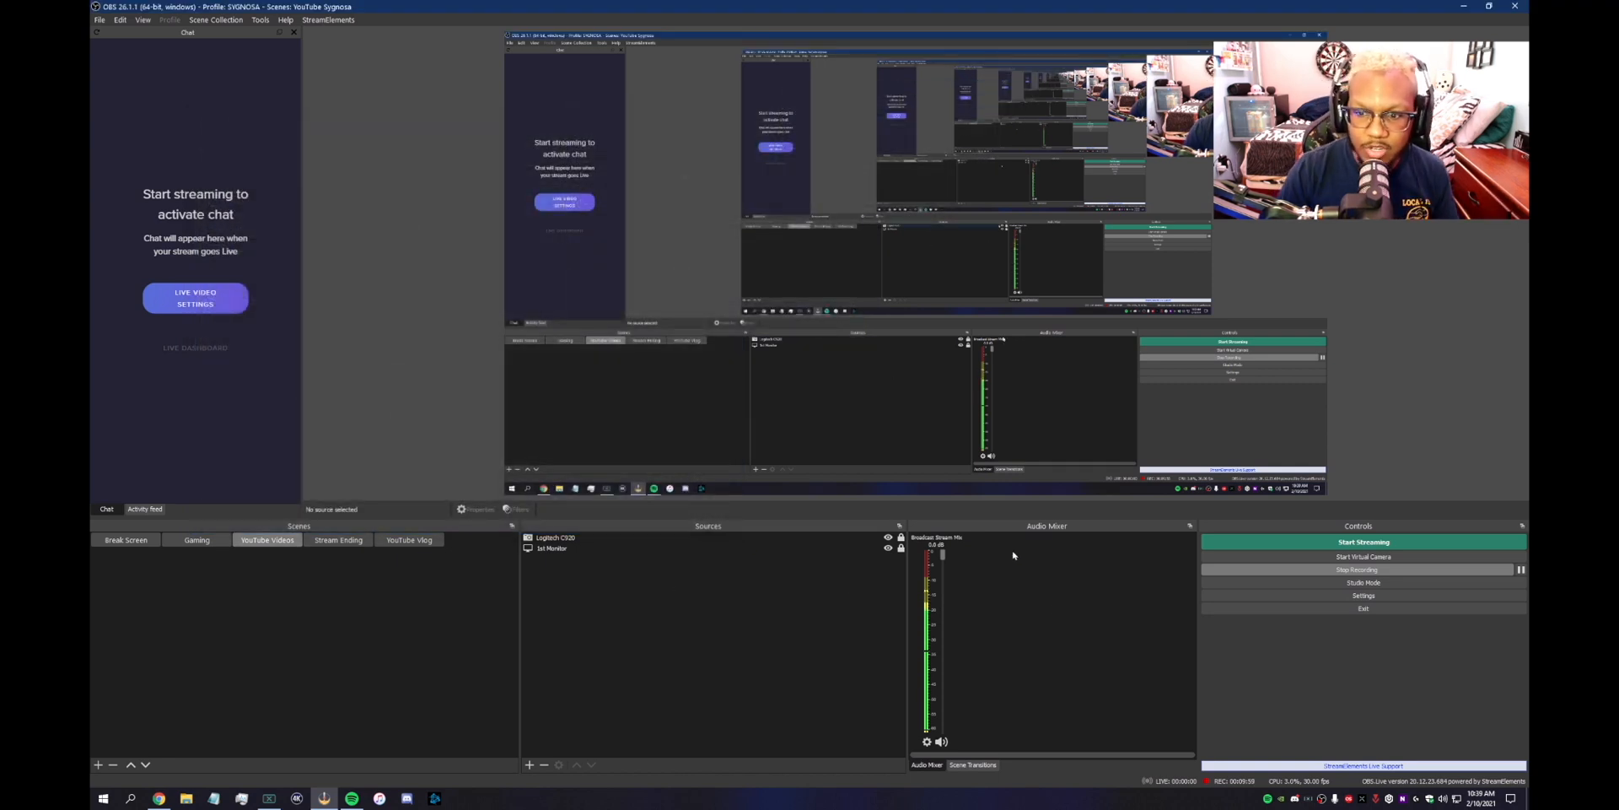
{"action": "mouse_move", "coordinate": [842, 624]}
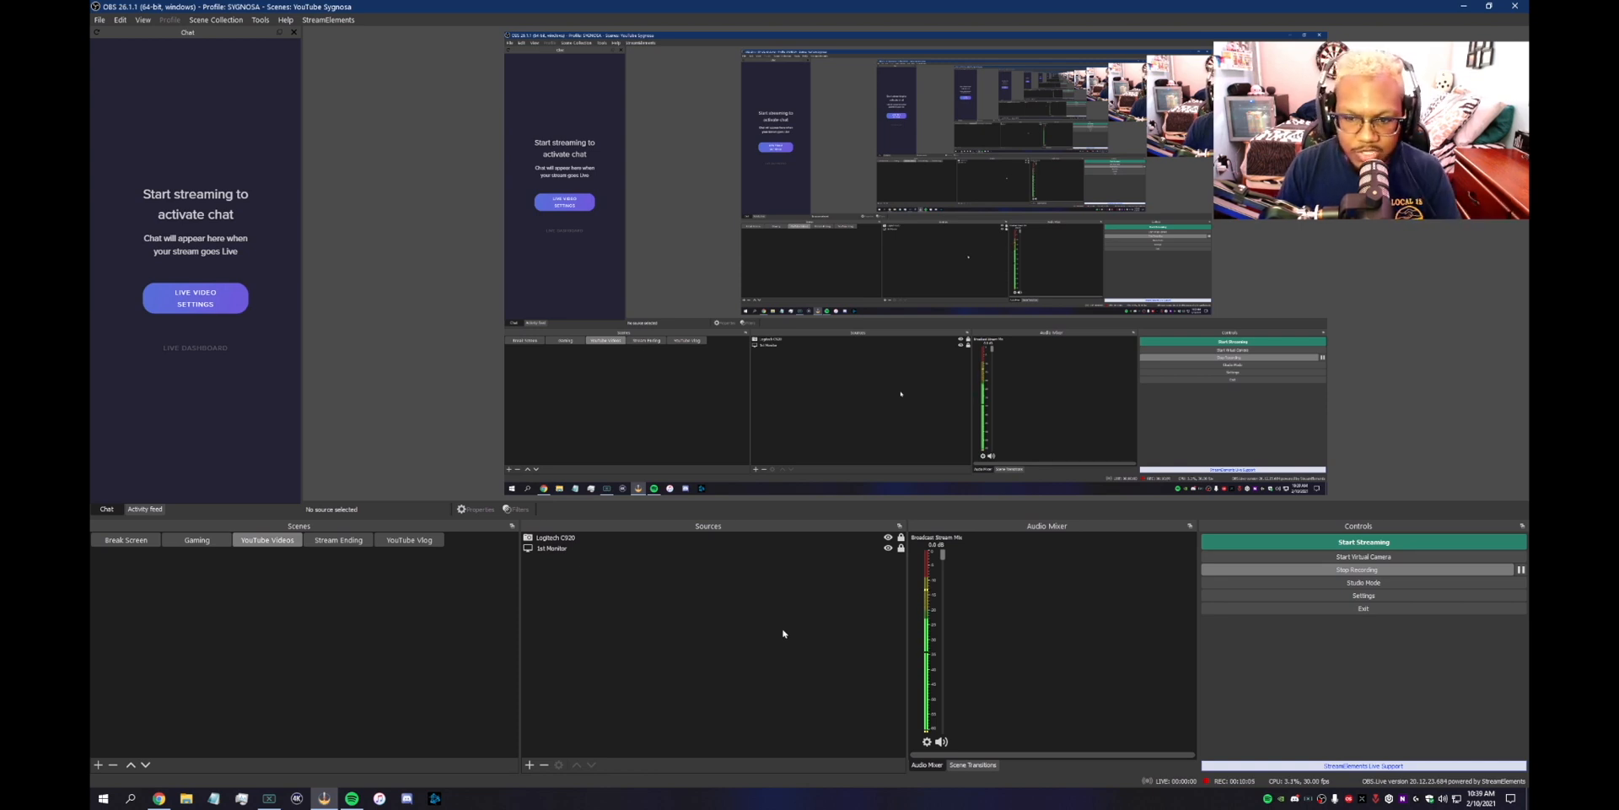
{"action": "mouse_move", "coordinate": [995, 650]}
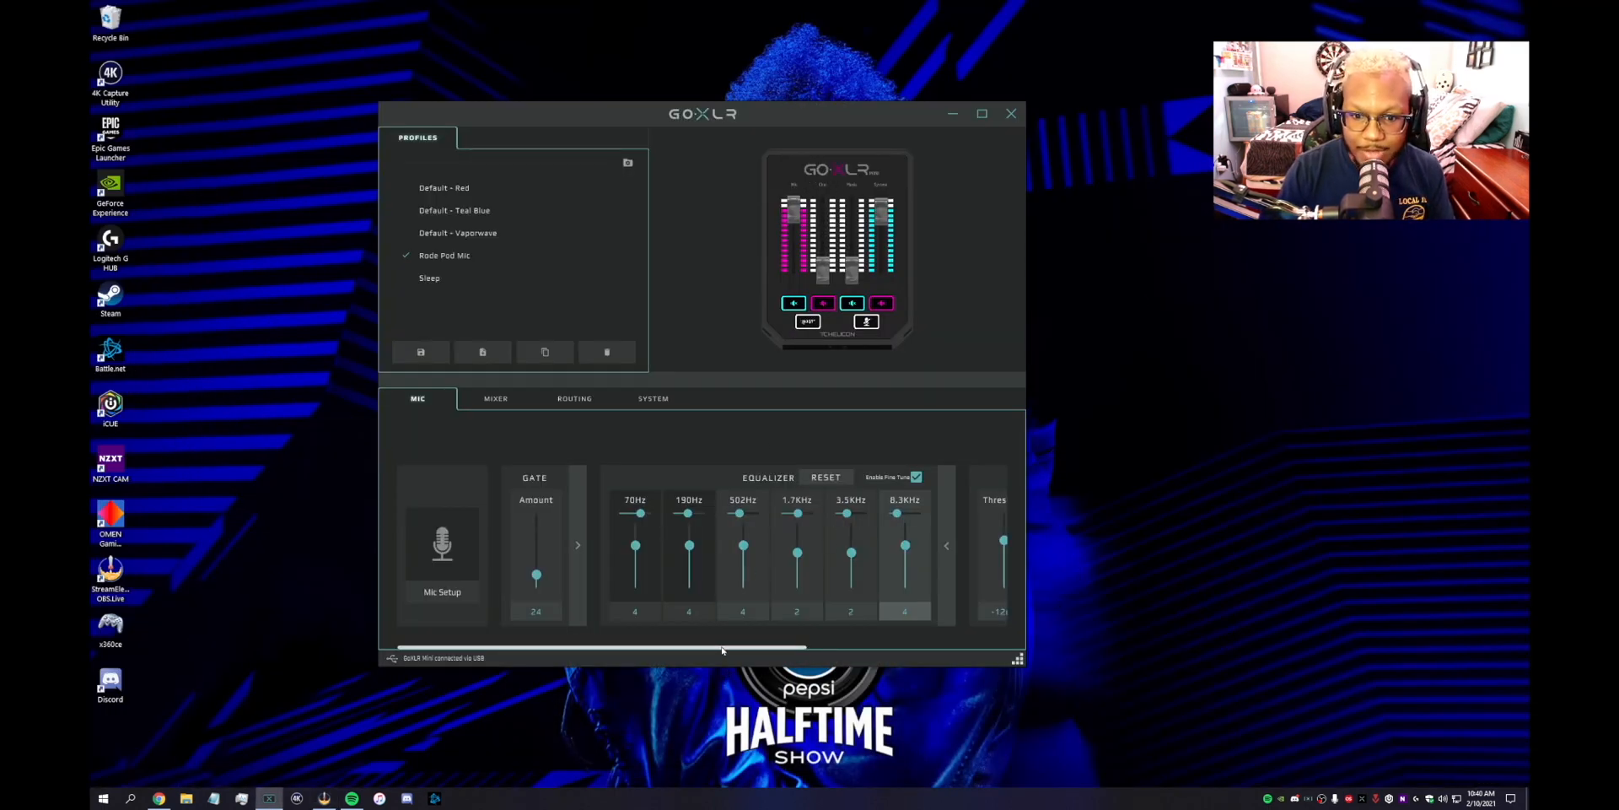
Show the GoXLR mixer channel levels, with Mic around 89% and System around 83%.
{"action": "left_click", "coordinate": [496, 399]}
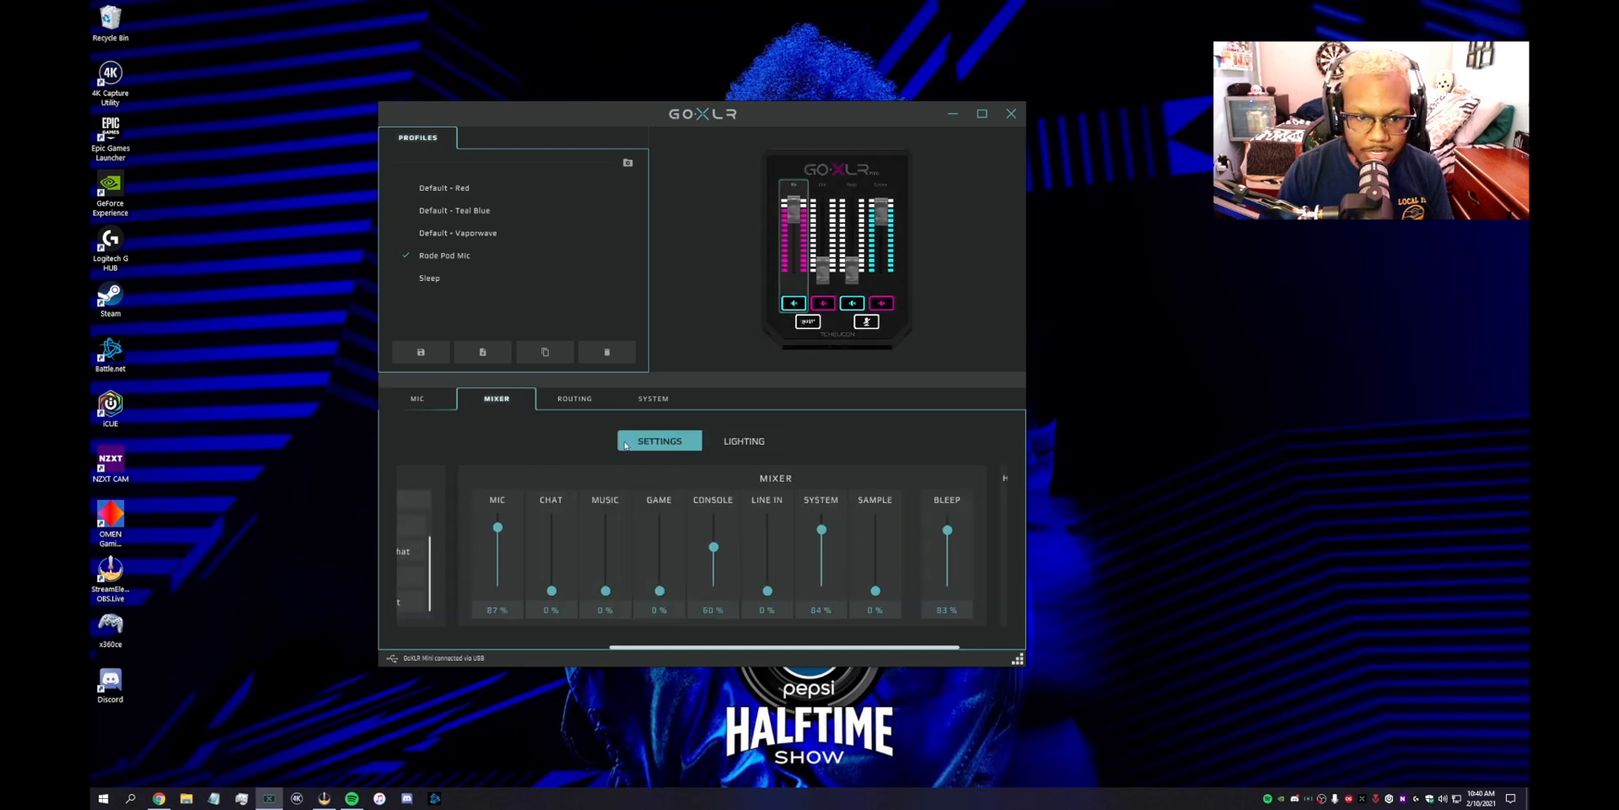
{"action": "mouse_move", "coordinate": [606, 578]}
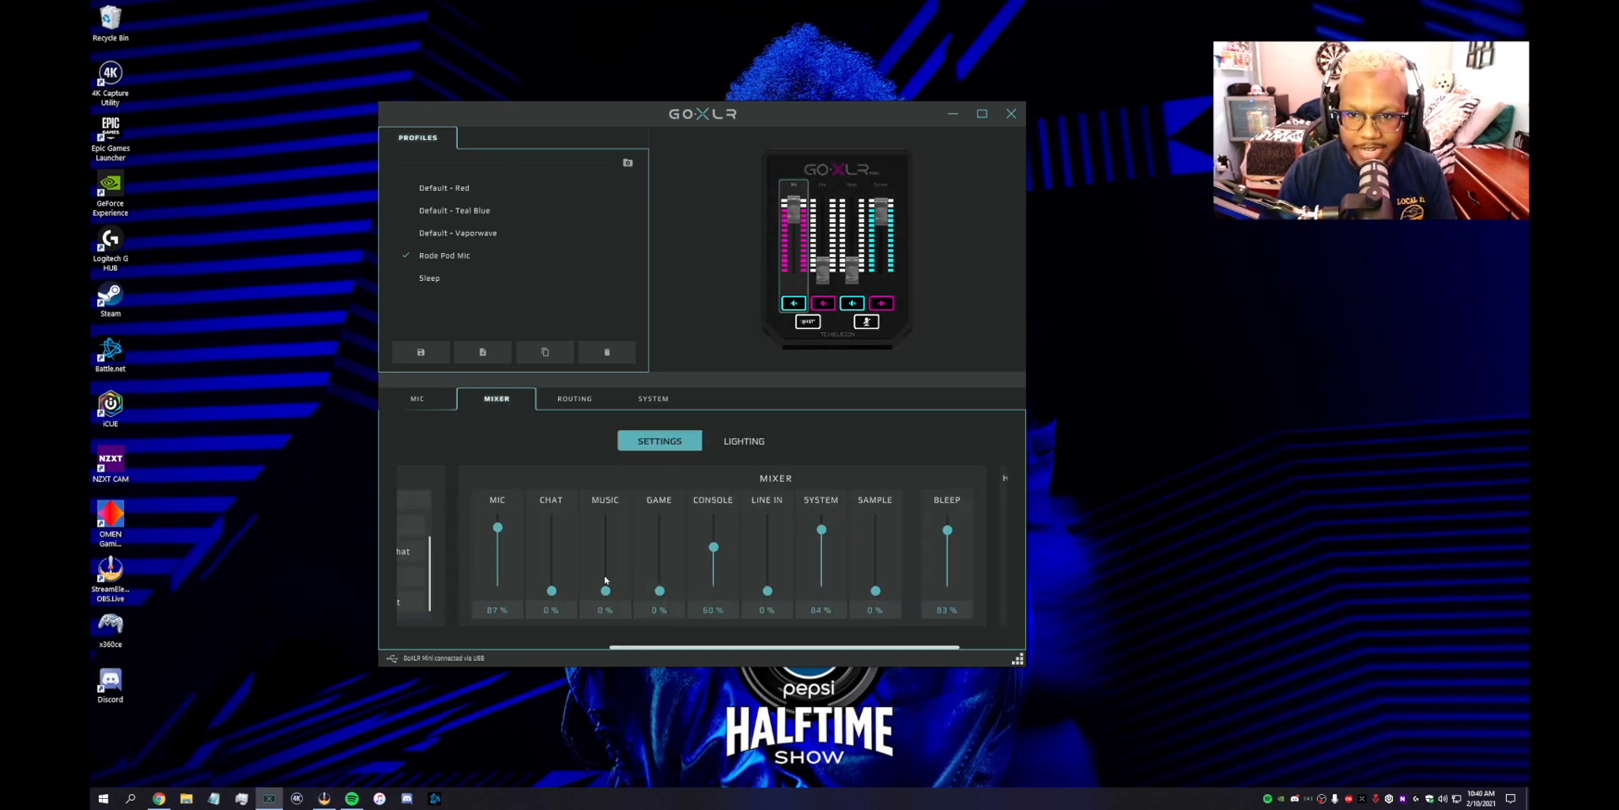
{"action": "mouse_move", "coordinate": [805, 515]}
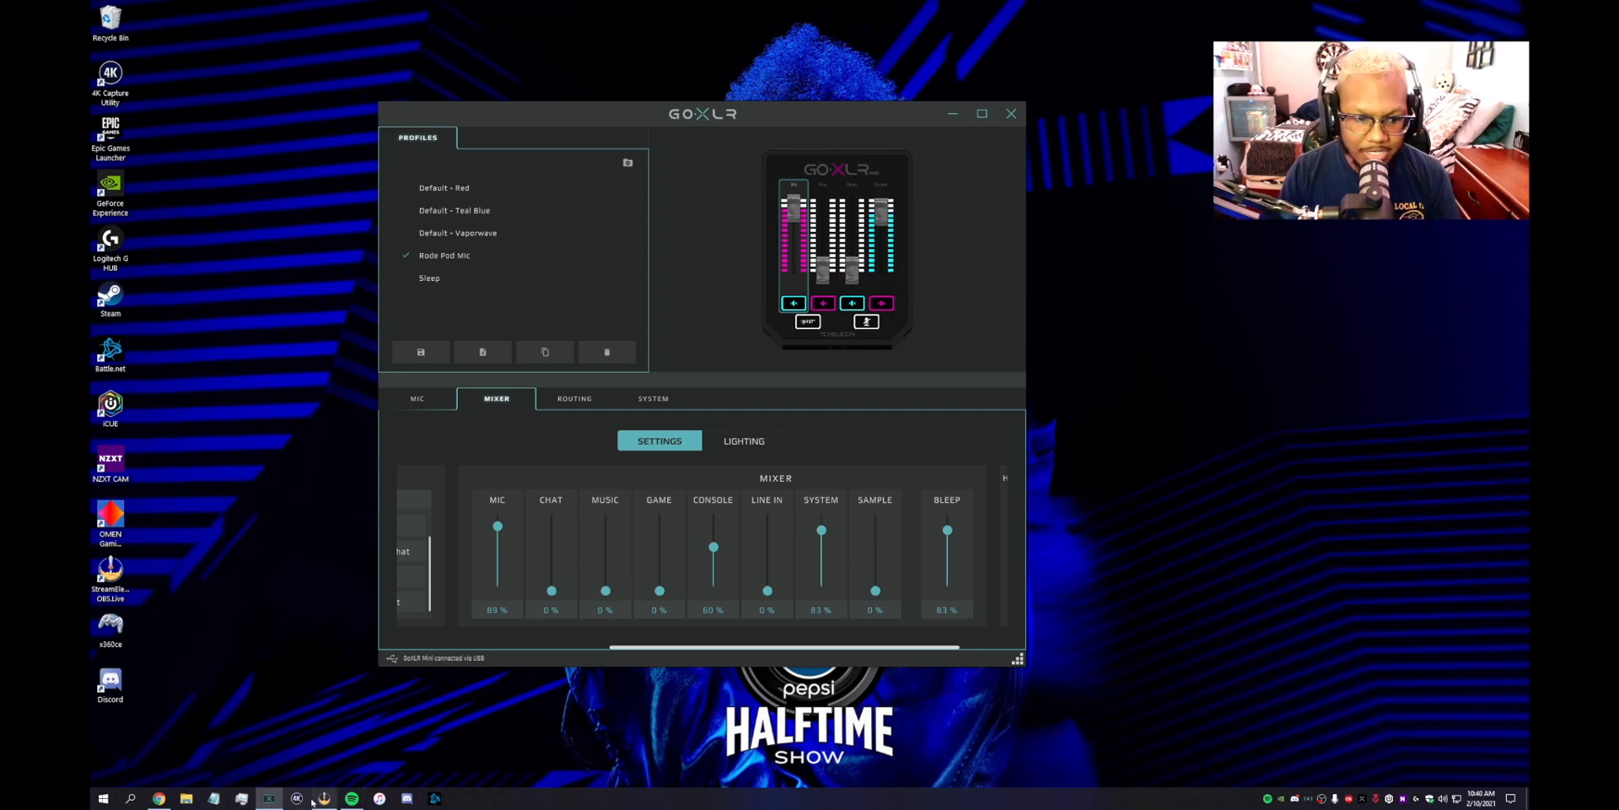
{"action": "left_click", "coordinate": [324, 799]}
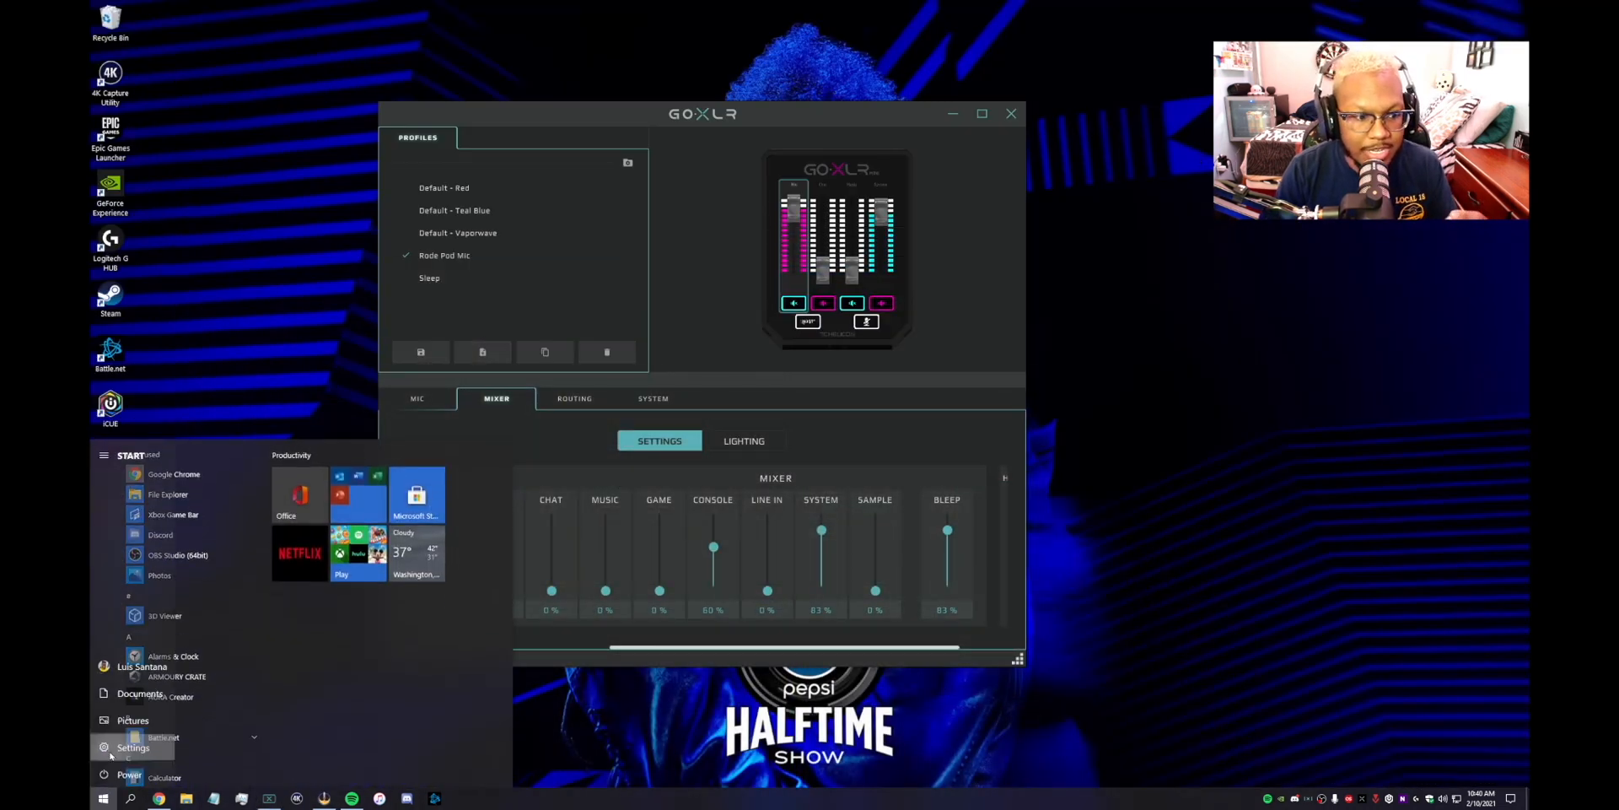
Check the input device on the Windows Sound settings page, then minimize Settings.
{"action": "left_click", "coordinate": [133, 746]}
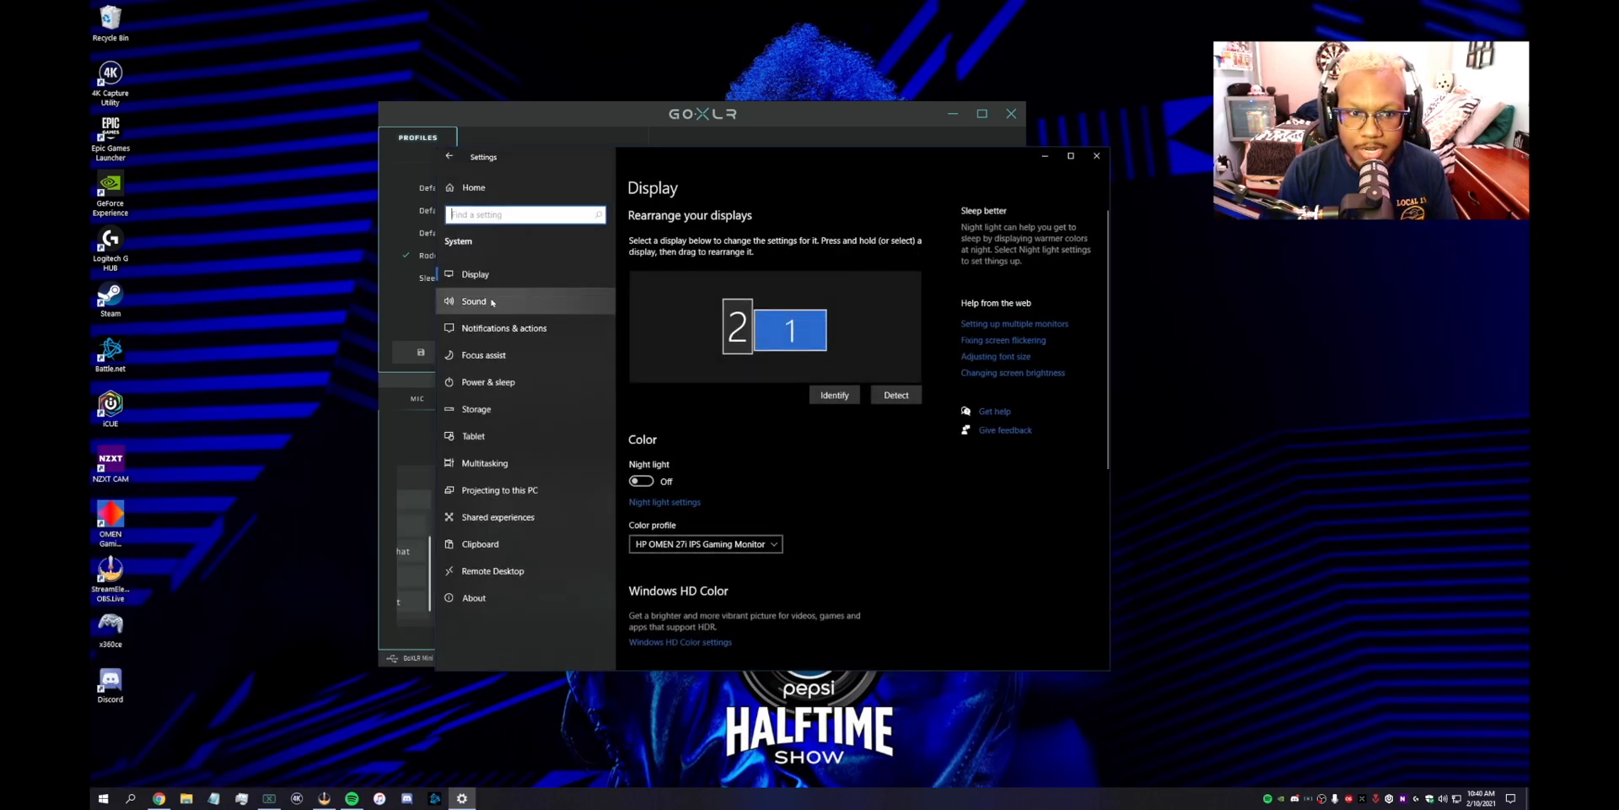
{"action": "left_click", "coordinate": [474, 301]}
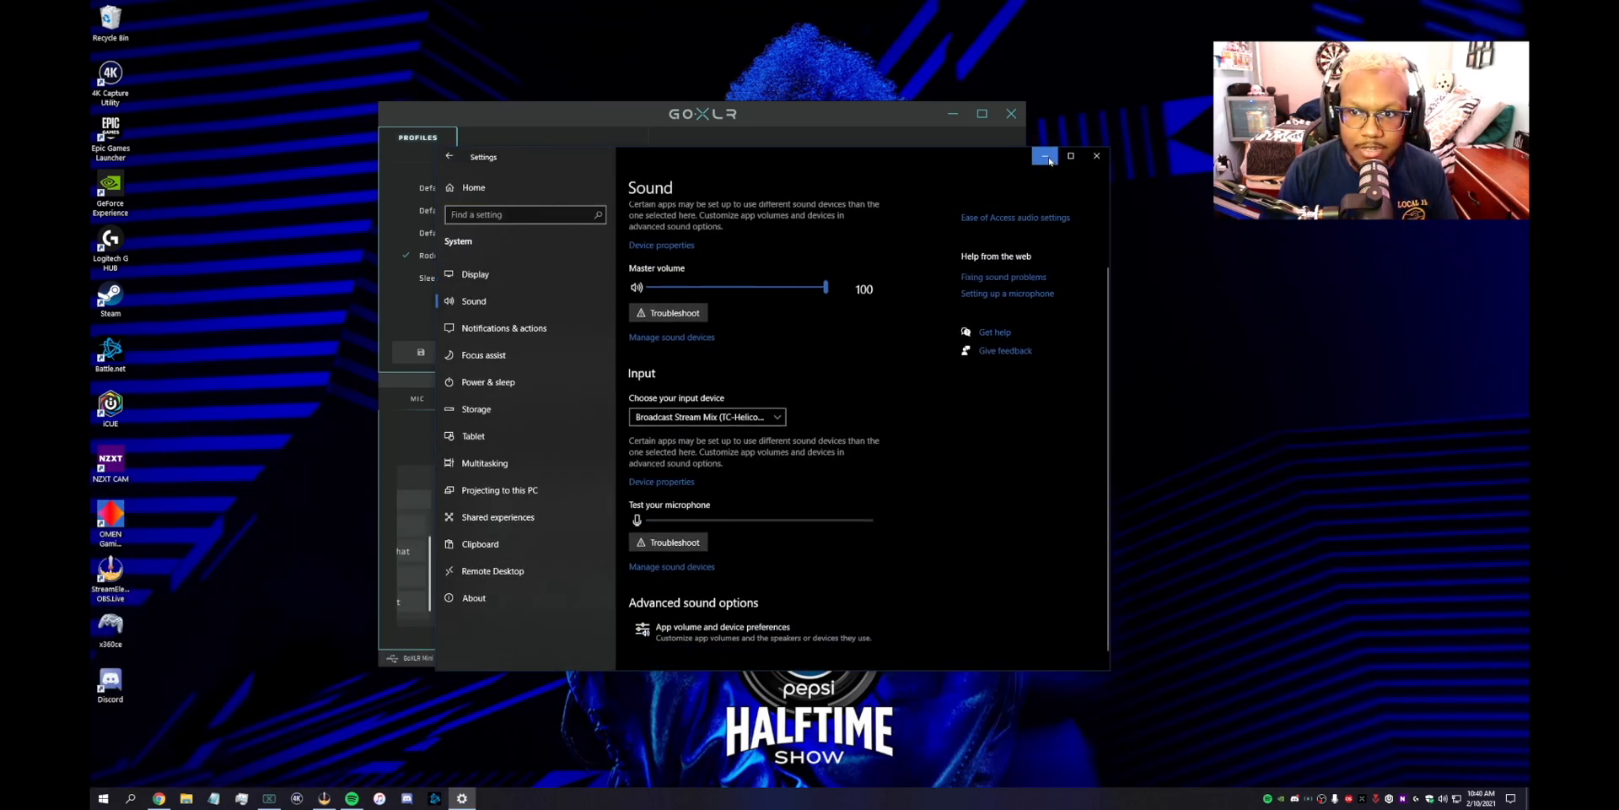
{"action": "left_click", "coordinate": [1046, 156]}
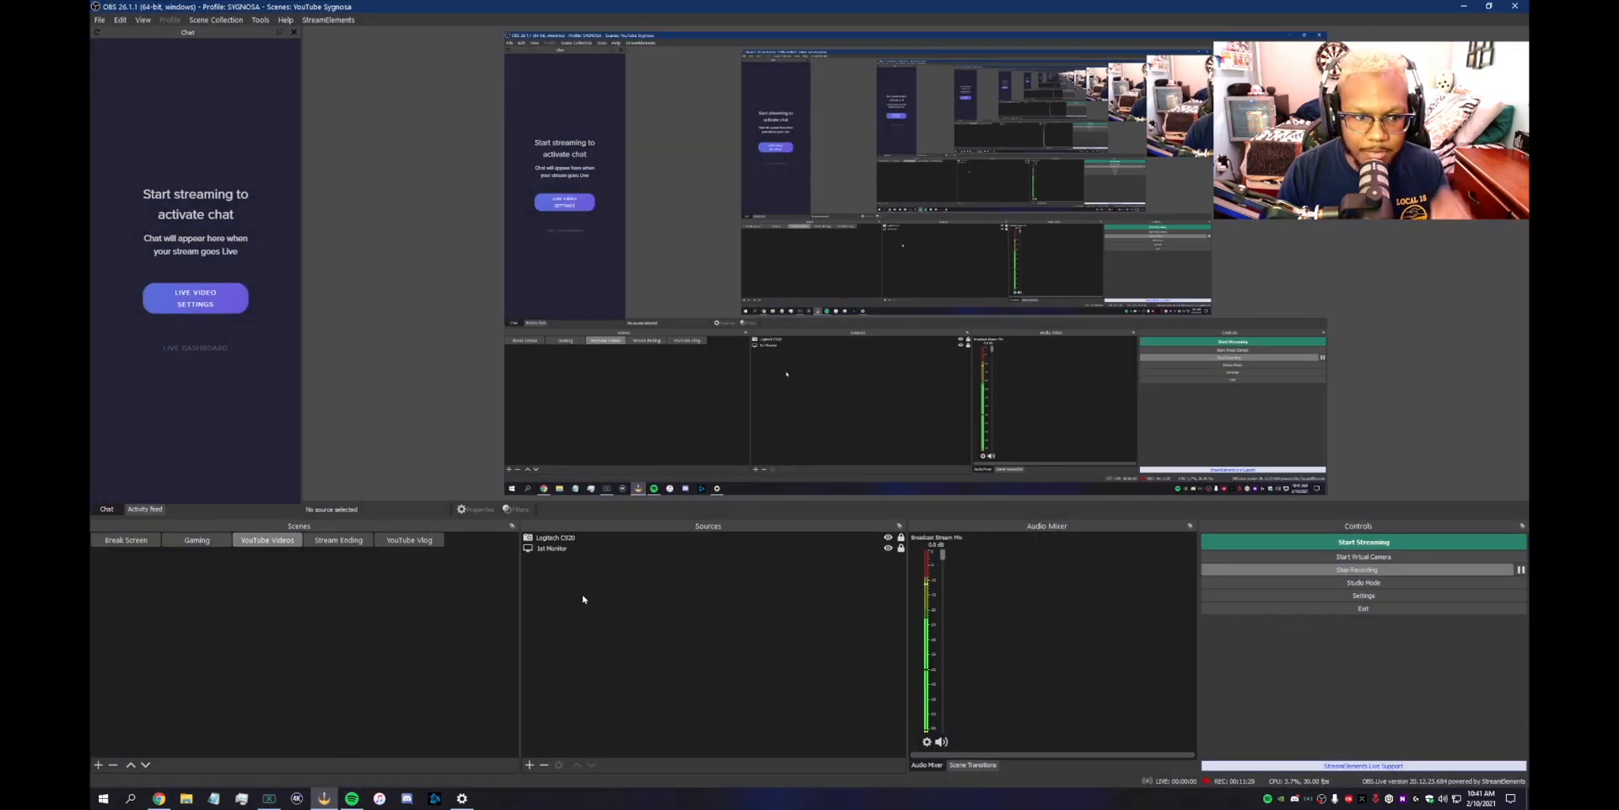
{"action": "mouse_move", "coordinate": [1003, 9]}
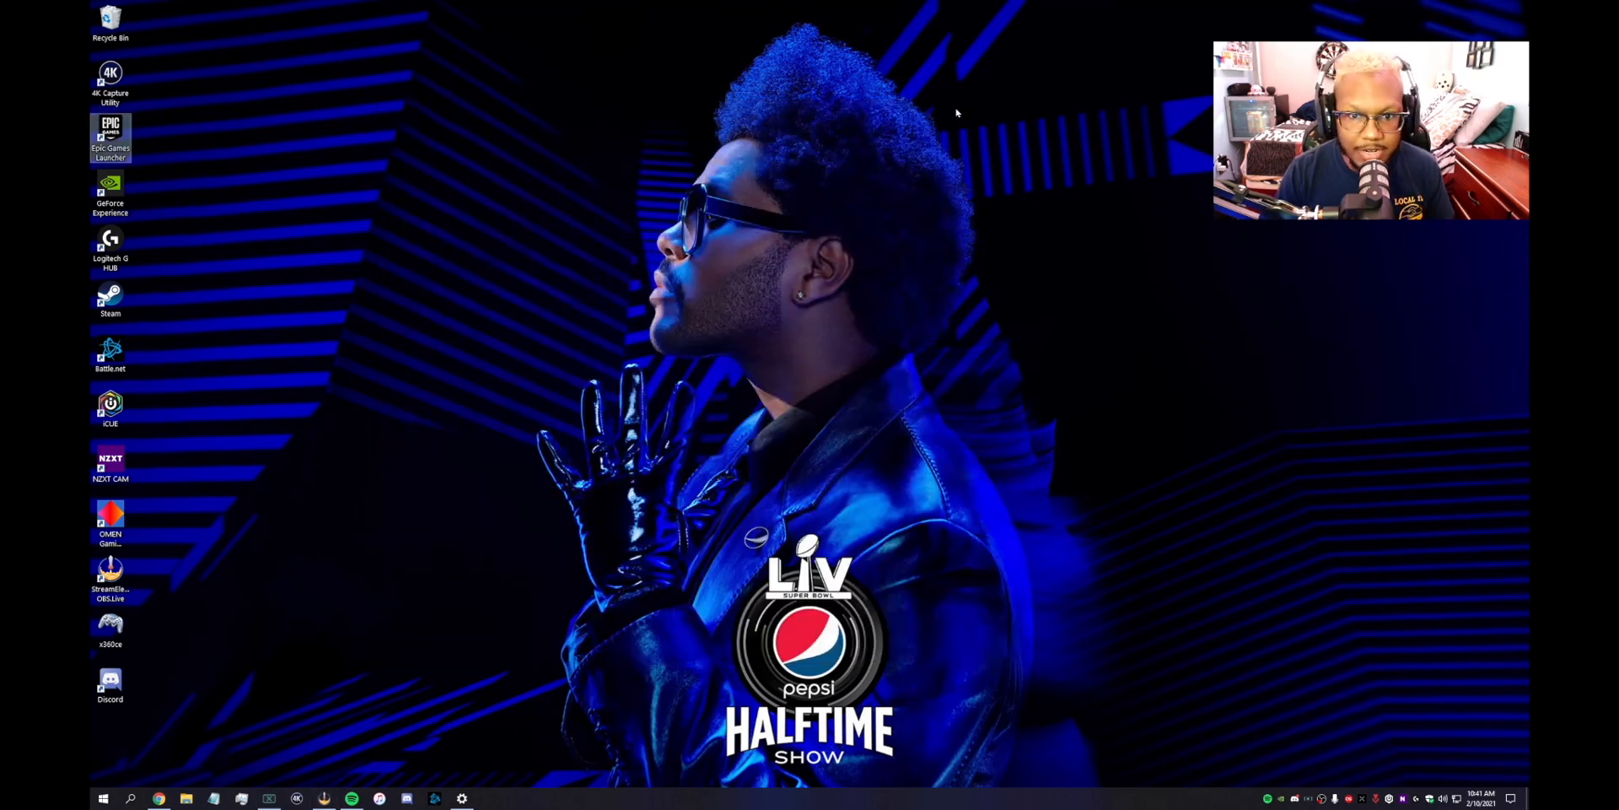
Review App volume and device preferences showing Spotify routed to GoXLR Music, then close Settings.
{"action": "left_click", "coordinate": [103, 798]}
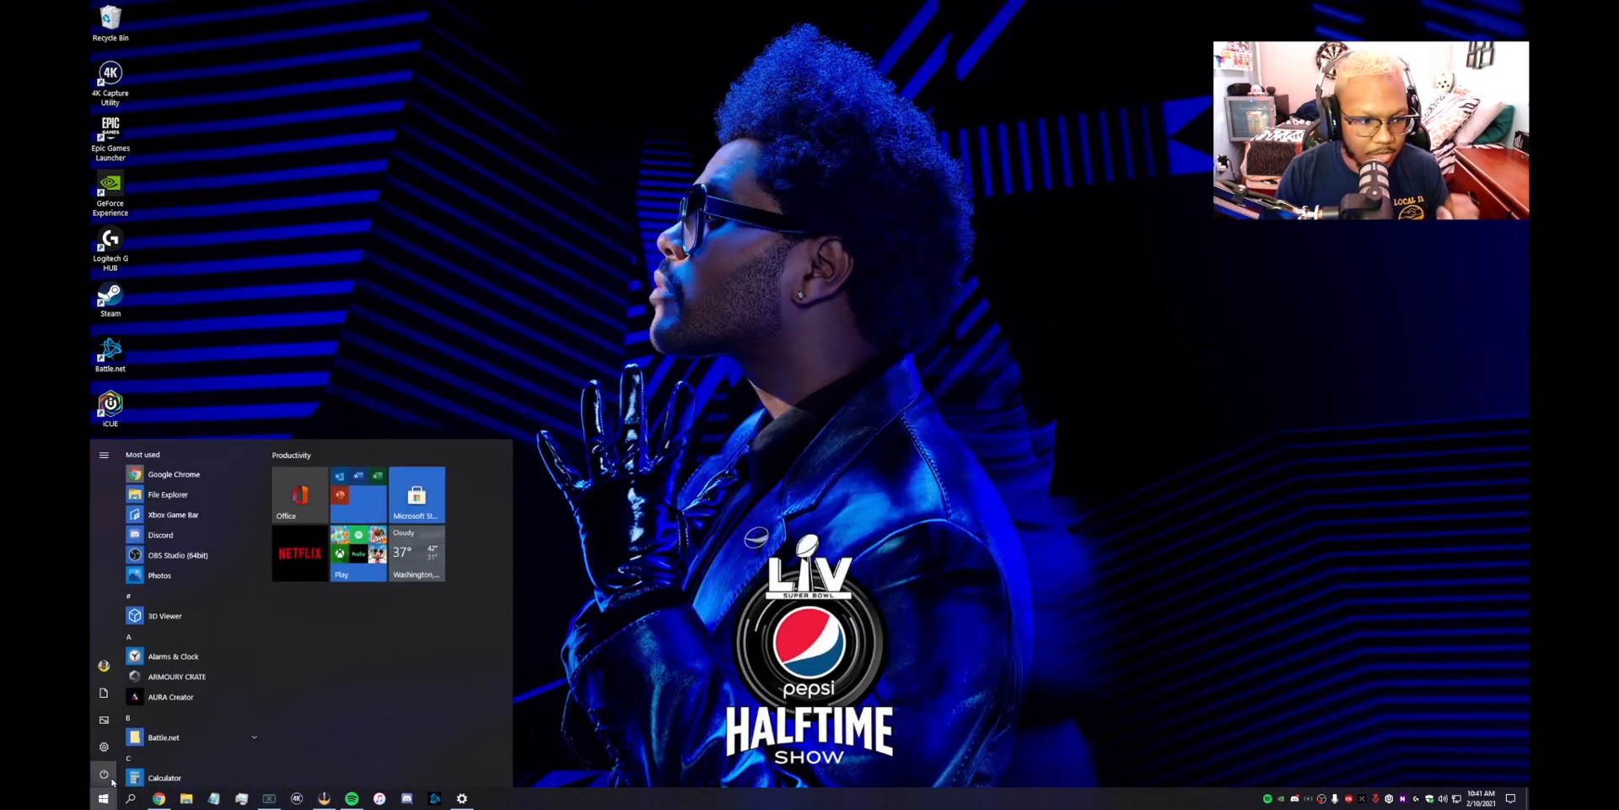
{"action": "left_click", "coordinate": [102, 746]}
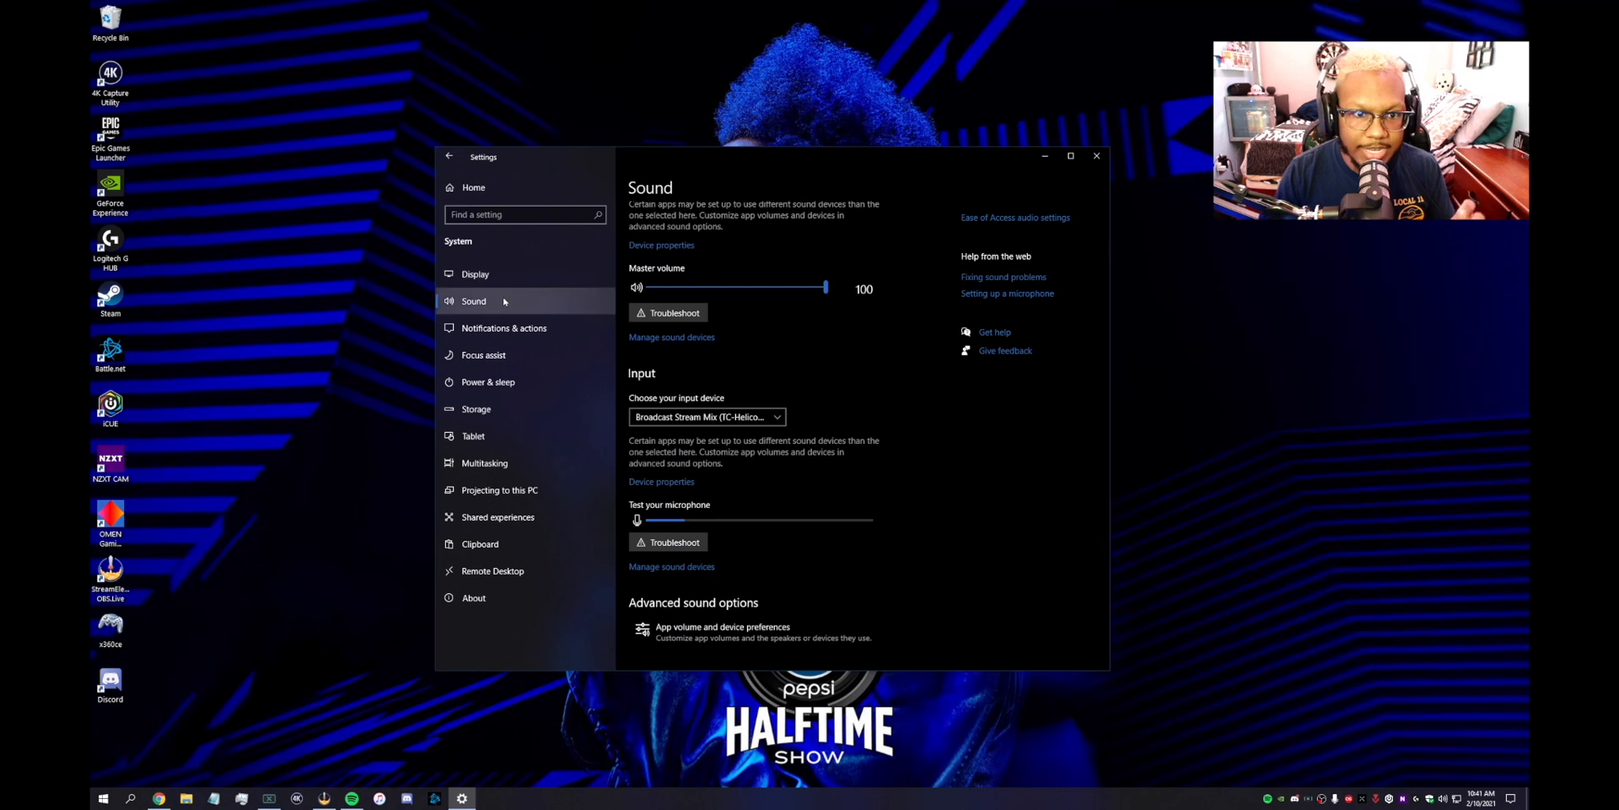
{"action": "scroll", "scroll_direction": "up", "scroll_amount": 3}
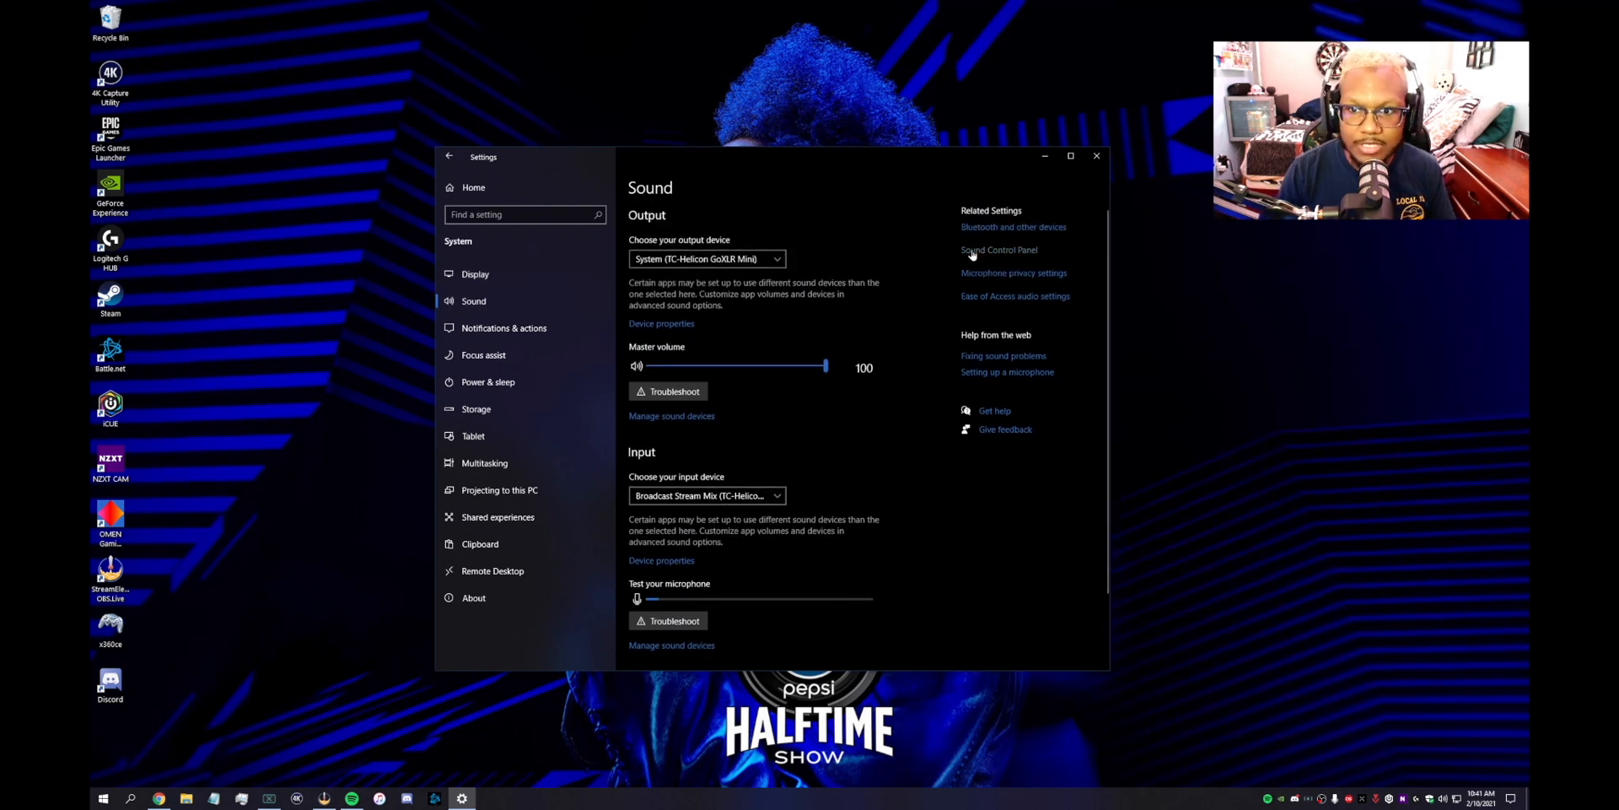
{"action": "scroll", "scroll_direction": "down", "scroll_amount": 3}
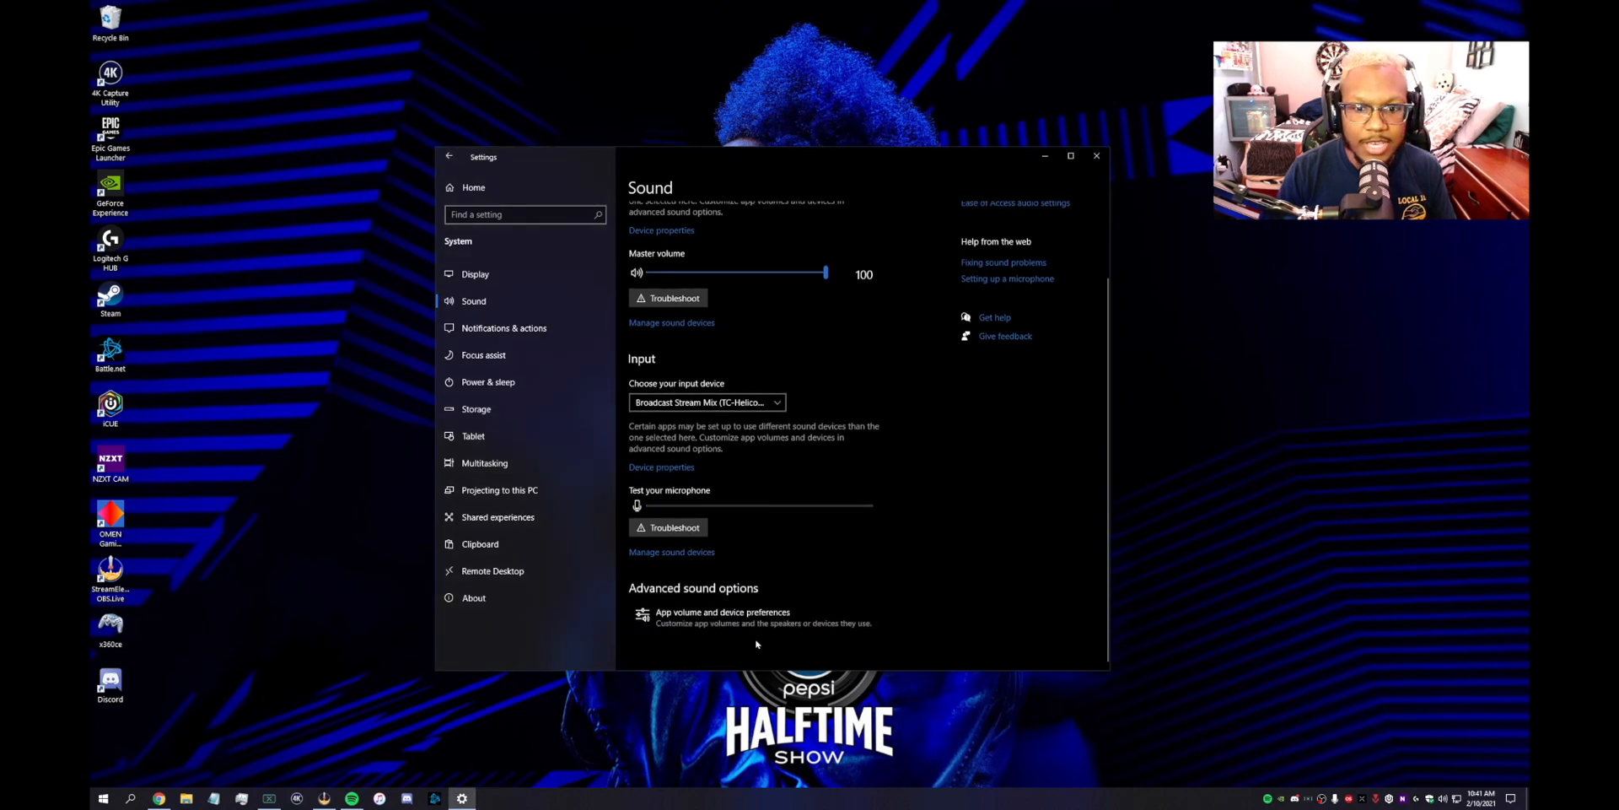
{"action": "left_click", "coordinate": [721, 616]}
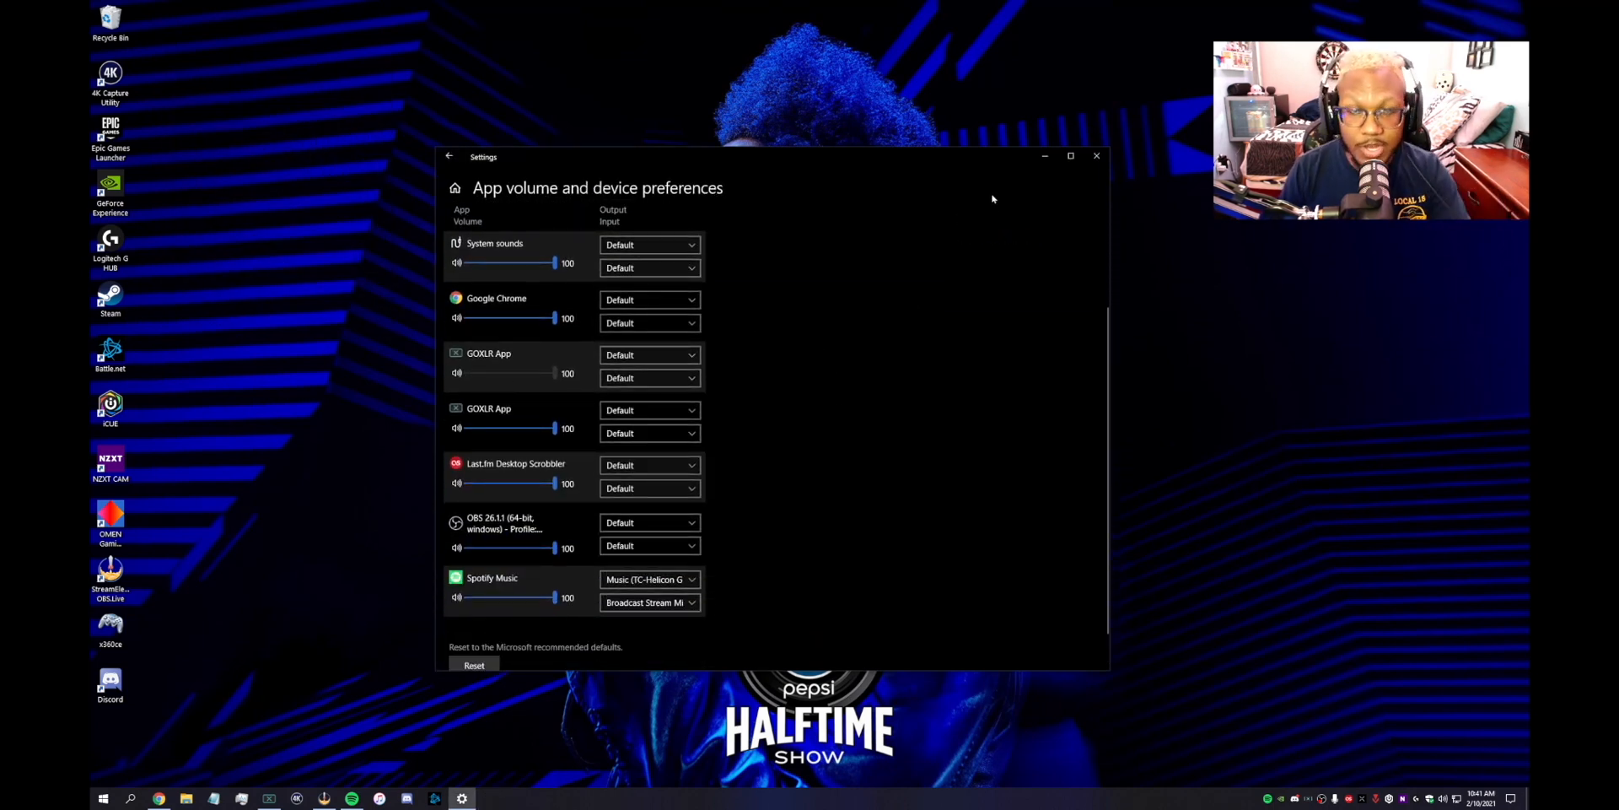
{"action": "left_click", "coordinate": [1095, 156]}
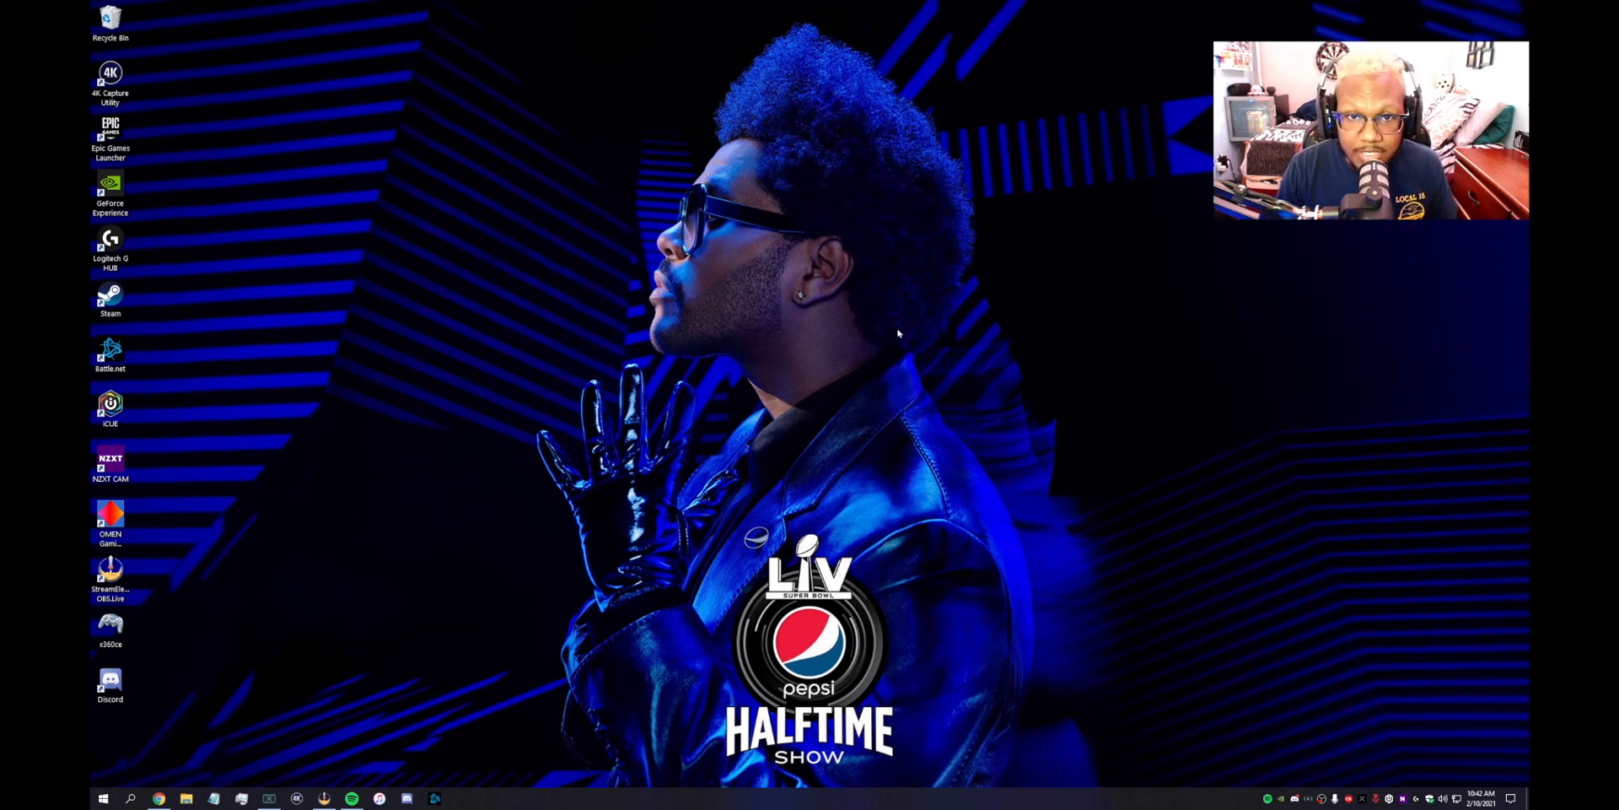
{"action": "mouse_move", "coordinate": [880, 337]}
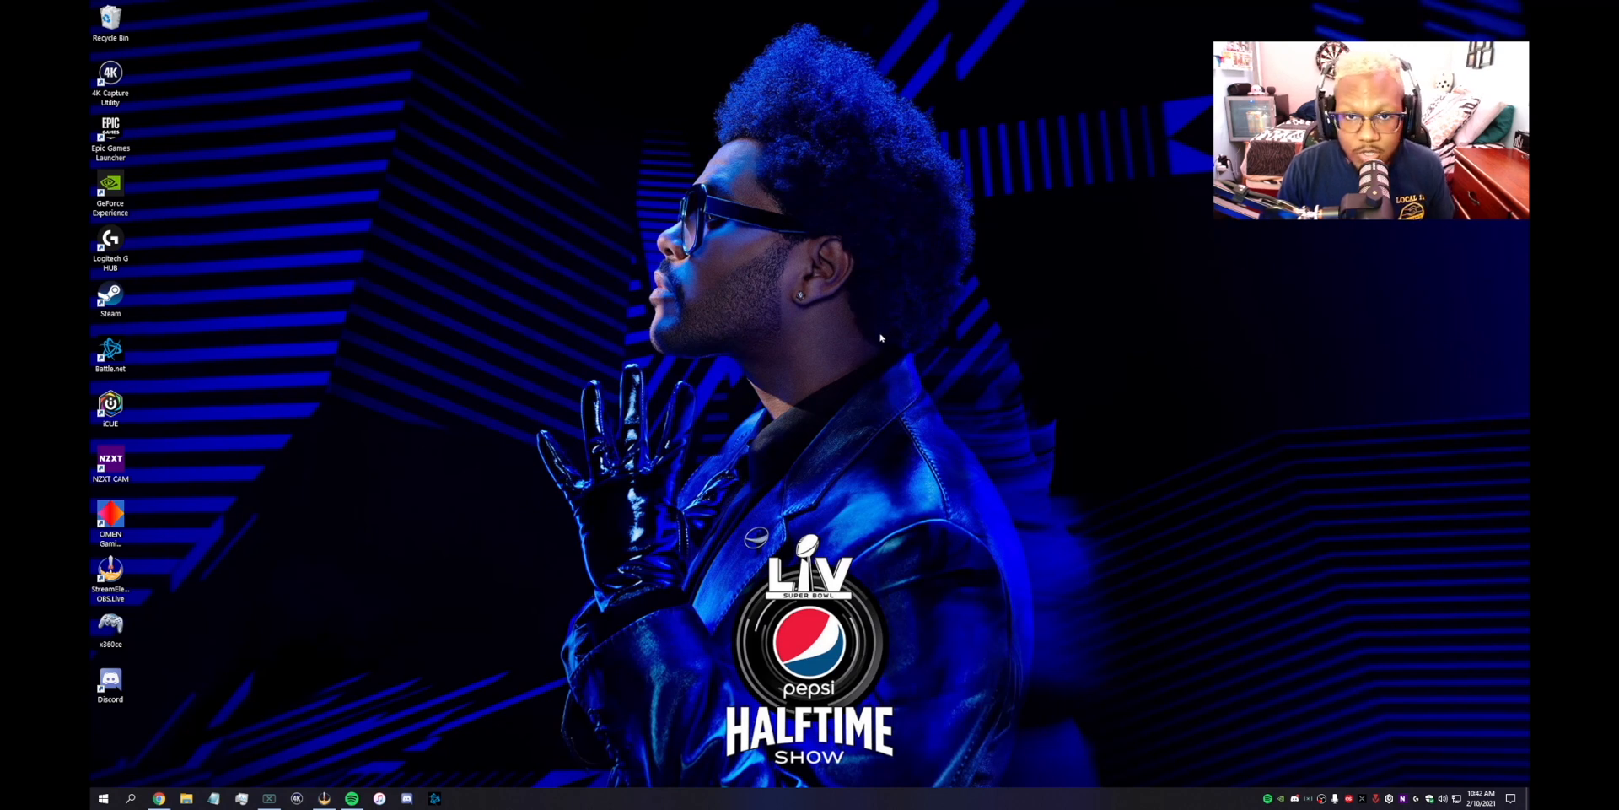
{"action": "mouse_move", "coordinate": [792, 337]}
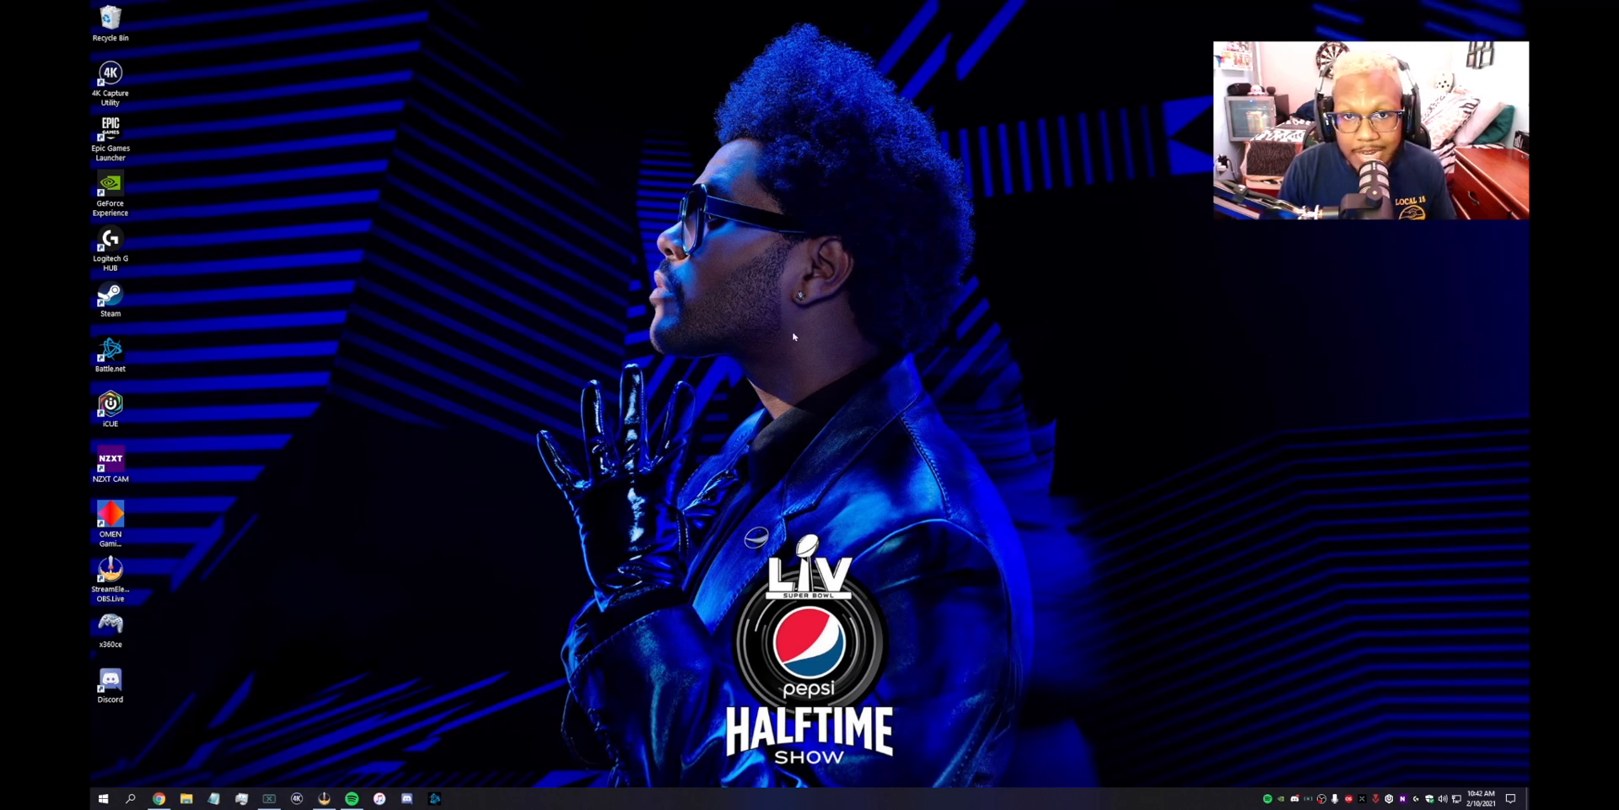
{"action": "mouse_move", "coordinate": [314, 491]}
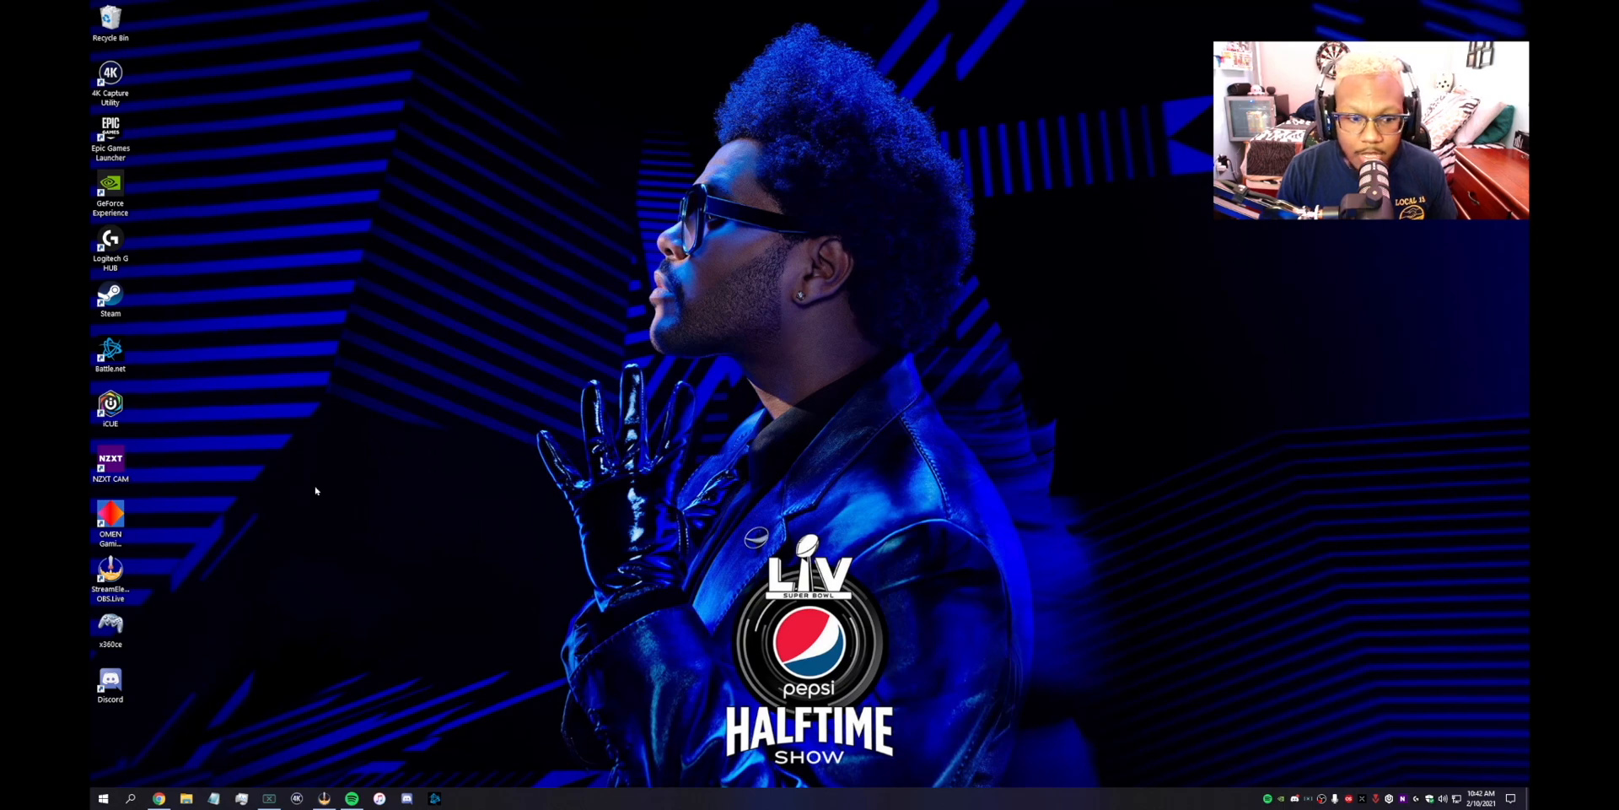